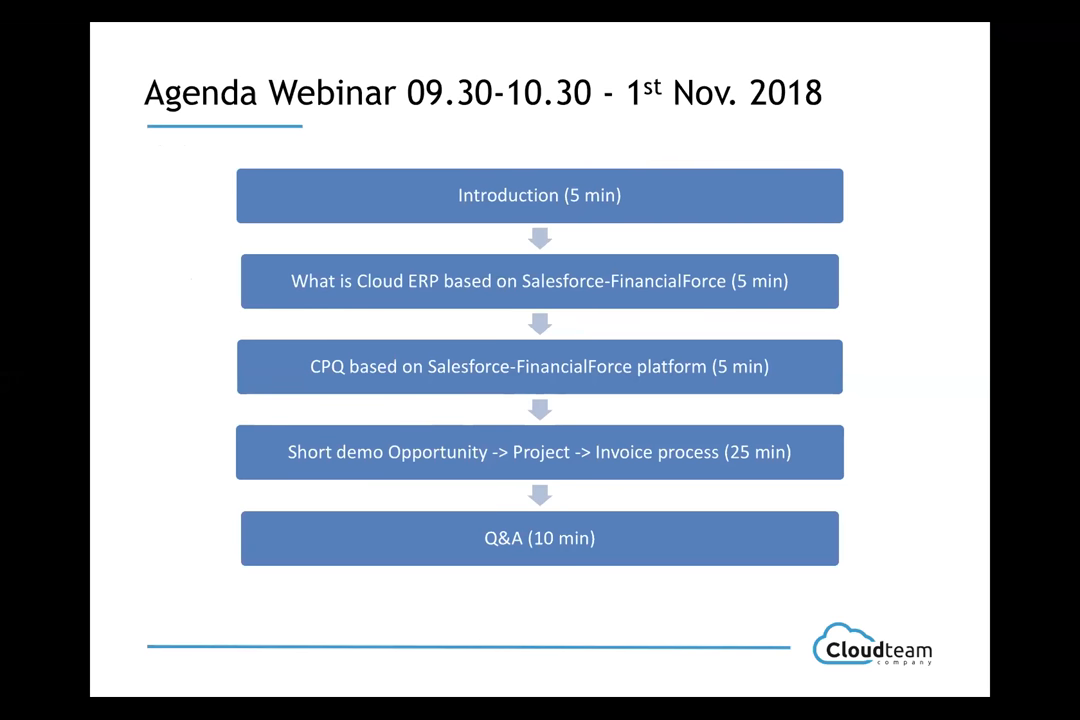
- Advance the slideshow from the agenda to the 'Who is FinancialForce' slide
{"action": "key", "text": "Right"}
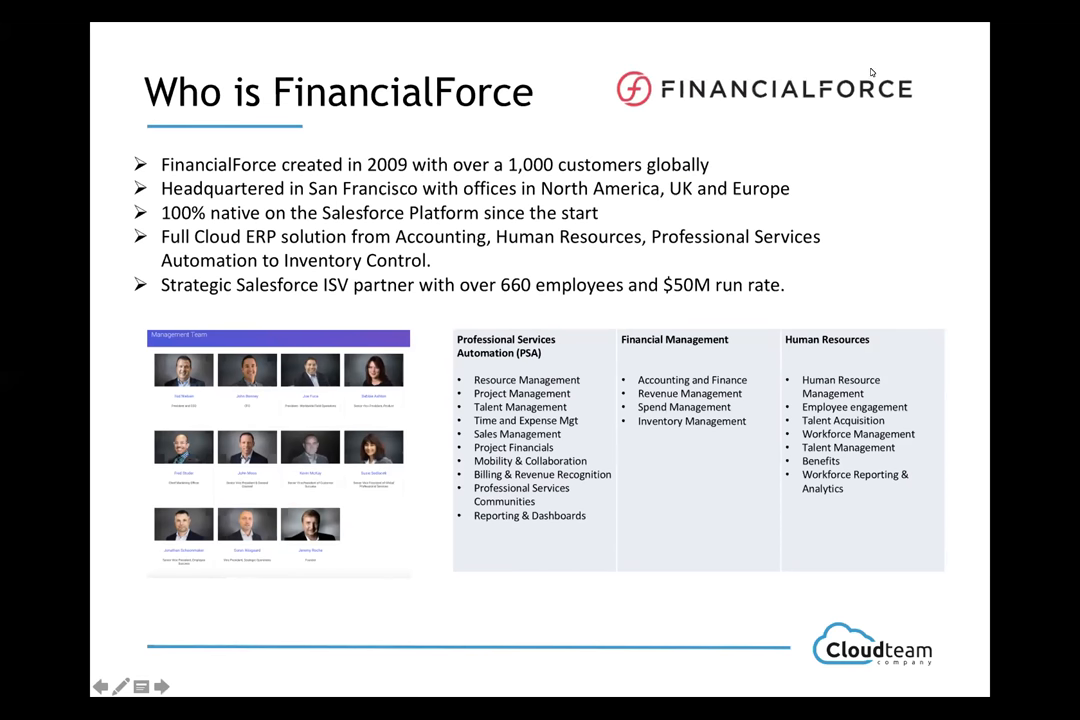
{"action": "mouse_move", "coordinate": [992, 38]}
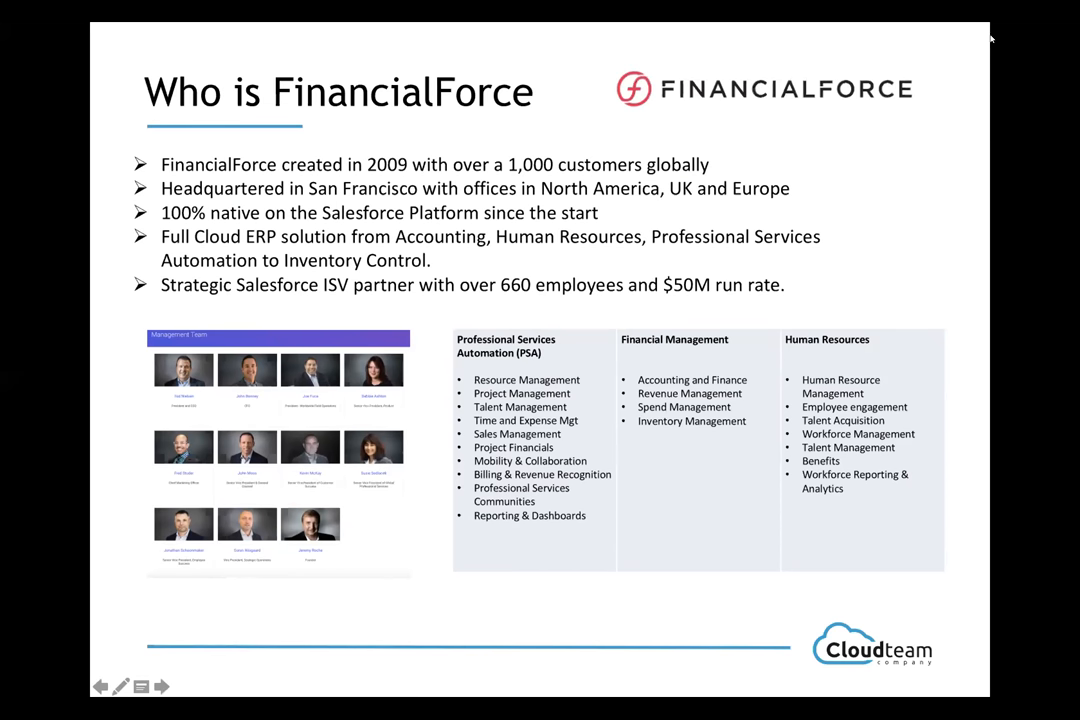
{"action": "mouse_move", "coordinate": [1015, 71]}
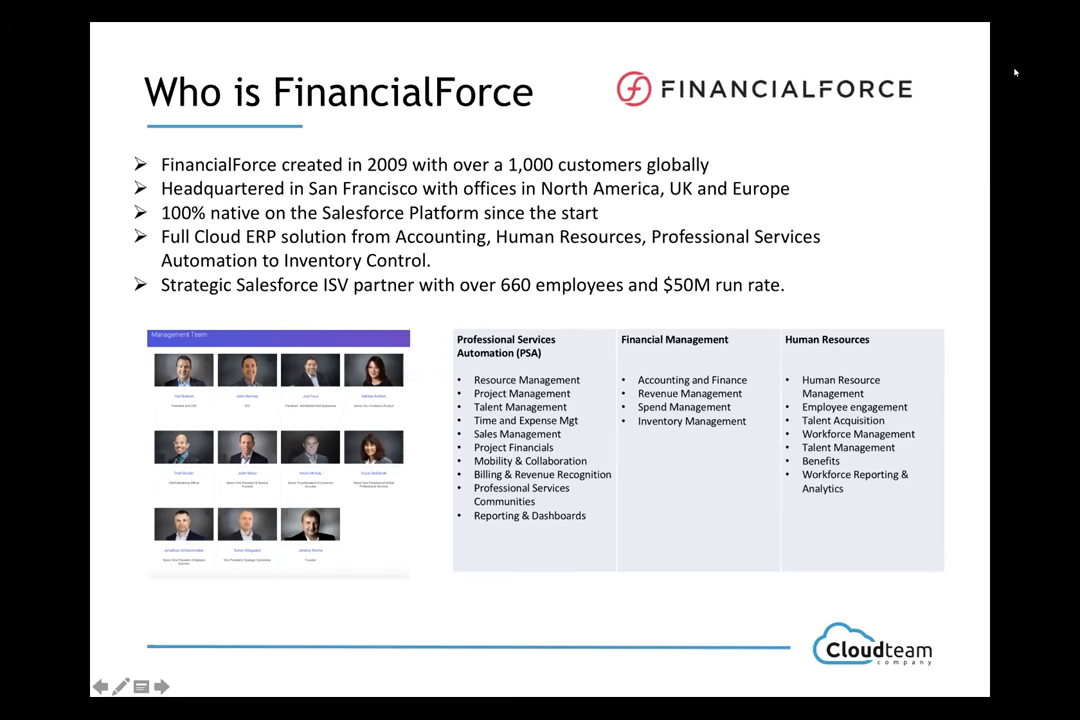
- Advance the slideshow to the 'Who is CloudTeam Company' slide
{"action": "left_click", "coordinate": [159, 686]}
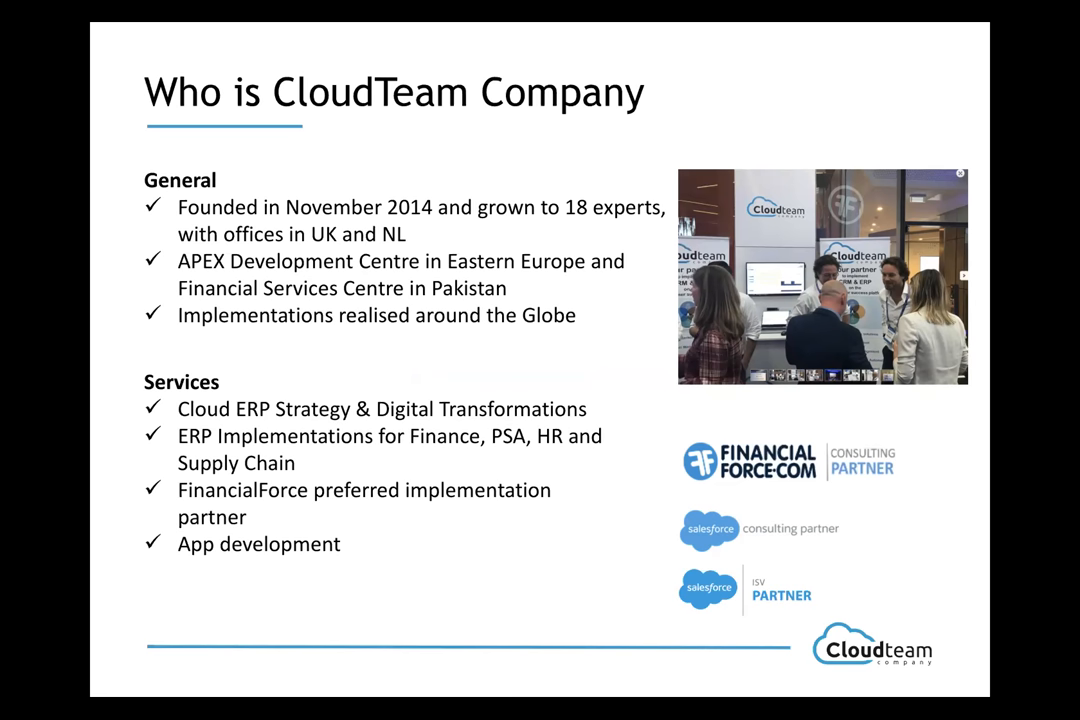
{"action": "key", "text": "Right"}
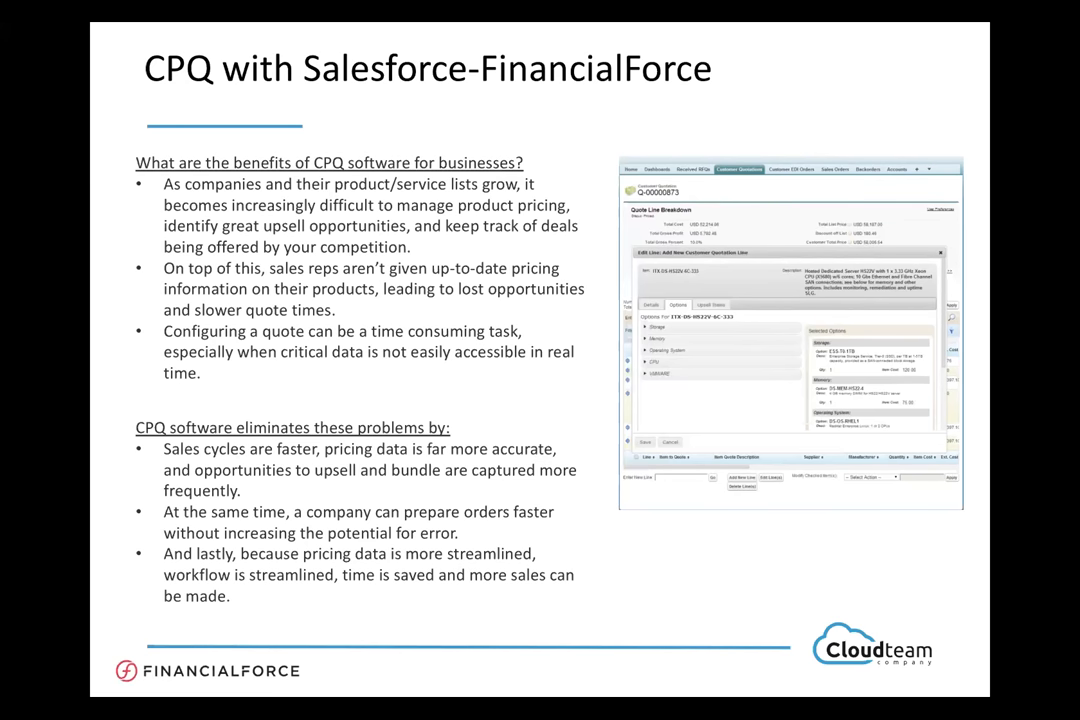
- Advance to the 'Sales quotes - CPQ' slide showing 'Accurately scope deals', step 2 of 3
{"action": "key", "text": "right"}
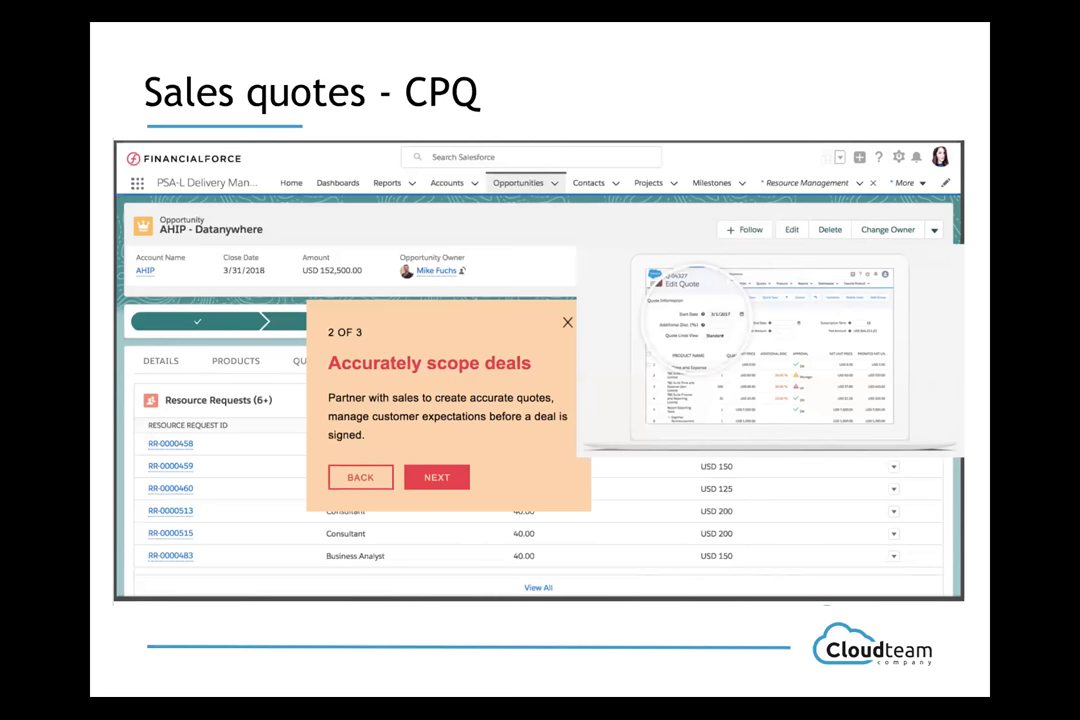
- Advance through 'Sales closed, project opened' to the 'Project Management Dashboard' slide
{"action": "left_click", "coordinate": [437, 477]}
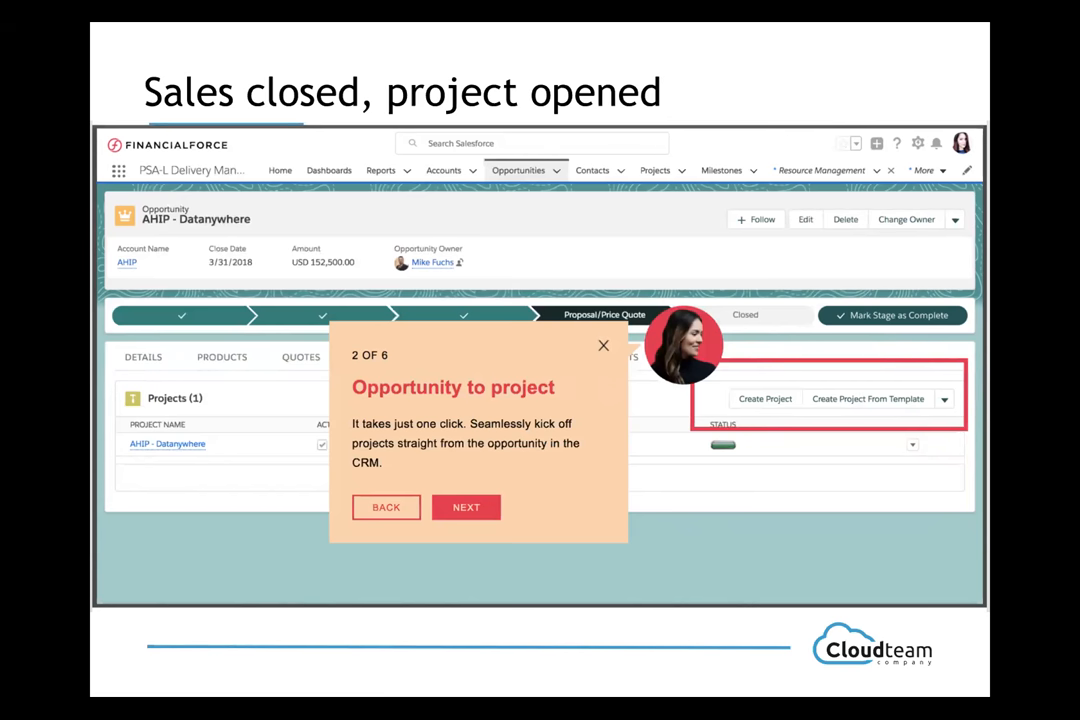
{"action": "left_click", "coordinate": [466, 507]}
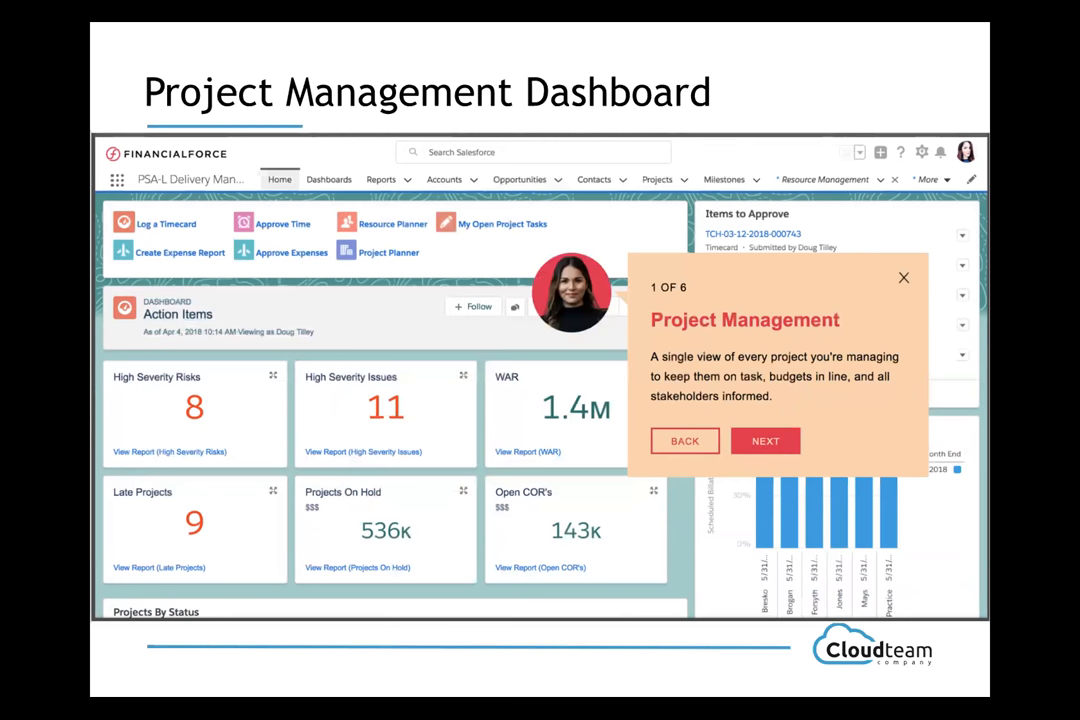
- Advance through Project Financials and Project Time Management to the Project Expense Management slide
{"action": "left_click", "coordinate": [765, 441]}
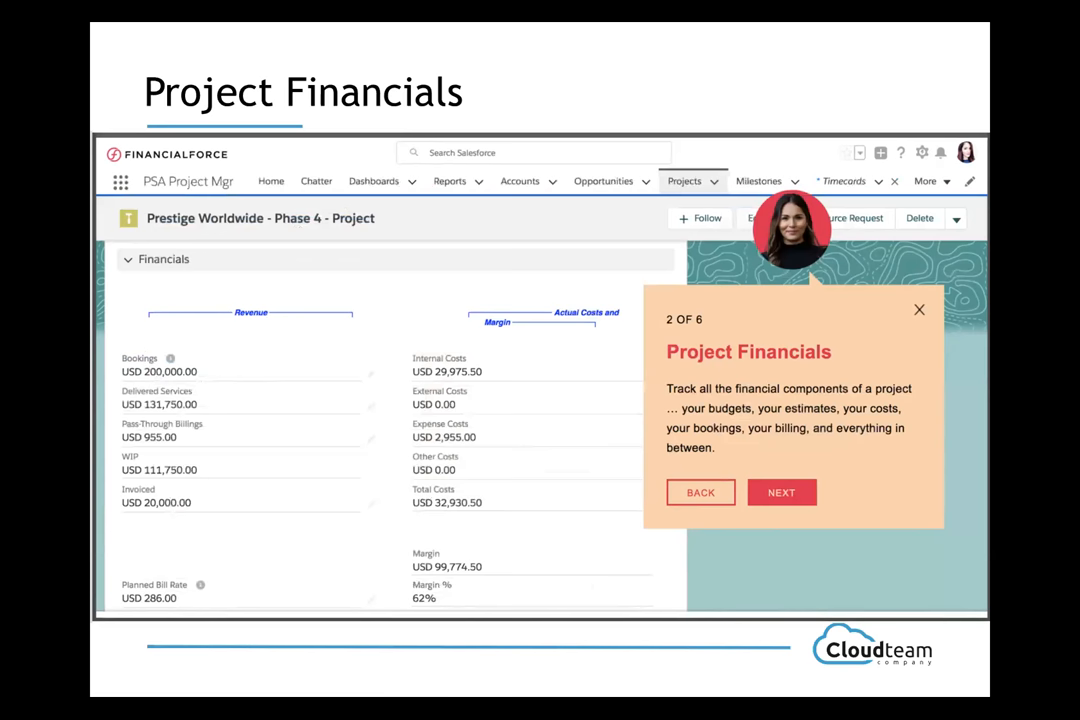
{"action": "left_click", "coordinate": [781, 492]}
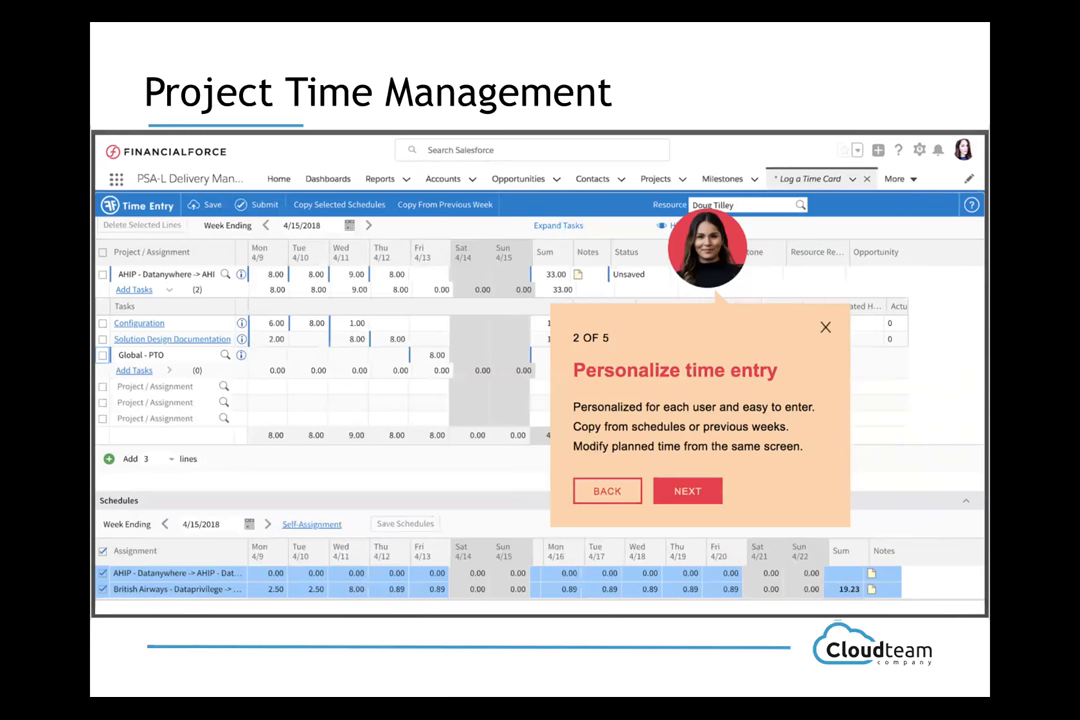
{"action": "left_click", "coordinate": [687, 490]}
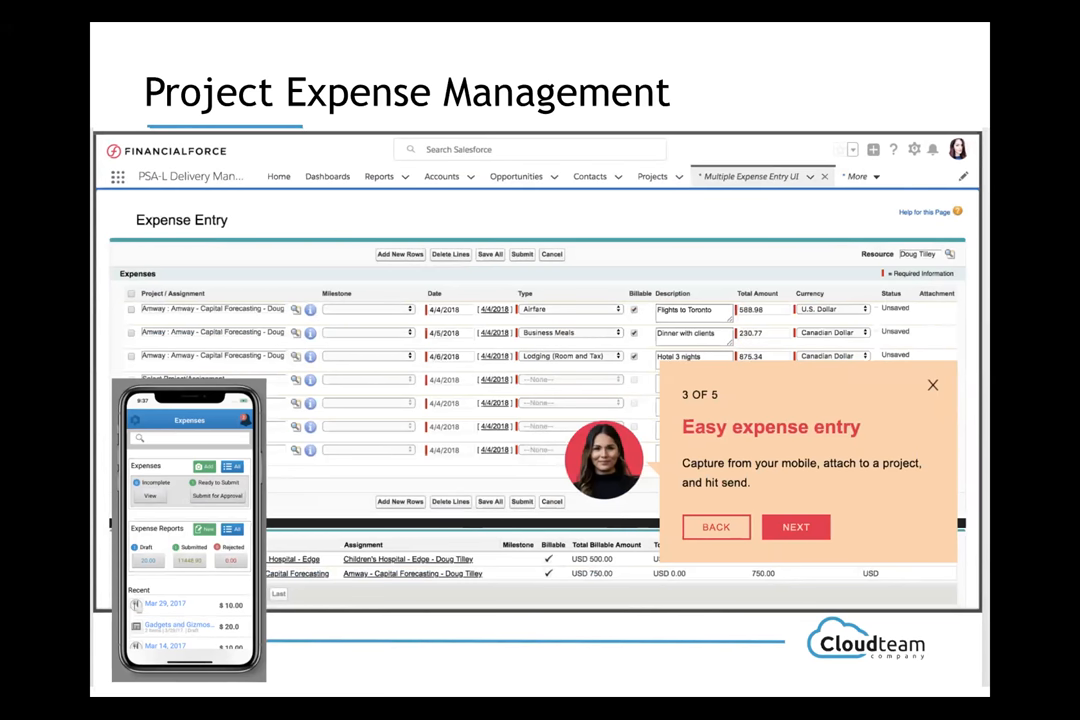
- Advance through the Project Billing slide to the Project Invoice slide with invoice BD0000031
{"action": "left_click", "coordinate": [795, 527]}
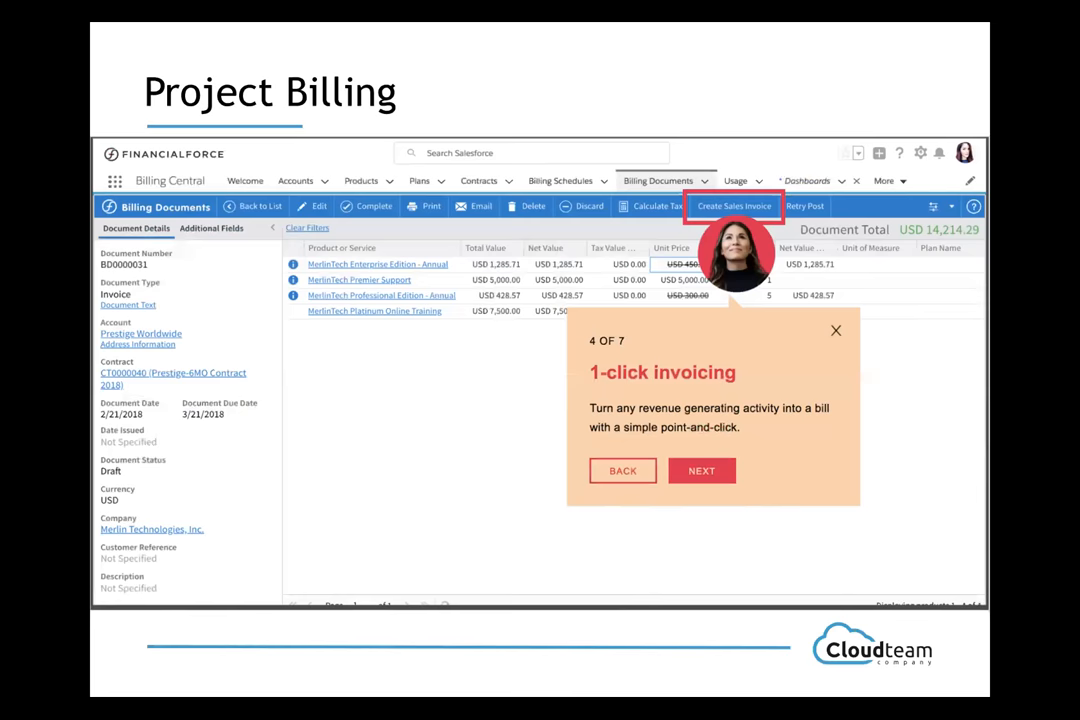
{"action": "left_click", "coordinate": [701, 470]}
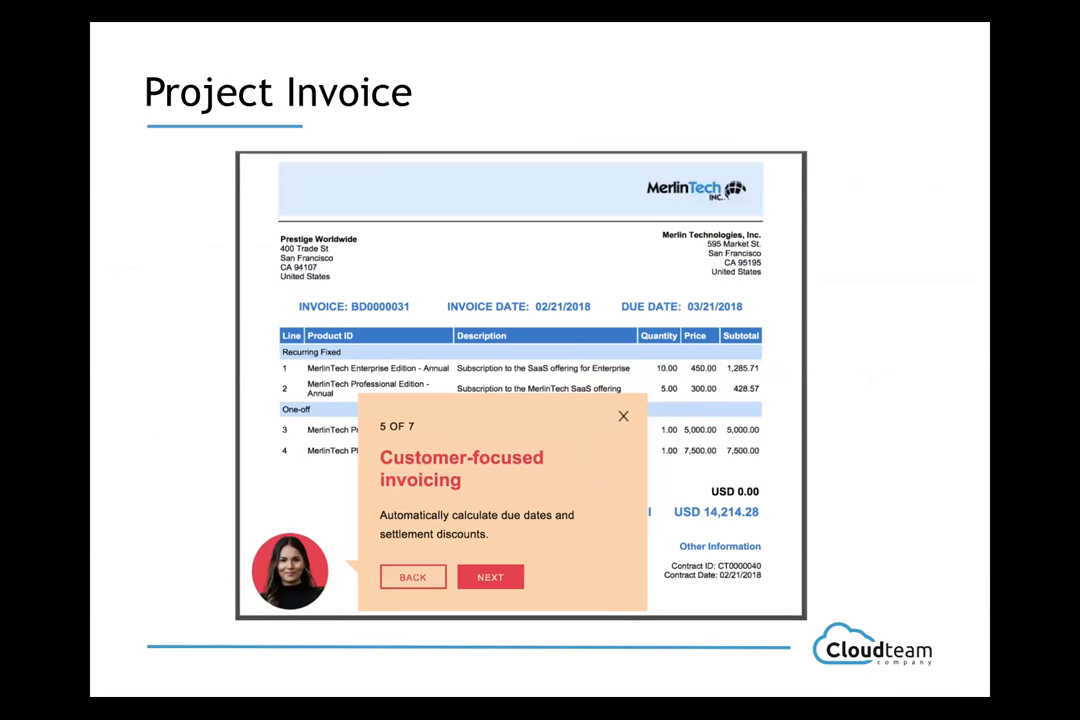
{"action": "left_click", "coordinate": [490, 577]}
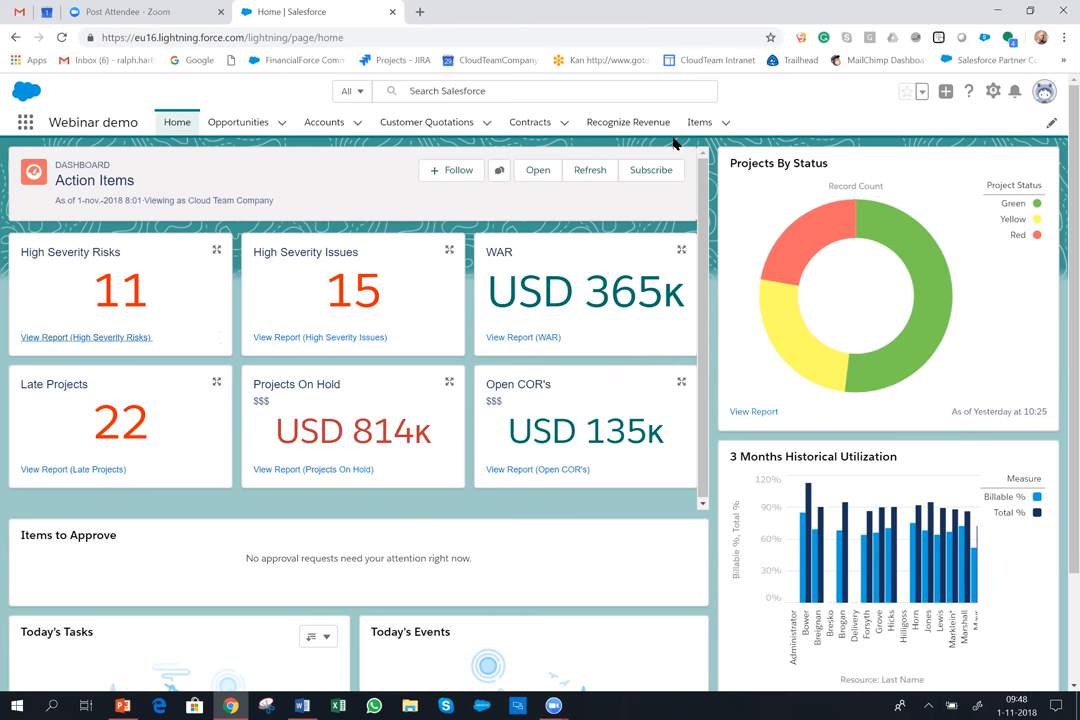
- Switch from the slides to the Salesforce Webinar demo Home dashboard in Chrome
{"action": "left_click", "coordinate": [238, 122]}
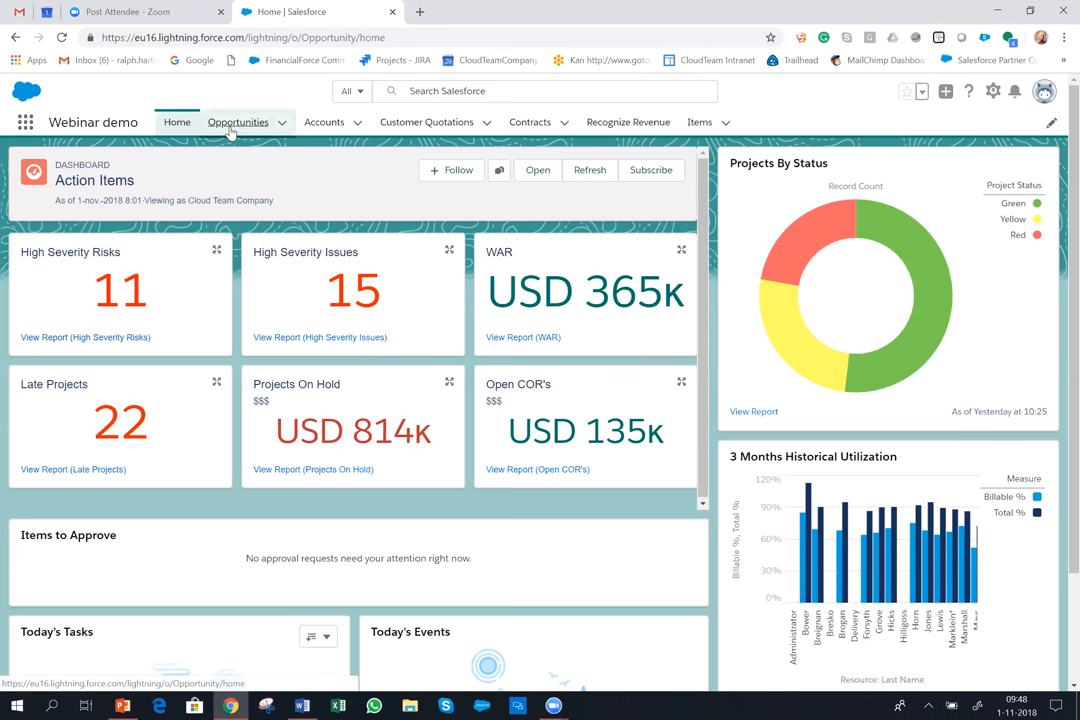
- Open the 'Prestige Salesforce Event - Classic Bike promotion' opportunity from Recently Viewed
{"action": "left_click", "coordinate": [238, 122]}
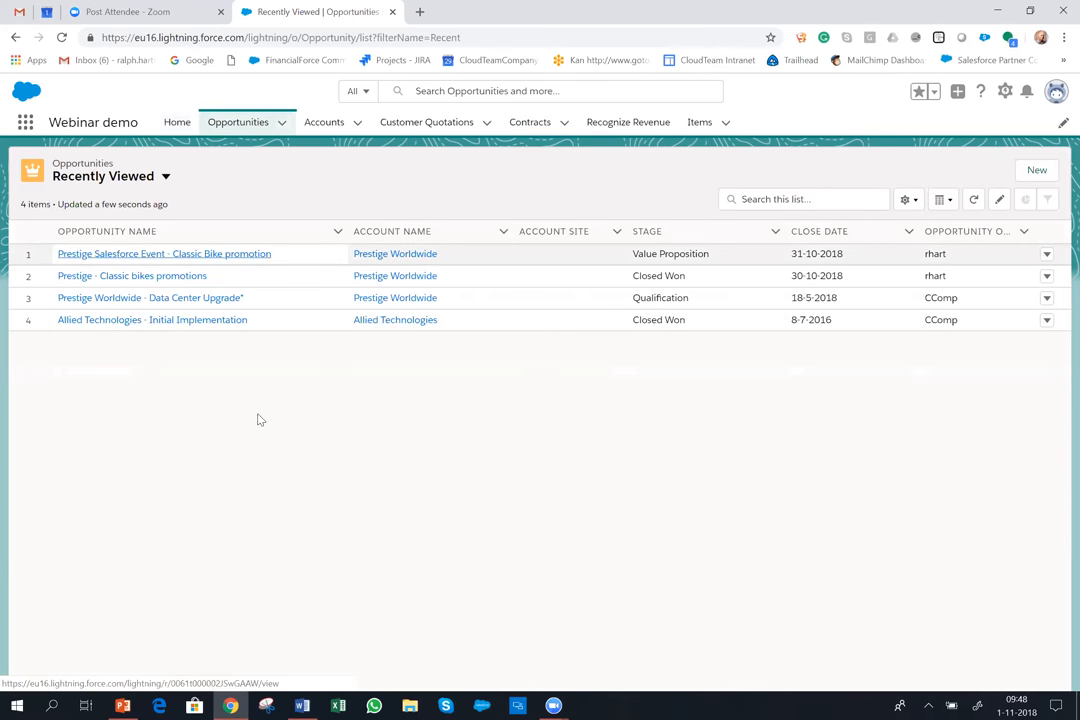
{"action": "left_click", "coordinate": [163, 253]}
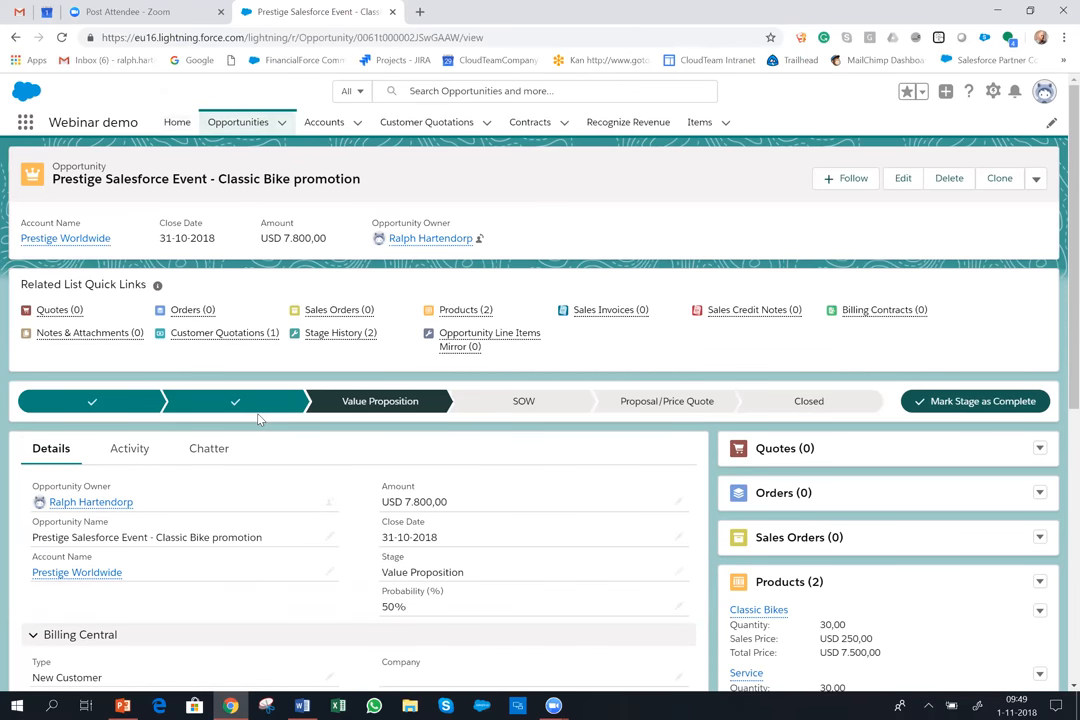
{"action": "mouse_move", "coordinate": [183, 628]}
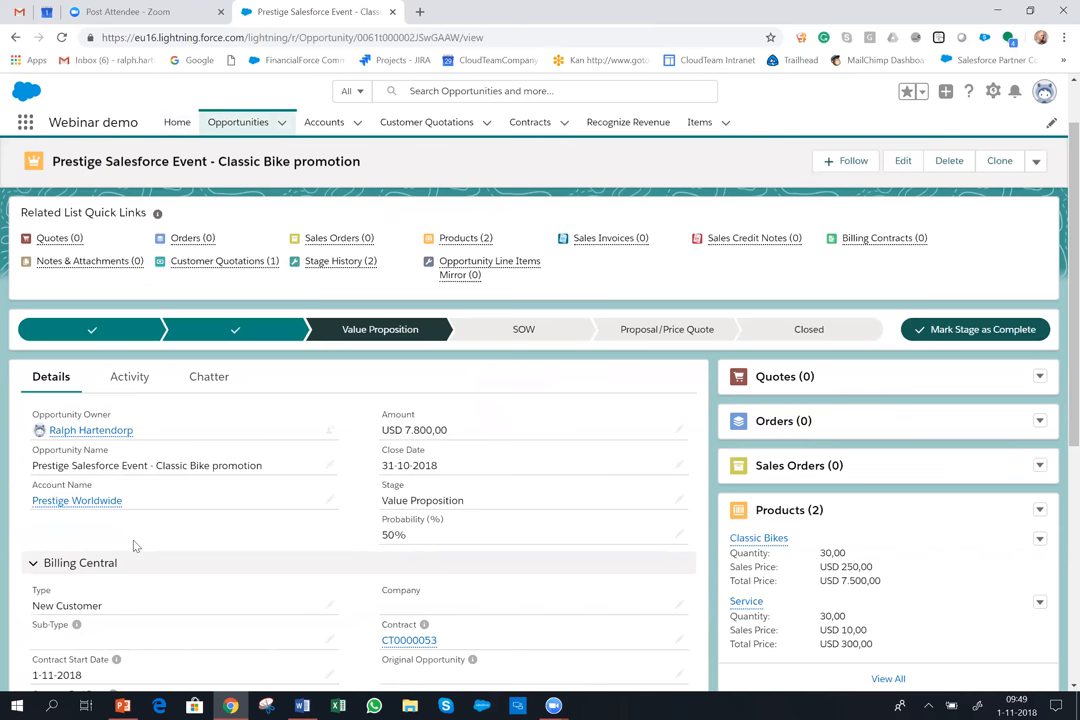
{"action": "mouse_move", "coordinate": [148, 535]}
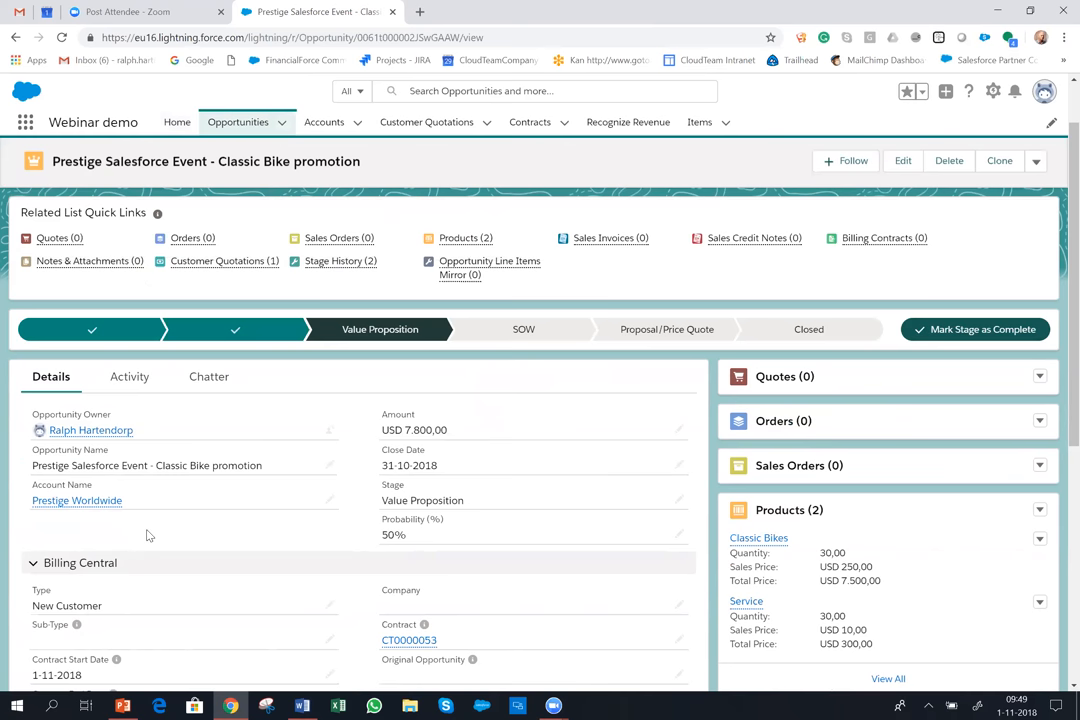
{"action": "mouse_move", "coordinate": [195, 462]}
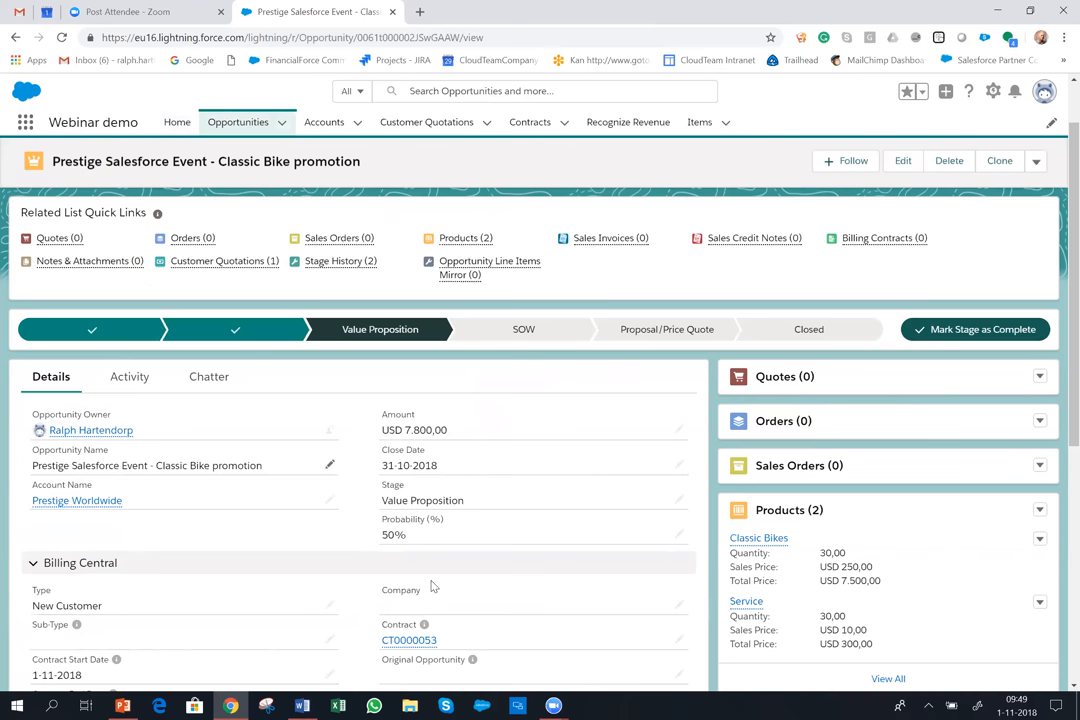
{"action": "mouse_move", "coordinate": [460, 554]}
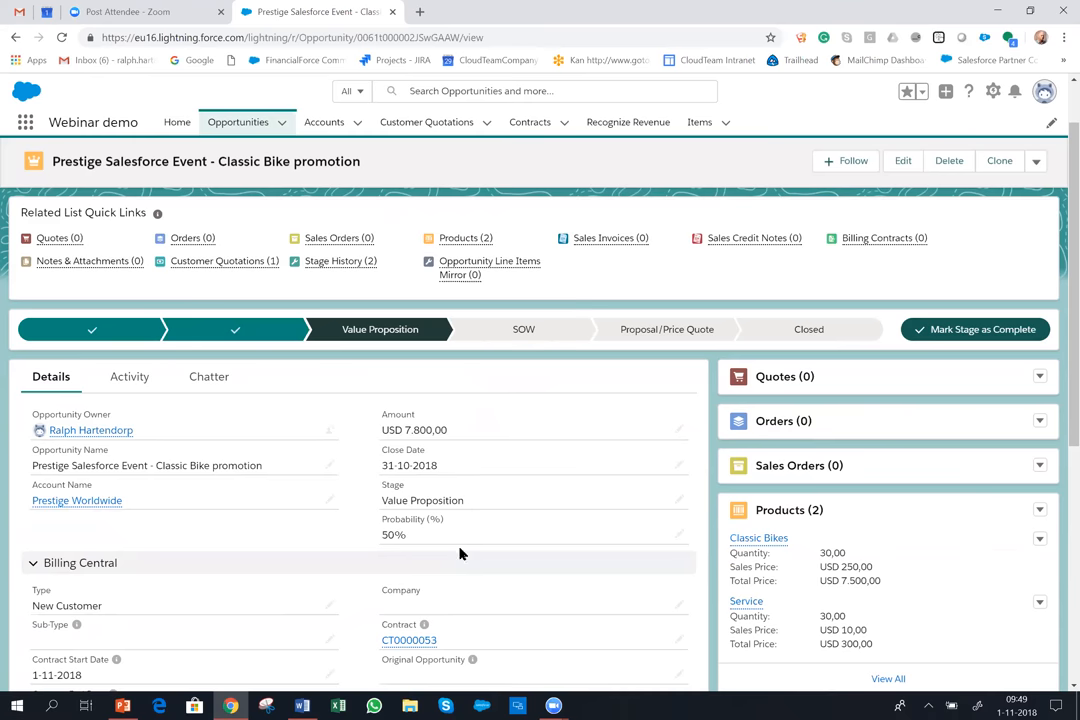
{"action": "scroll", "scroll_direction": "down", "scroll_amount": 3}
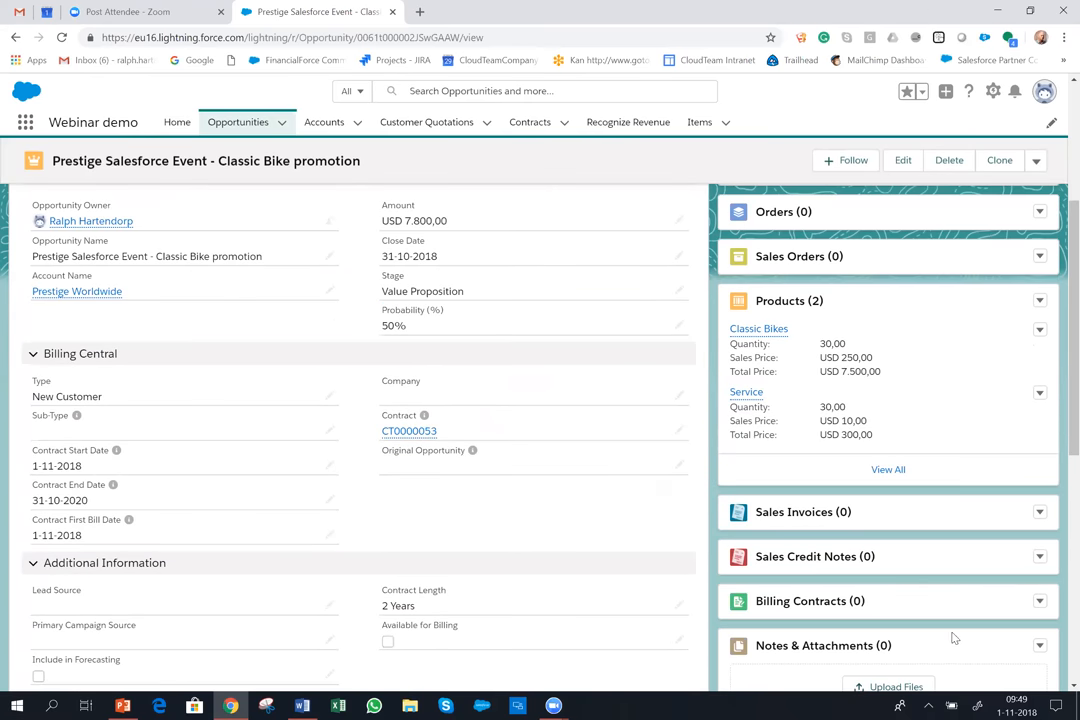
{"action": "scroll", "scroll_direction": "up", "scroll_amount": 3}
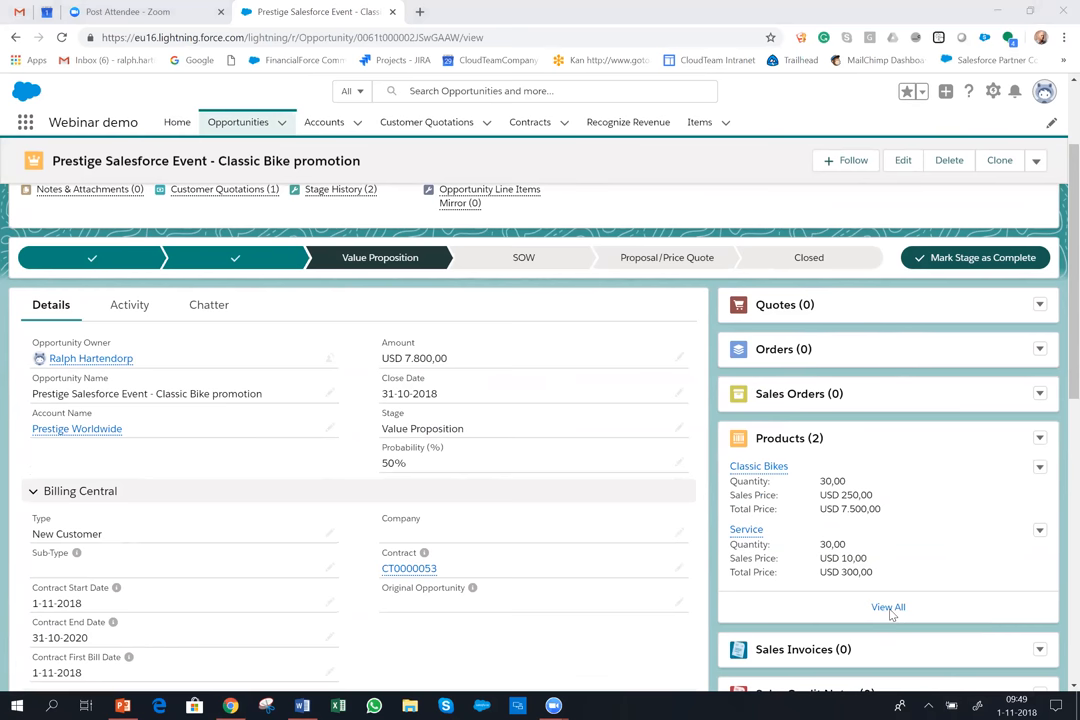
{"action": "mouse_move", "coordinate": [912, 513]}
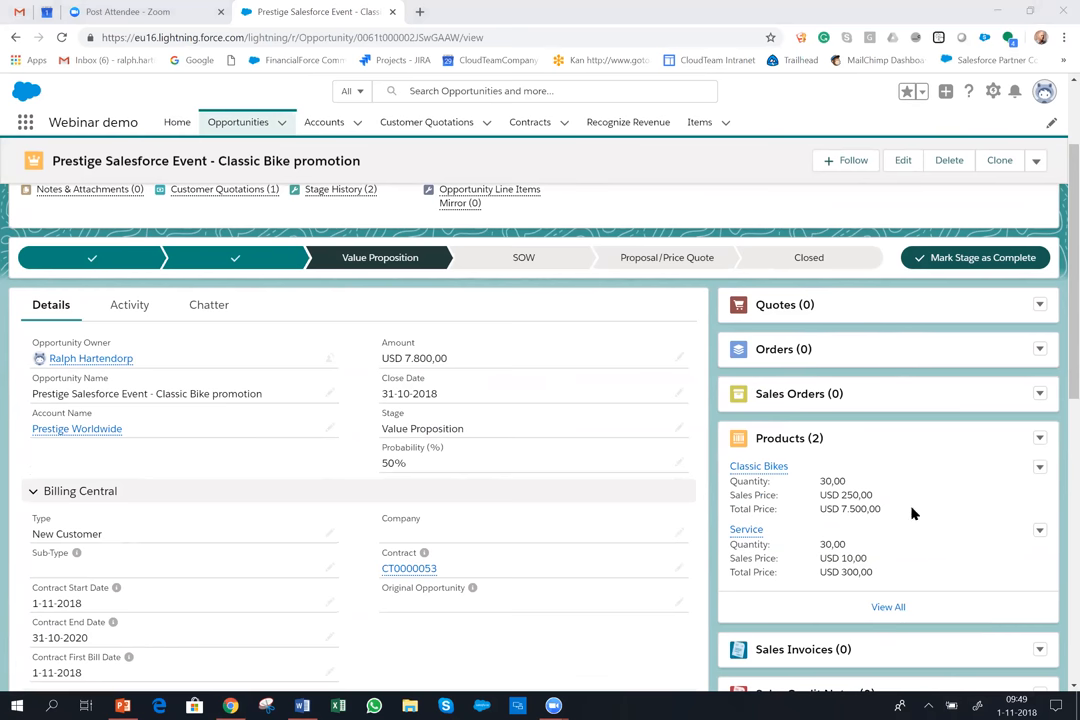
{"action": "mouse_move", "coordinate": [830, 530]}
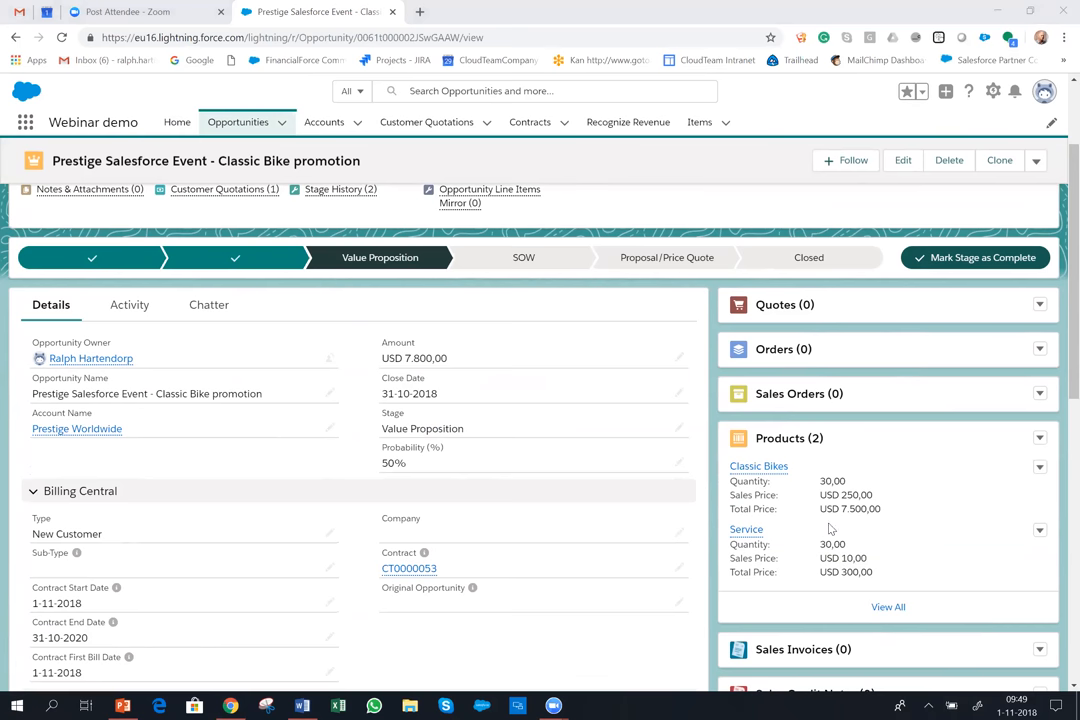
{"action": "mouse_move", "coordinate": [1060, 335]}
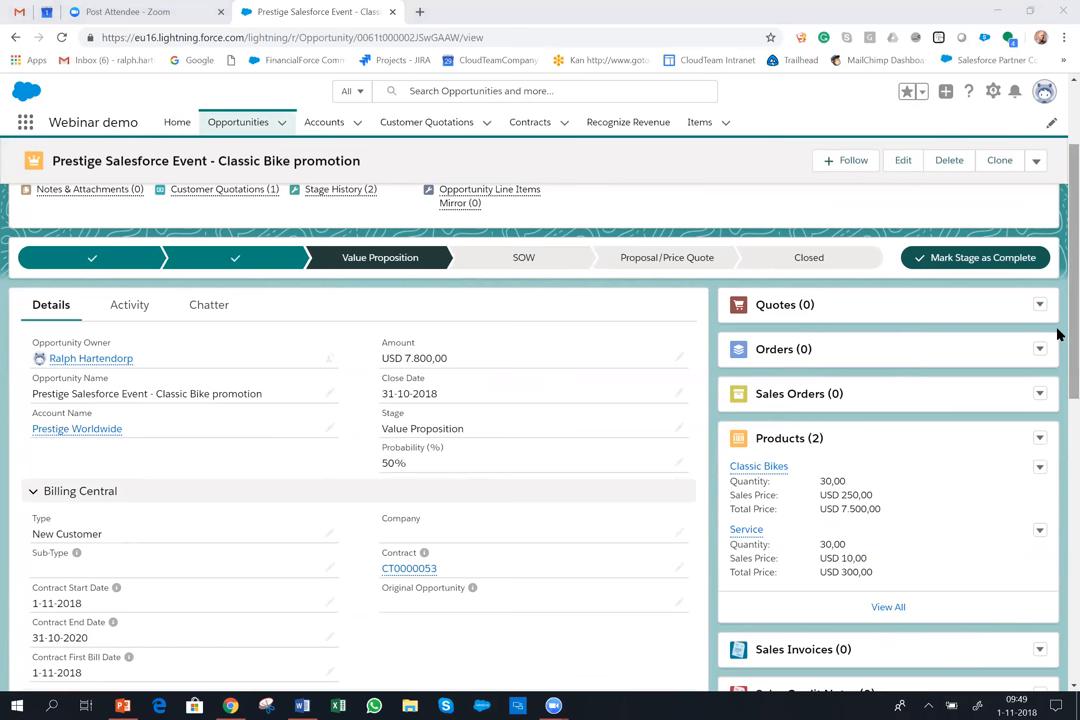
{"action": "scroll", "scroll_direction": "down", "scroll_amount": 3}
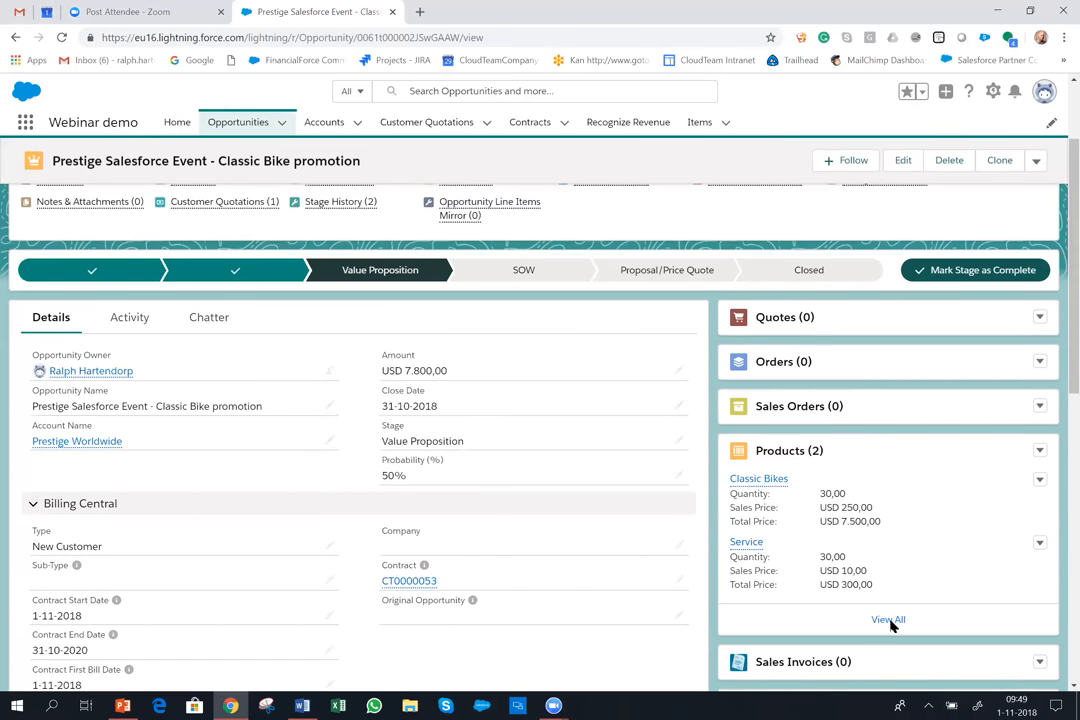
{"action": "mouse_move", "coordinate": [870, 546]}
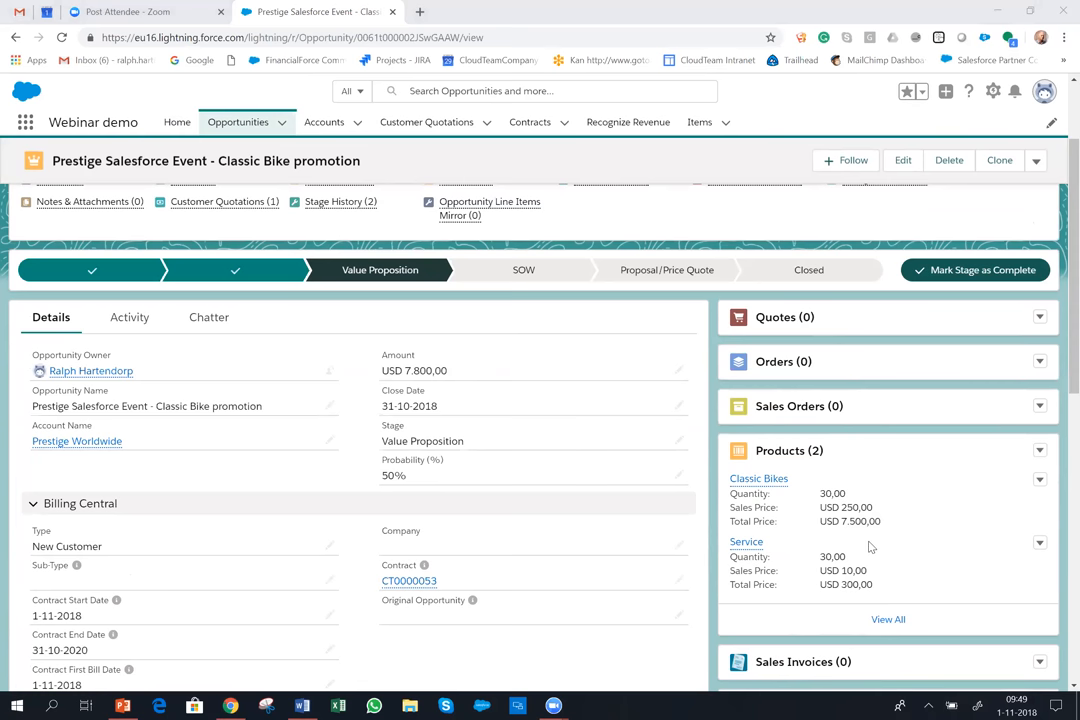
{"action": "mouse_move", "coordinate": [756, 485]}
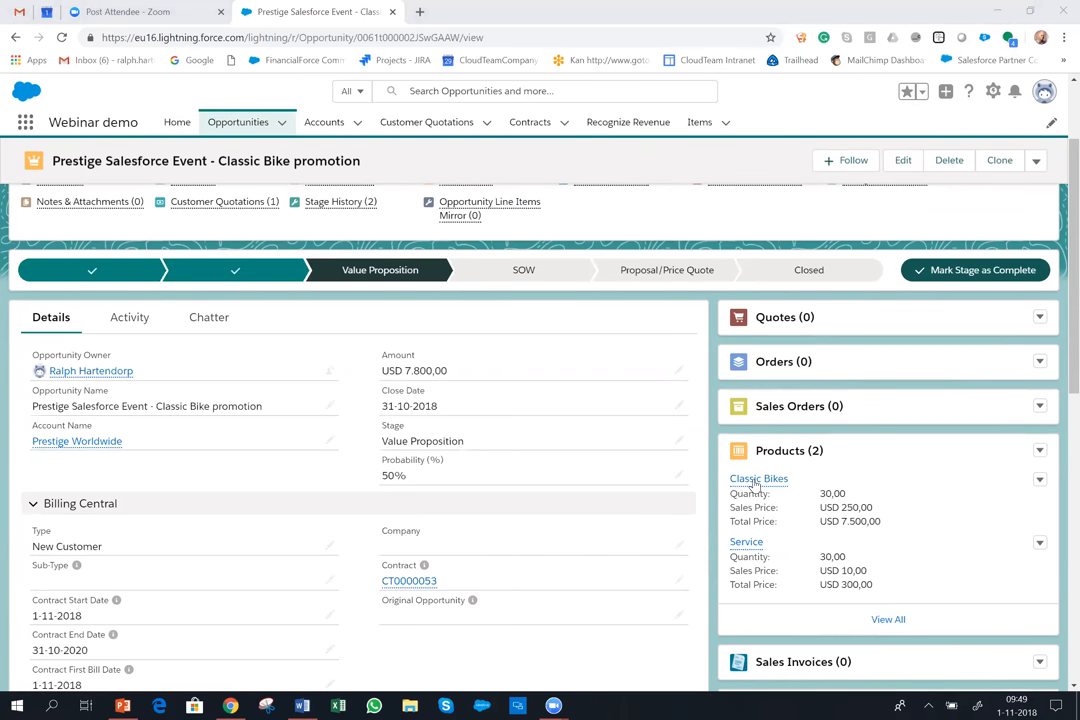
{"action": "mouse_move", "coordinate": [888, 625]}
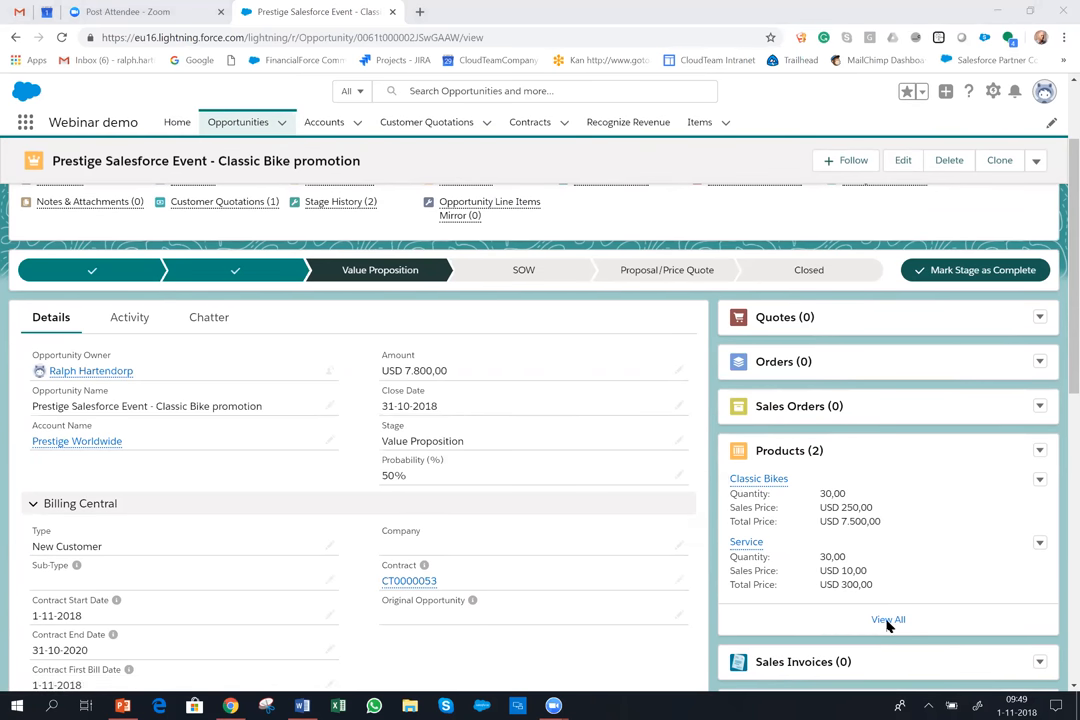
{"action": "scroll", "scroll_direction": "down", "scroll_amount": 3}
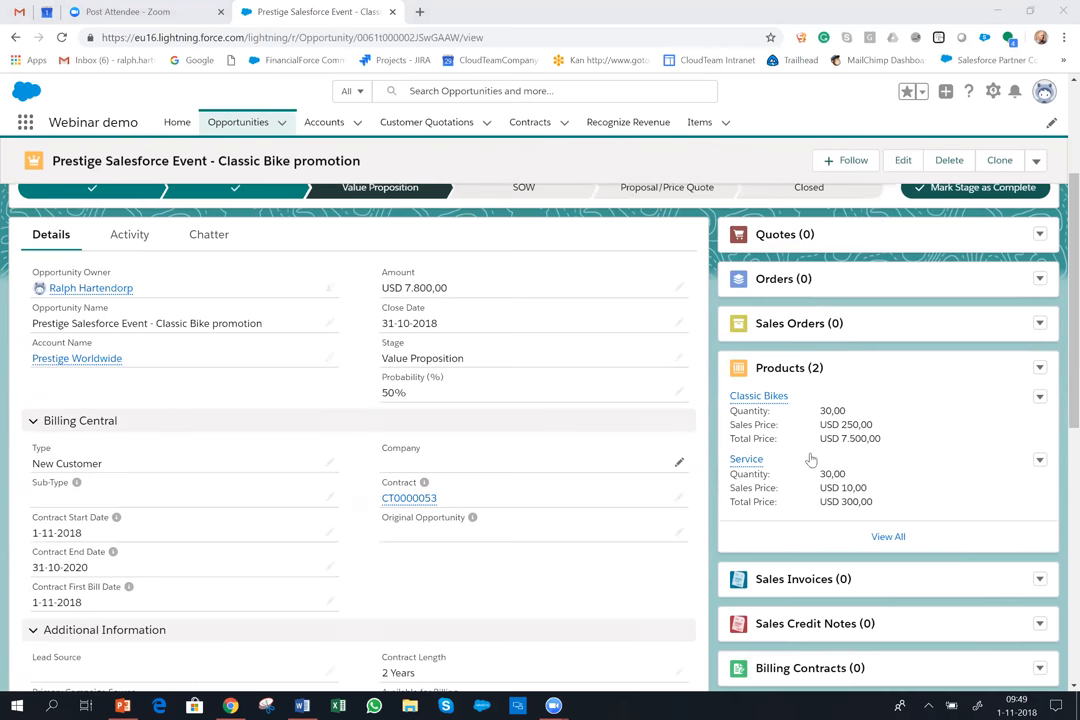
- View all opportunity products and open the Classic Bikes line: 30 units at USD 250
{"action": "scroll", "scroll_direction": "down", "scroll_amount": 3}
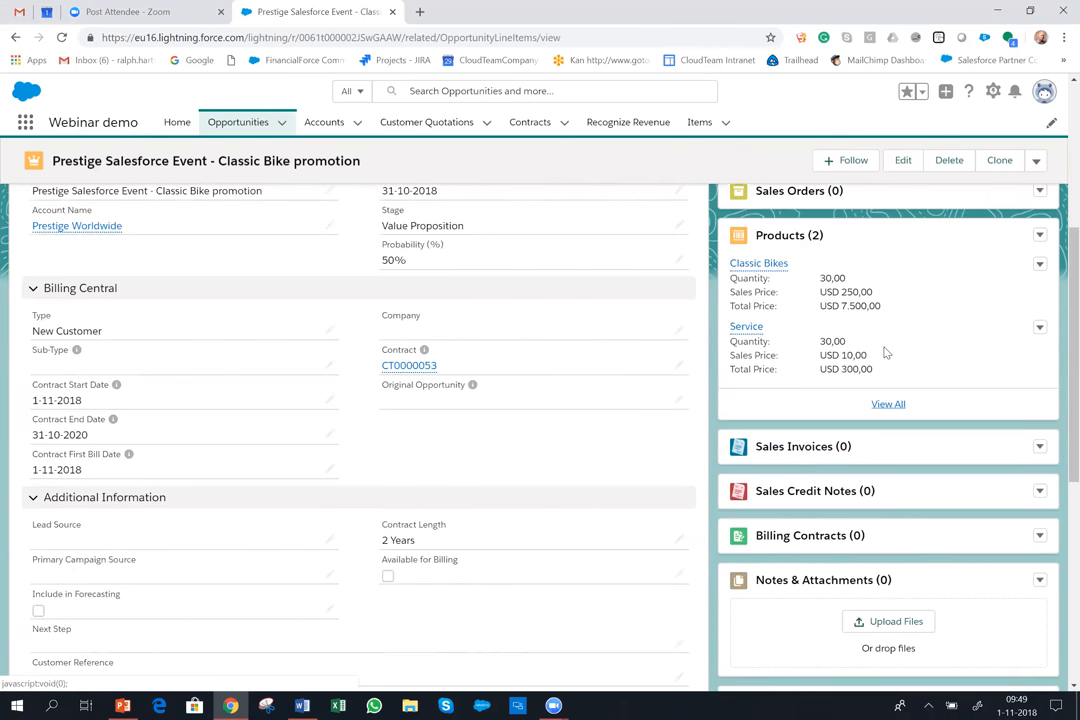
{"action": "left_click", "coordinate": [888, 404]}
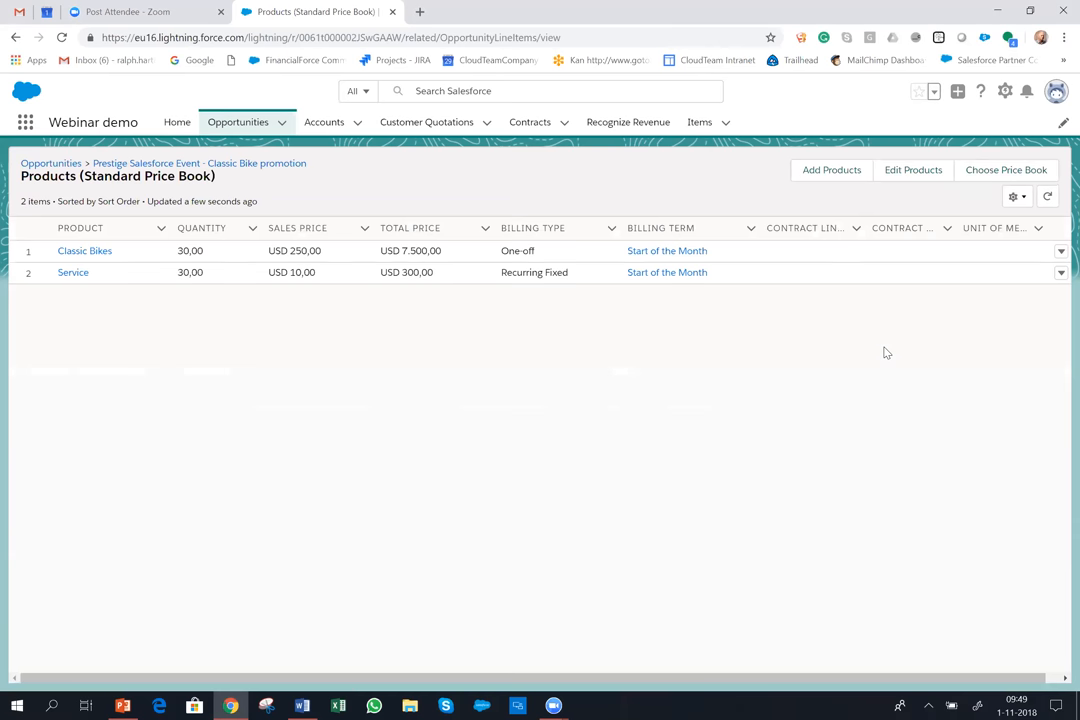
{"action": "mouse_move", "coordinate": [833, 365]}
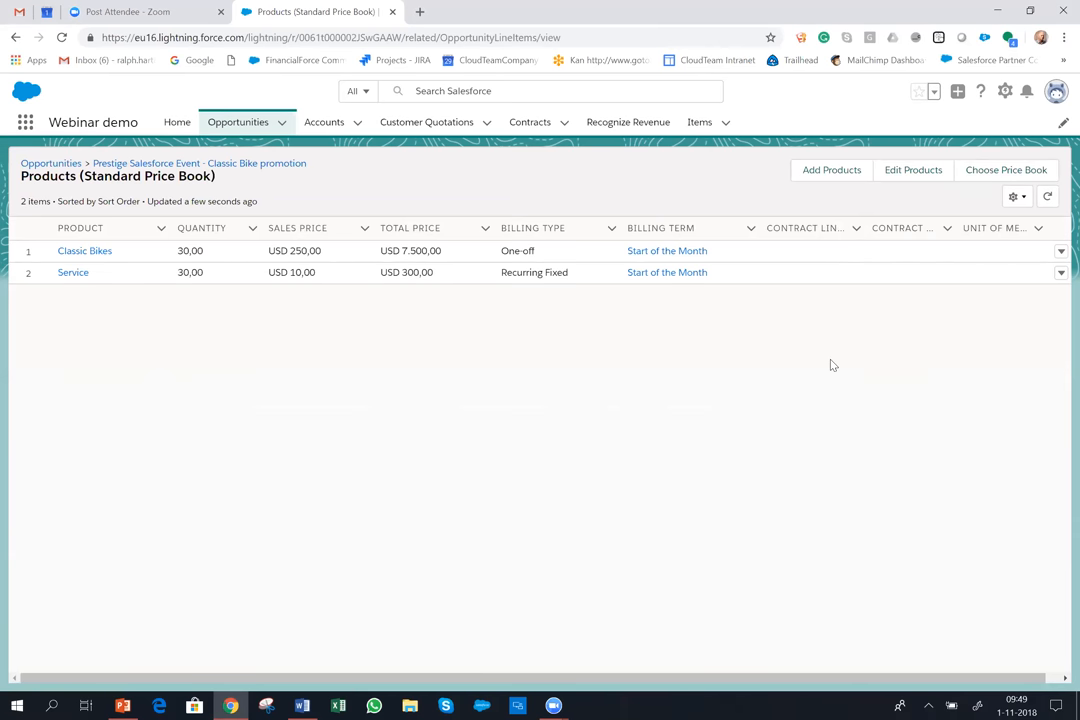
{"action": "mouse_move", "coordinate": [220, 438]}
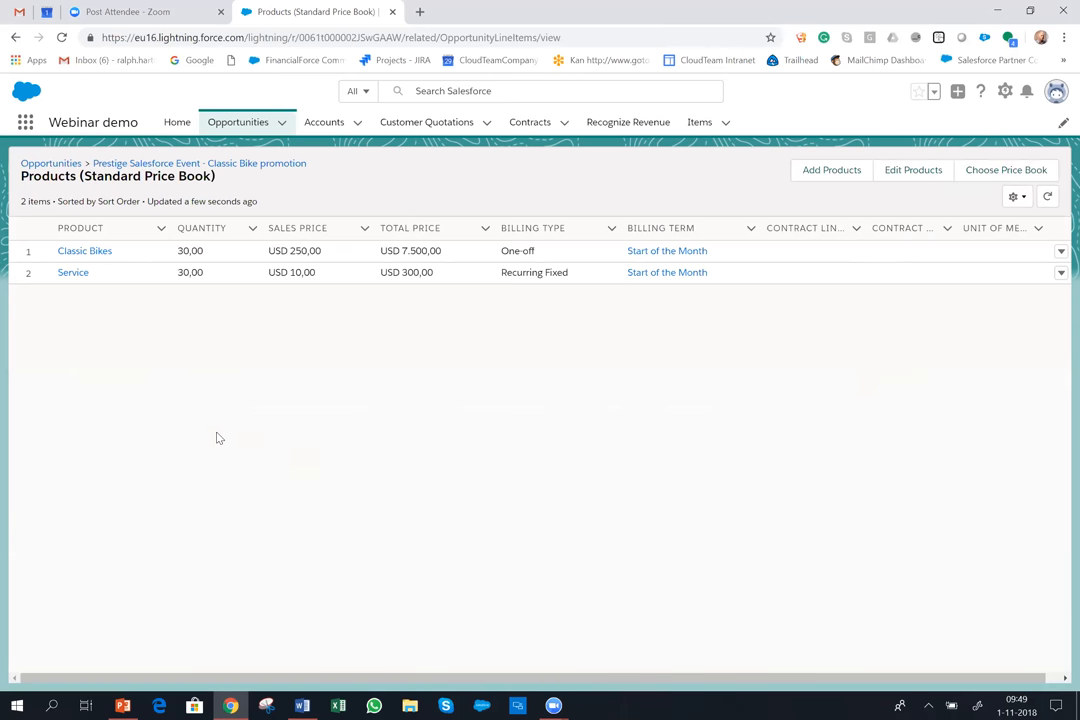
{"action": "mouse_move", "coordinate": [84, 251]}
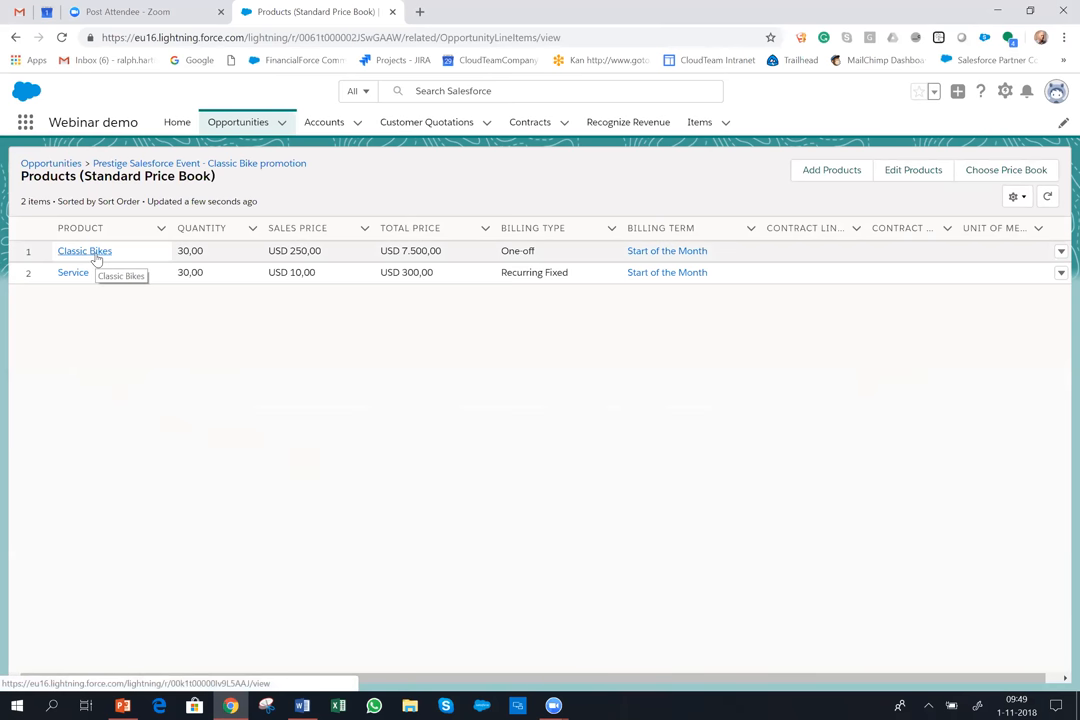
{"action": "left_click", "coordinate": [84, 250]}
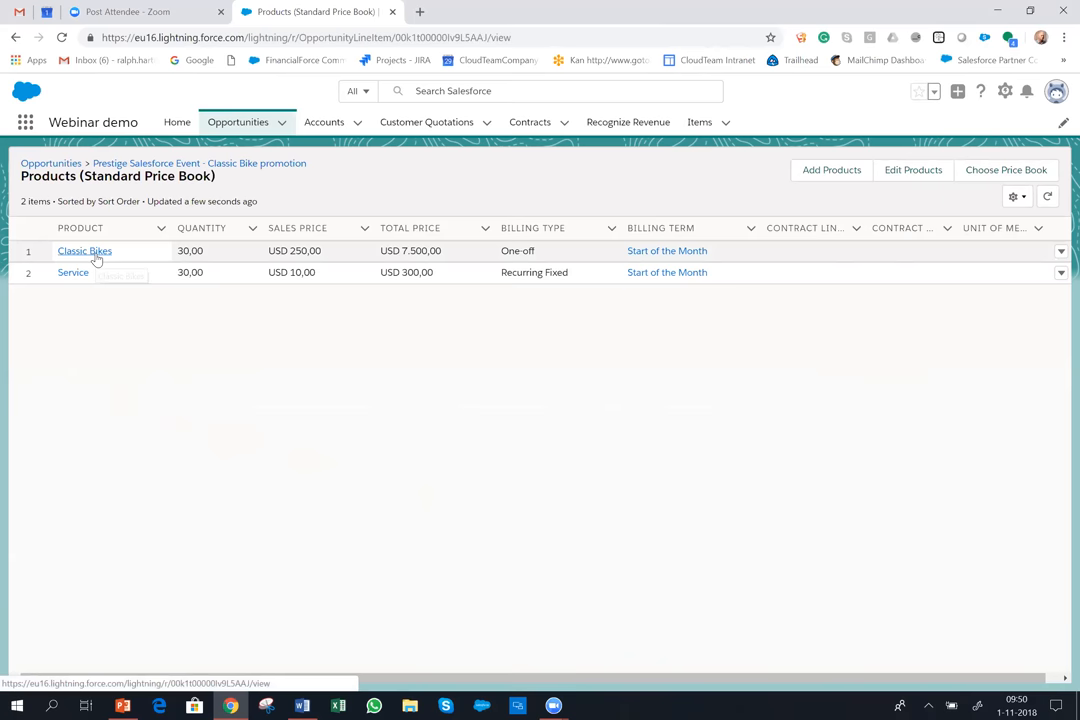
{"action": "left_click", "coordinate": [84, 250]}
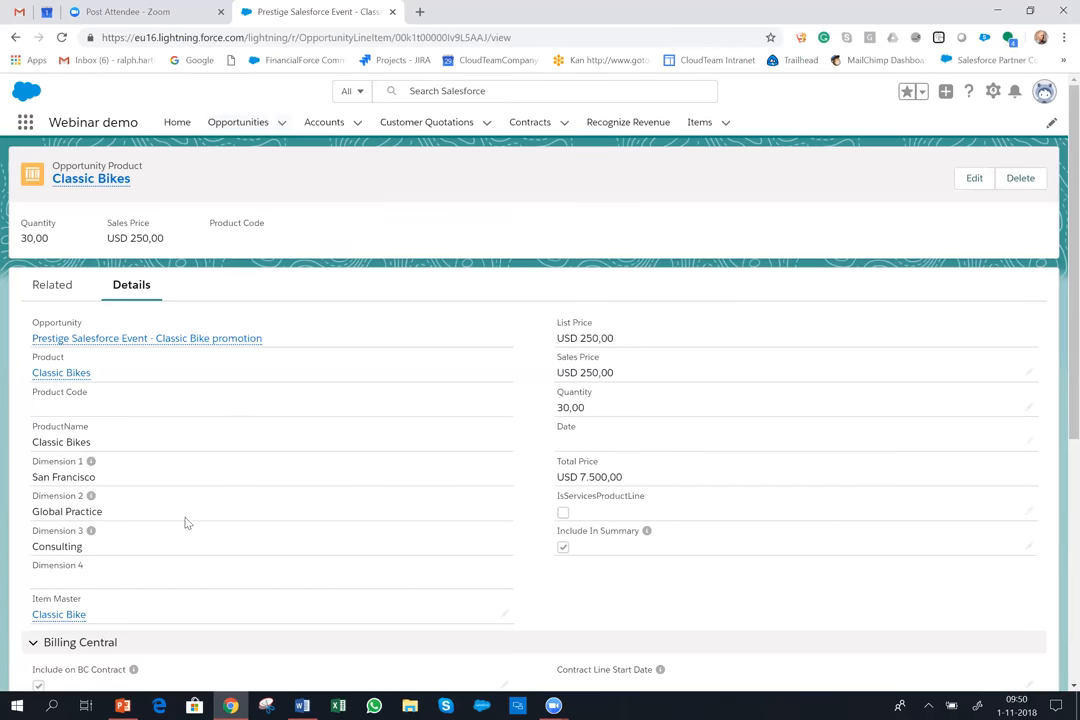
{"action": "mouse_move", "coordinate": [59, 614]}
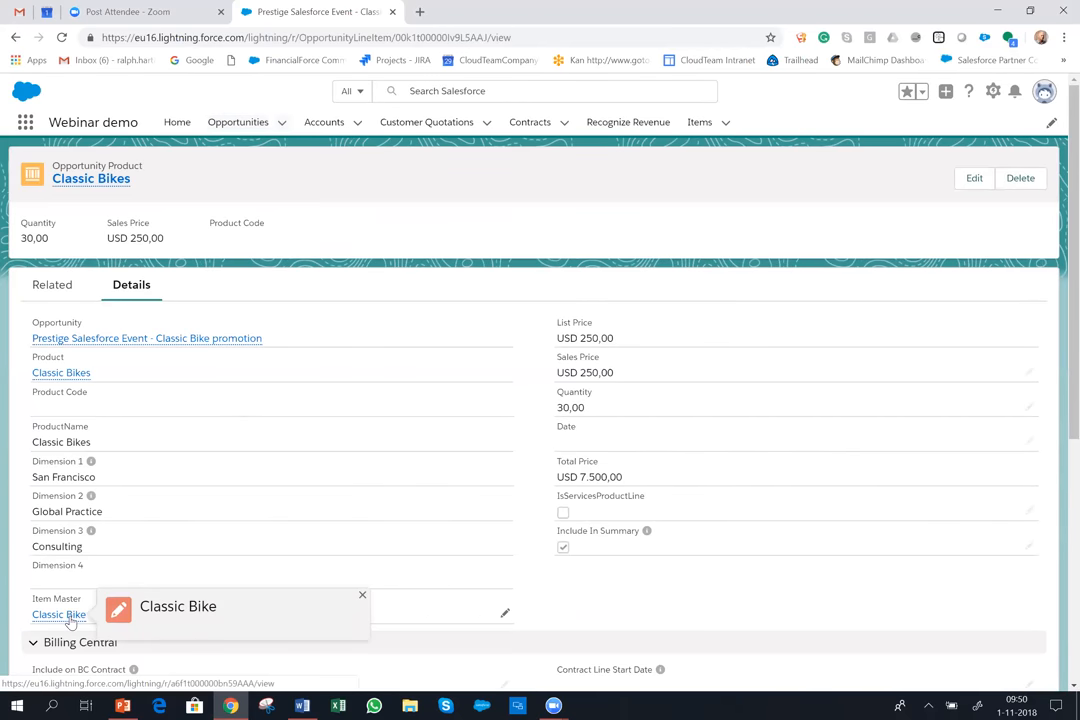
- Open the Classic Bike item master record and review its Finished Goods, configurable kit details
{"action": "left_click", "coordinate": [59, 614]}
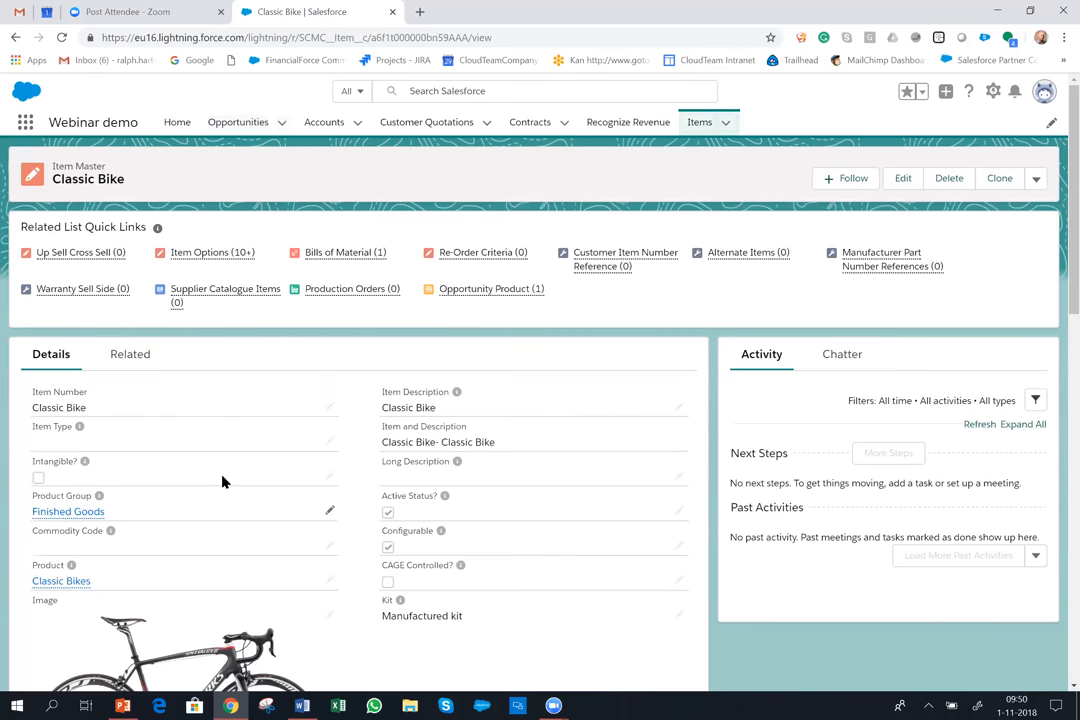
{"action": "scroll", "scroll_direction": "down", "scroll_amount": 3}
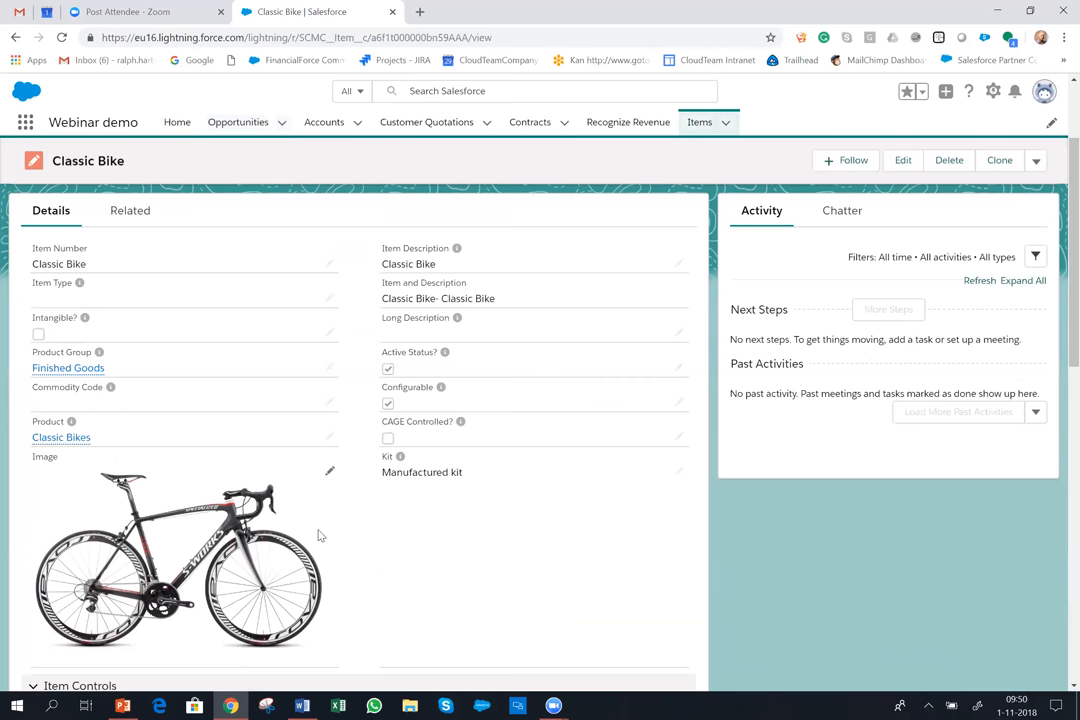
{"action": "mouse_move", "coordinate": [435, 582]}
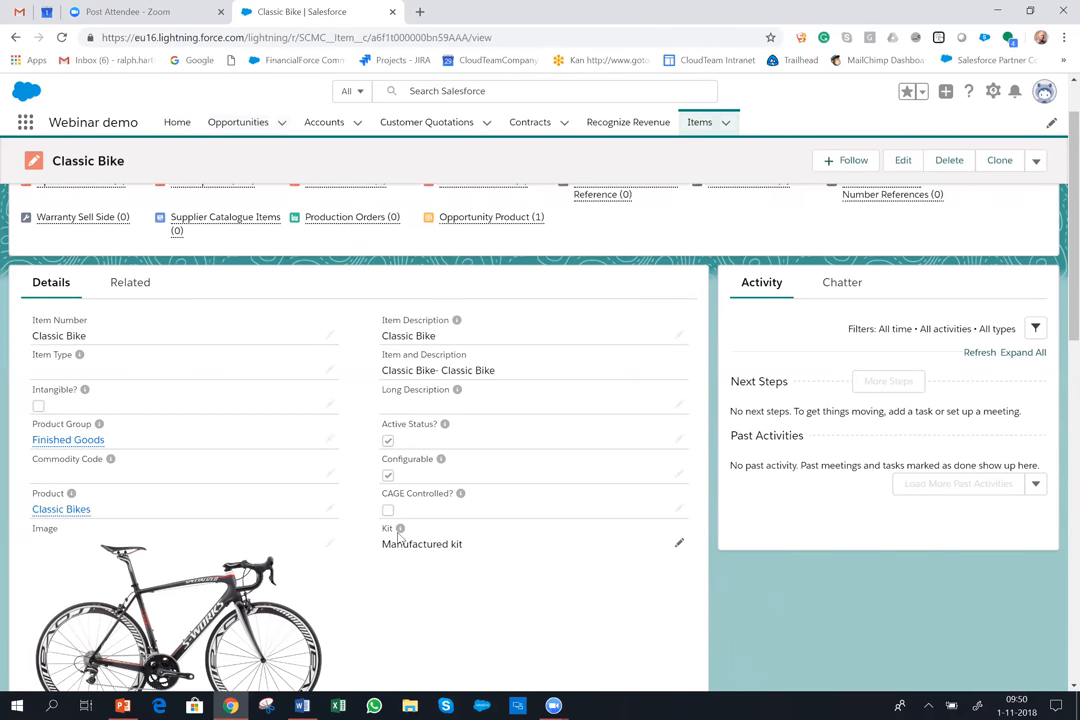
{"action": "scroll", "scroll_direction": "up", "scroll_amount": 3}
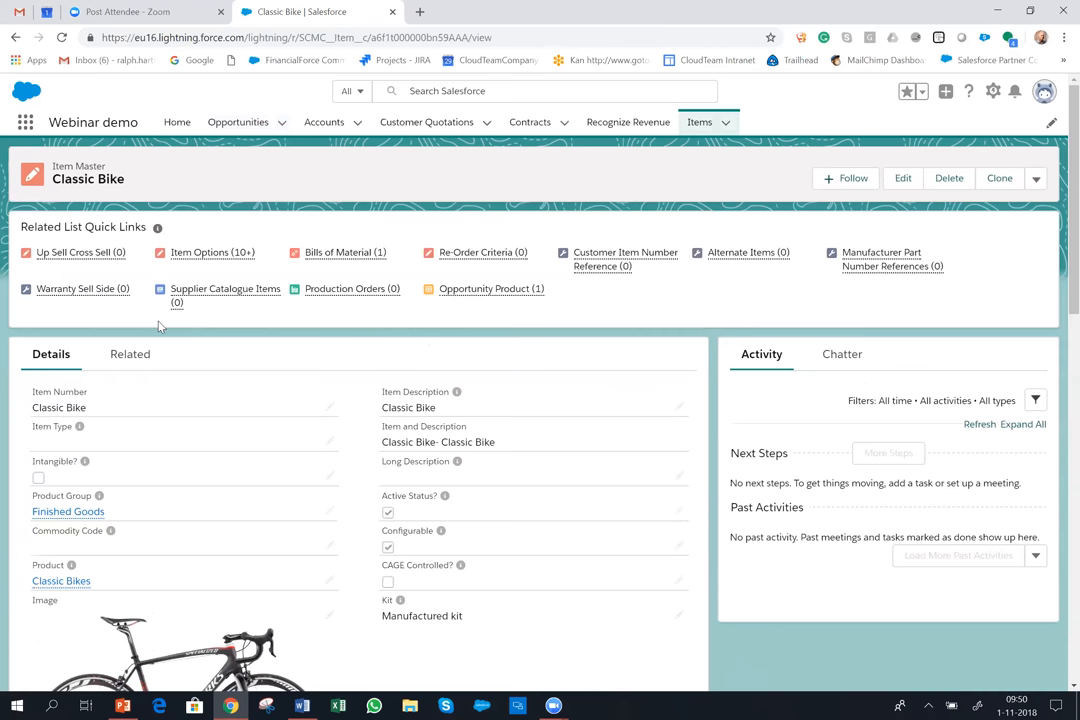
{"action": "left_click", "coordinate": [80, 252]}
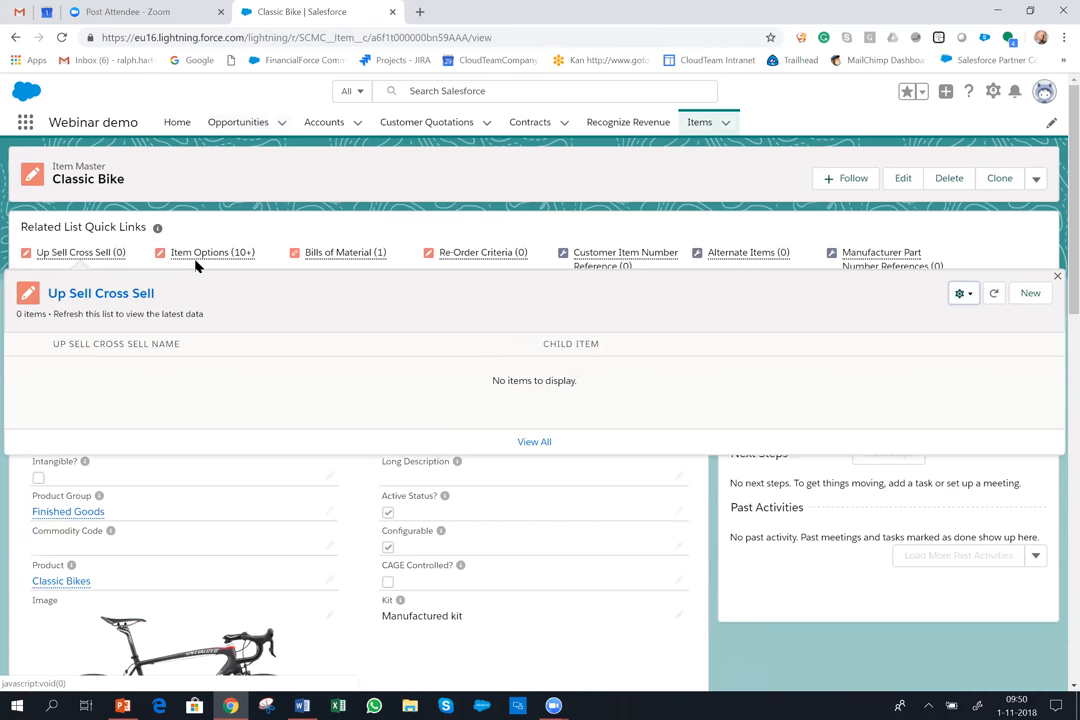
{"action": "left_click", "coordinate": [212, 252]}
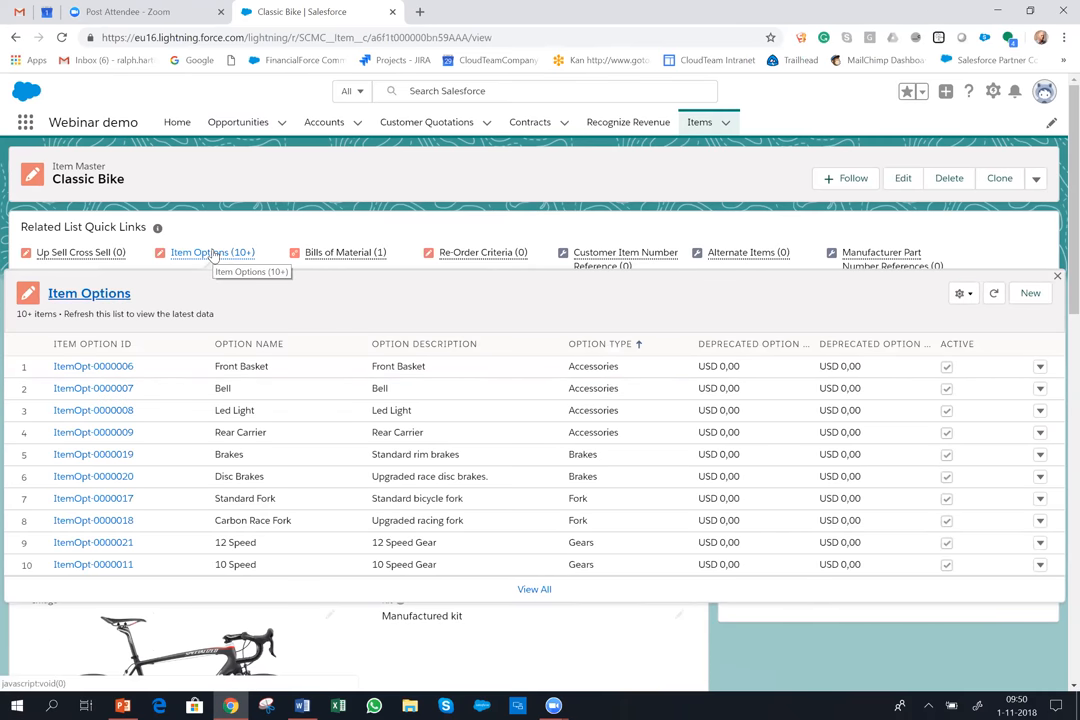
{"action": "mouse_move", "coordinate": [354, 244]}
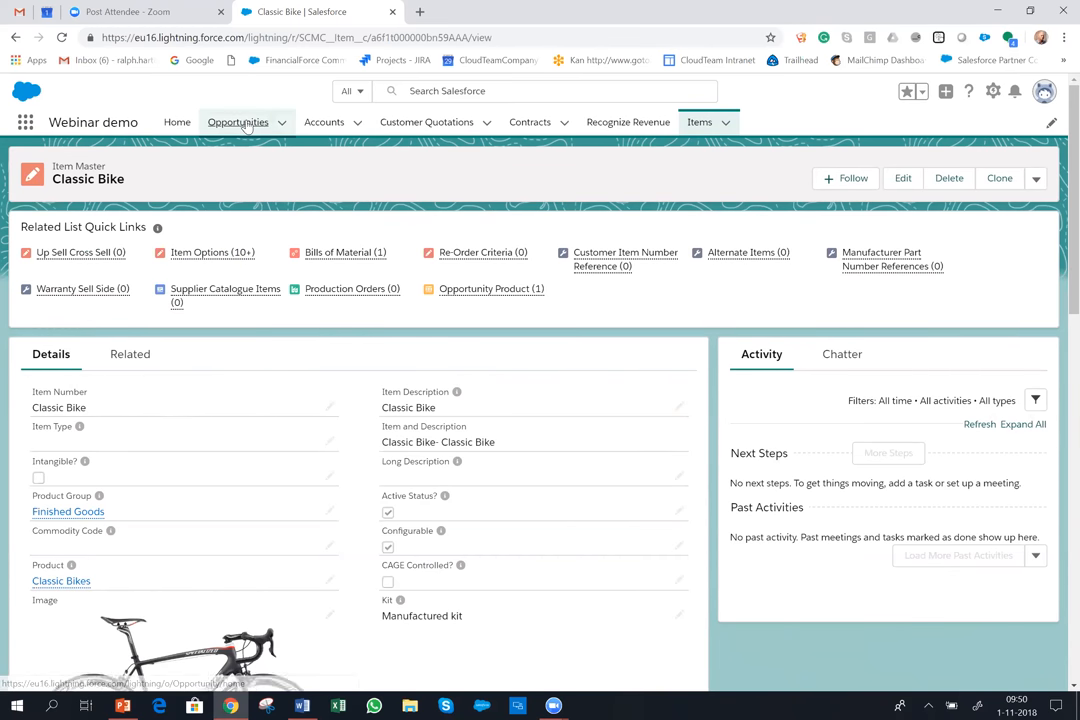
- Return to the Prestige Classic Bike promotion opportunity and reveal its Create Quote/Sales Order/Invoice actions
{"action": "left_click", "coordinate": [238, 122]}
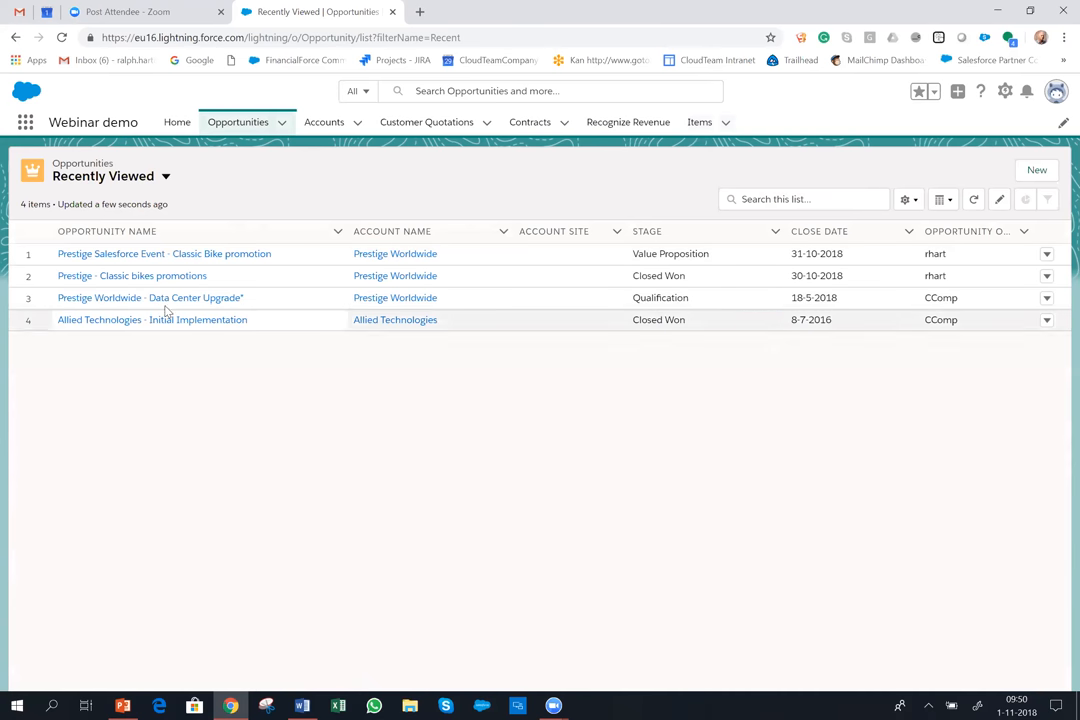
{"action": "left_click", "coordinate": [164, 253]}
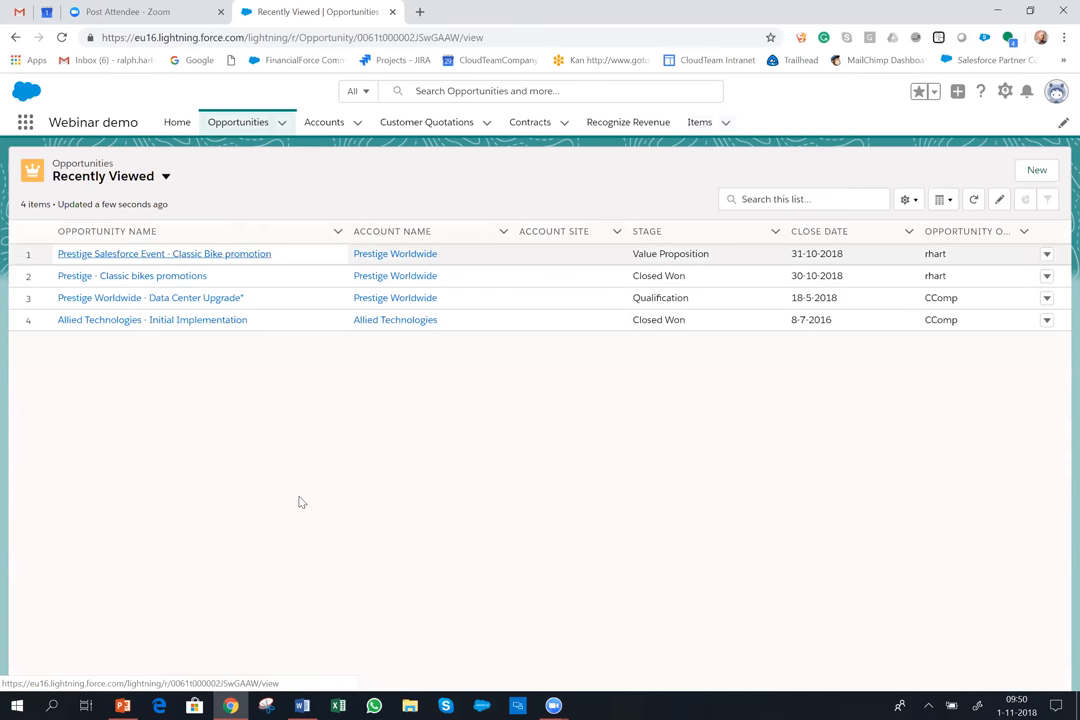
{"action": "left_click", "coordinate": [163, 253]}
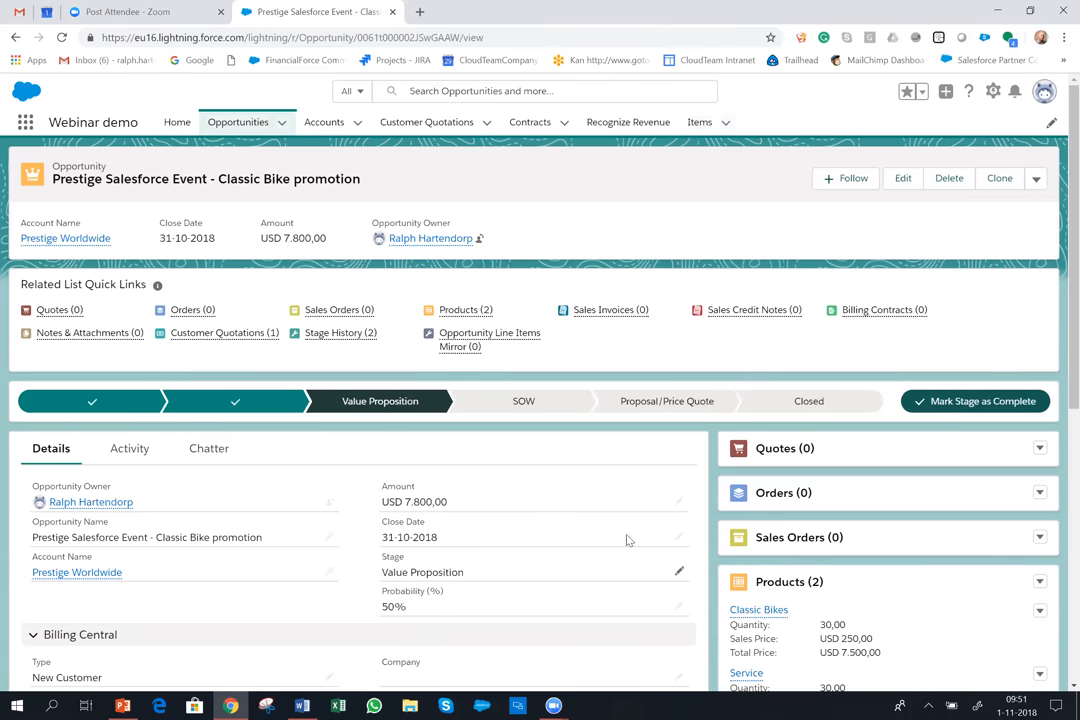
{"action": "mouse_move", "coordinate": [668, 424]}
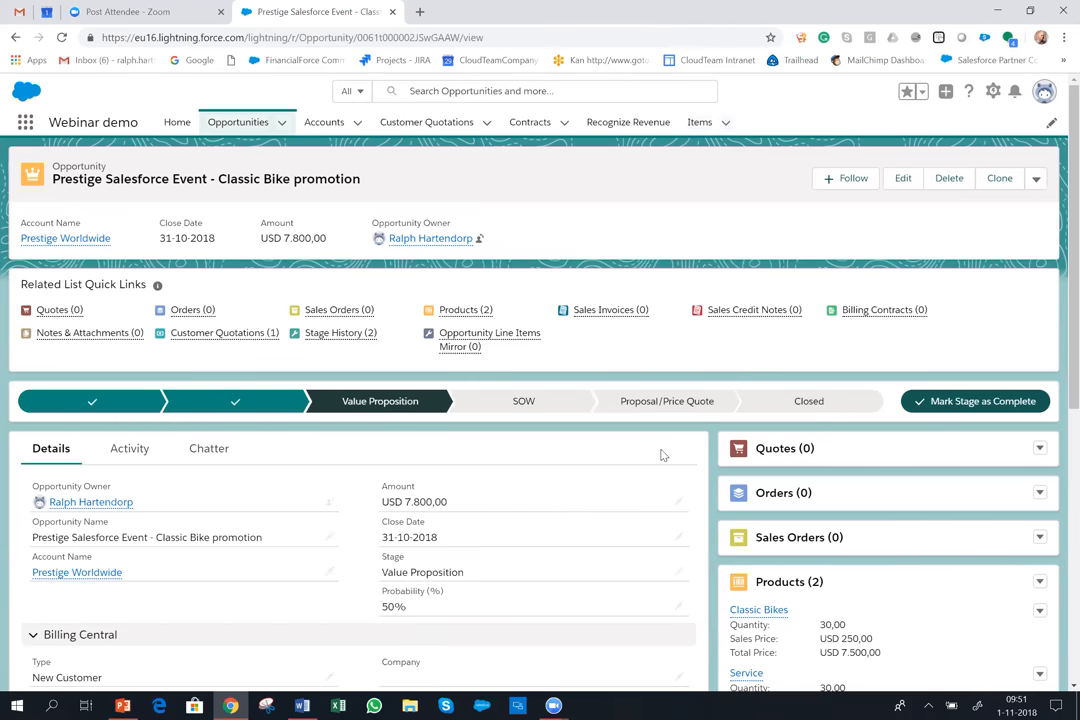
{"action": "scroll", "scroll_direction": "down", "scroll_amount": 3}
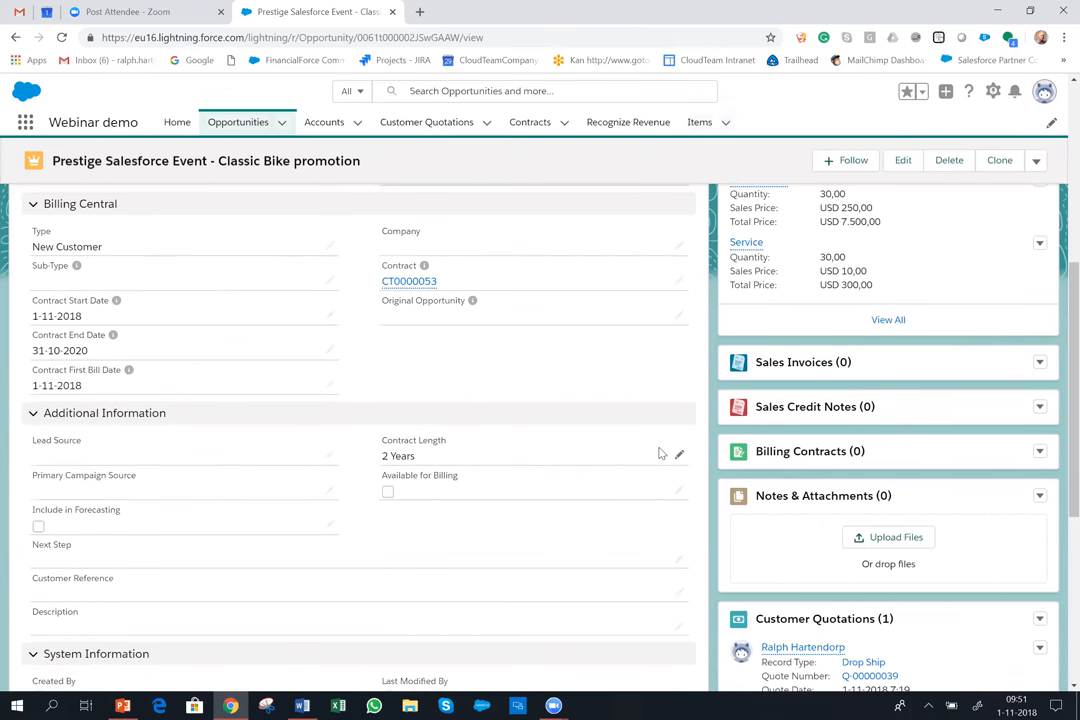
{"action": "scroll", "scroll_direction": "down", "scroll_amount": 3}
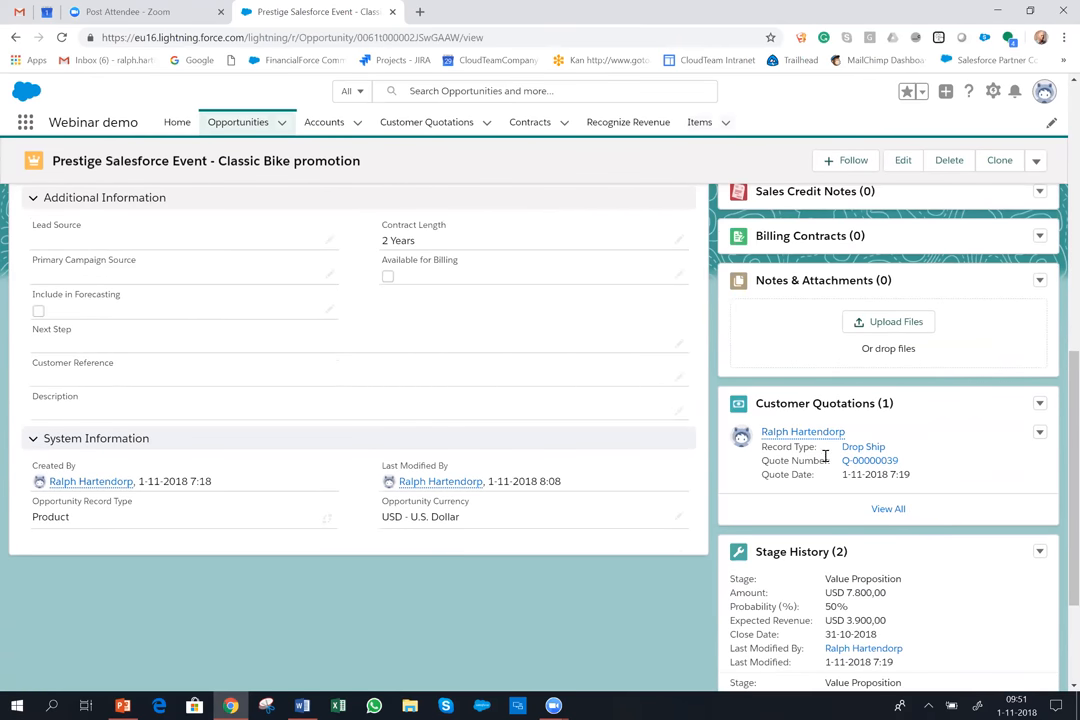
{"action": "left_click", "coordinate": [1036, 160]}
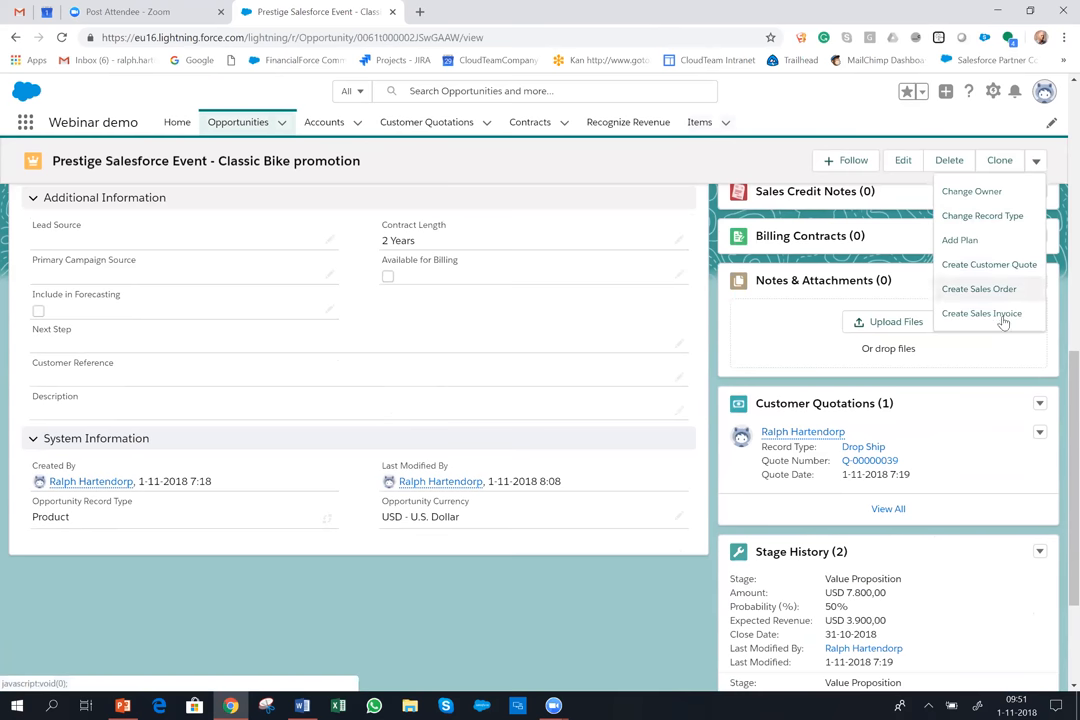
{"action": "mouse_move", "coordinate": [875, 471]}
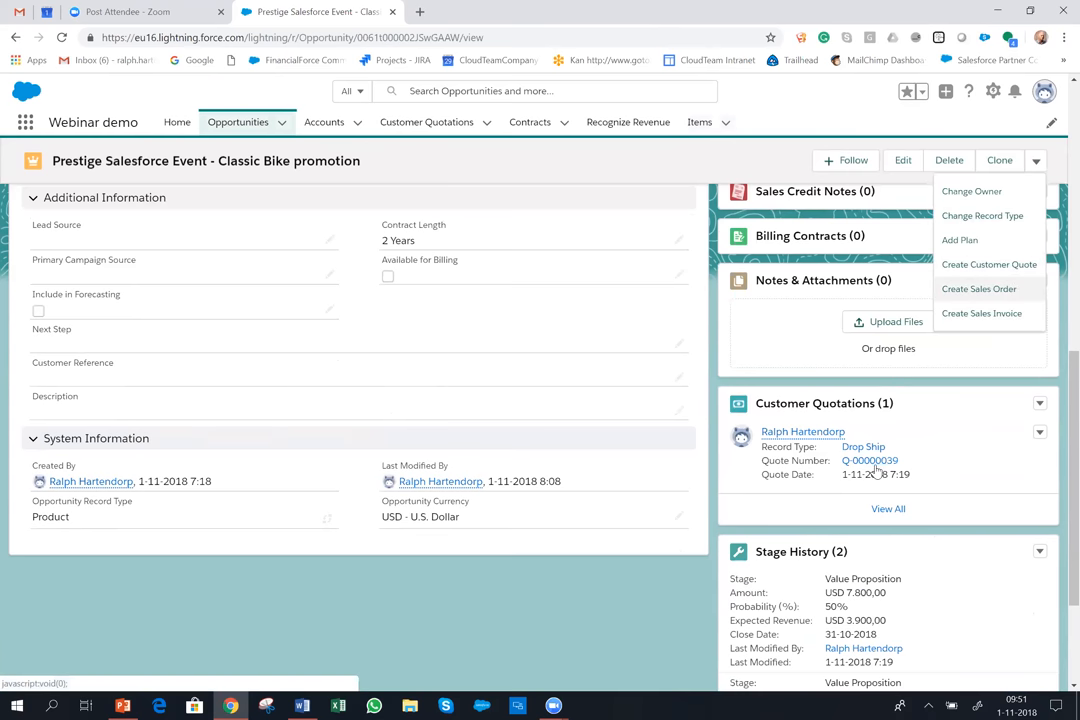
- Review quotation Q-00000039: Priced, USD 11,100 total, USD 7,350 gross profit (66.2%)
{"action": "left_click", "coordinate": [870, 460]}
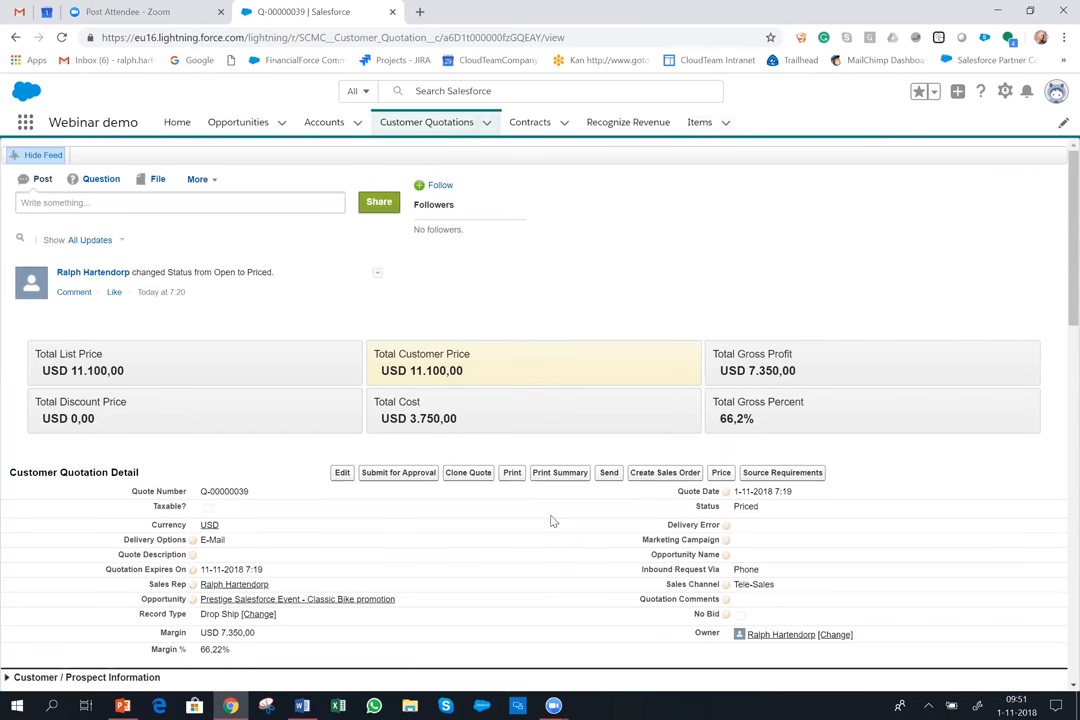
{"action": "scroll", "scroll_direction": "down", "scroll_amount": 3}
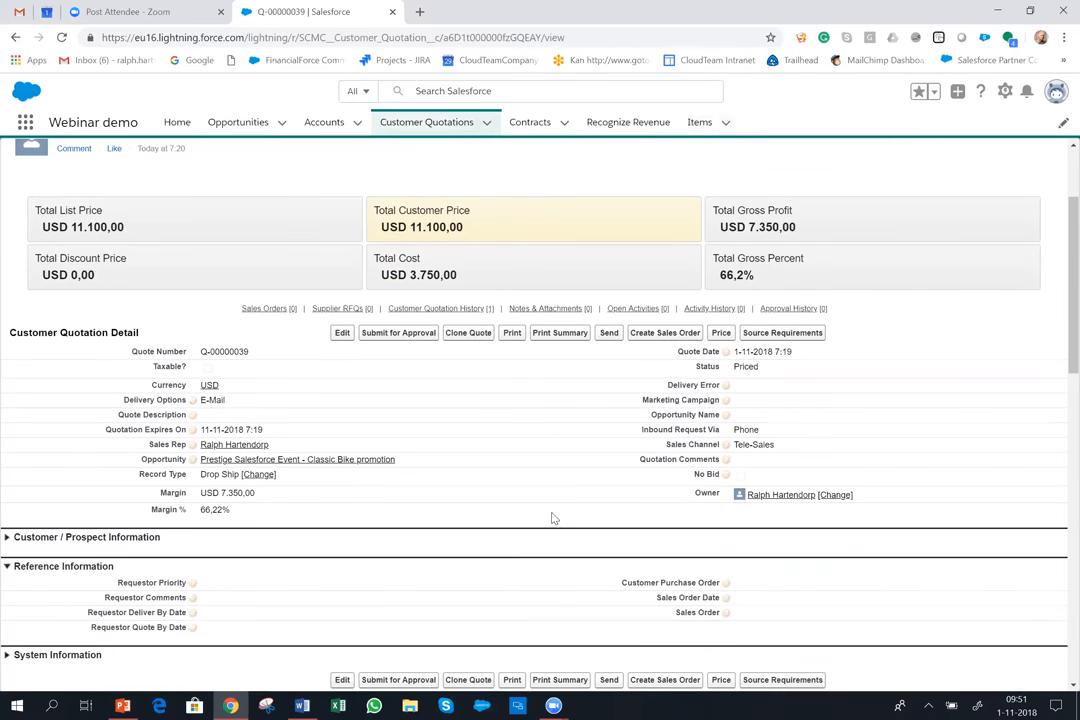
{"action": "scroll", "scroll_direction": "down", "scroll_amount": 3}
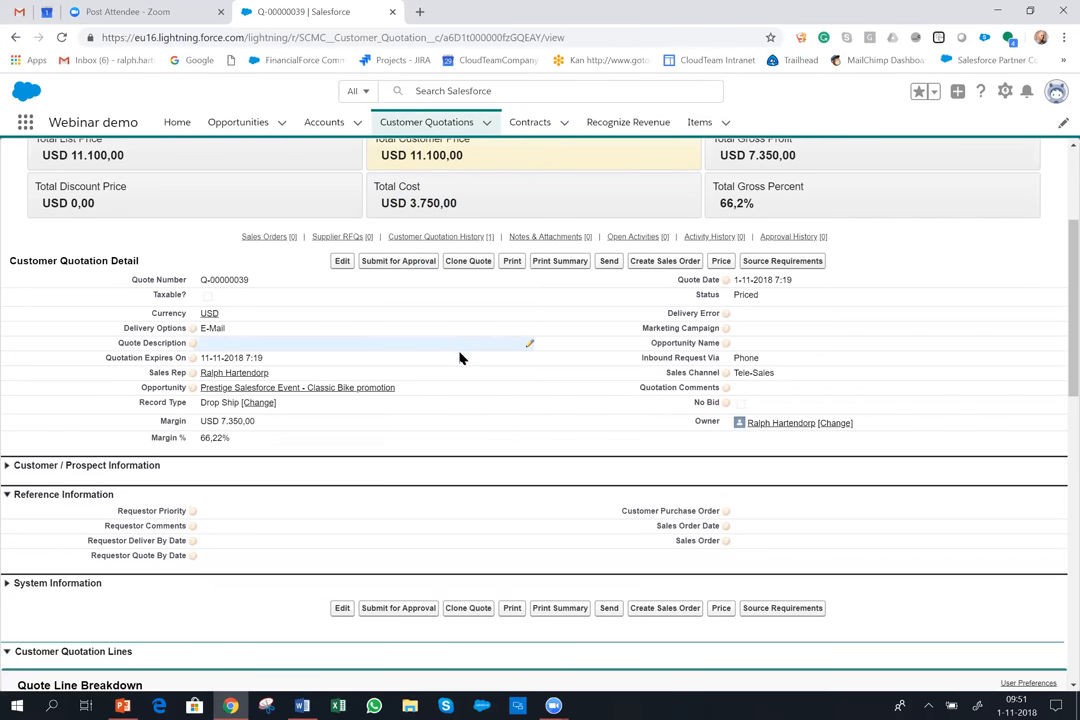
{"action": "scroll", "scroll_direction": "up", "scroll_amount": 3}
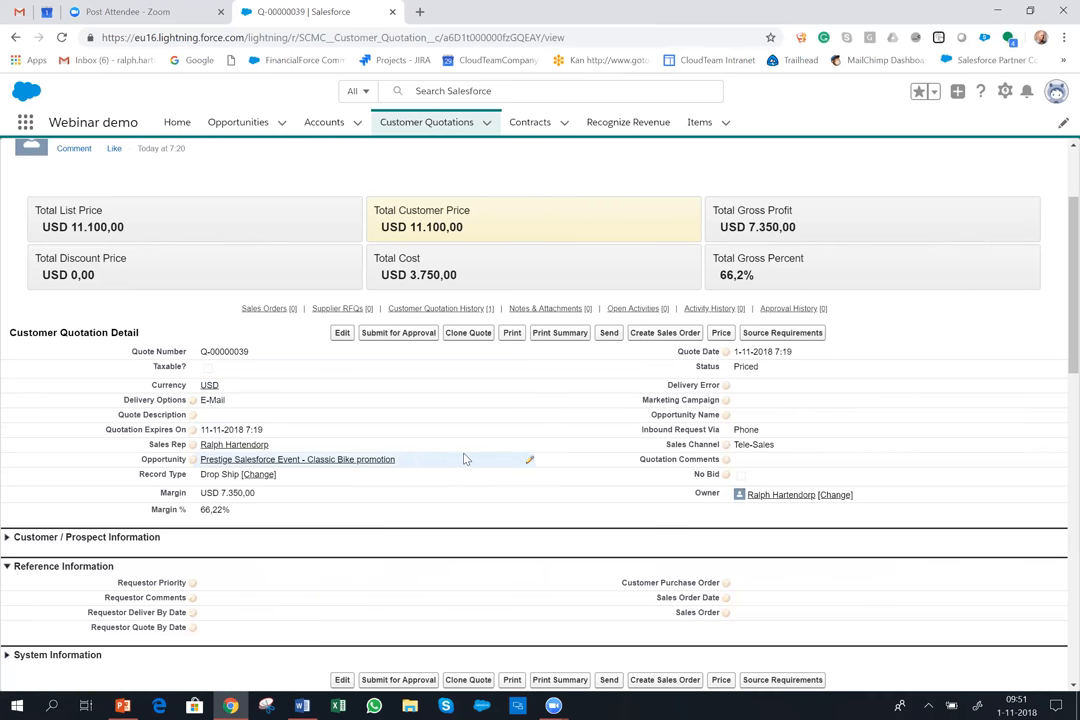
{"action": "mouse_move", "coordinate": [530, 492]}
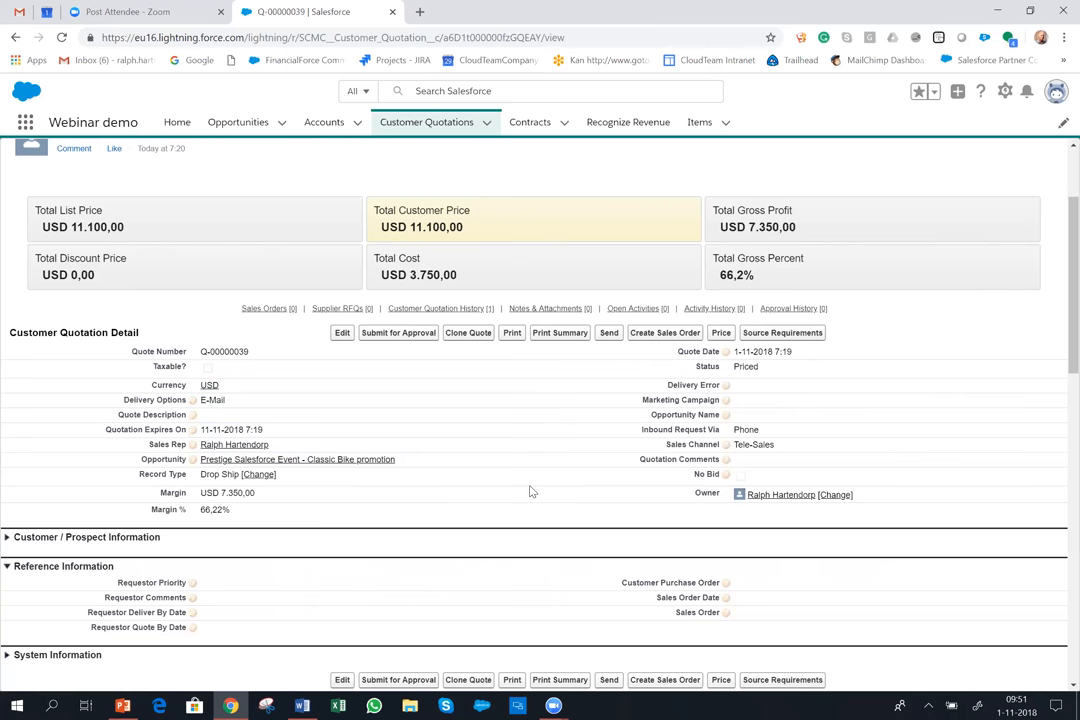
{"action": "mouse_move", "coordinate": [324, 483]}
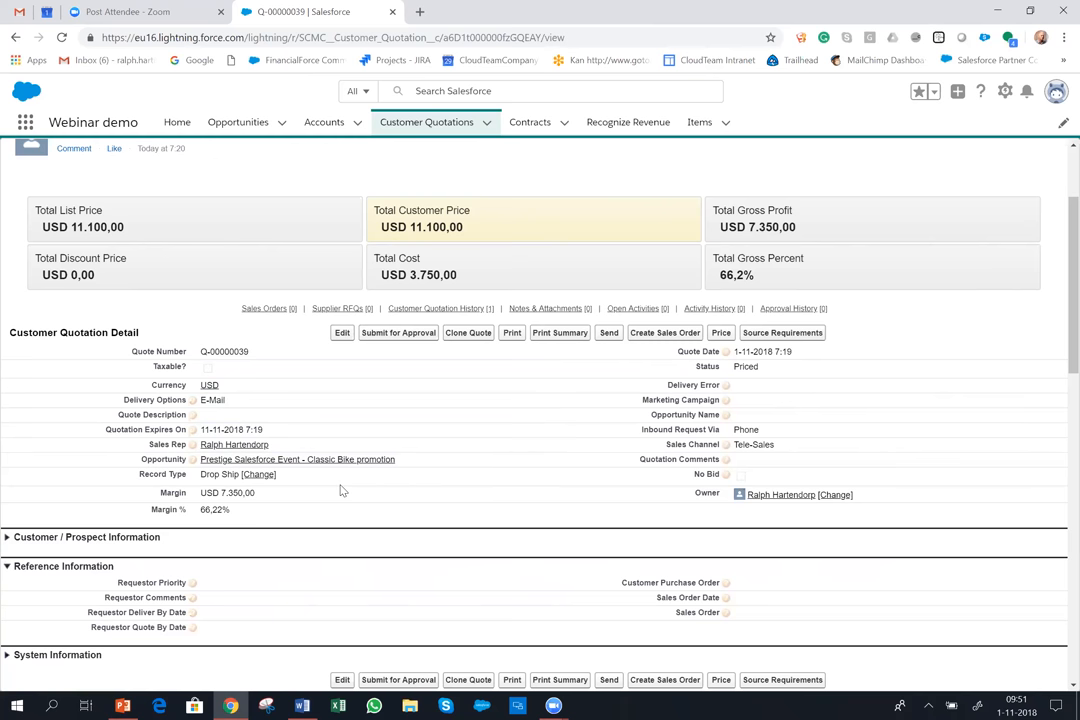
- Expand the Classic Bike line's options and flag the zero-quantity Comfort Seat and 10 Speed lines
{"action": "scroll", "scroll_direction": "down", "scroll_amount": 3}
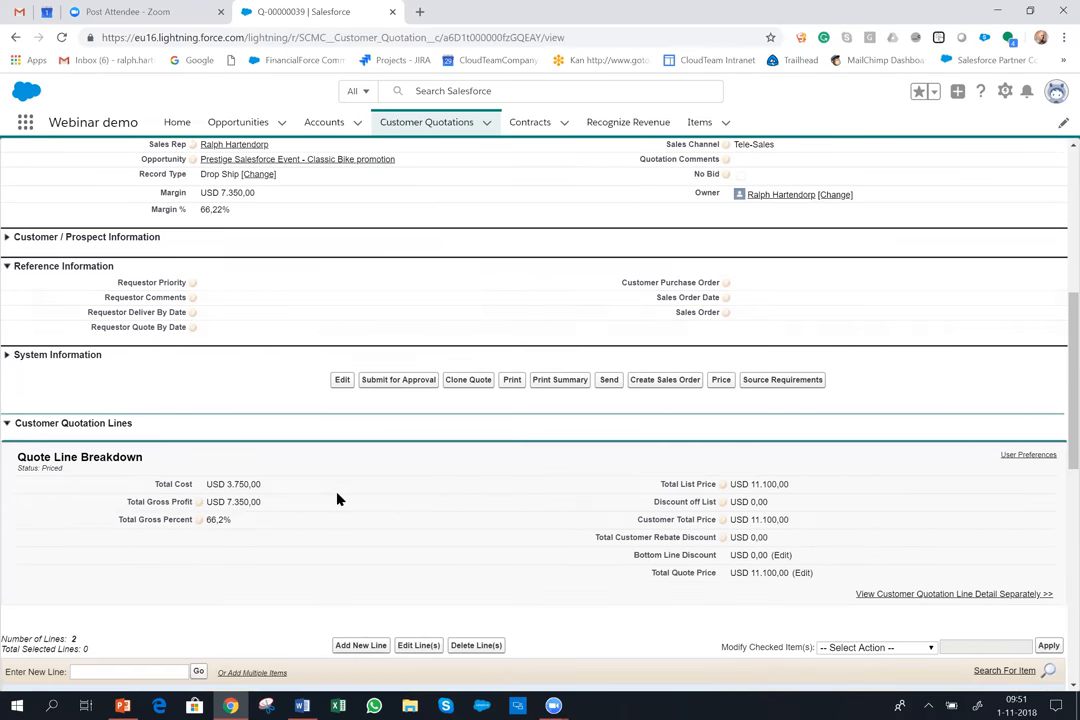
{"action": "scroll", "scroll_direction": "down", "scroll_amount": 3}
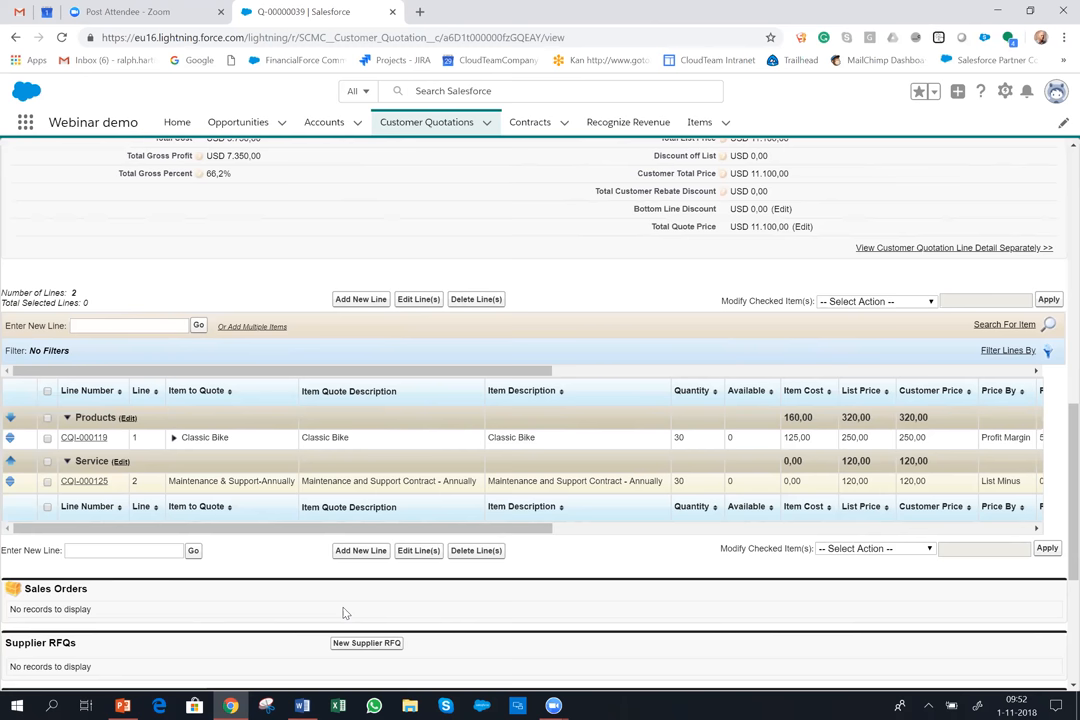
{"action": "mouse_move", "coordinate": [219, 438]}
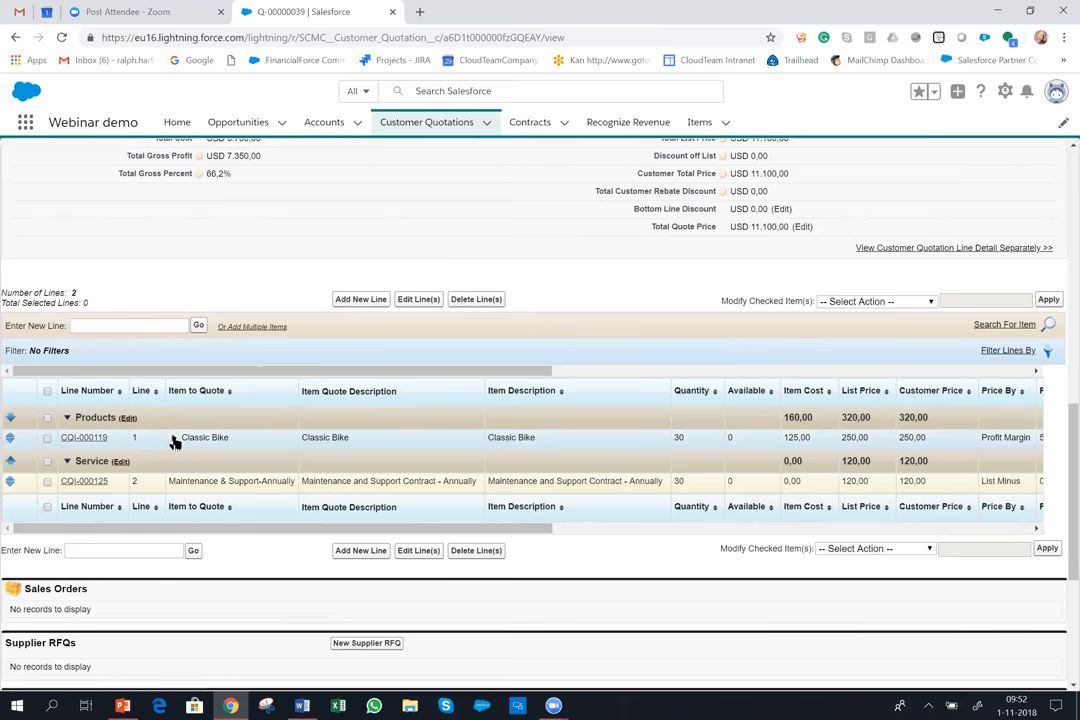
{"action": "left_click", "coordinate": [174, 437]}
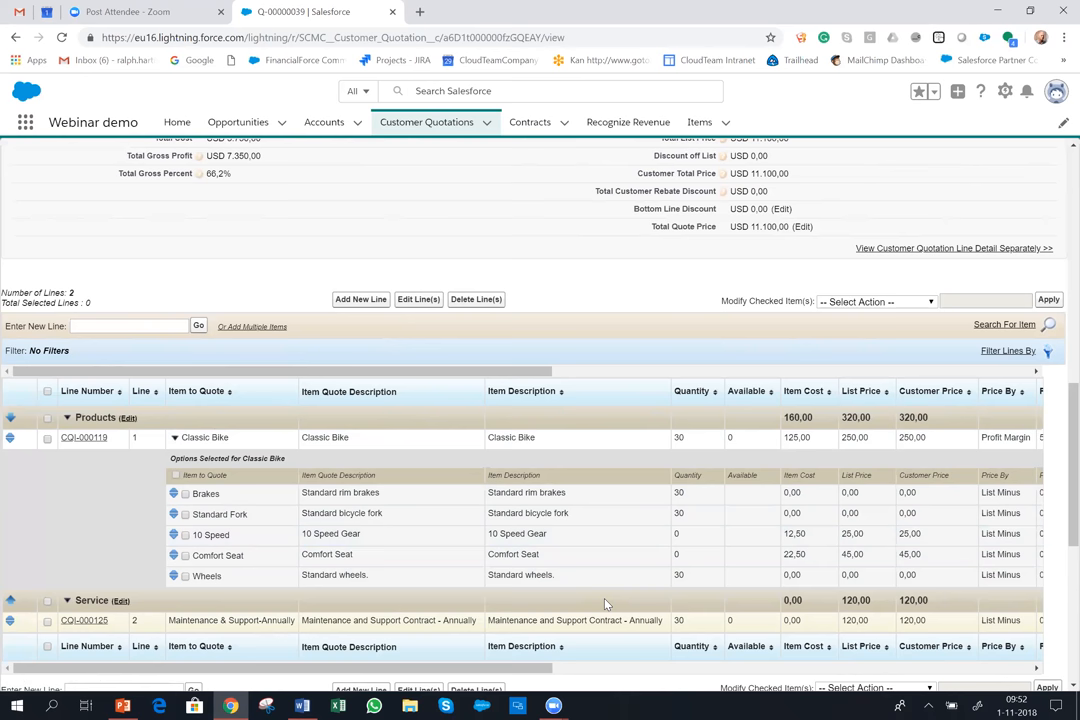
{"action": "mouse_move", "coordinate": [585, 492]}
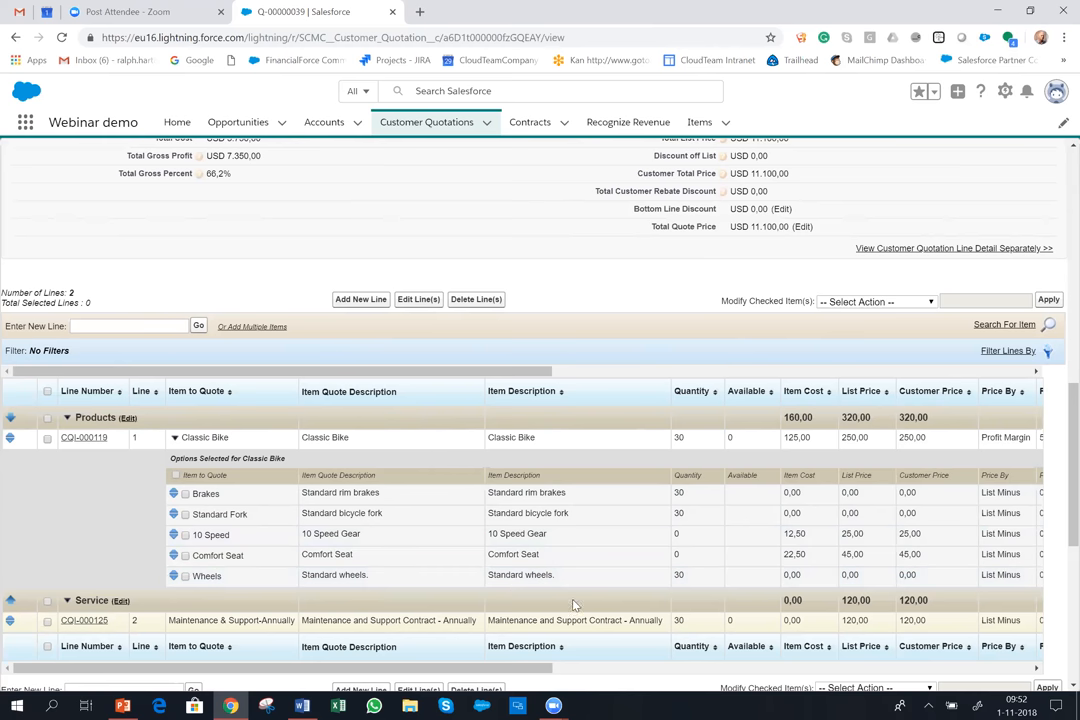
{"action": "mouse_move", "coordinate": [480, 597]}
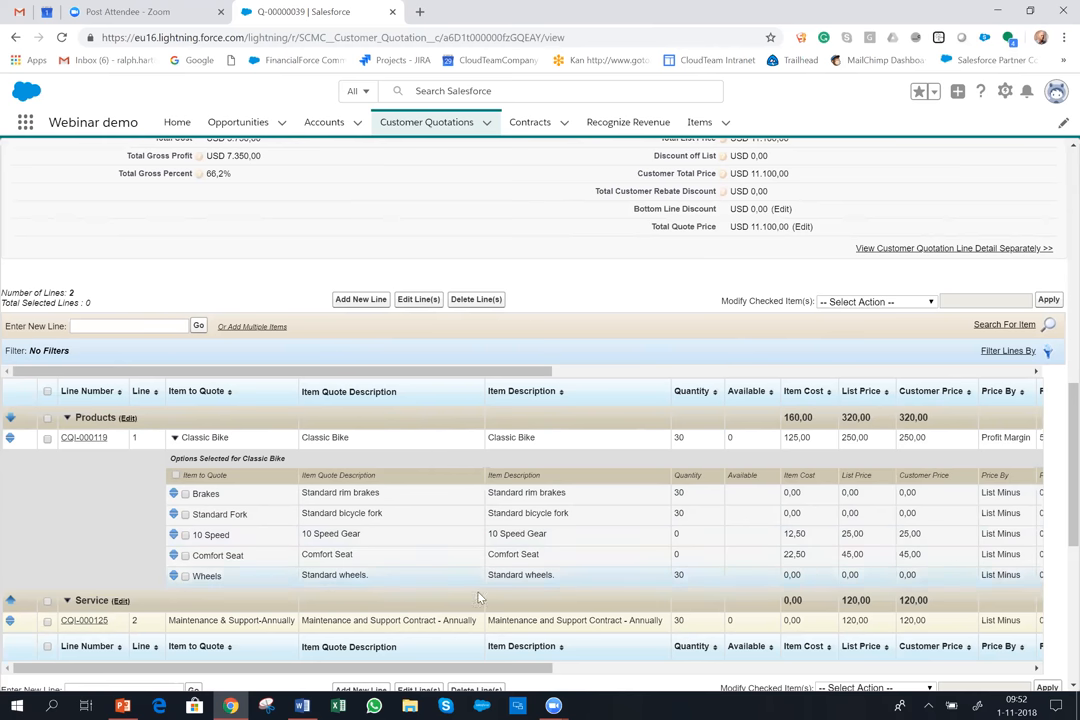
{"action": "left_click", "coordinate": [184, 554]}
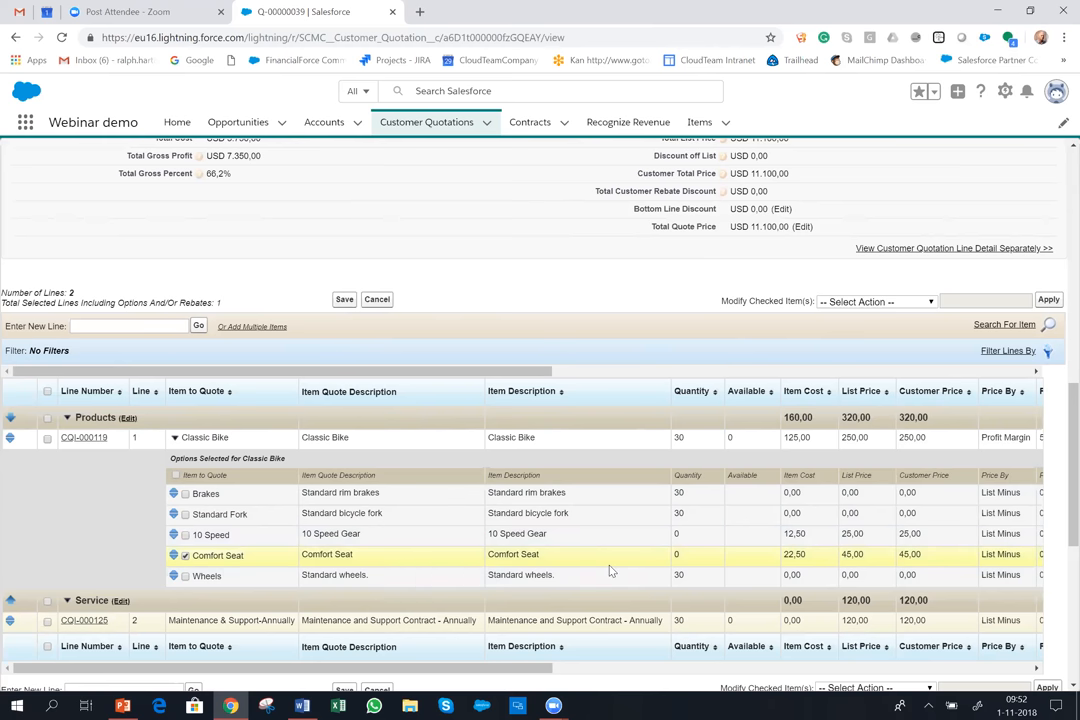
{"action": "left_click", "coordinate": [184, 554]}
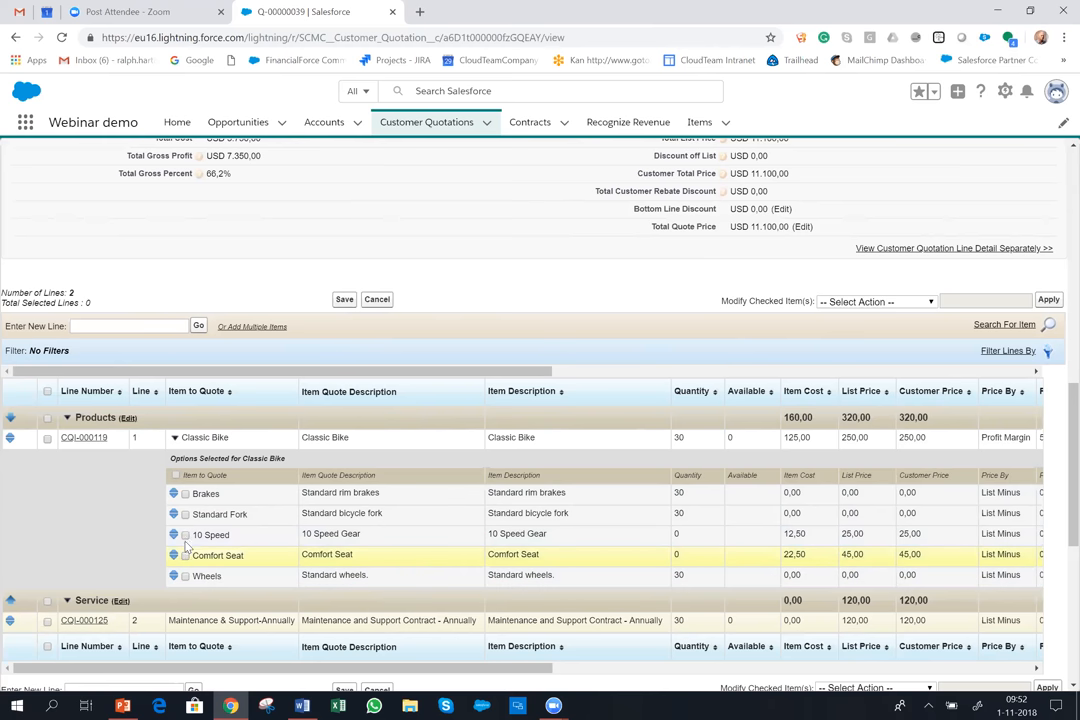
{"action": "left_click", "coordinate": [185, 534]}
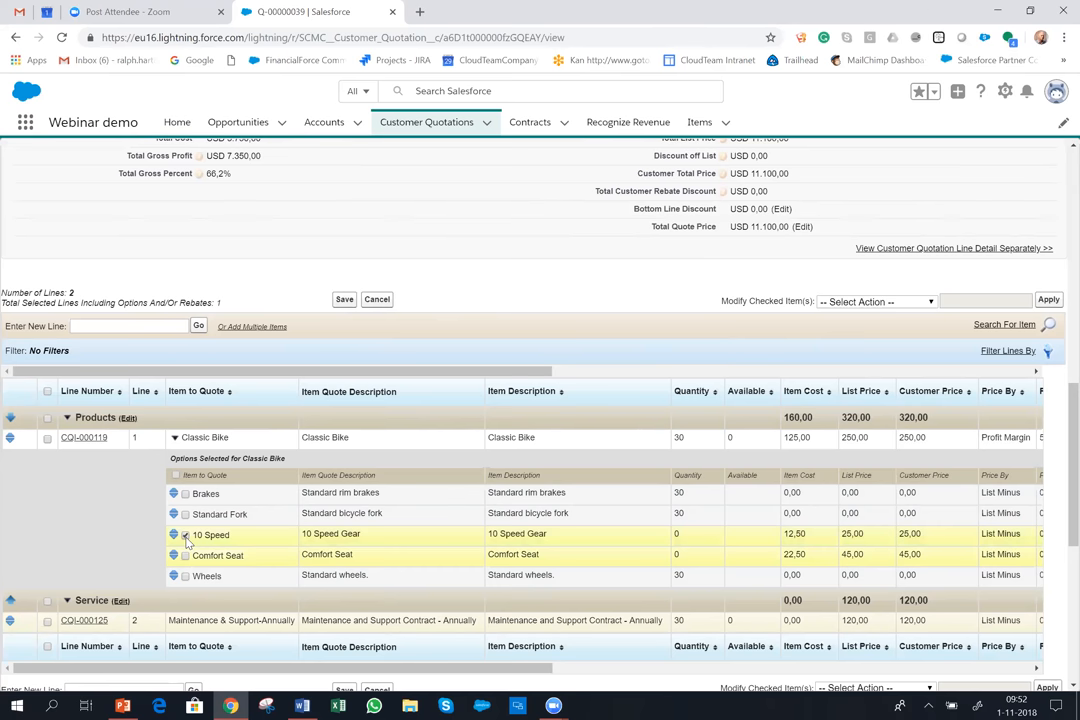
{"action": "left_click", "coordinate": [186, 534]}
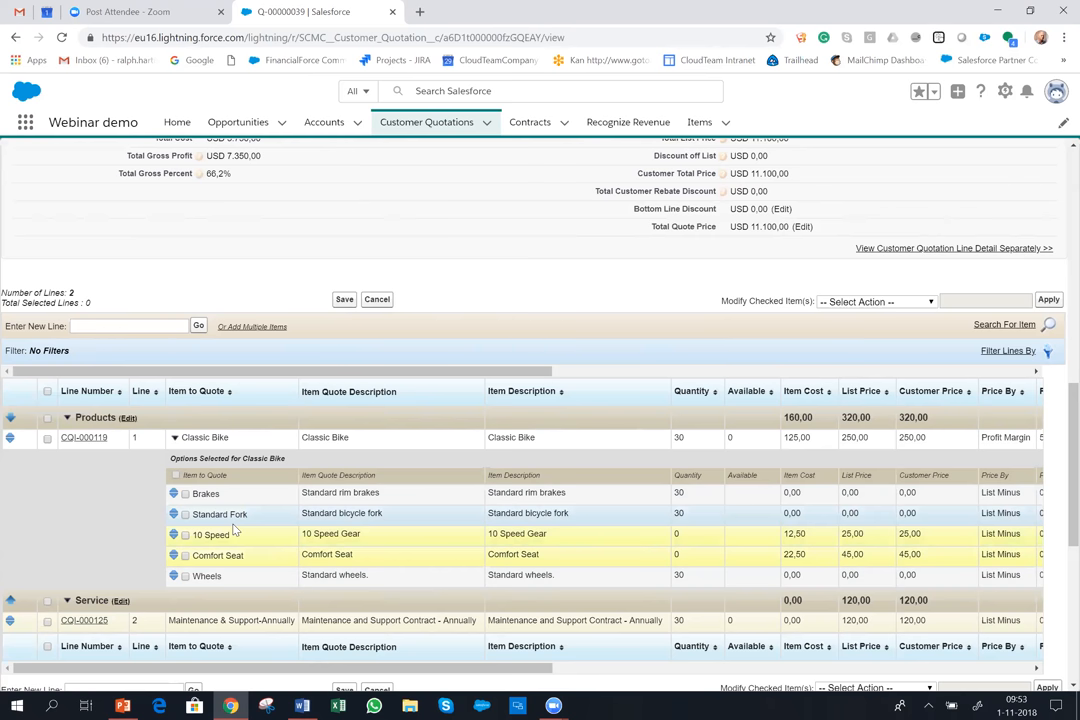
{"action": "mouse_move", "coordinate": [227, 497]}
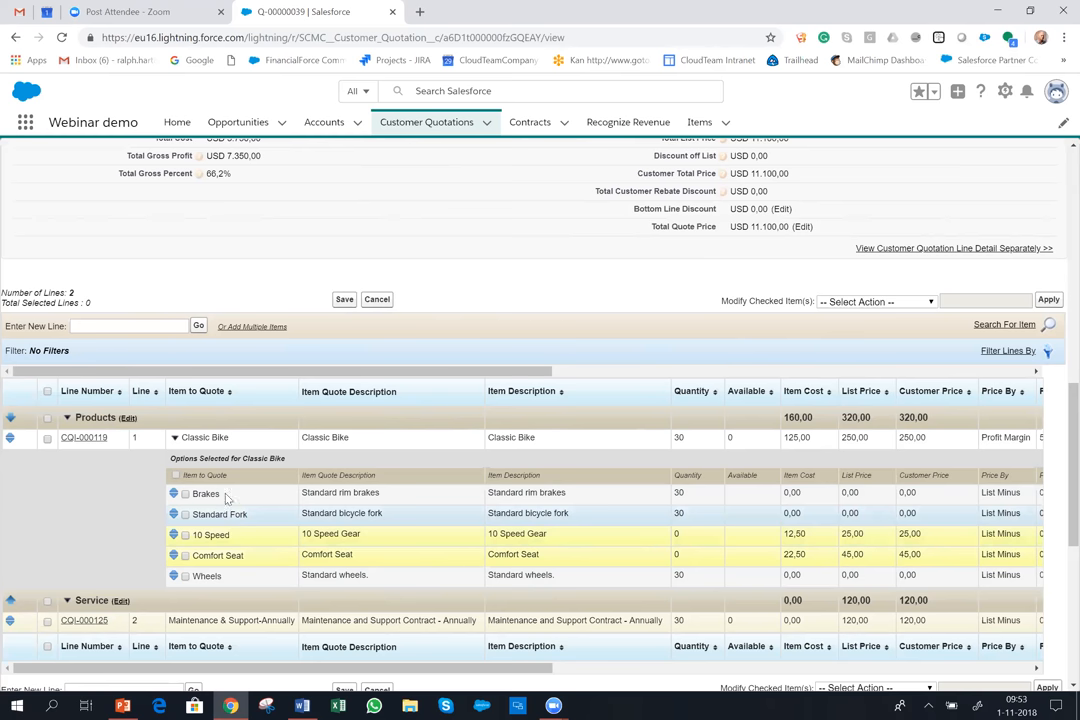
- Collapse the Classic Bike options and reveal the line pricing methods: Profit Margin 50%, List Minus
{"action": "left_click", "coordinate": [173, 437]}
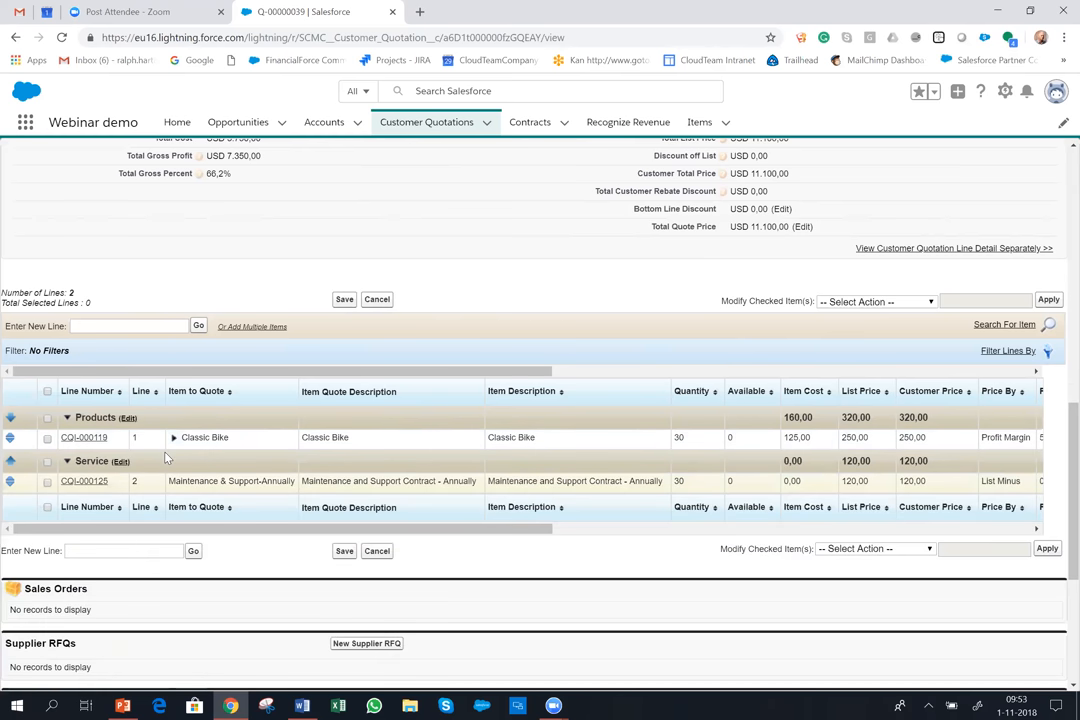
{"action": "mouse_move", "coordinate": [205, 481]}
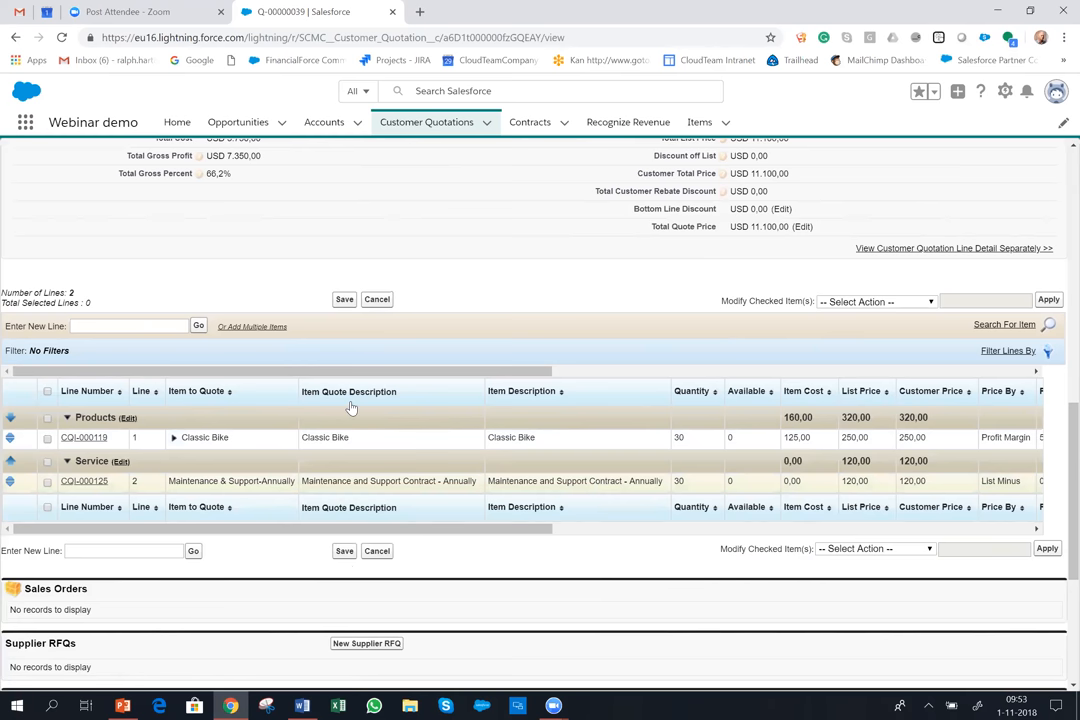
{"action": "mouse_move", "coordinate": [400, 409]}
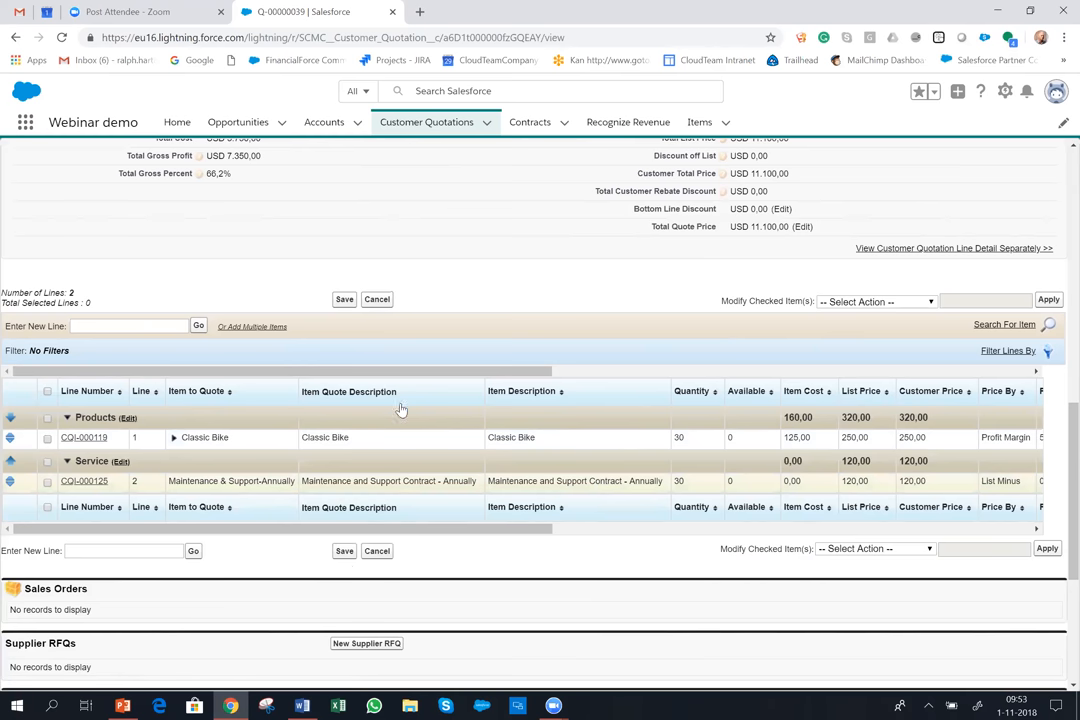
{"action": "scroll", "scroll_direction": "up", "scroll_amount": 3}
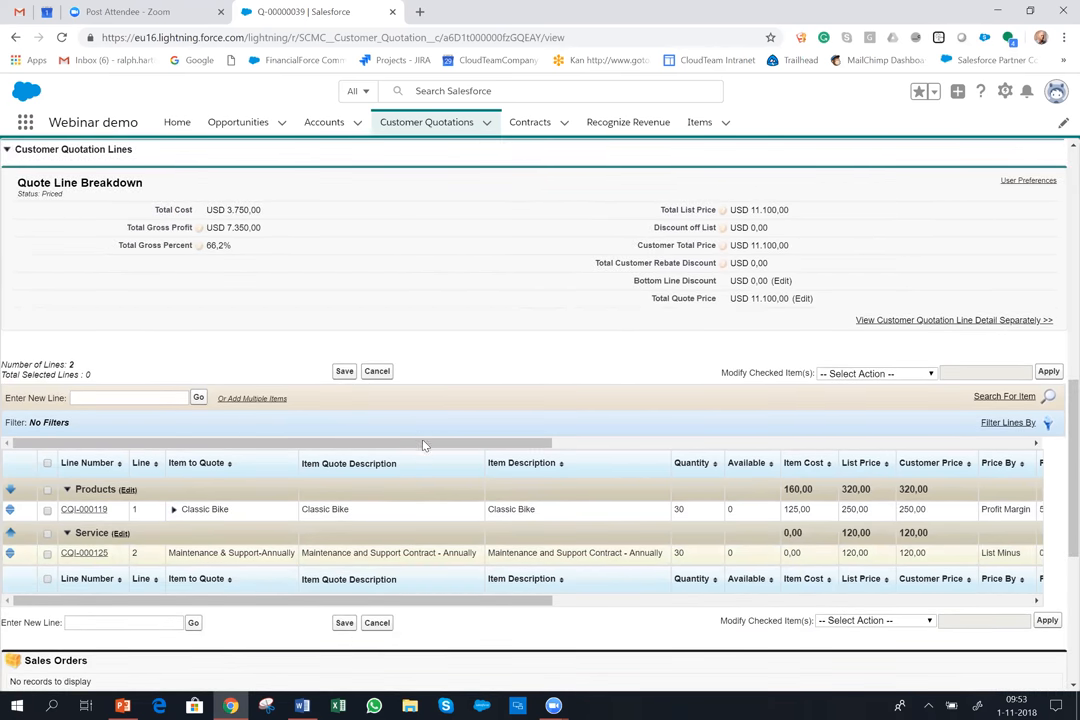
{"action": "mouse_move", "coordinate": [440, 450]}
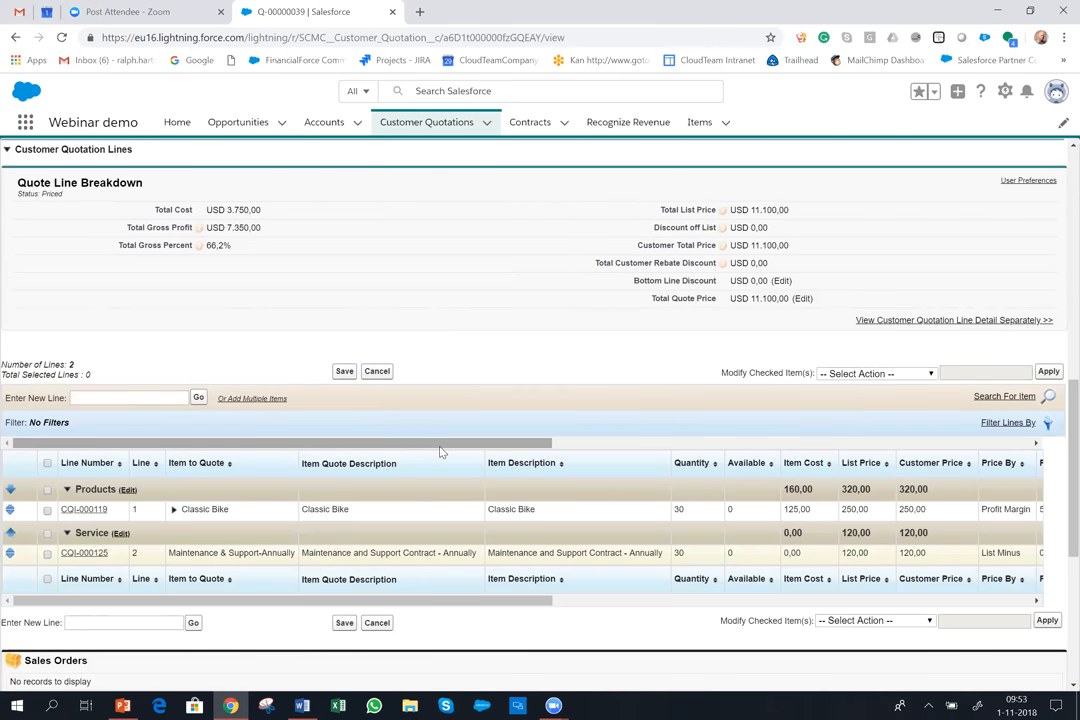
{"action": "mouse_move", "coordinate": [717, 430]}
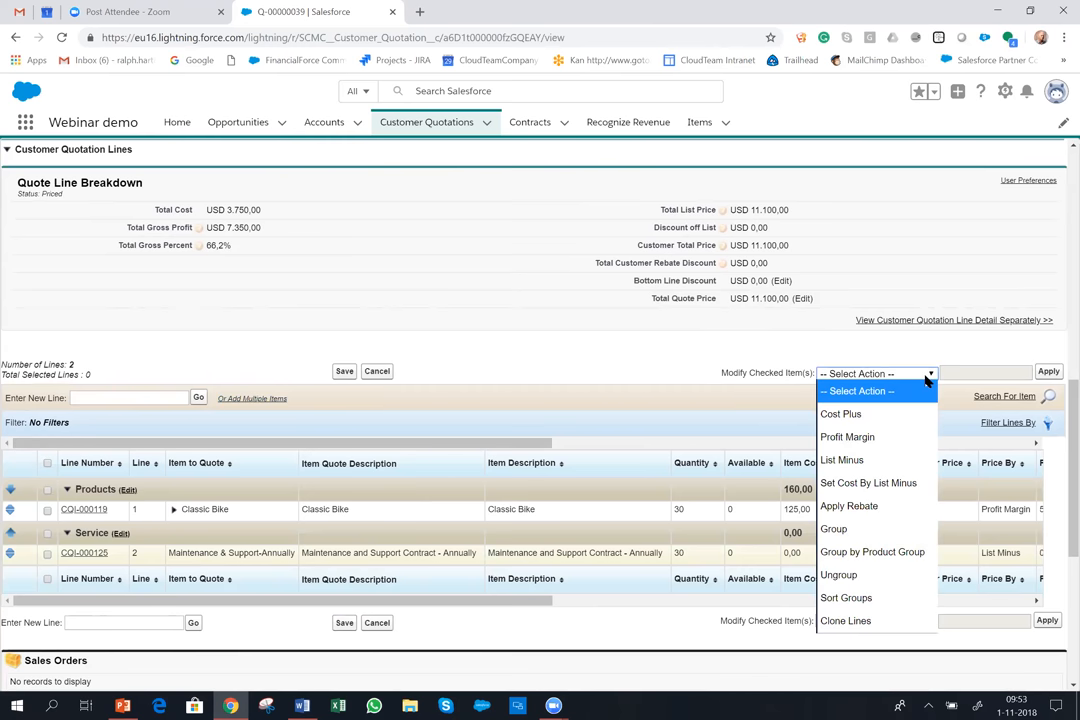
{"action": "mouse_move", "coordinate": [920, 382]}
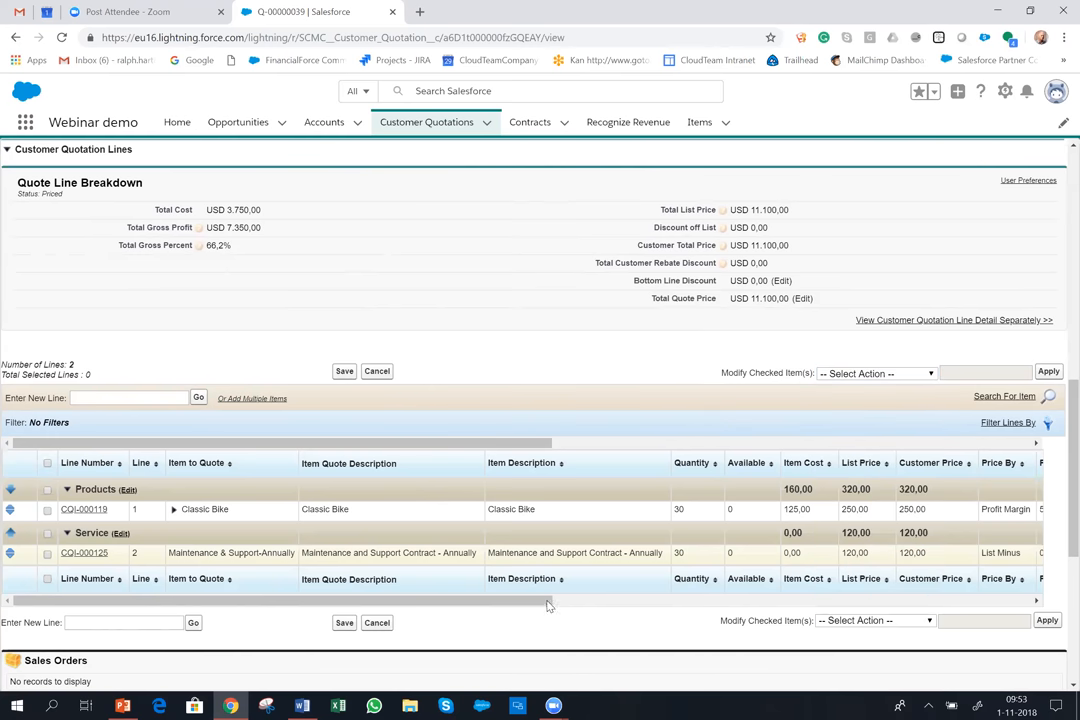
{"action": "scroll", "scroll_direction": "right", "scroll_amount": 3}
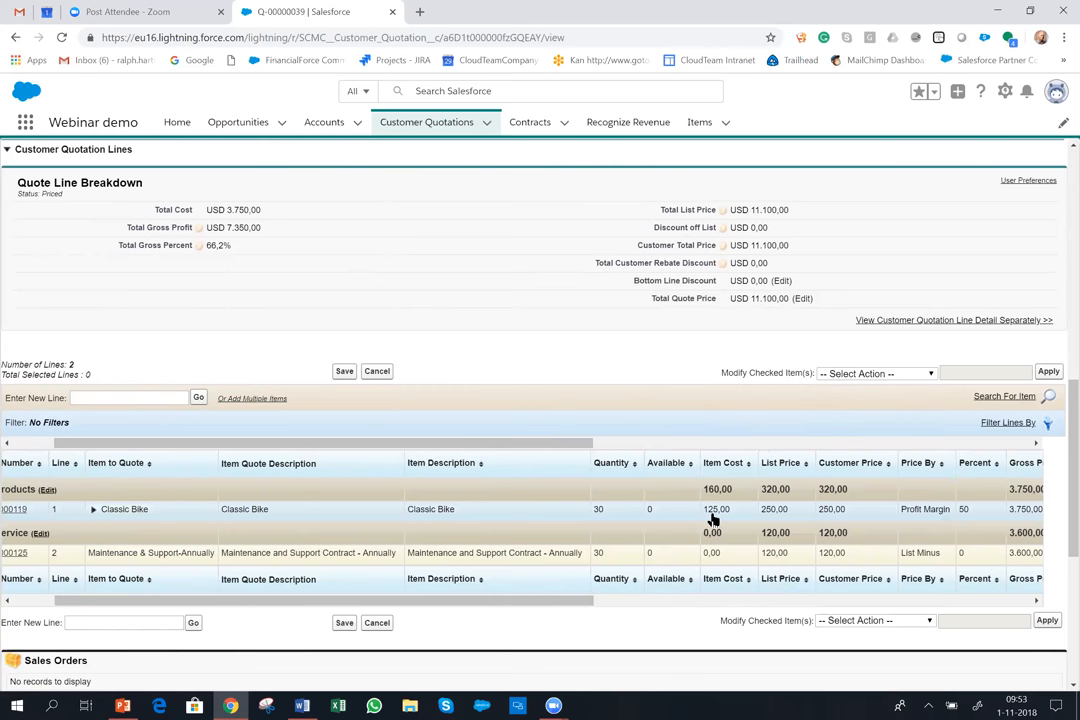
{"action": "mouse_move", "coordinate": [777, 520]}
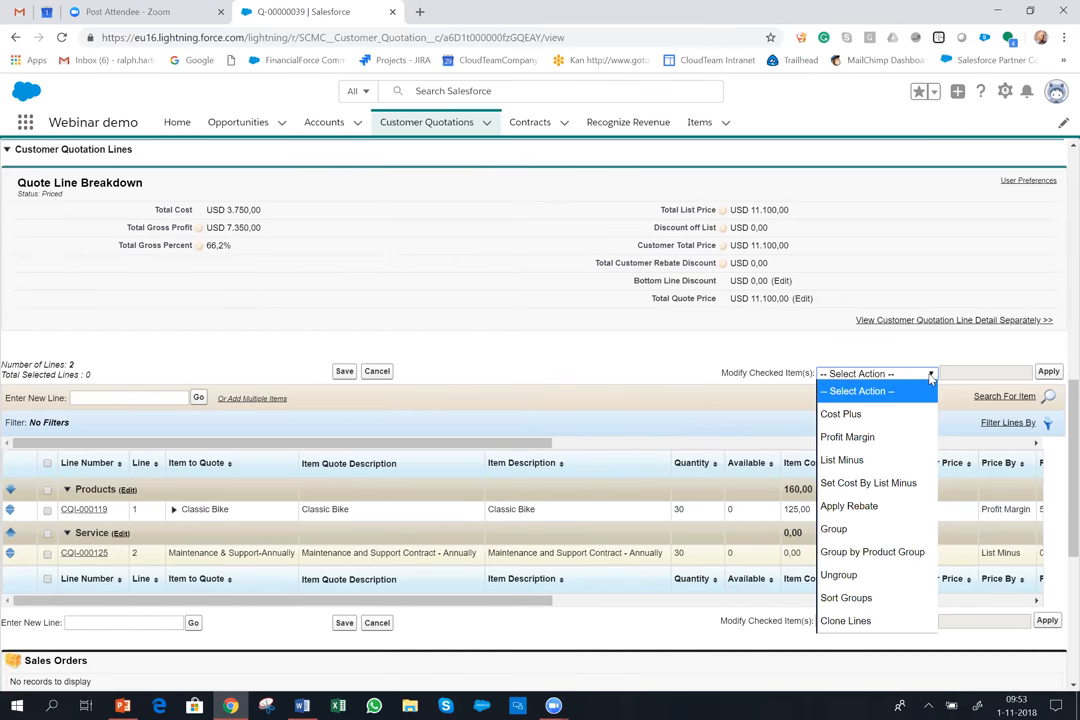
- Apply a 35% Profit Margin to the Classic Bike line, dropping its price to 192.31 and total to USD 9,369.30
{"action": "left_click", "coordinate": [847, 437]}
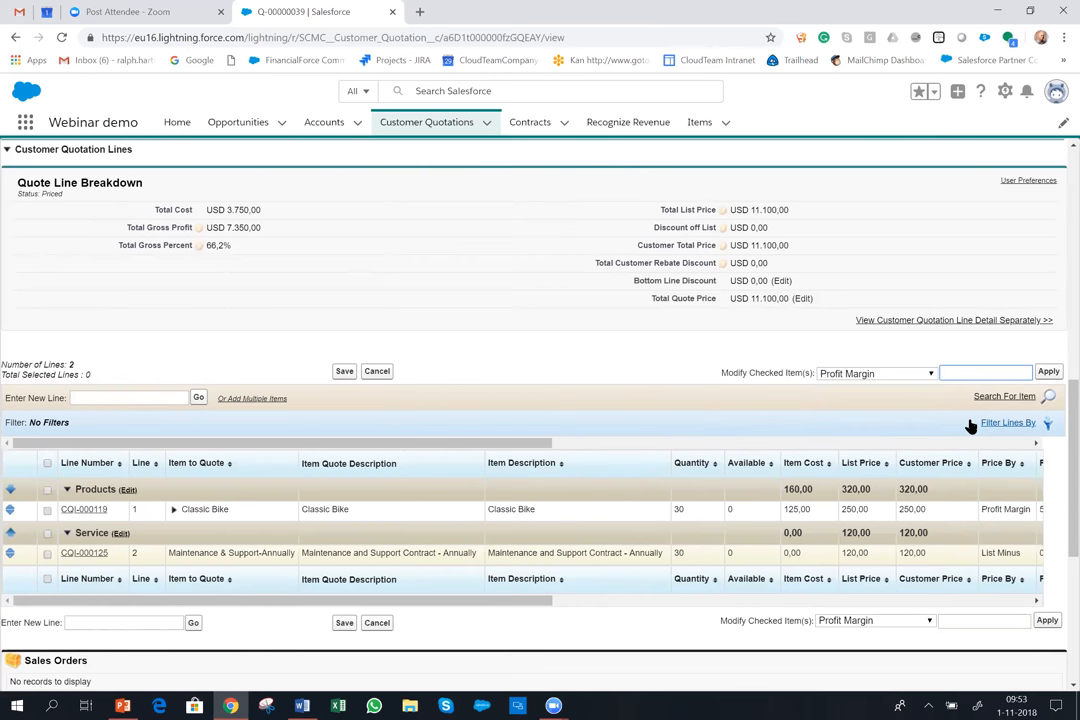
{"action": "type", "text": "35"}
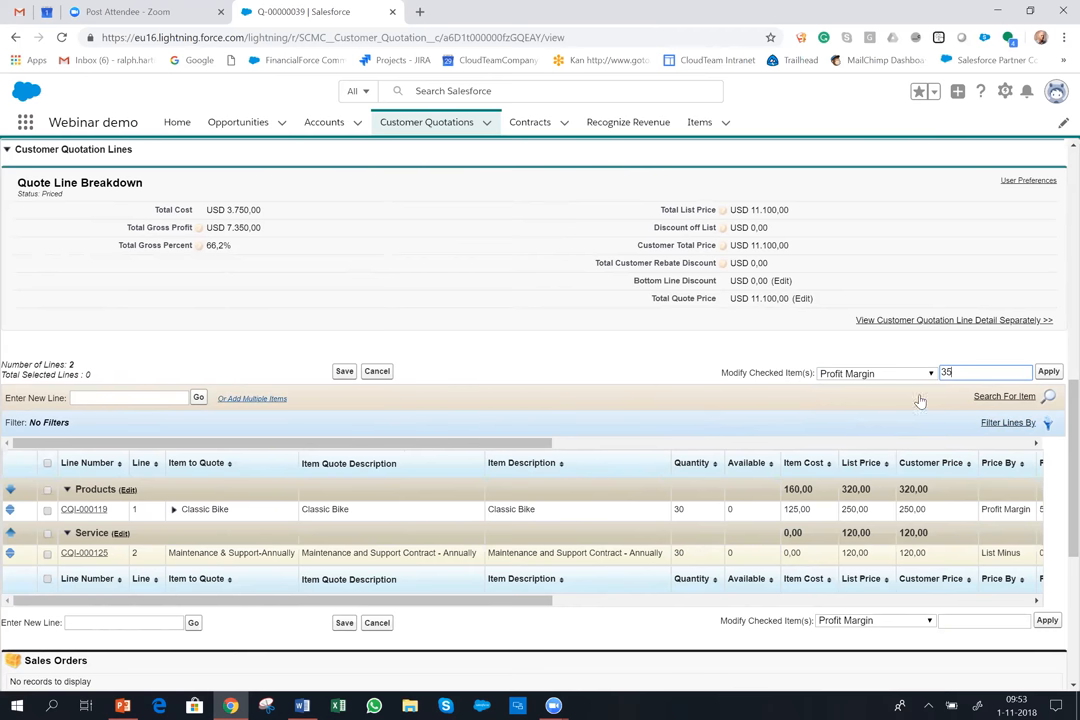
{"action": "mouse_move", "coordinate": [910, 433]}
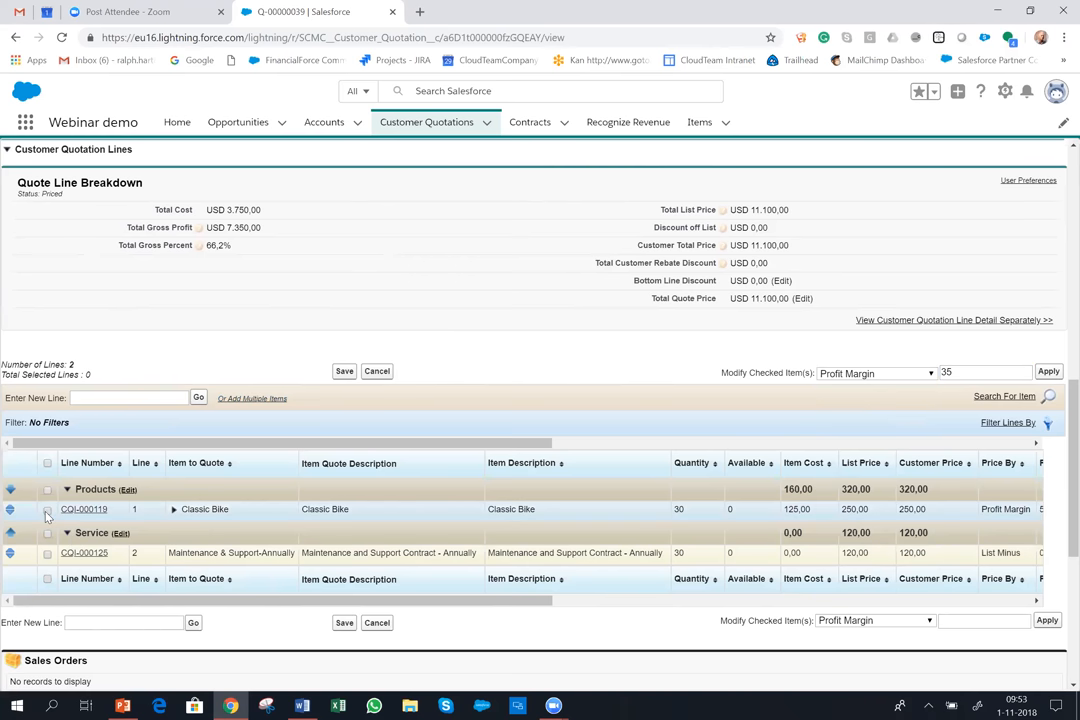
{"action": "left_click", "coordinate": [47, 510]}
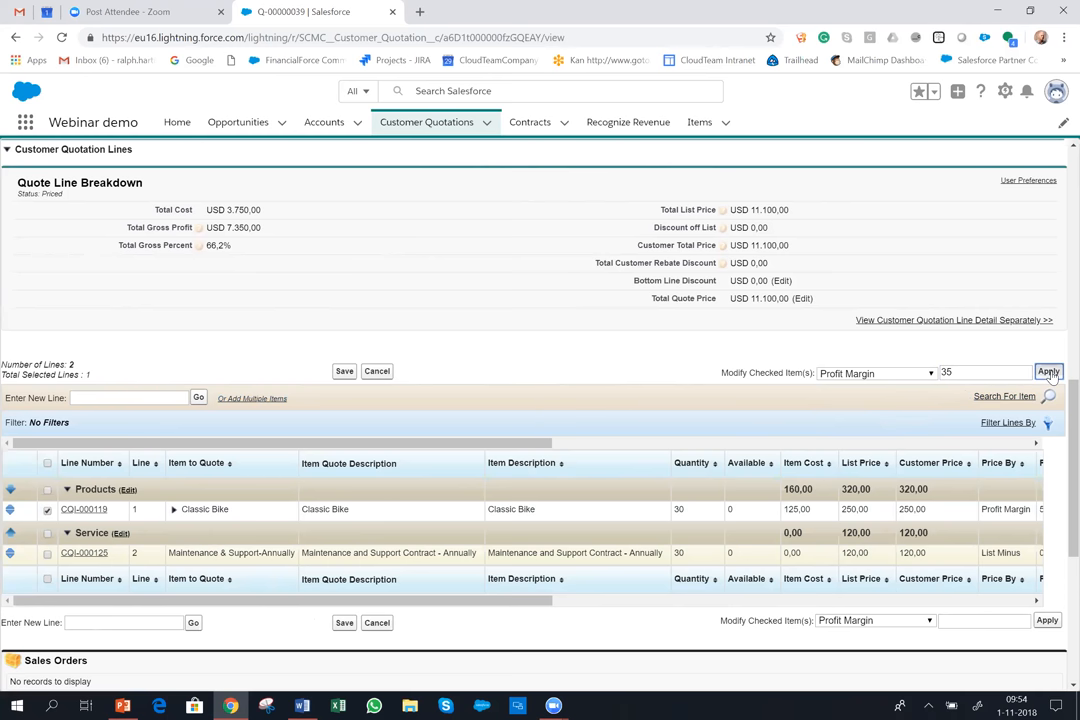
{"action": "left_click", "coordinate": [1048, 371]}
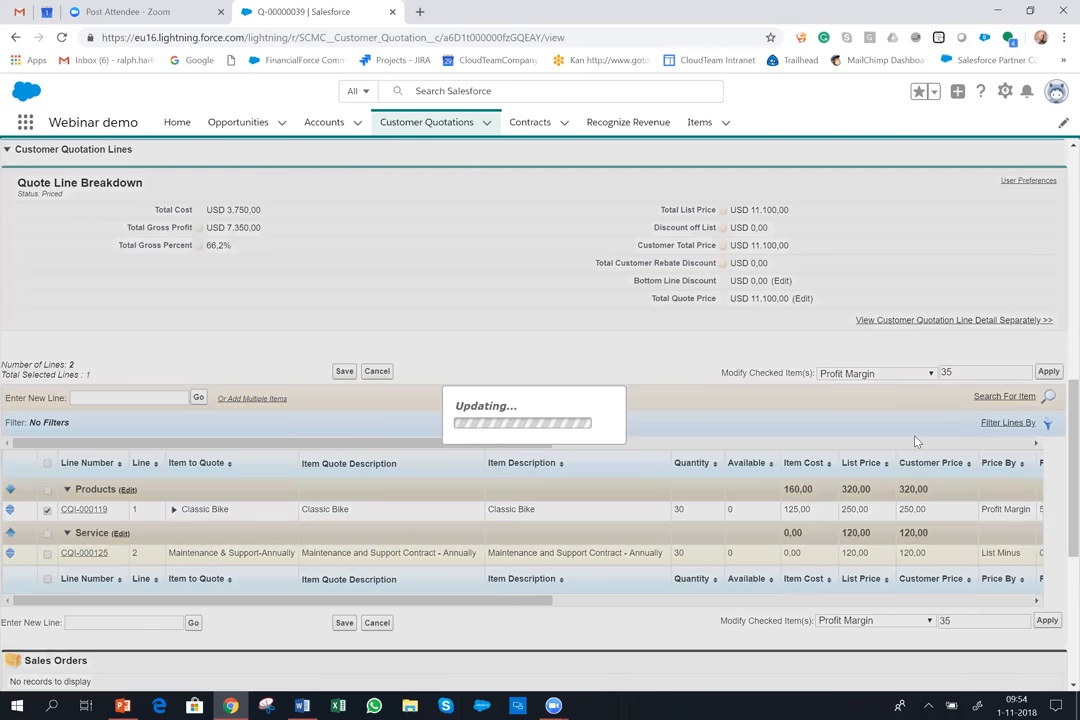
{"action": "left_click", "coordinate": [47, 510]}
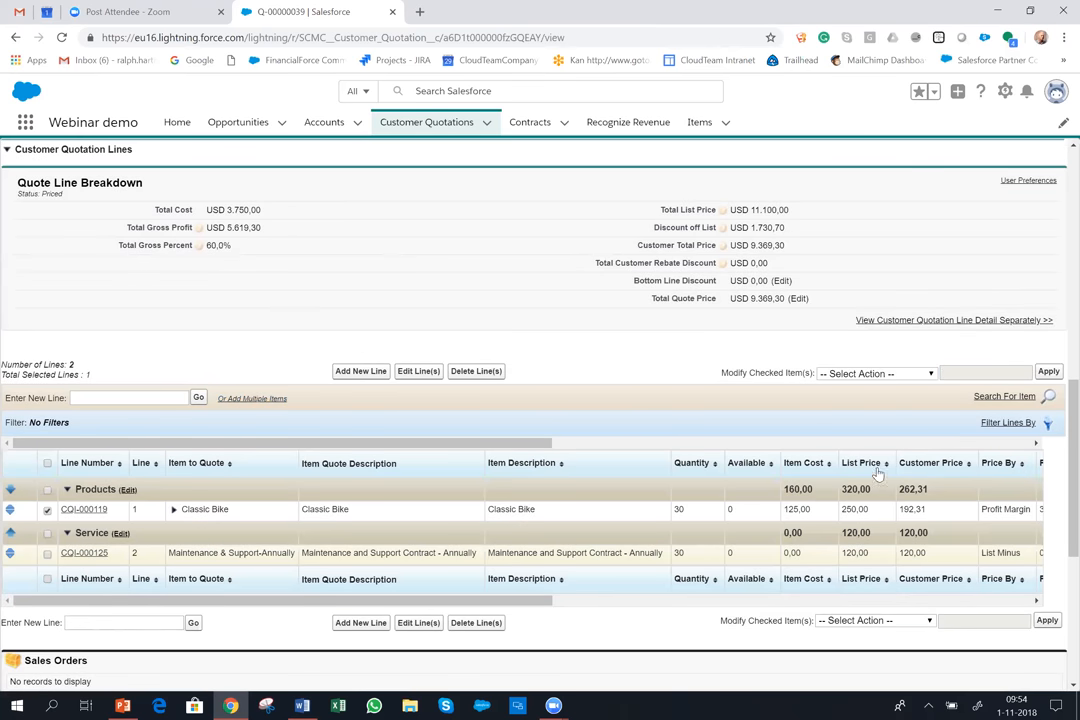
{"action": "mouse_move", "coordinate": [920, 518]}
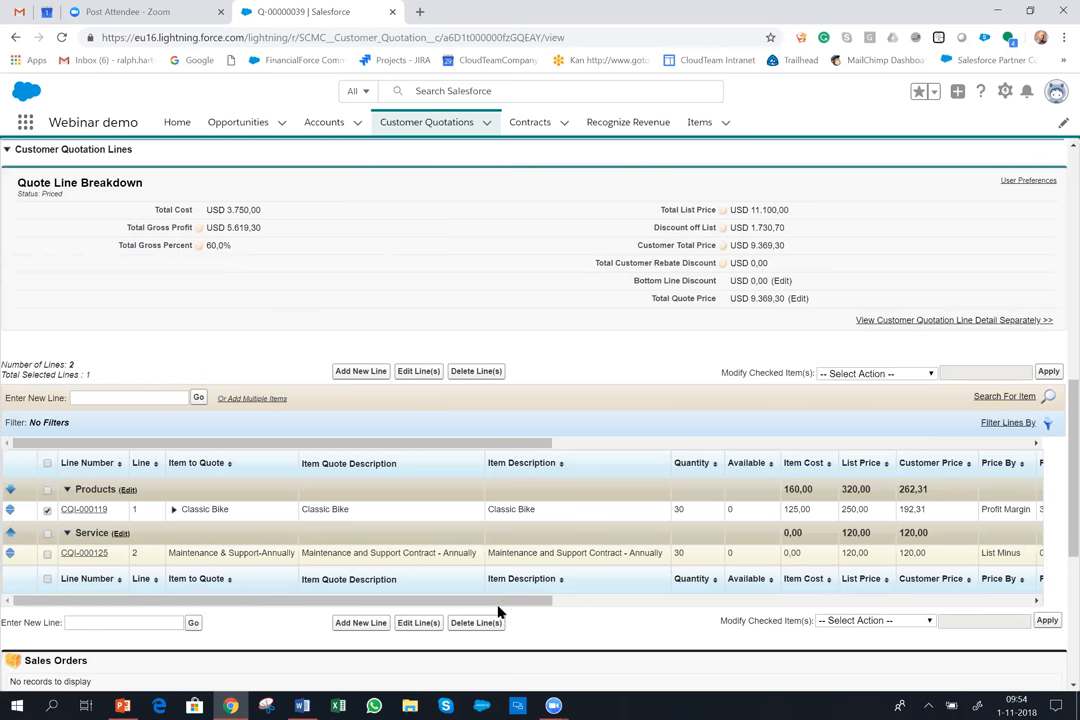
{"action": "scroll", "scroll_direction": "right", "scroll_amount": 3}
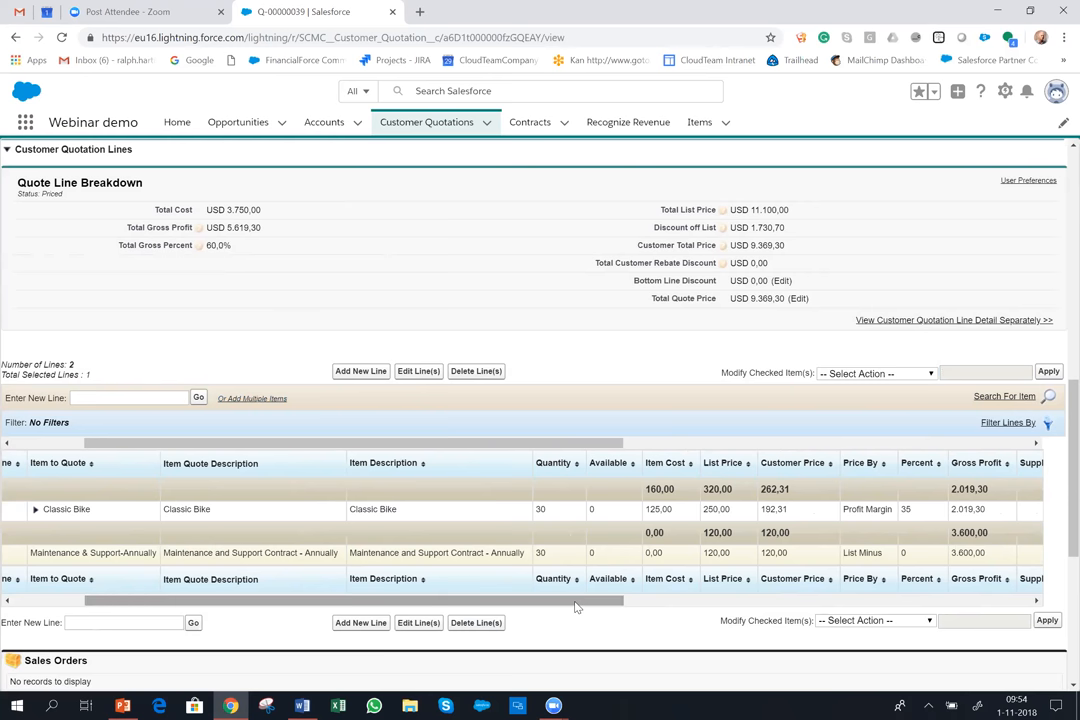
{"action": "mouse_move", "coordinate": [608, 578]}
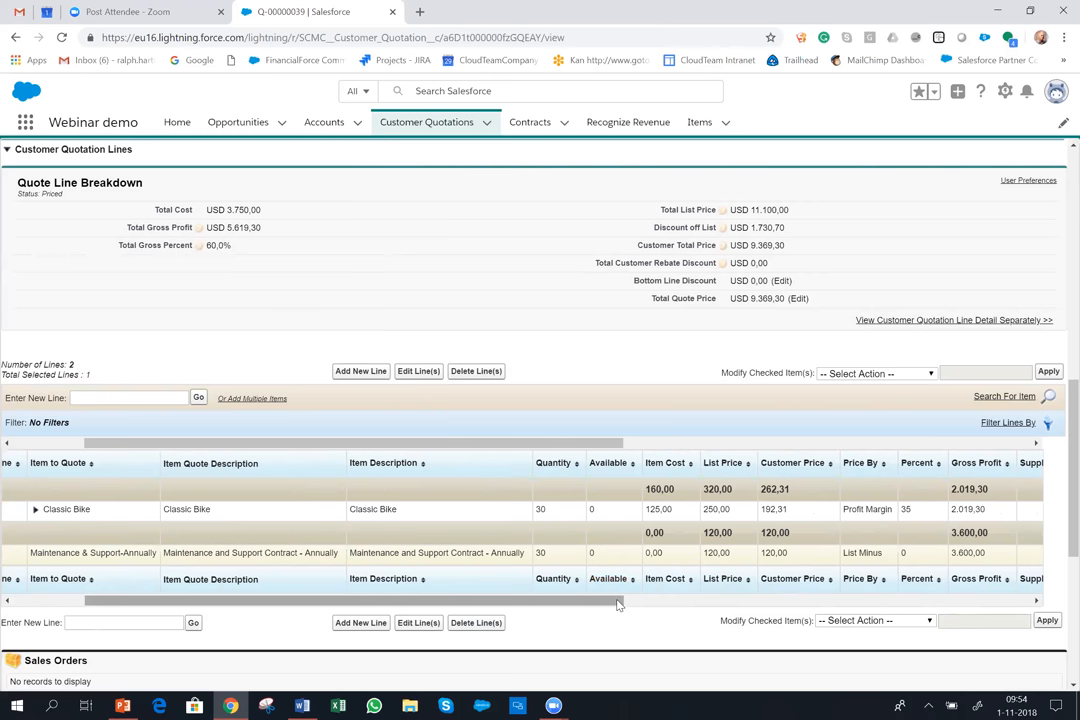
{"action": "mouse_move", "coordinate": [606, 604]}
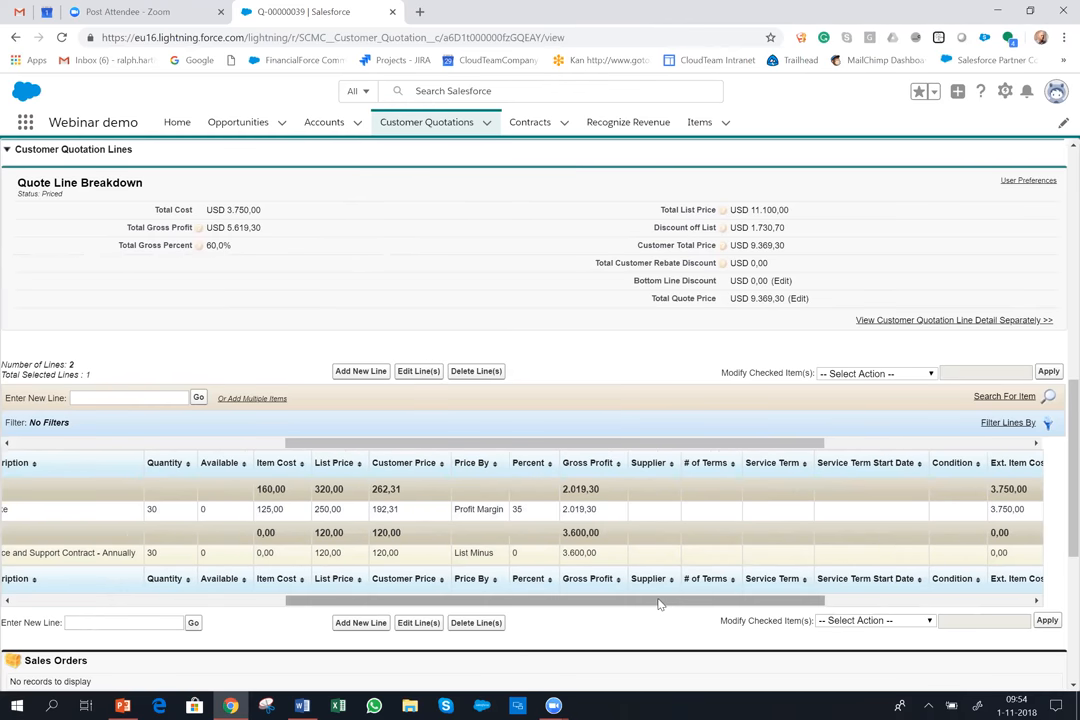
{"action": "scroll", "scroll_direction": "right", "scroll_amount": 3}
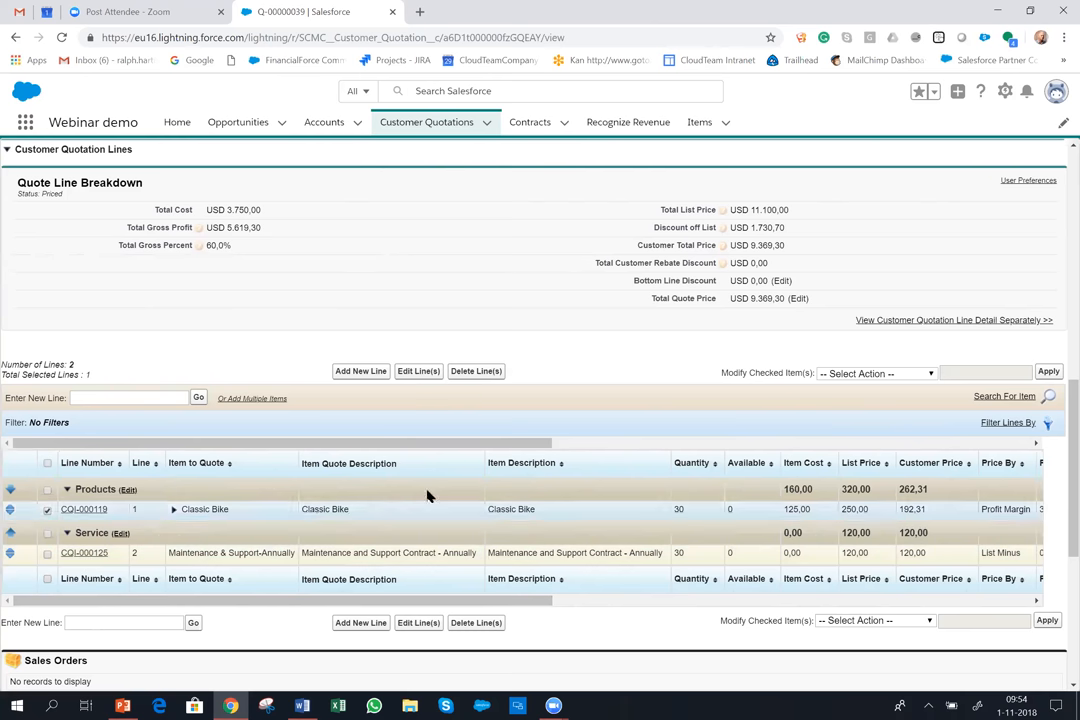
{"action": "mouse_move", "coordinate": [480, 520]}
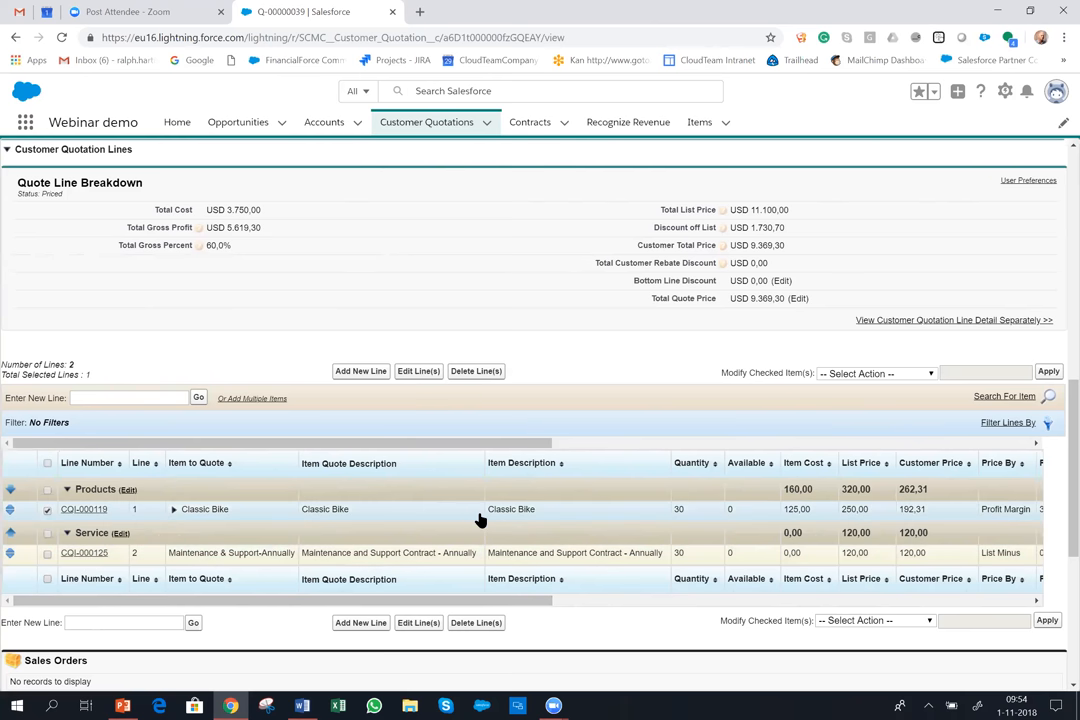
- Scroll to the totals showing USD 9,369.30 price, 60% gross percent and 59.98% margin, status Priced
{"action": "scroll", "scroll_direction": "up", "scroll_amount": 3}
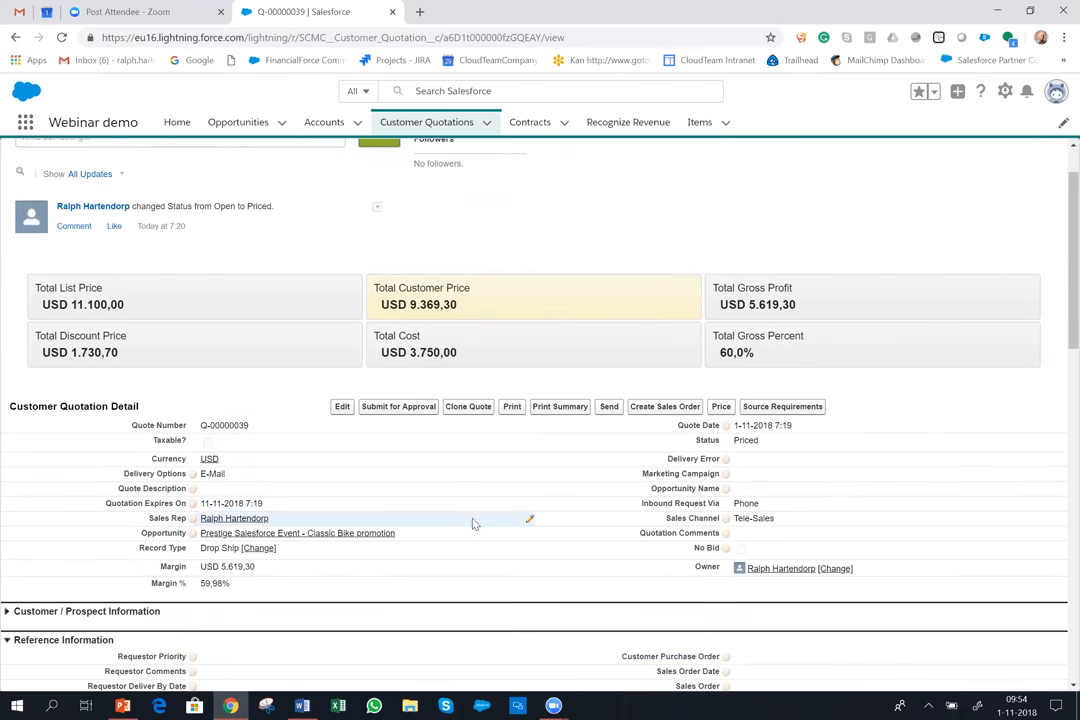
{"action": "scroll", "scroll_direction": "down", "scroll_amount": 3}
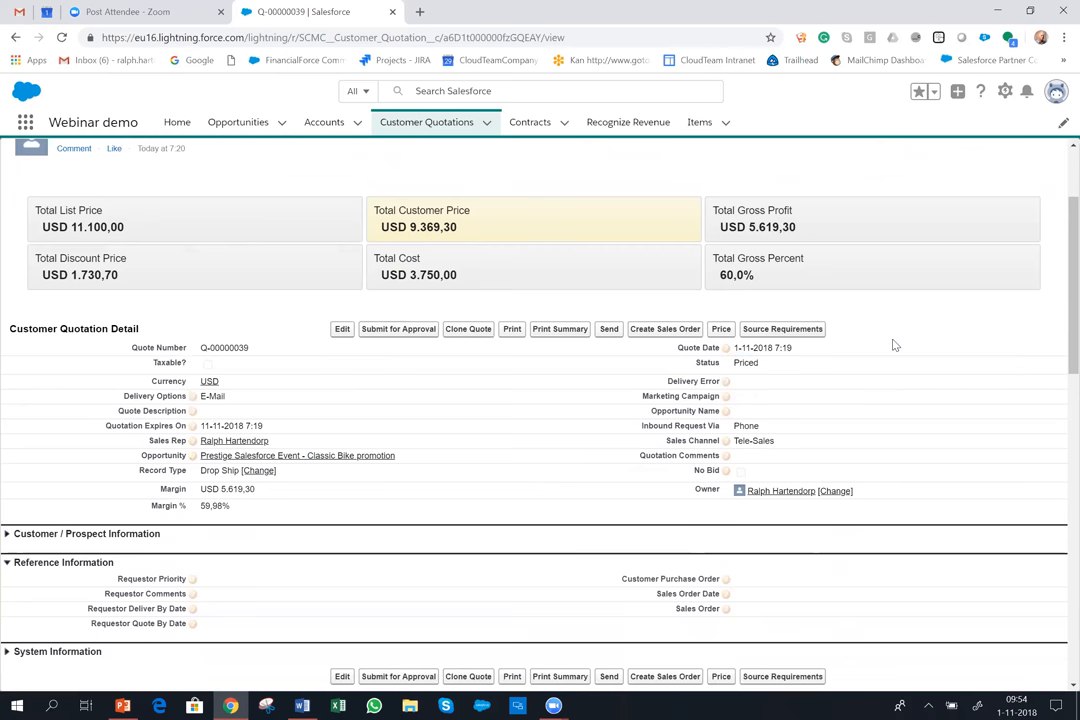
- View Source Requirements for Q-00000039, expanding Classic Bike's history: PO-000041 from Saber Electric at 110
{"action": "left_click", "coordinate": [782, 328]}
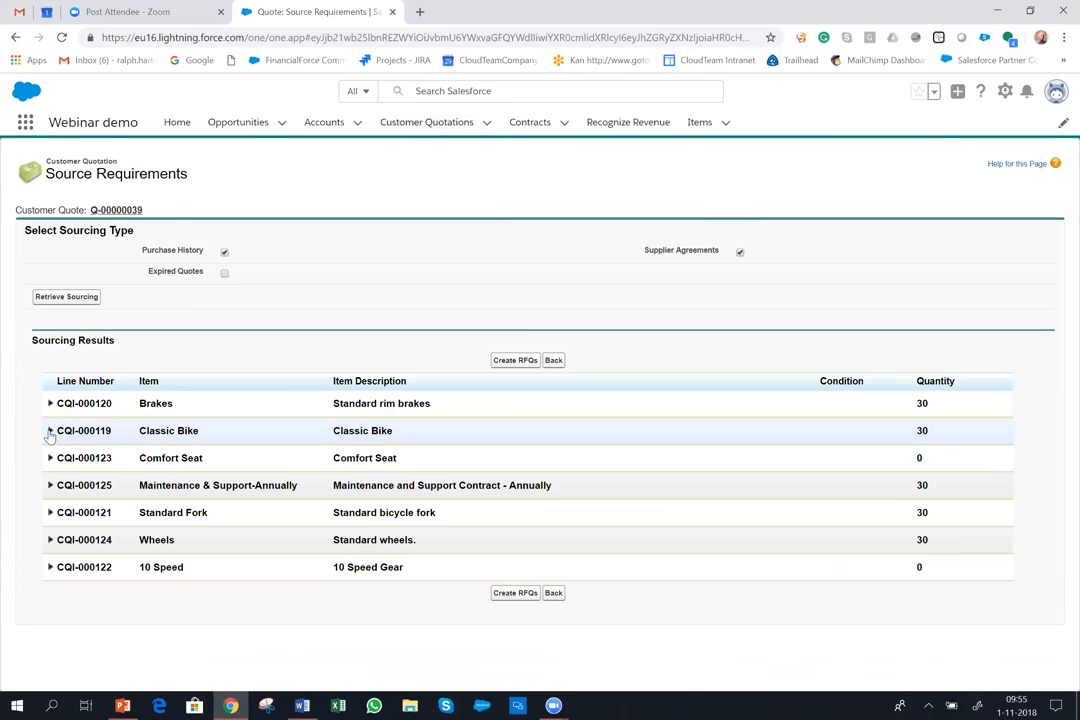
{"action": "left_click", "coordinate": [50, 430]}
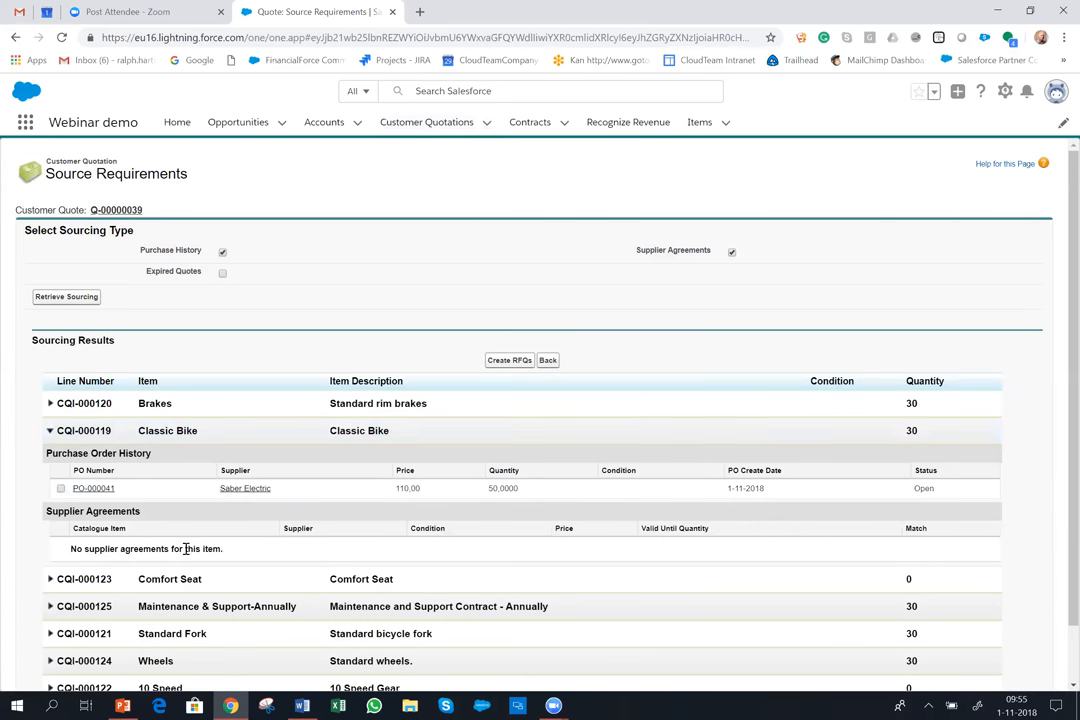
{"action": "mouse_move", "coordinate": [230, 528]}
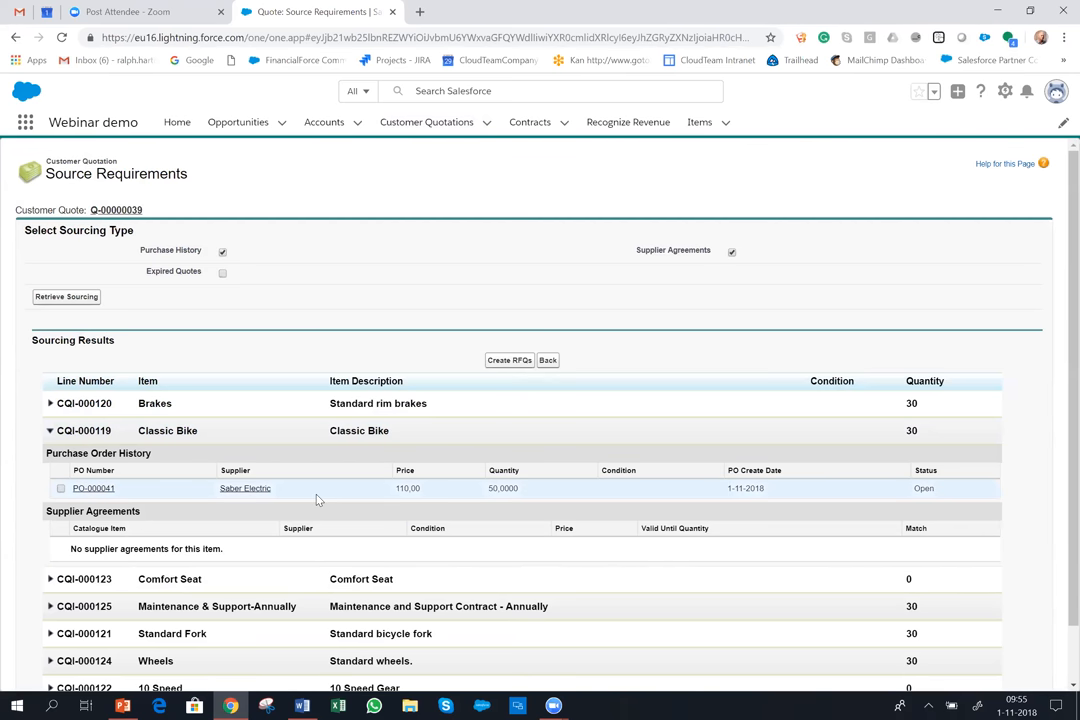
{"action": "mouse_move", "coordinate": [498, 499]}
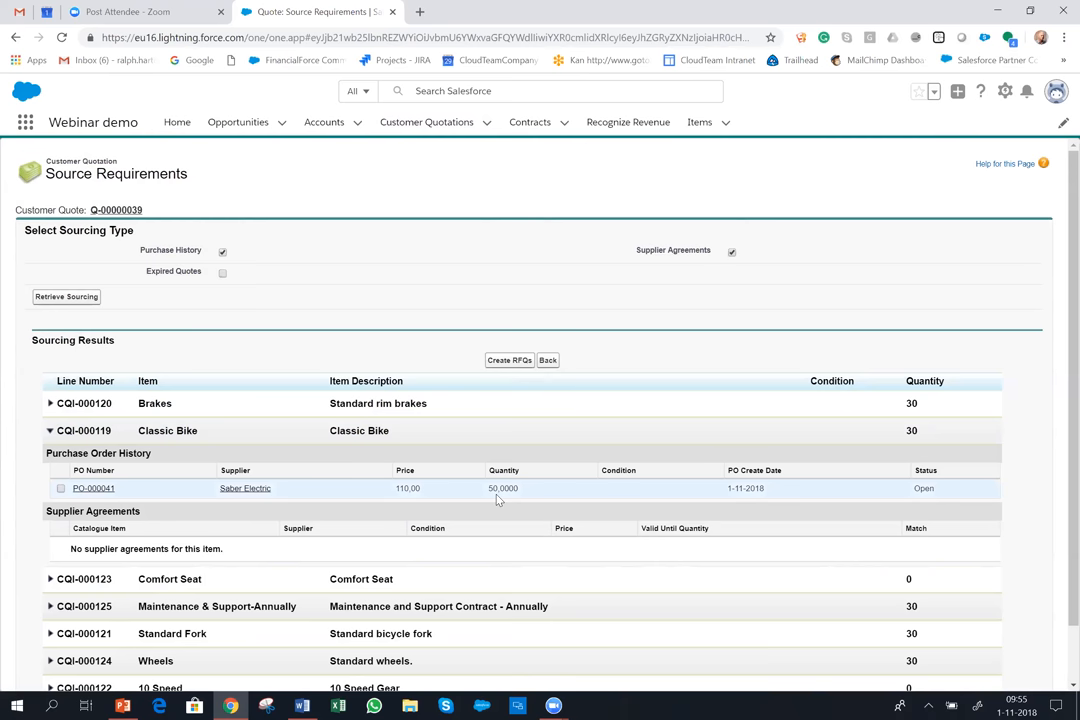
{"action": "mouse_move", "coordinate": [503, 494]}
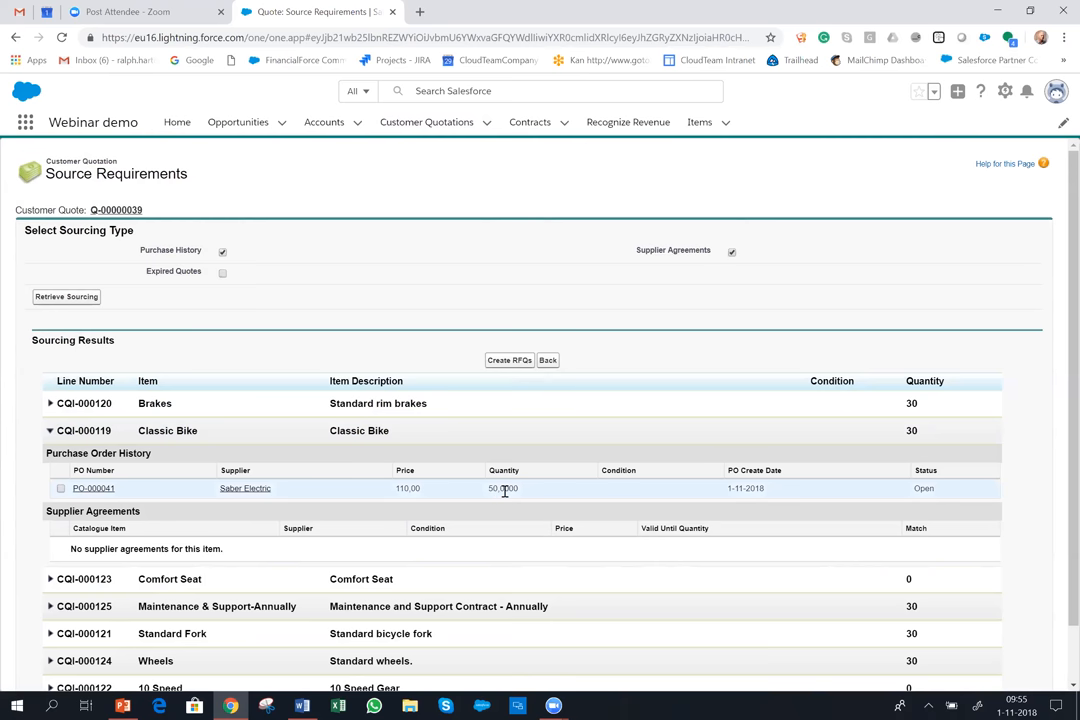
{"action": "mouse_move", "coordinate": [245, 493]}
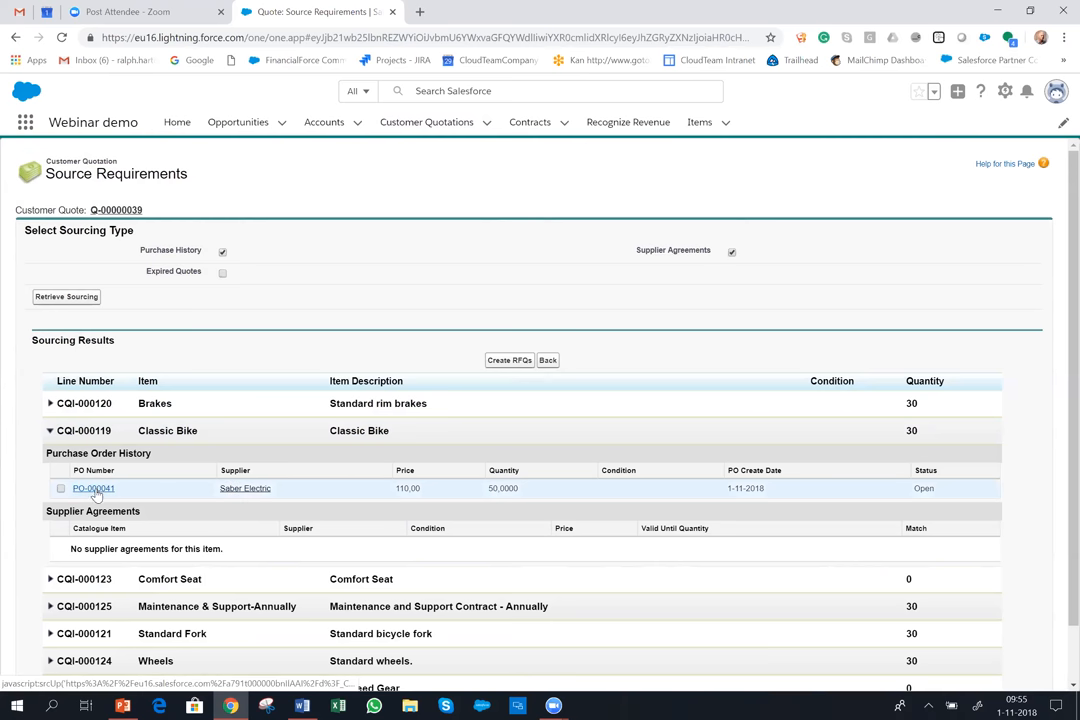
{"action": "right_click", "coordinate": [93, 488]}
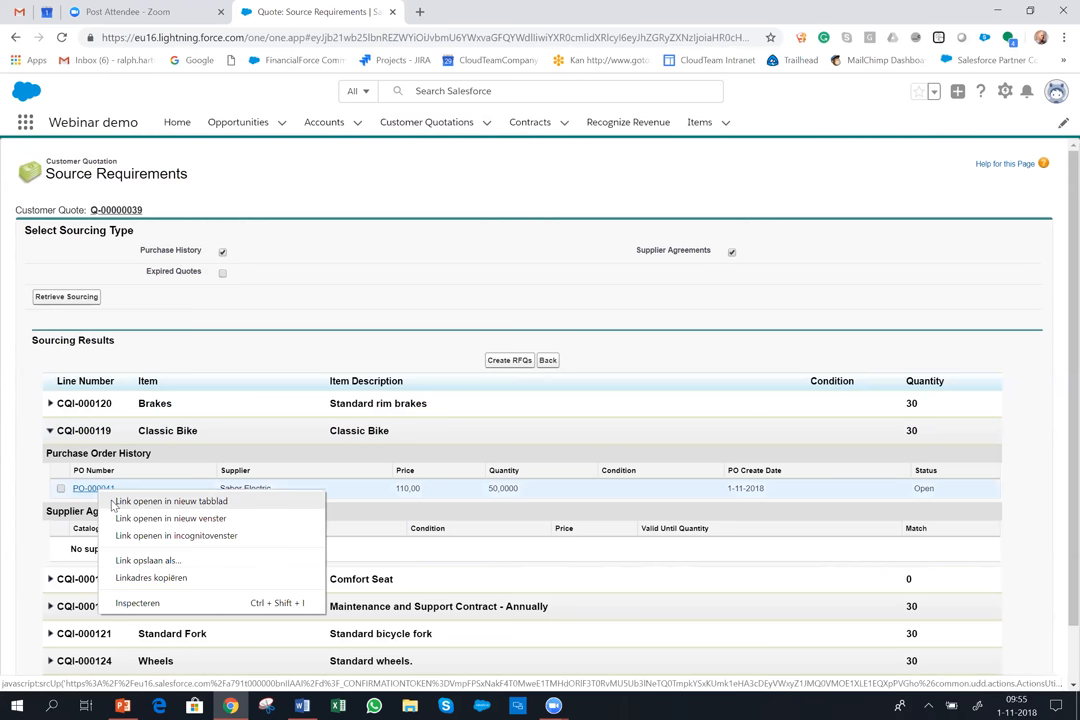
- View PO-000041's line items in a new tab: 50 Classic Bikes at USD 110, status Open
{"action": "left_click", "coordinate": [169, 500]}
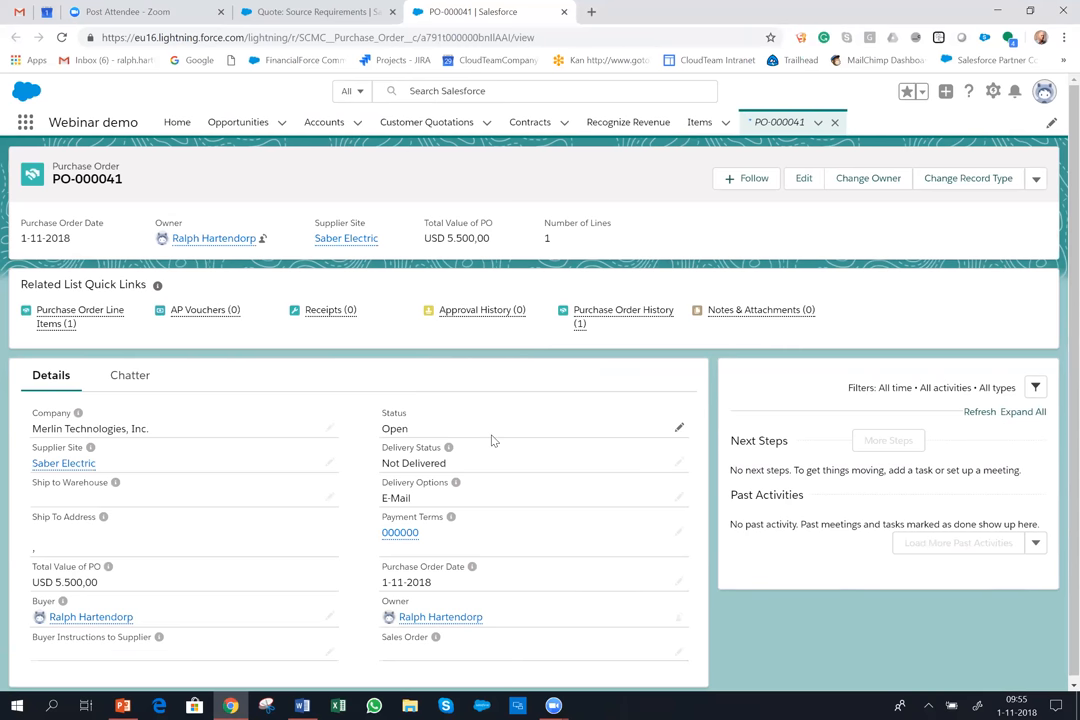
{"action": "mouse_move", "coordinate": [303, 417]}
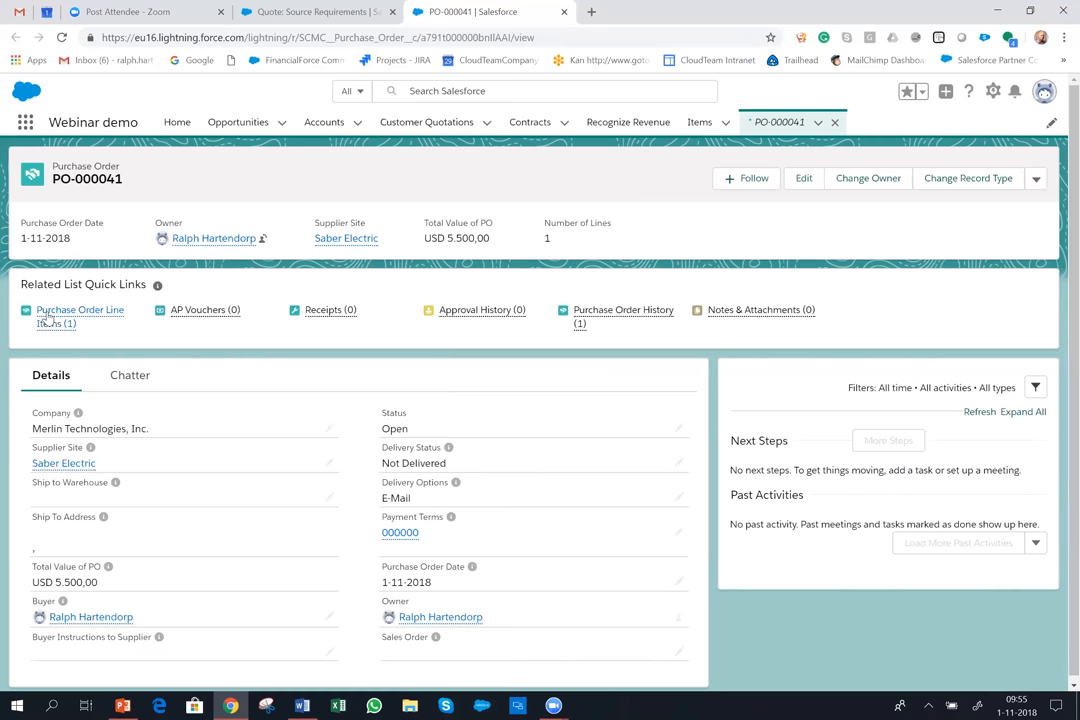
{"action": "left_click", "coordinate": [79, 315]}
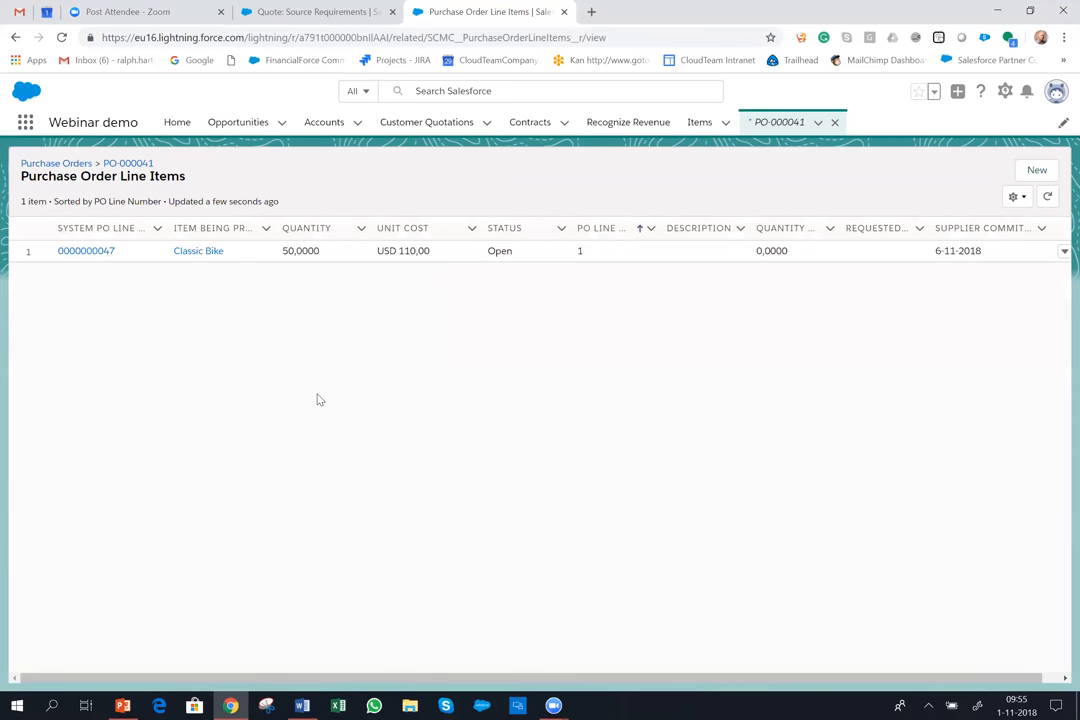
{"action": "mouse_move", "coordinate": [958, 228]}
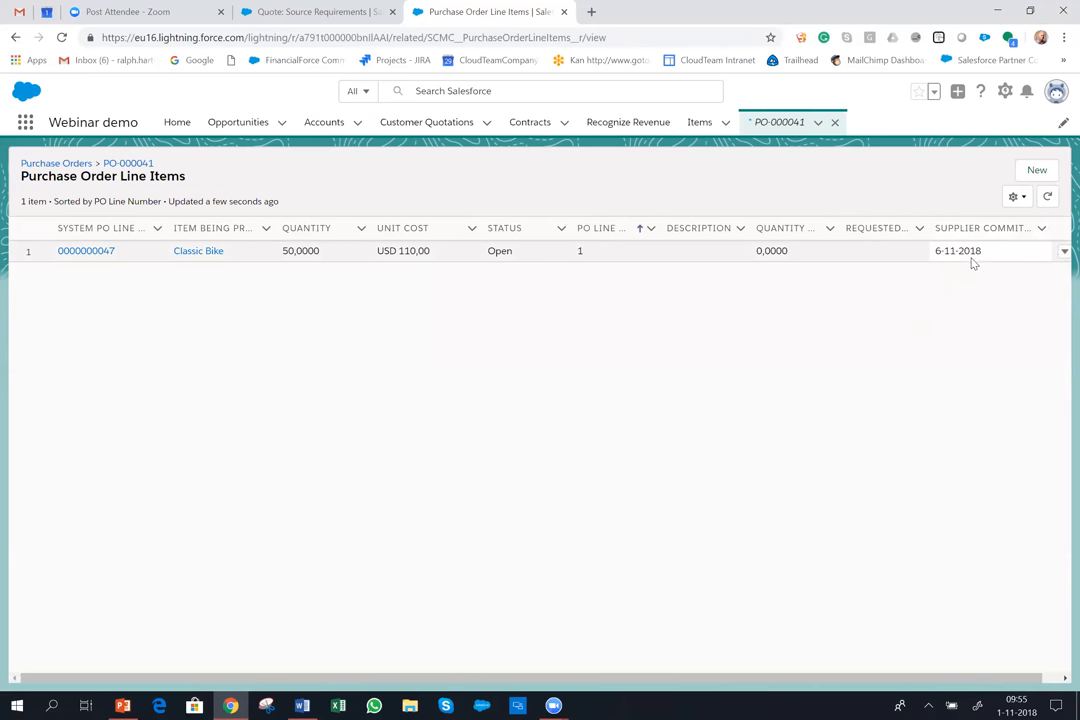
{"action": "mouse_move", "coordinate": [955, 328]}
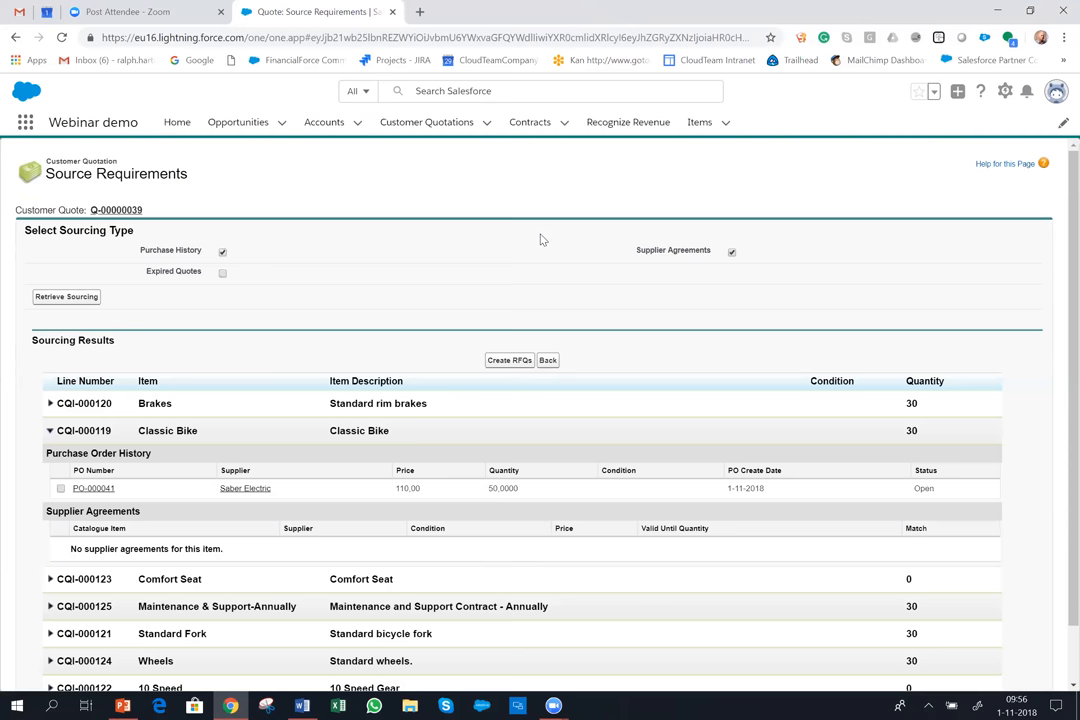
{"action": "mouse_move", "coordinate": [576, 274]}
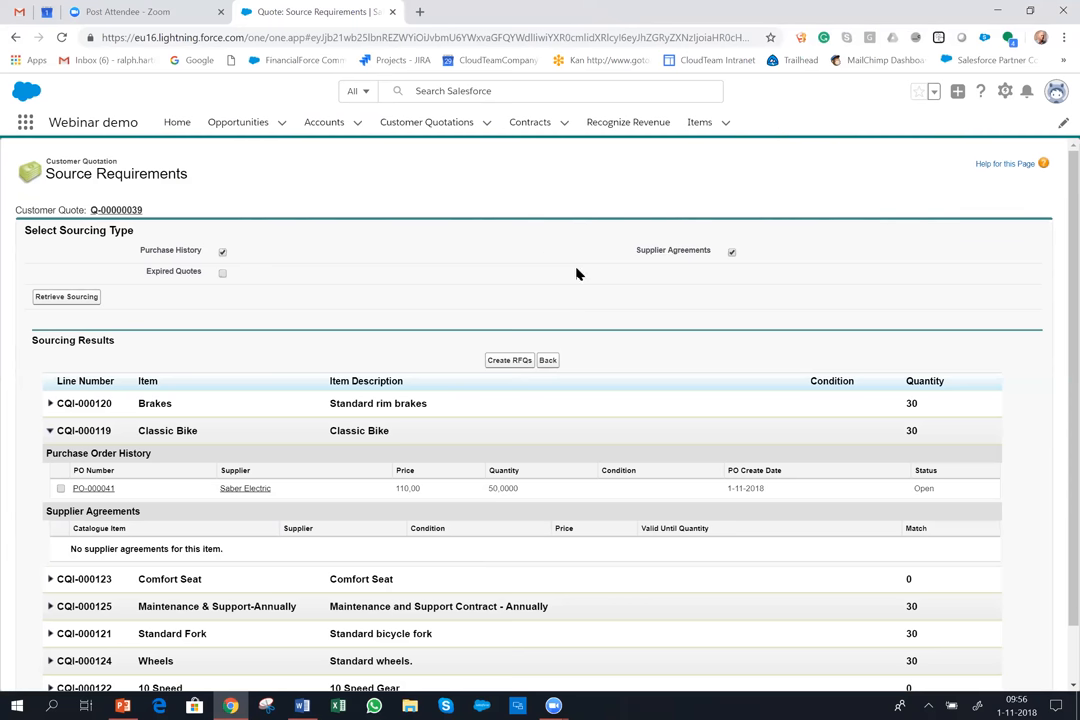
{"action": "mouse_move", "coordinate": [588, 272]}
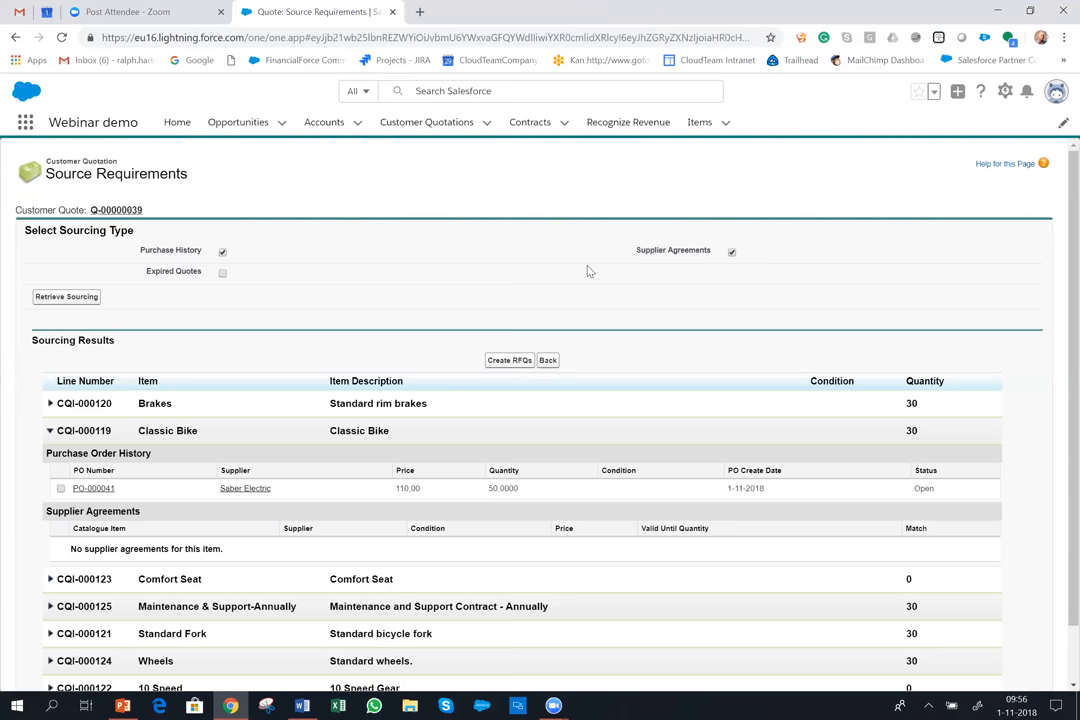
{"action": "mouse_move", "coordinate": [203, 224]}
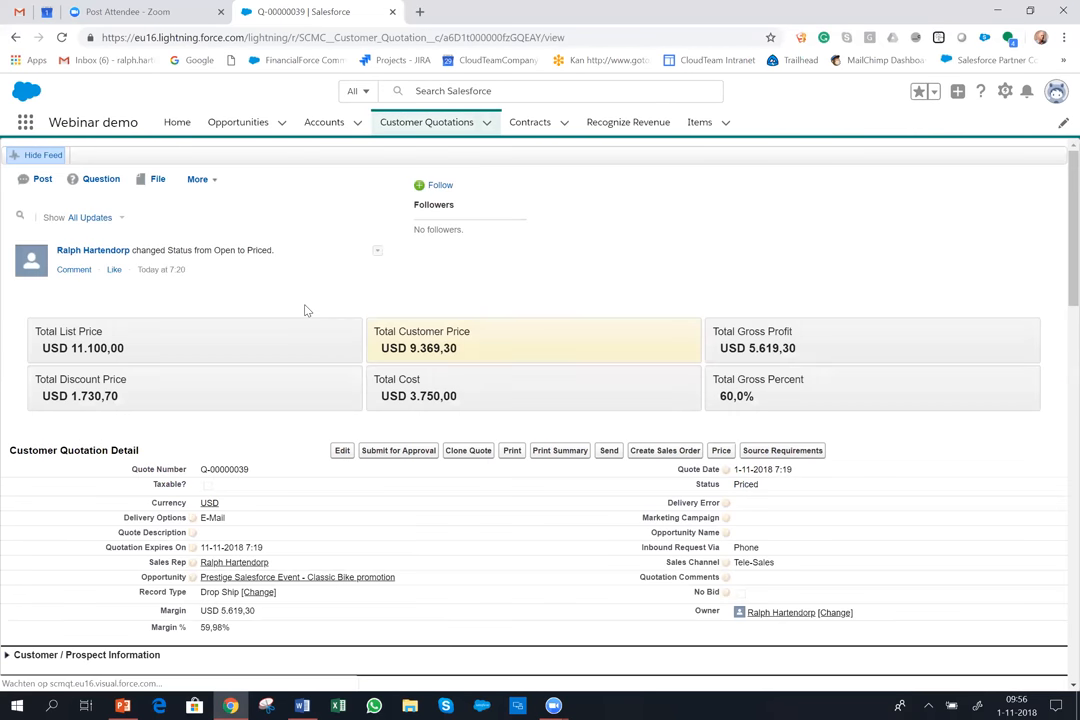
- Generate the printable Q-00000039 quotation listing Classic Bike options and the USD 9,369.30 total
{"action": "left_click", "coordinate": [42, 179]}
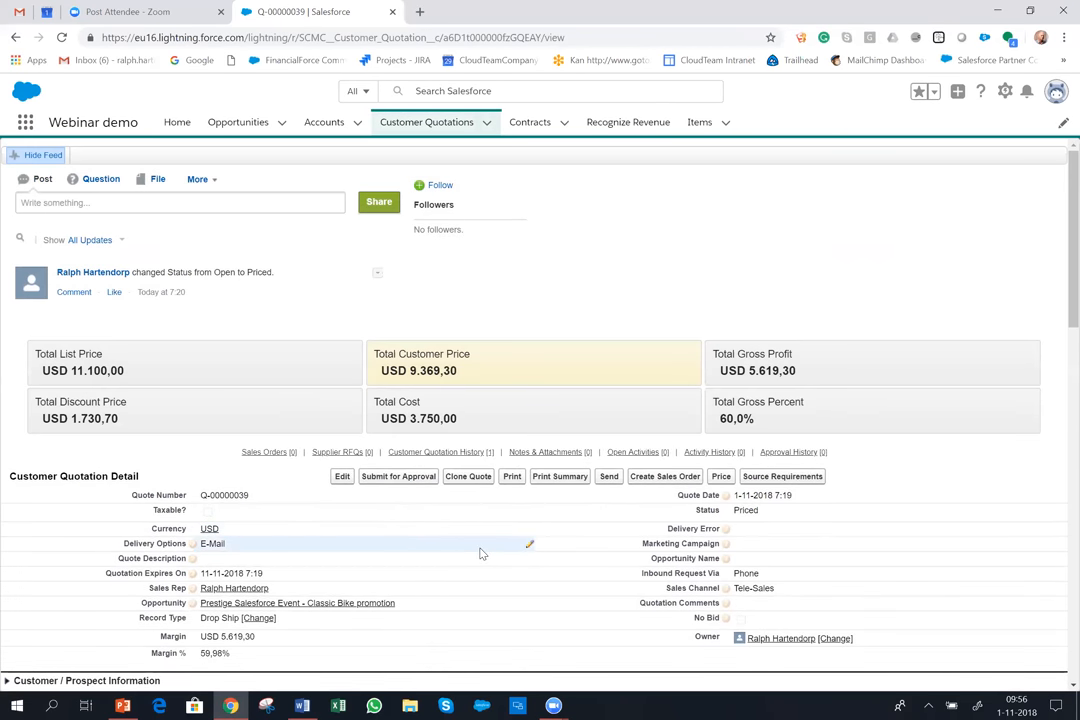
{"action": "left_click", "coordinate": [511, 476]}
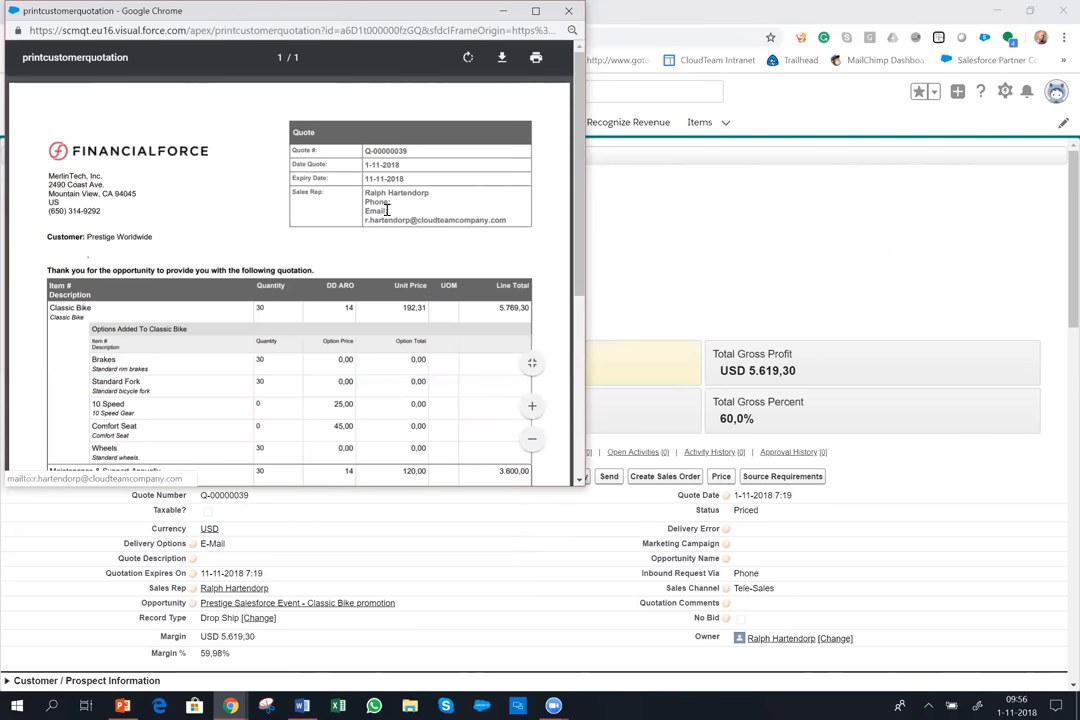
{"action": "scroll", "scroll_direction": "down", "scroll_amount": 3}
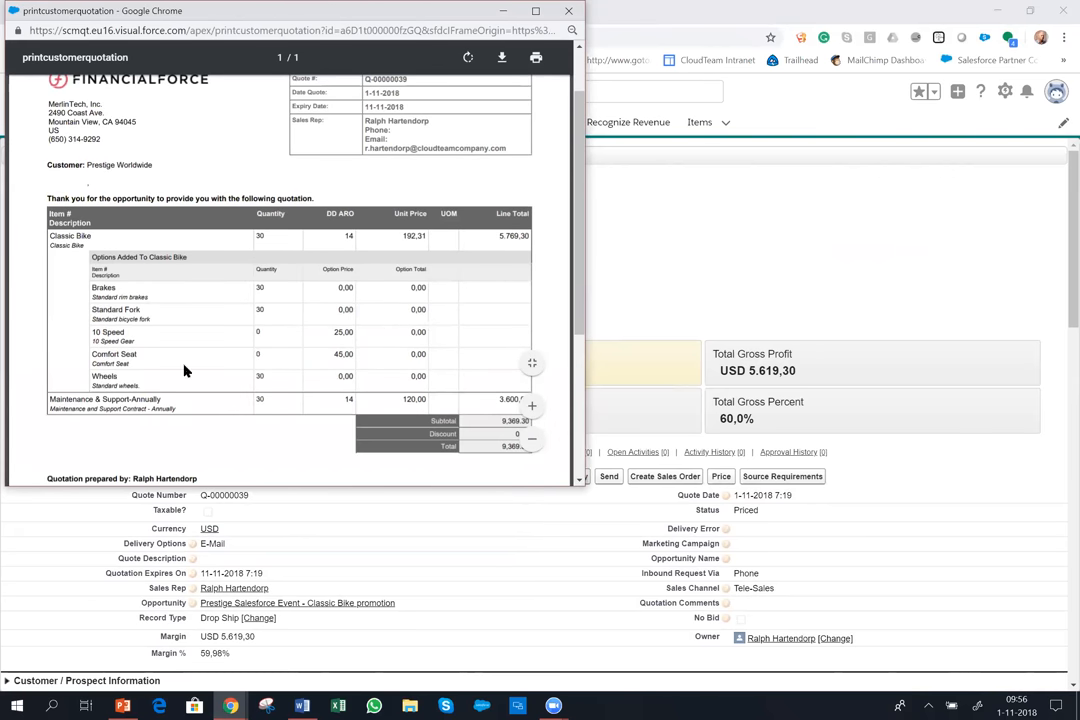
{"action": "mouse_move", "coordinate": [248, 344]}
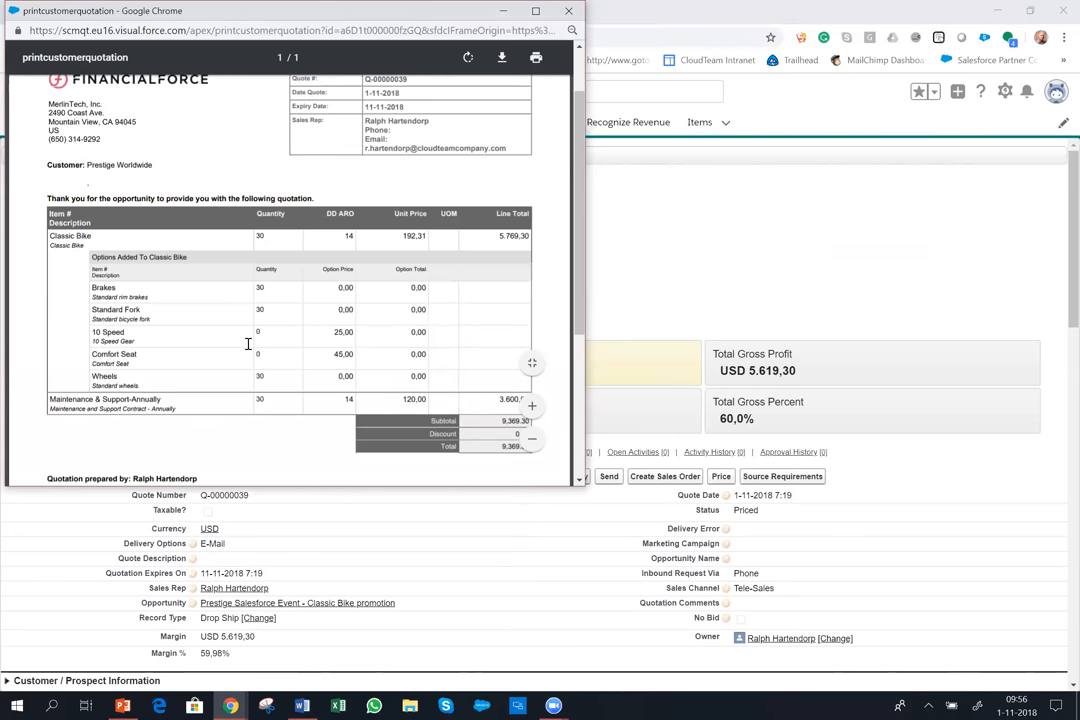
{"action": "mouse_move", "coordinate": [275, 347]}
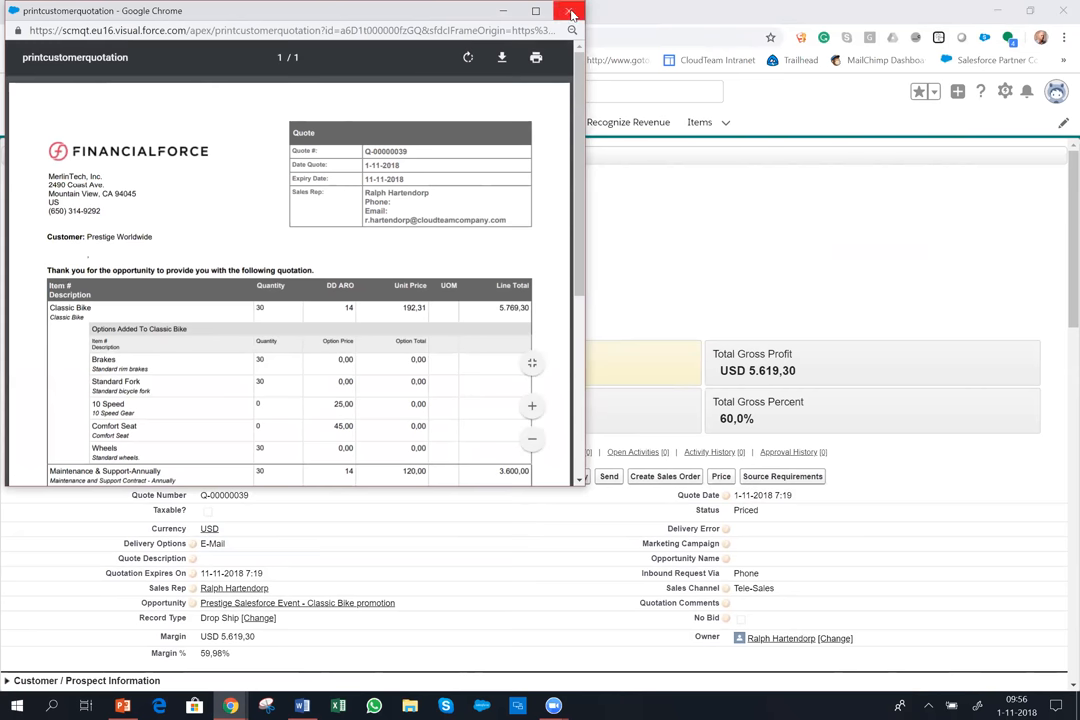
- Close the print window and return to the linked Prestige Classic Bike promotion opportunity
{"action": "left_click", "coordinate": [571, 11]}
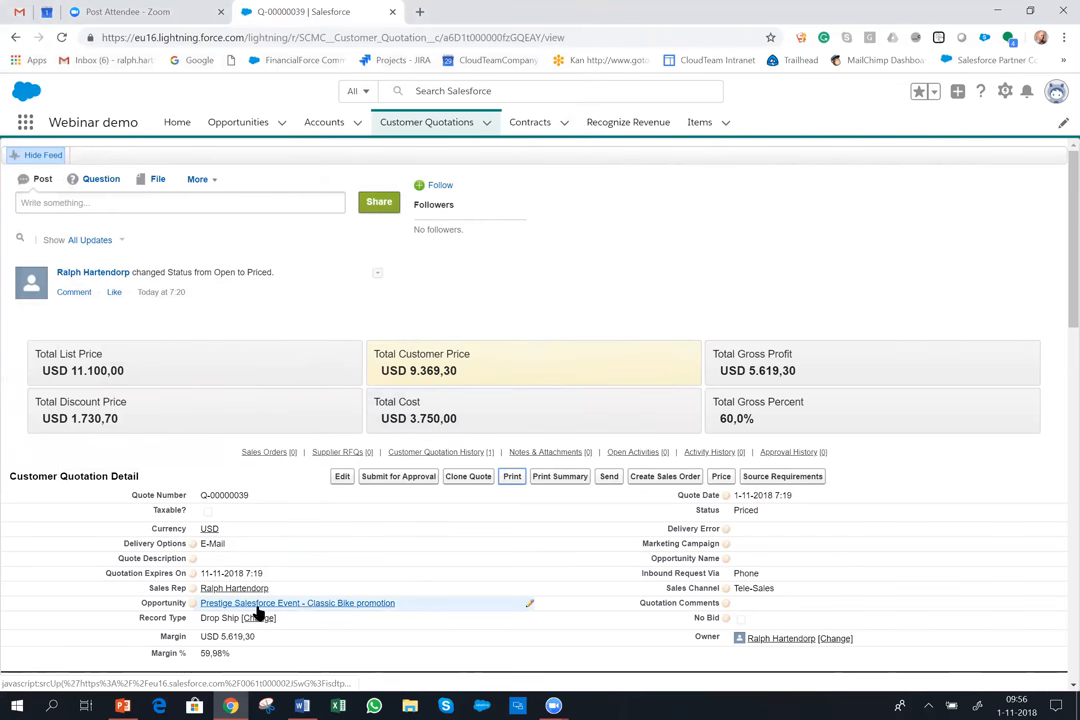
{"action": "mouse_move", "coordinate": [297, 603]}
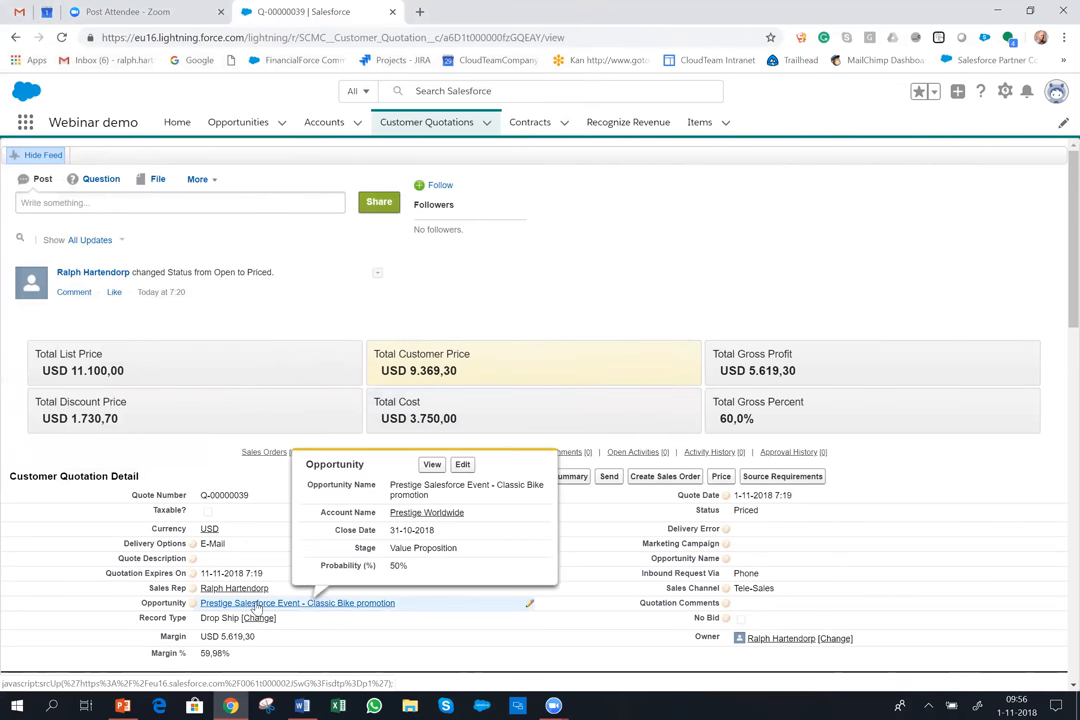
{"action": "left_click", "coordinate": [296, 602]}
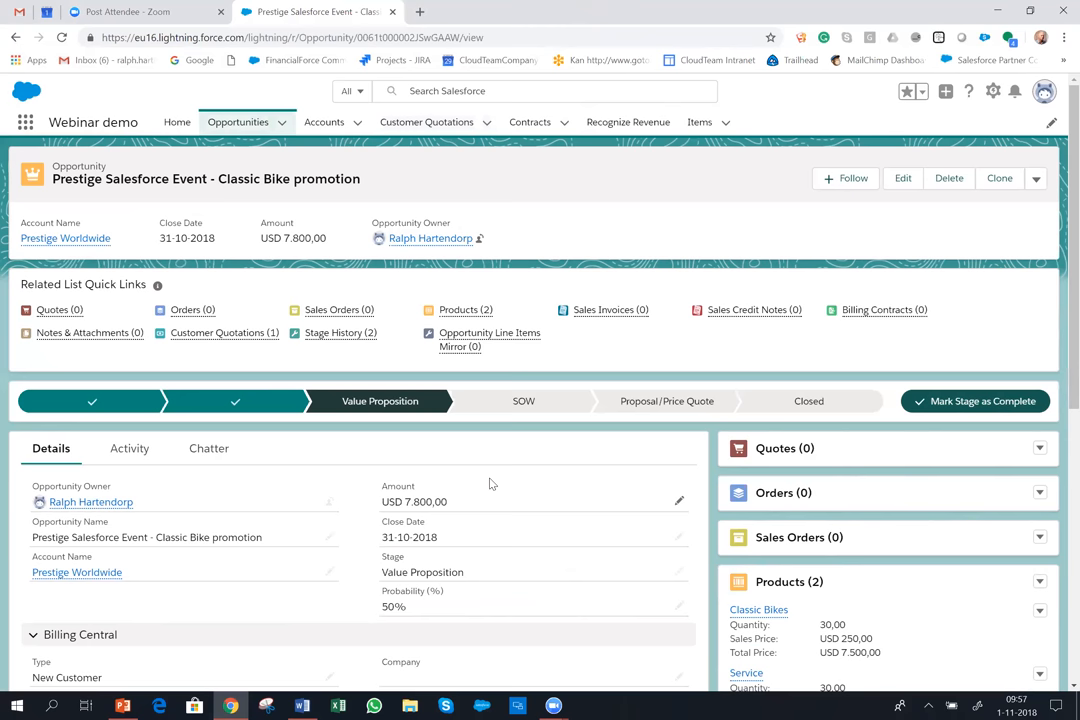
{"action": "mouse_move", "coordinate": [520, 483]}
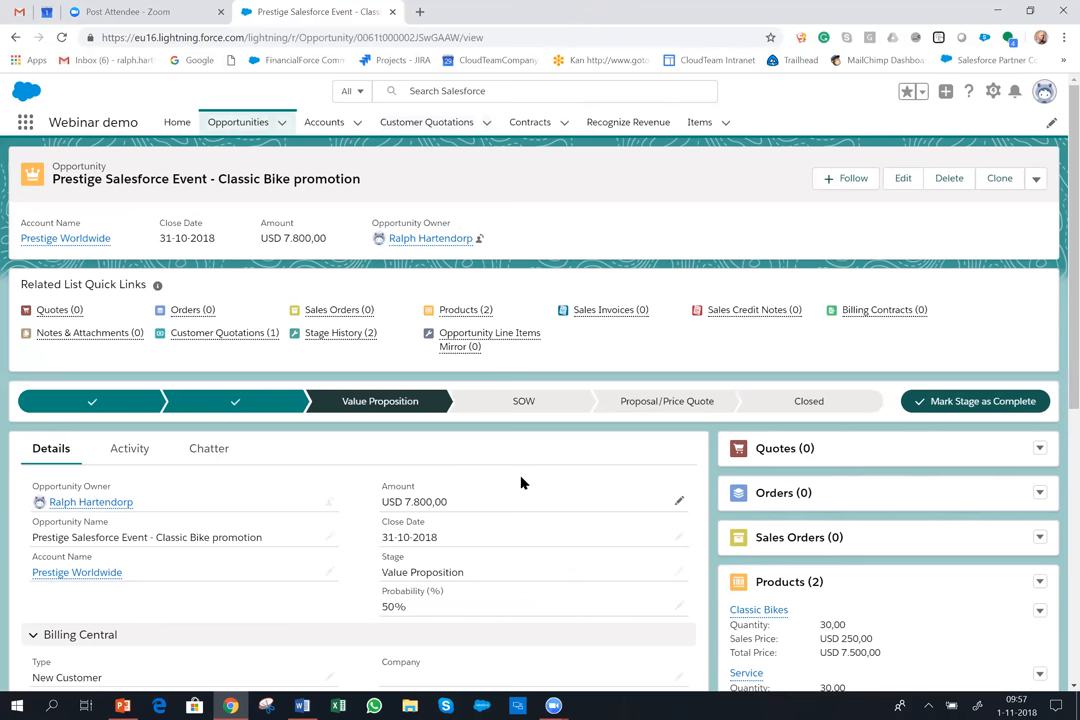
- Set the opportunity Stage to Closed Won and save it
{"action": "scroll", "scroll_direction": "down", "scroll_amount": 3}
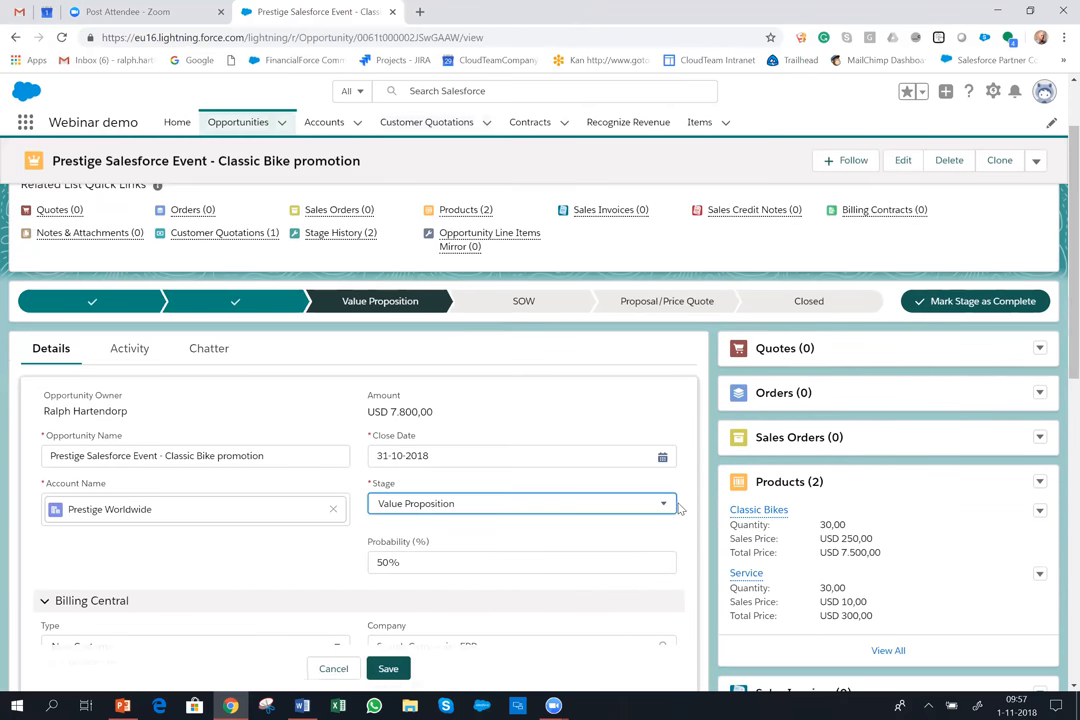
{"action": "left_click", "coordinate": [520, 503]}
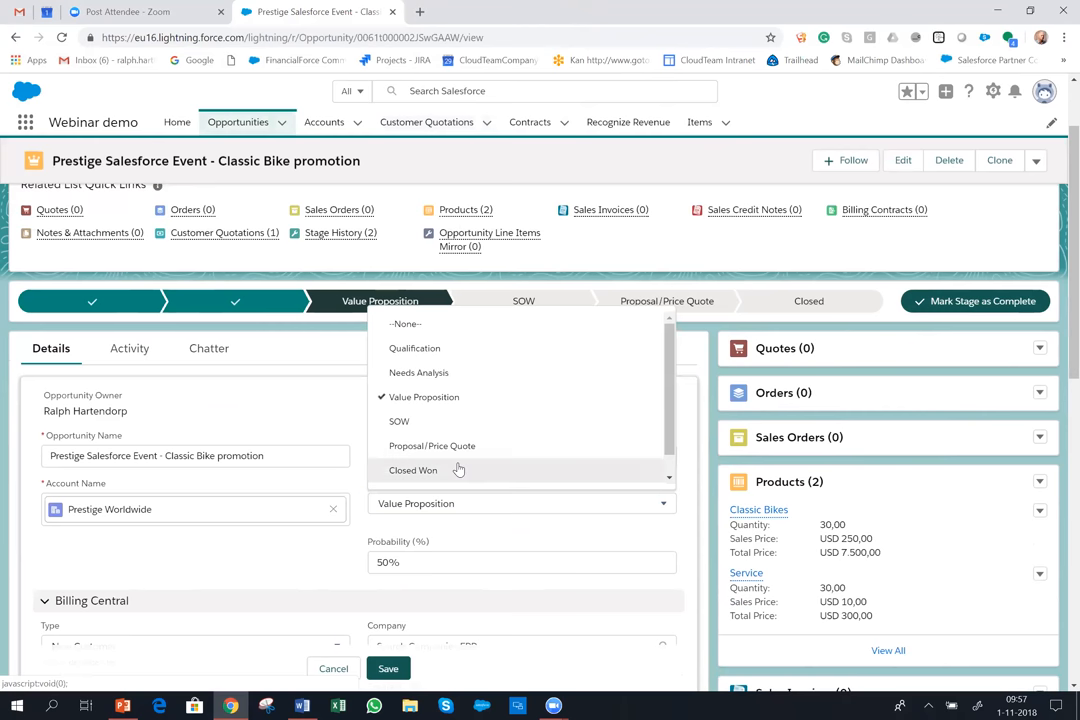
{"action": "left_click", "coordinate": [413, 470]}
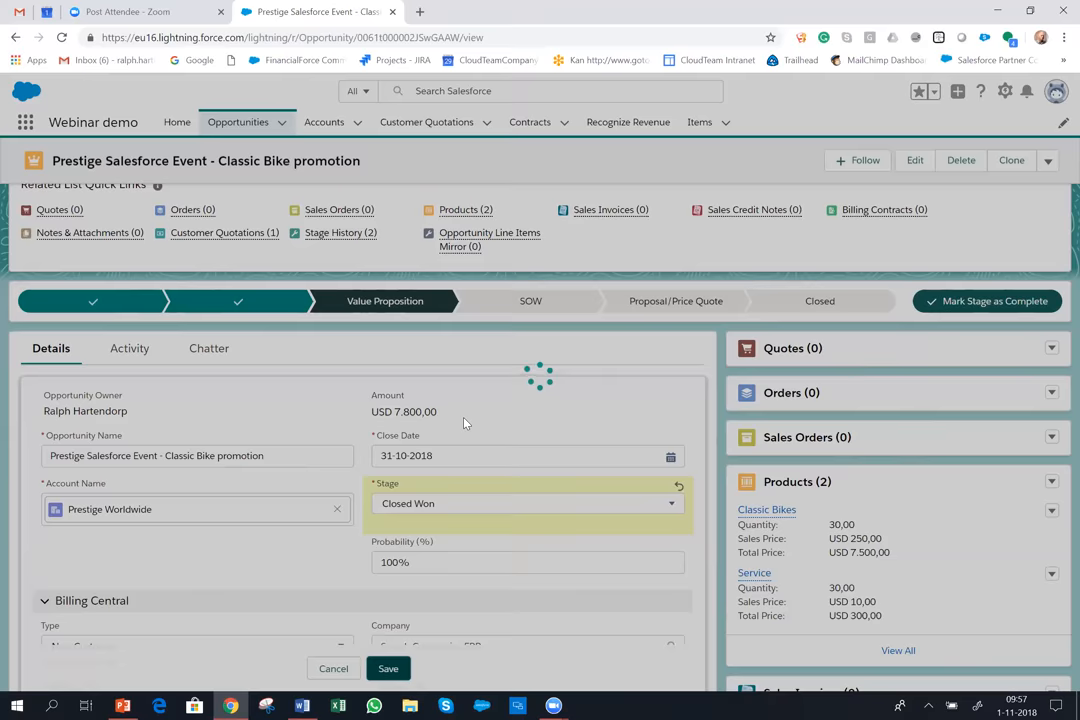
{"action": "left_click", "coordinate": [388, 668]}
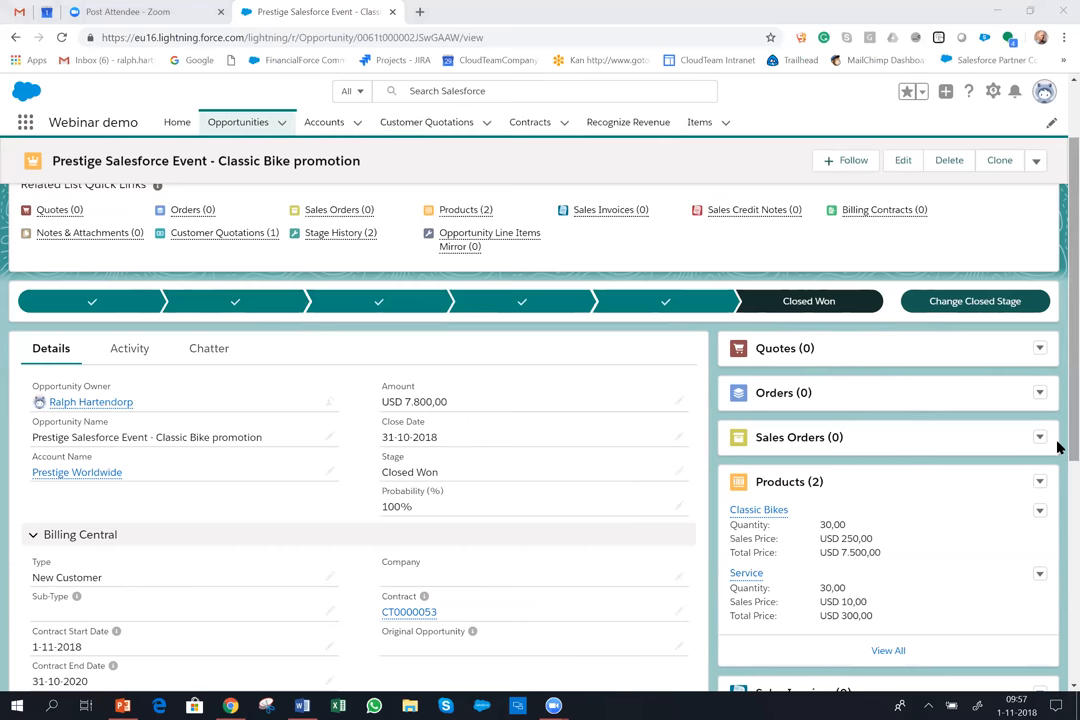
{"action": "scroll", "scroll_direction": "down", "scroll_amount": 3}
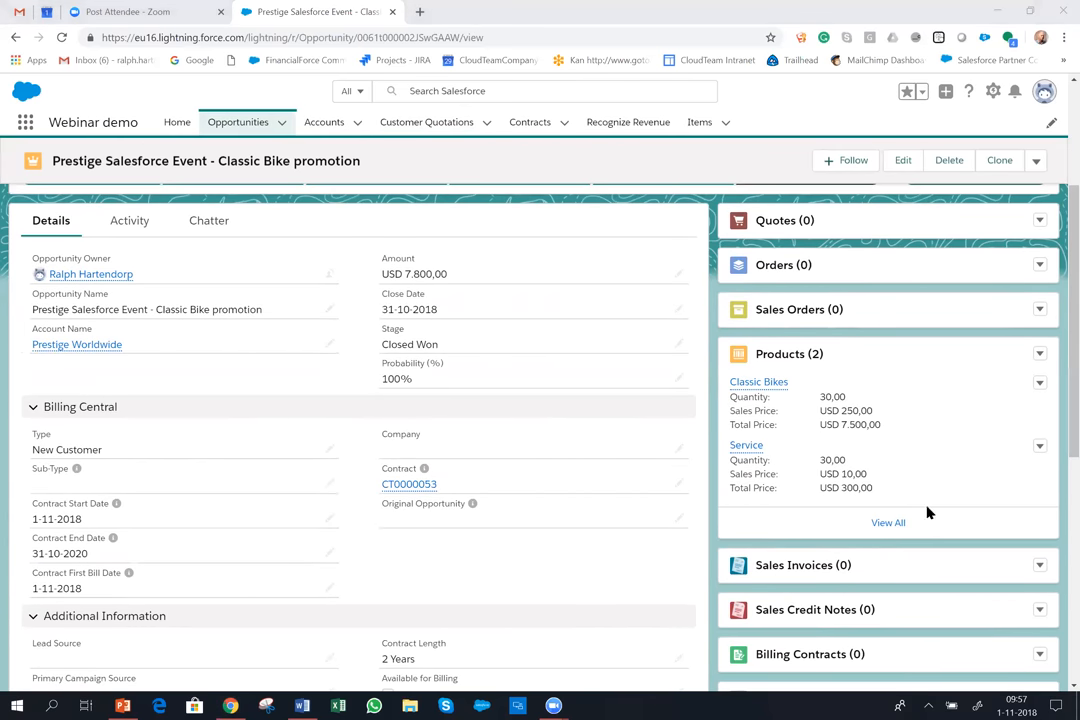
{"action": "mouse_move", "coordinate": [746, 445]}
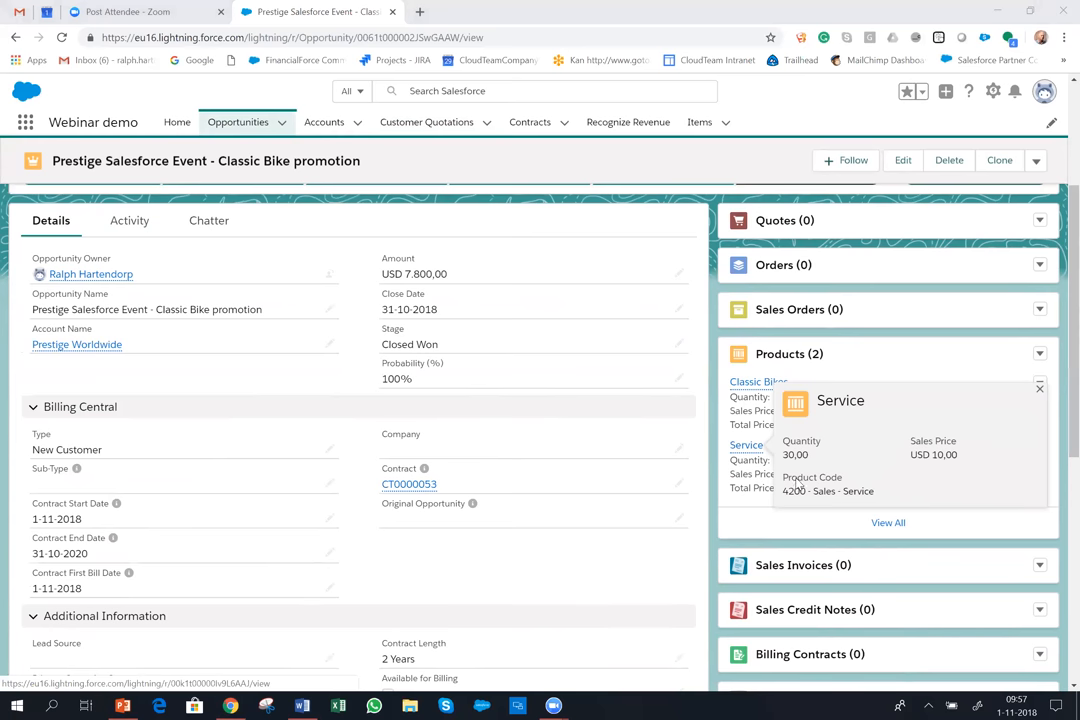
{"action": "mouse_move", "coordinate": [884, 486]}
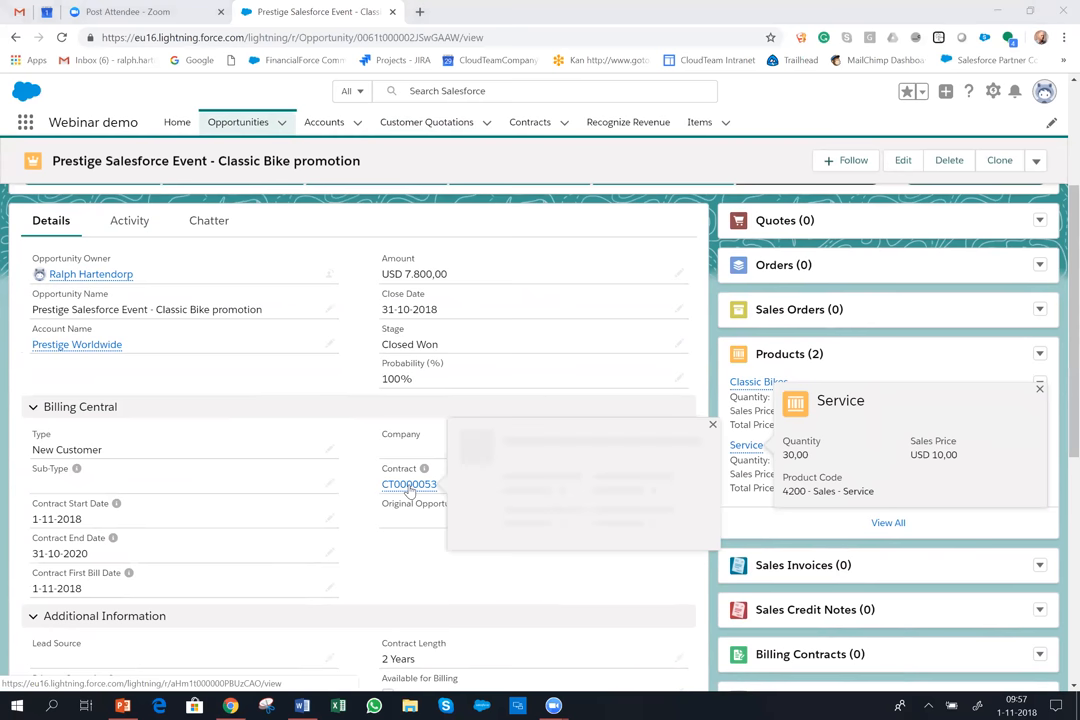
{"action": "left_click", "coordinate": [409, 484]}
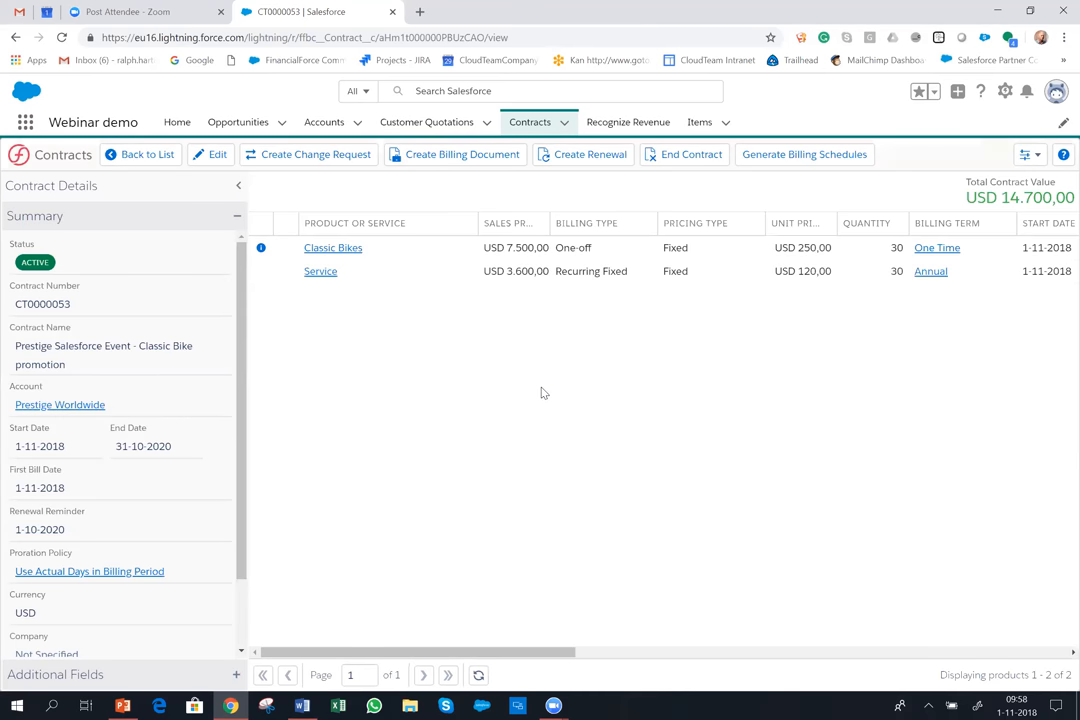
{"action": "mouse_move", "coordinate": [460, 362]}
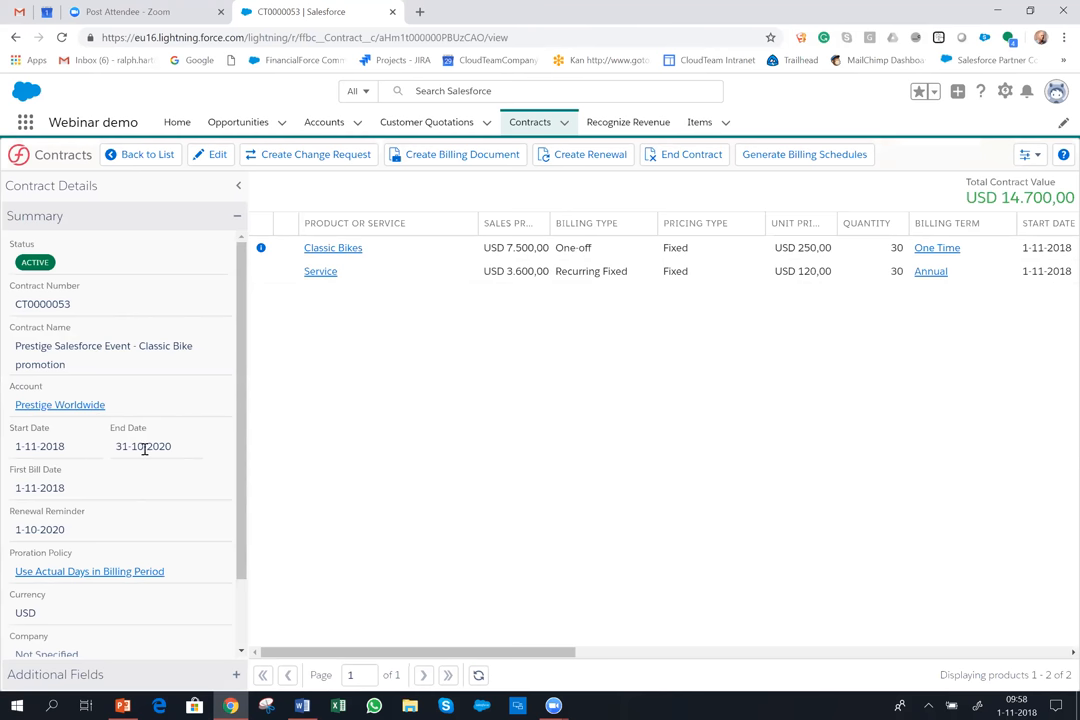
{"action": "mouse_move", "coordinate": [150, 470]}
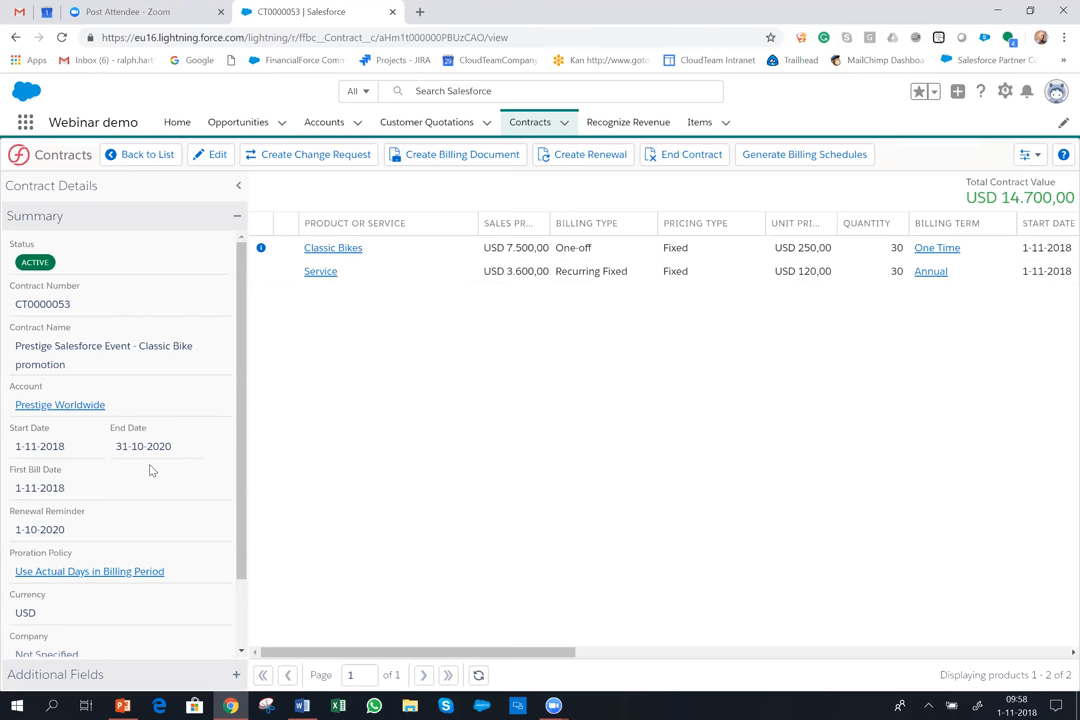
{"action": "mouse_move", "coordinate": [414, 390]}
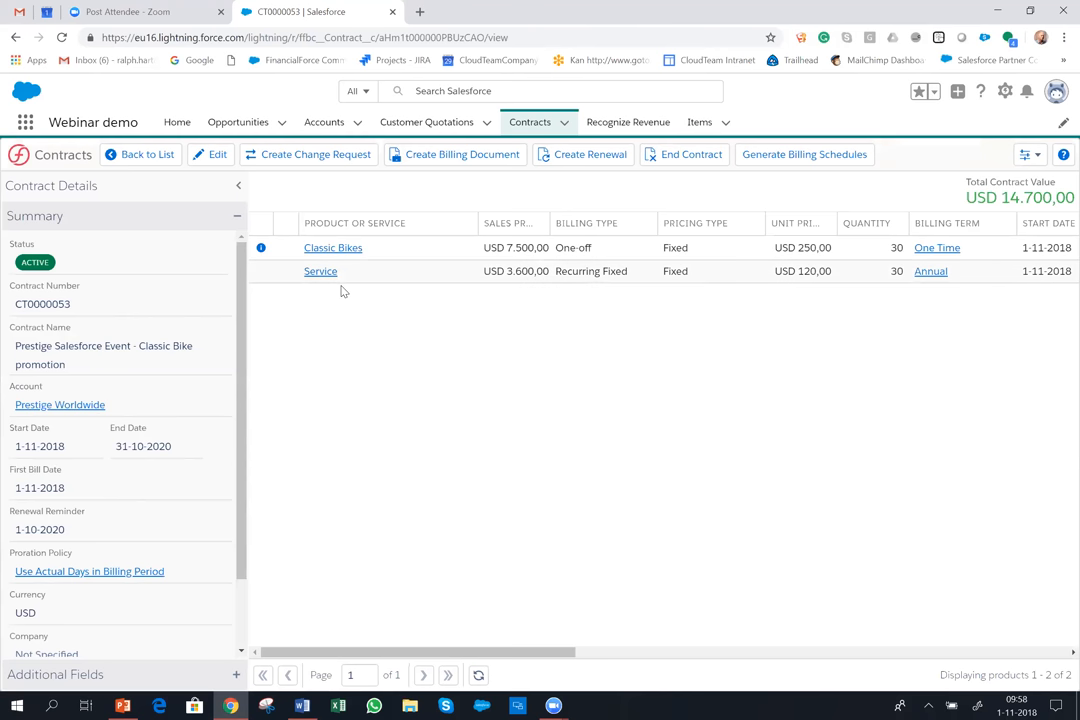
{"action": "mouse_move", "coordinate": [343, 289]}
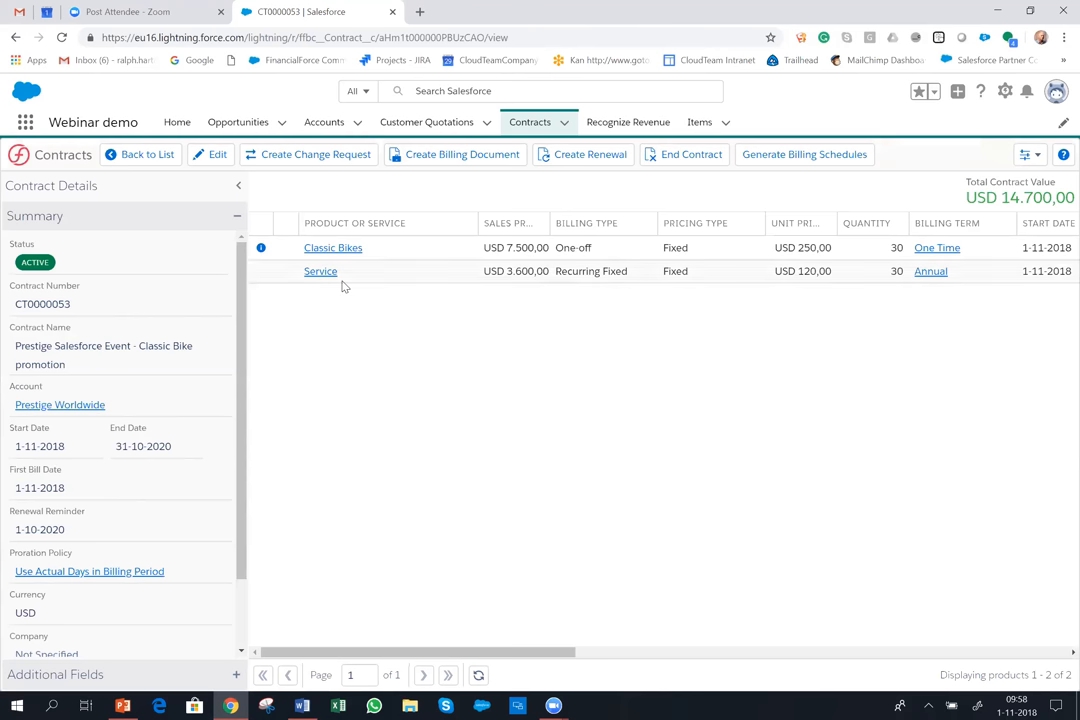
{"action": "mouse_move", "coordinate": [597, 266]}
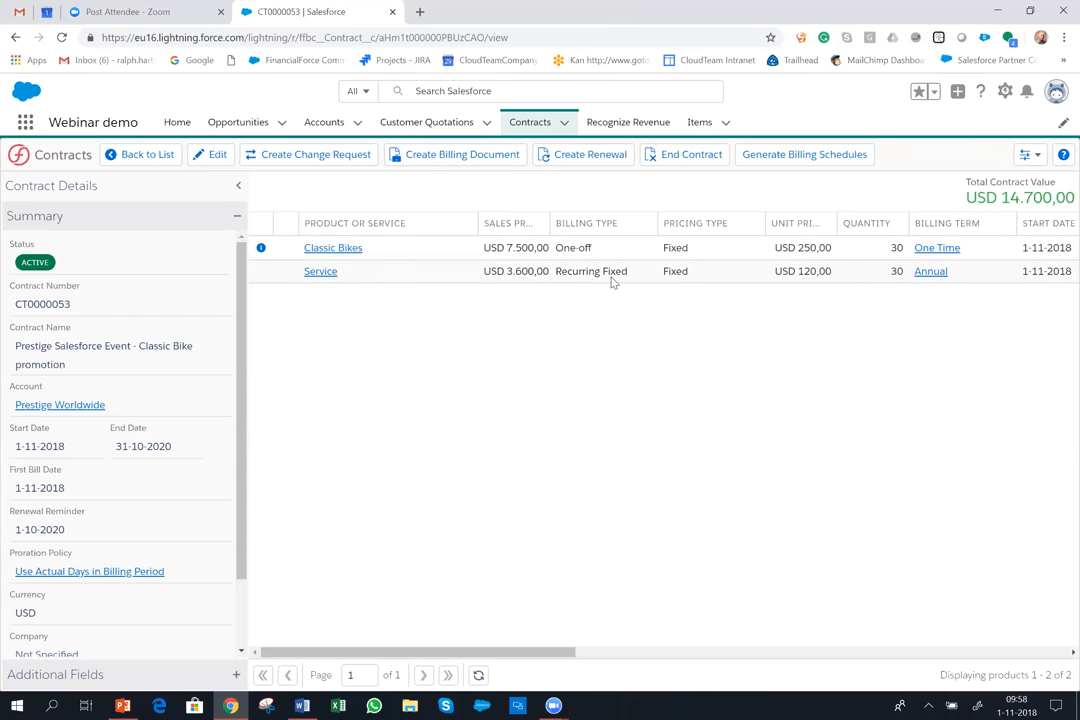
{"action": "mouse_move", "coordinate": [728, 304]}
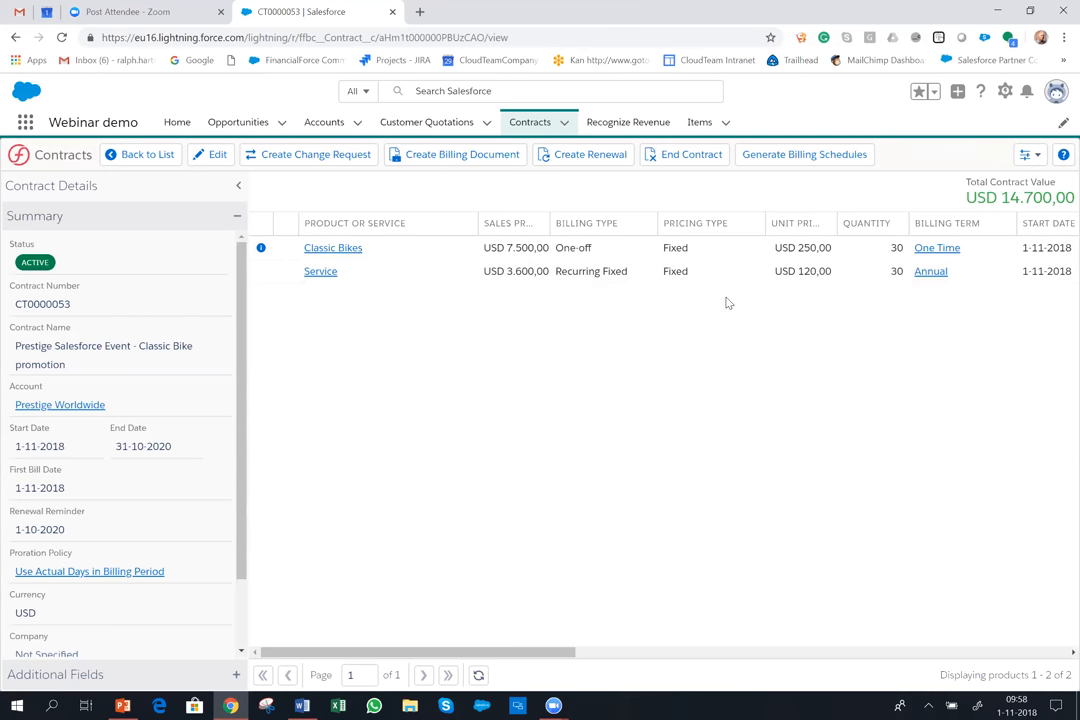
{"action": "mouse_move", "coordinate": [730, 291]}
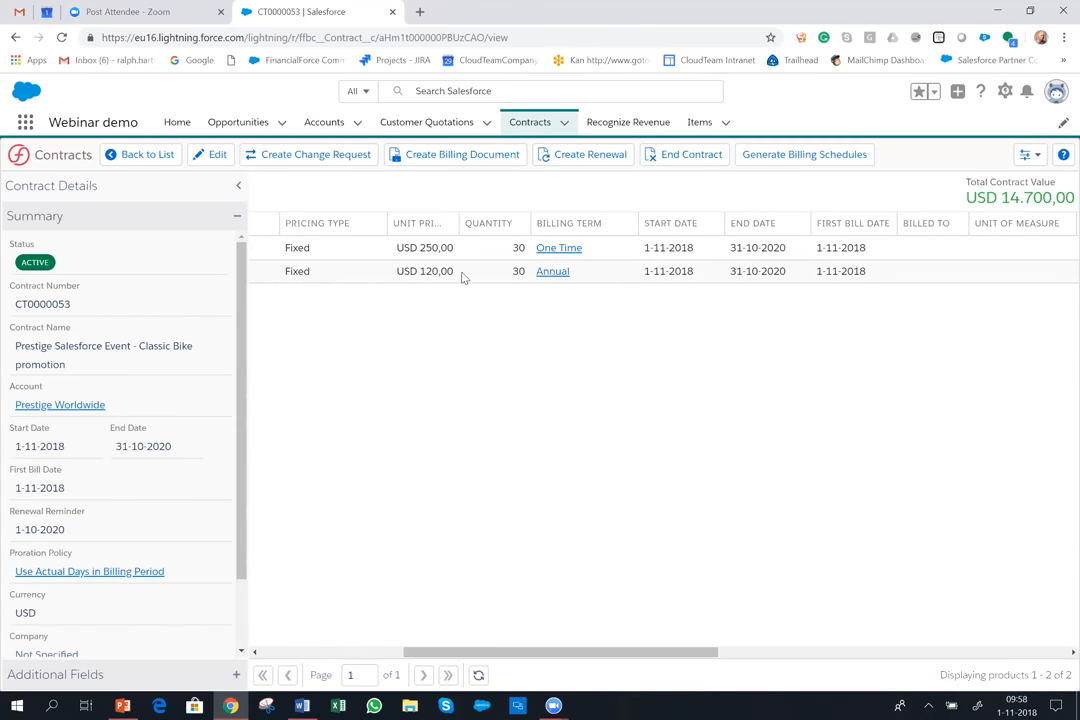
{"action": "mouse_move", "coordinate": [498, 314]}
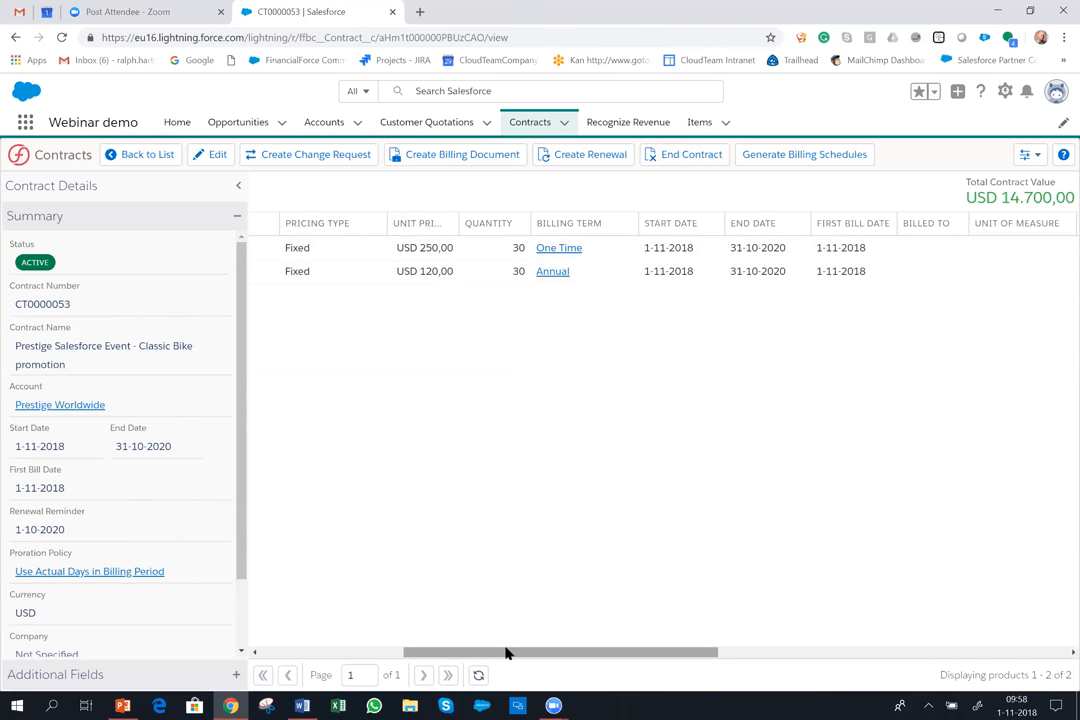
{"action": "mouse_move", "coordinate": [510, 667]}
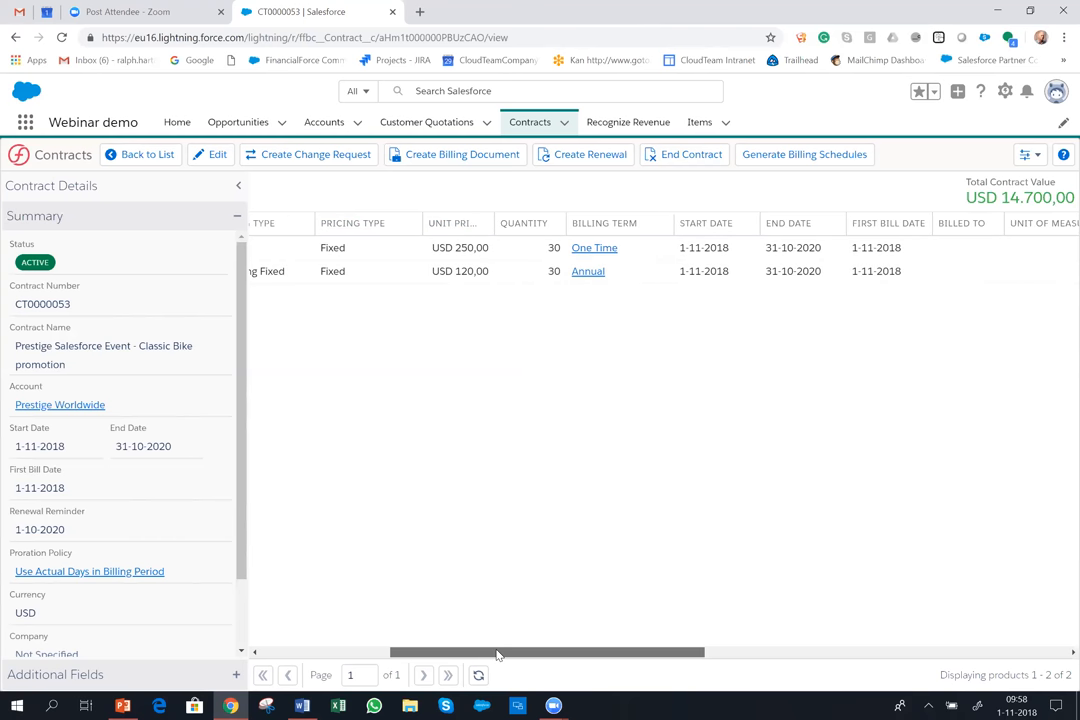
{"action": "scroll", "scroll_direction": "left", "scroll_amount": 3}
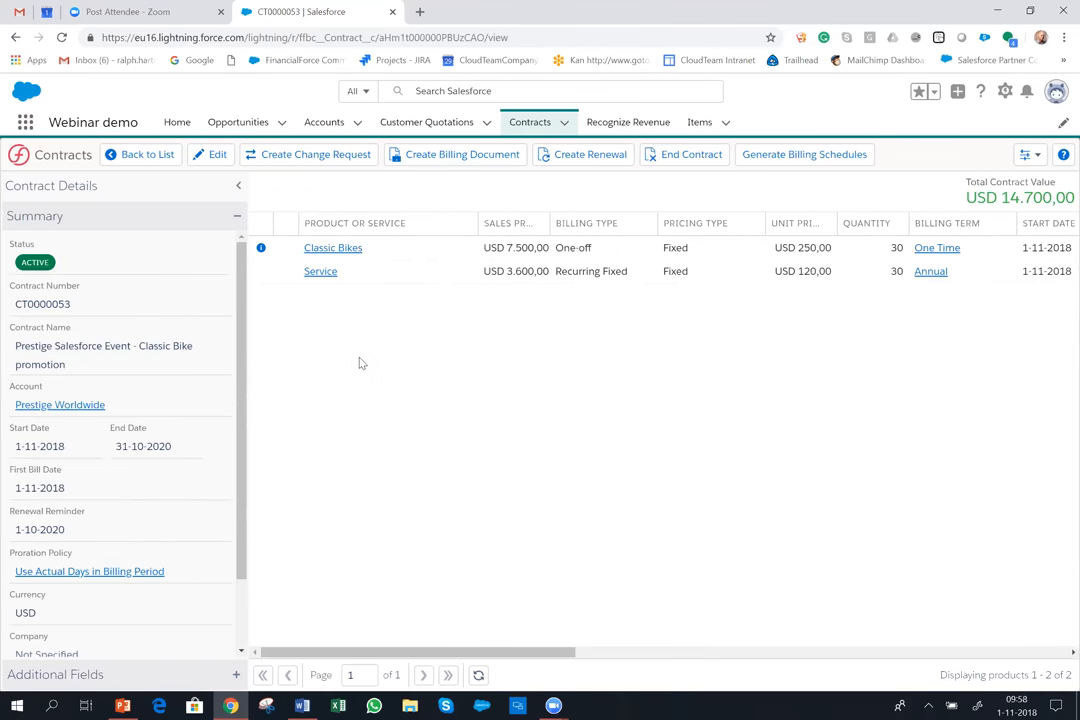
{"action": "mouse_move", "coordinate": [377, 371]}
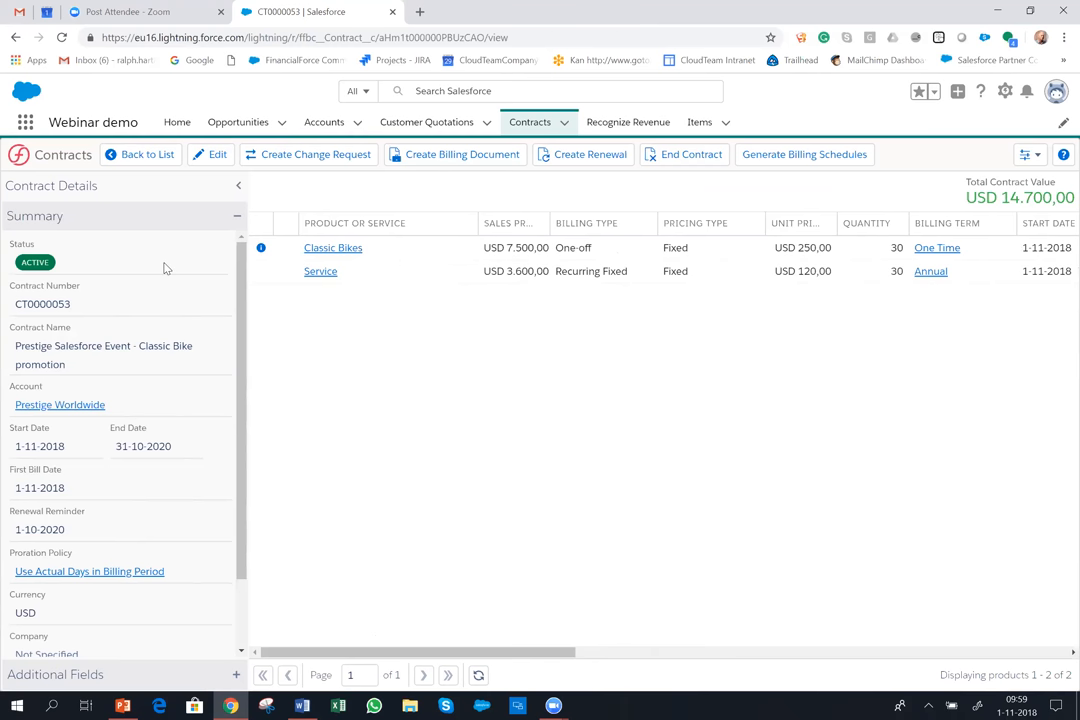
{"action": "mouse_move", "coordinate": [828, 210]}
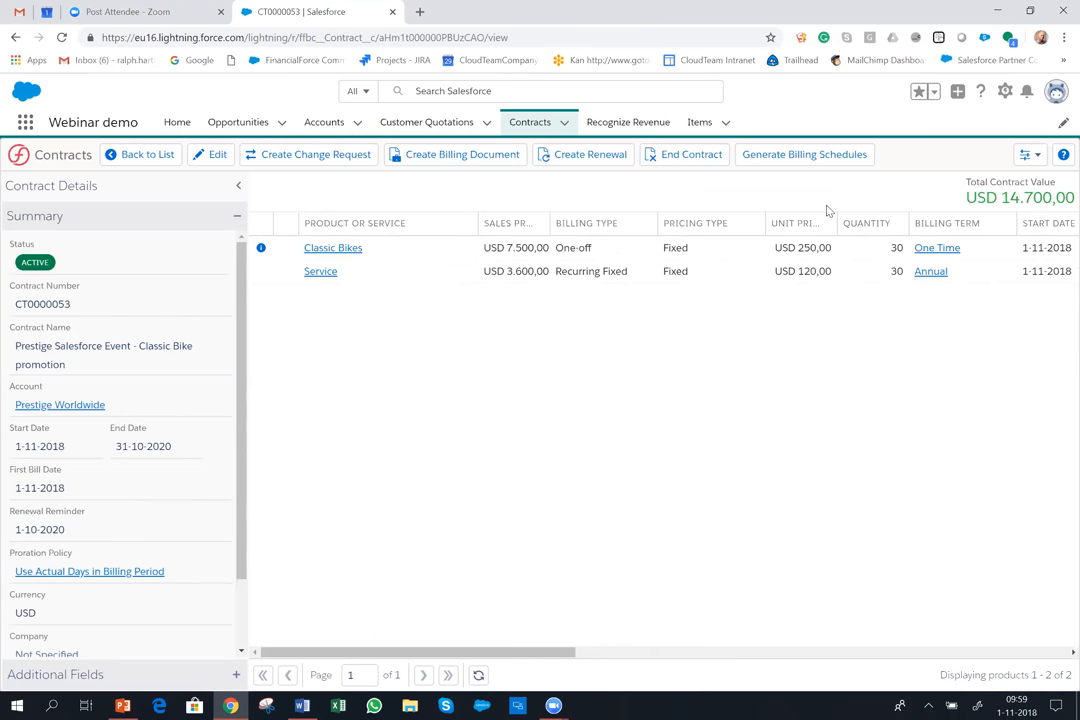
{"action": "mouse_move", "coordinate": [800, 195]}
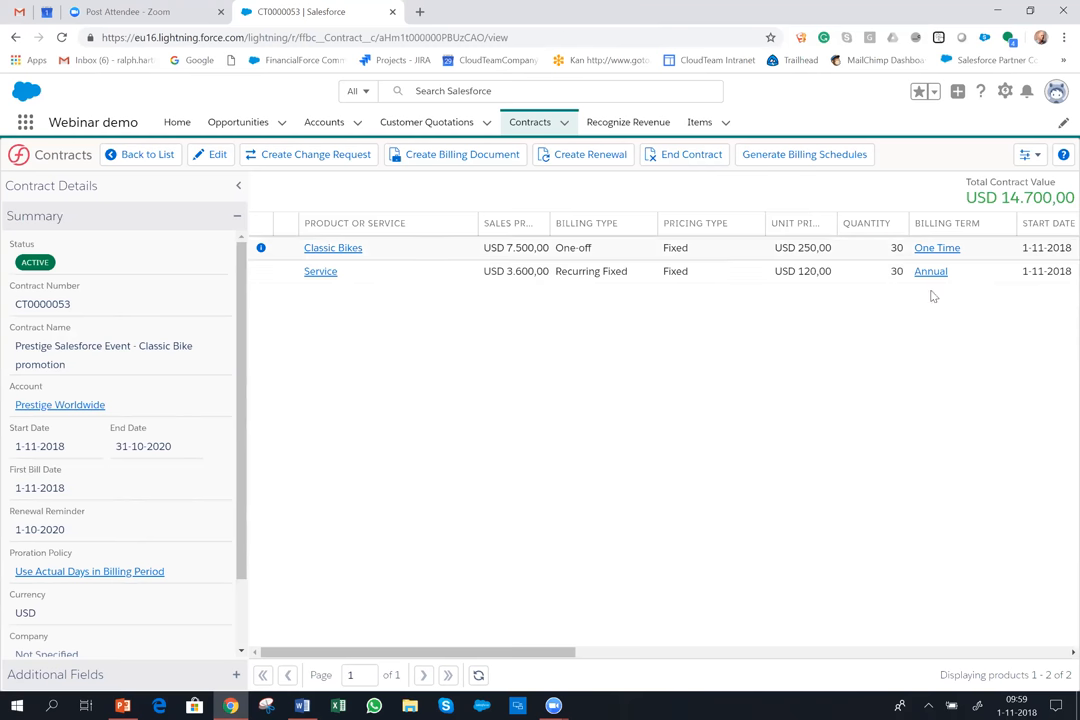
{"action": "mouse_move", "coordinate": [930, 271]}
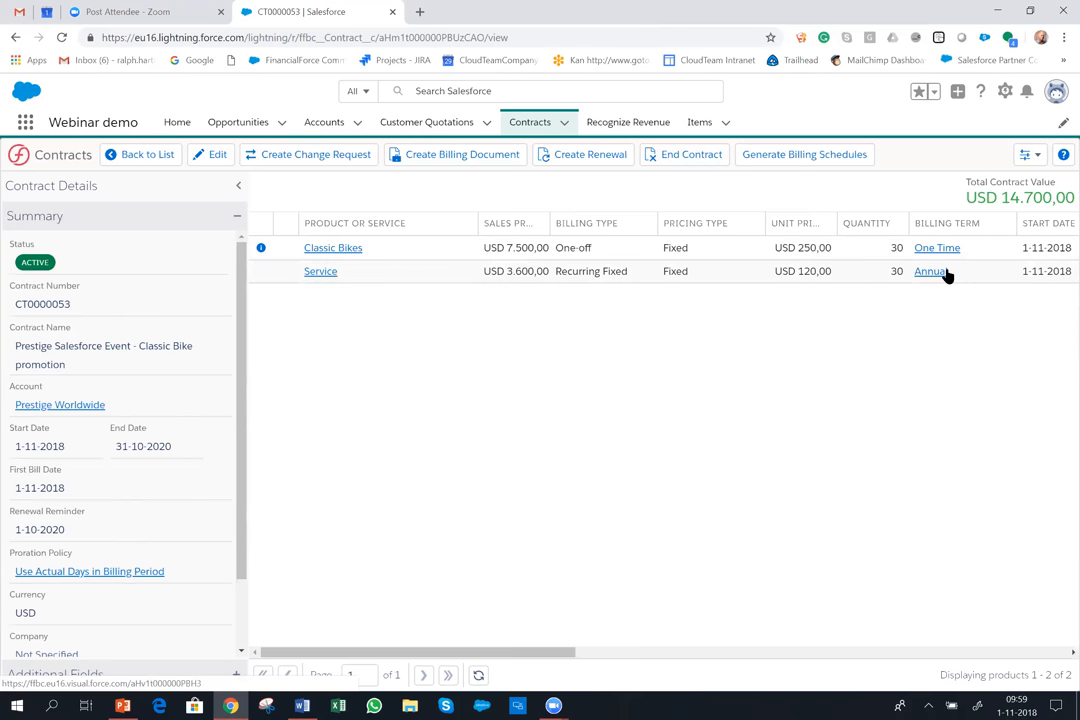
{"action": "mouse_move", "coordinate": [1008, 345]}
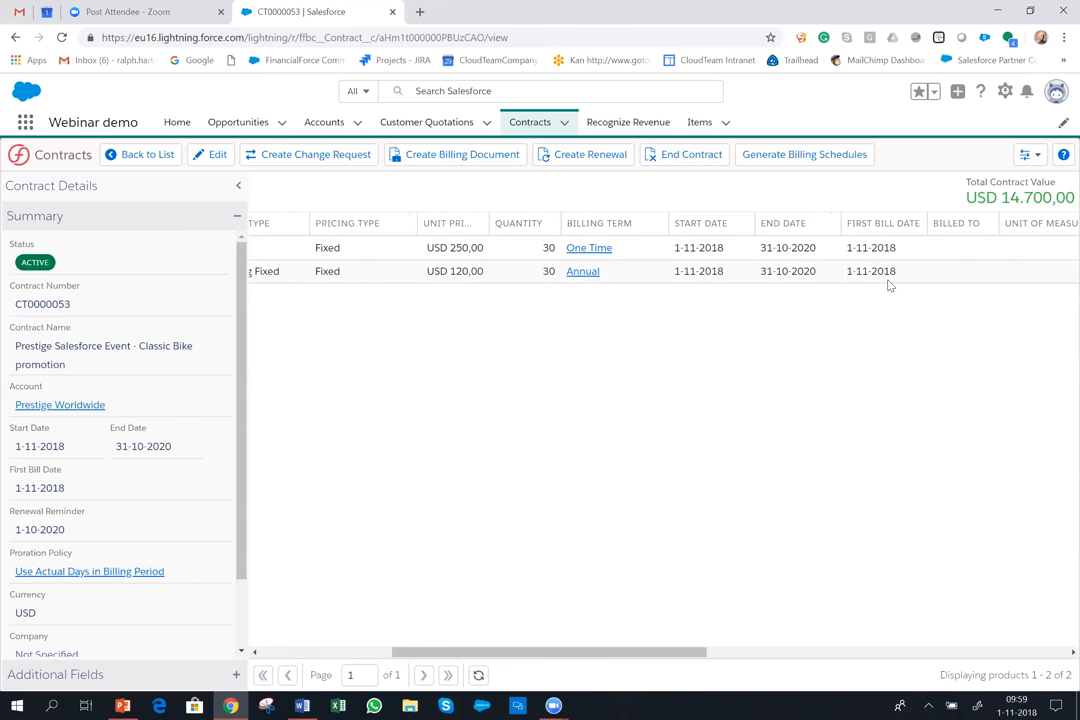
{"action": "mouse_move", "coordinate": [905, 286]}
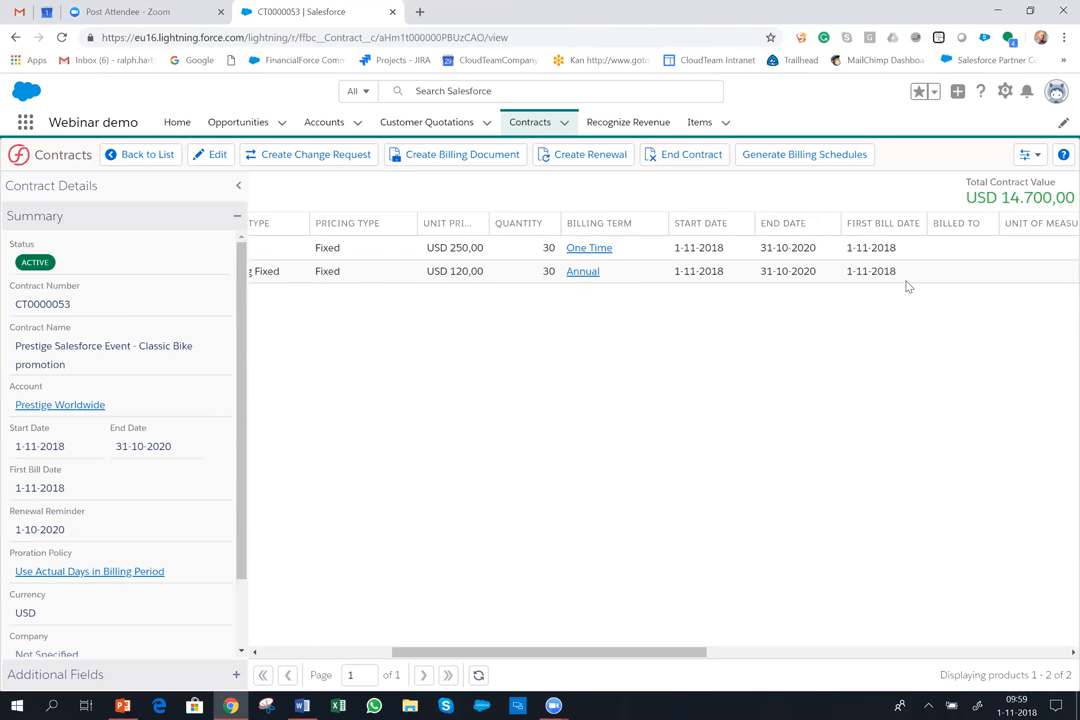
{"action": "mouse_move", "coordinate": [899, 271]}
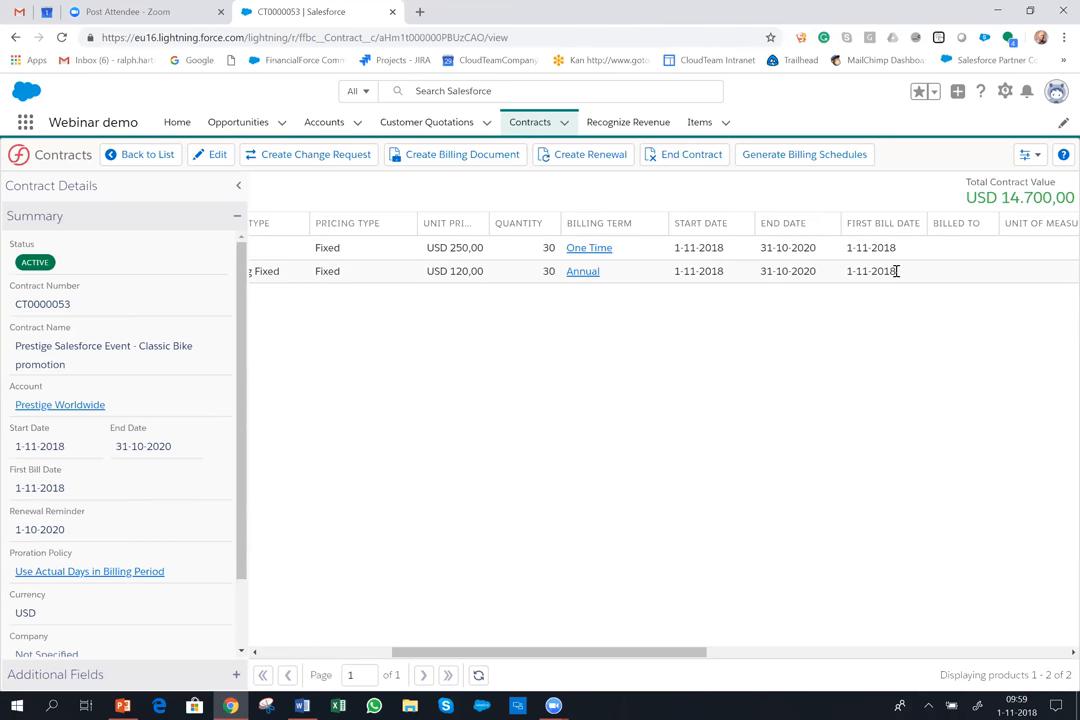
{"action": "mouse_move", "coordinate": [455, 154]}
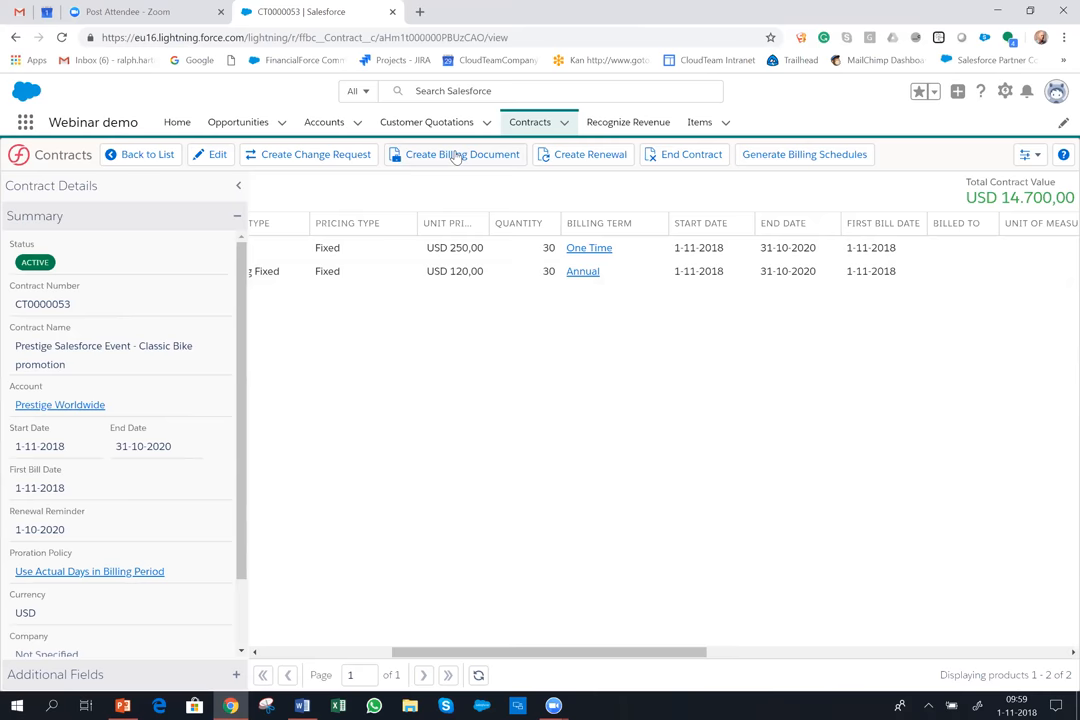
- Create a billing document billed 1-11-2018 with document date 1 November 2018
{"action": "left_click", "coordinate": [461, 154]}
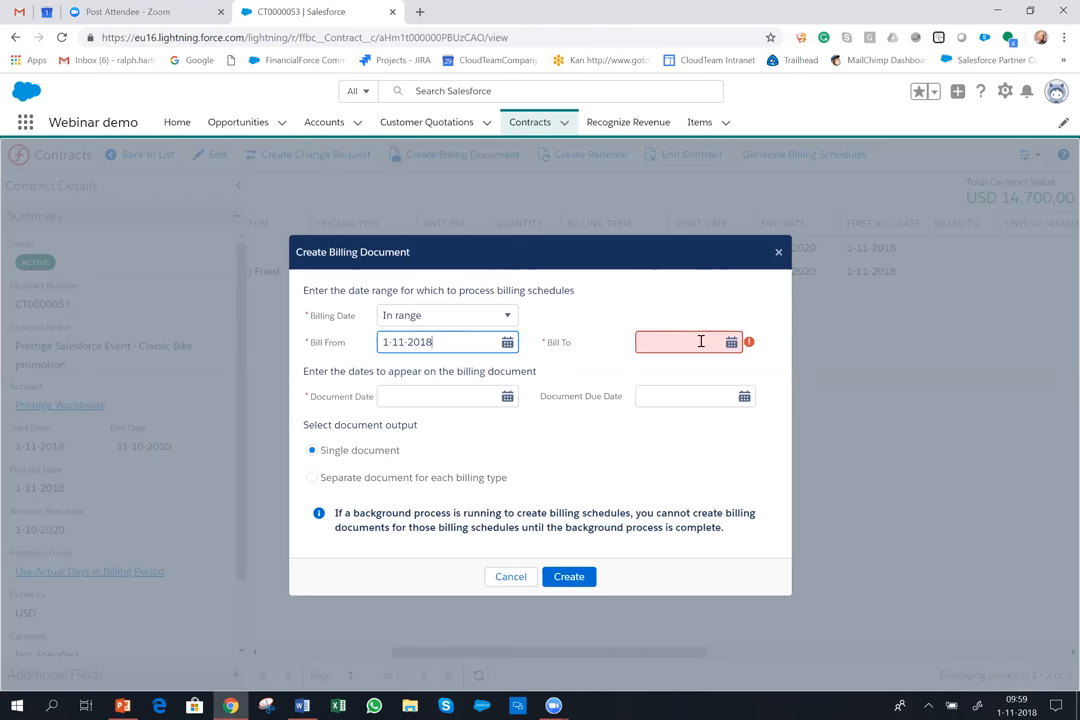
{"action": "type", "text": "1-11-2018"}
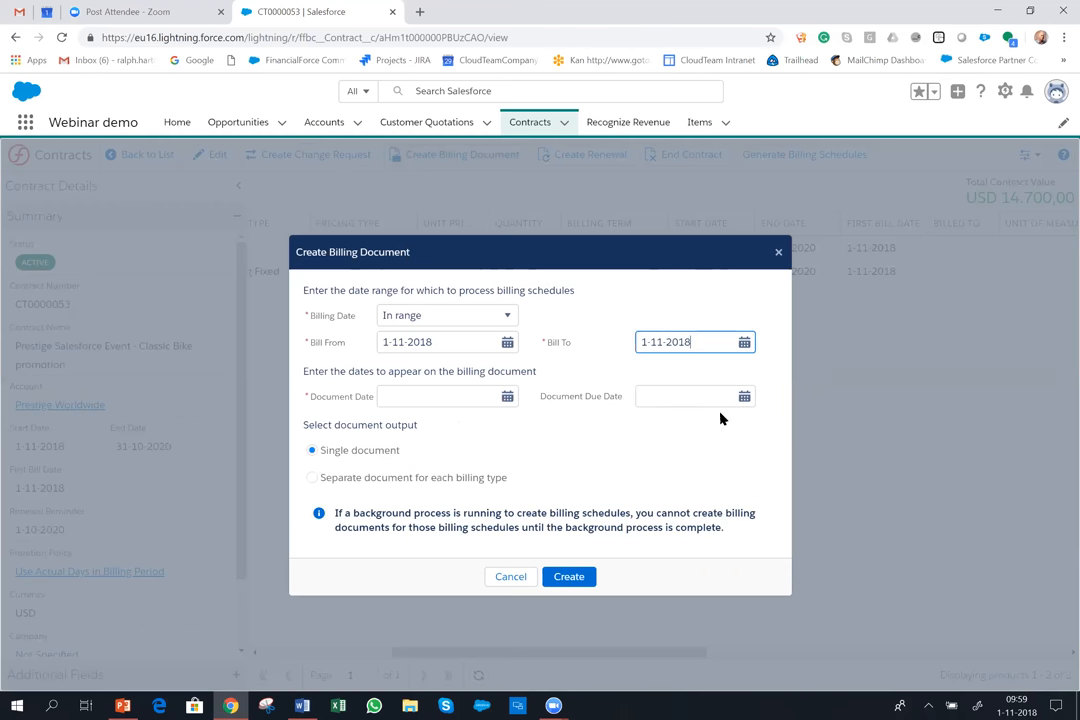
{"action": "left_click", "coordinate": [507, 396]}
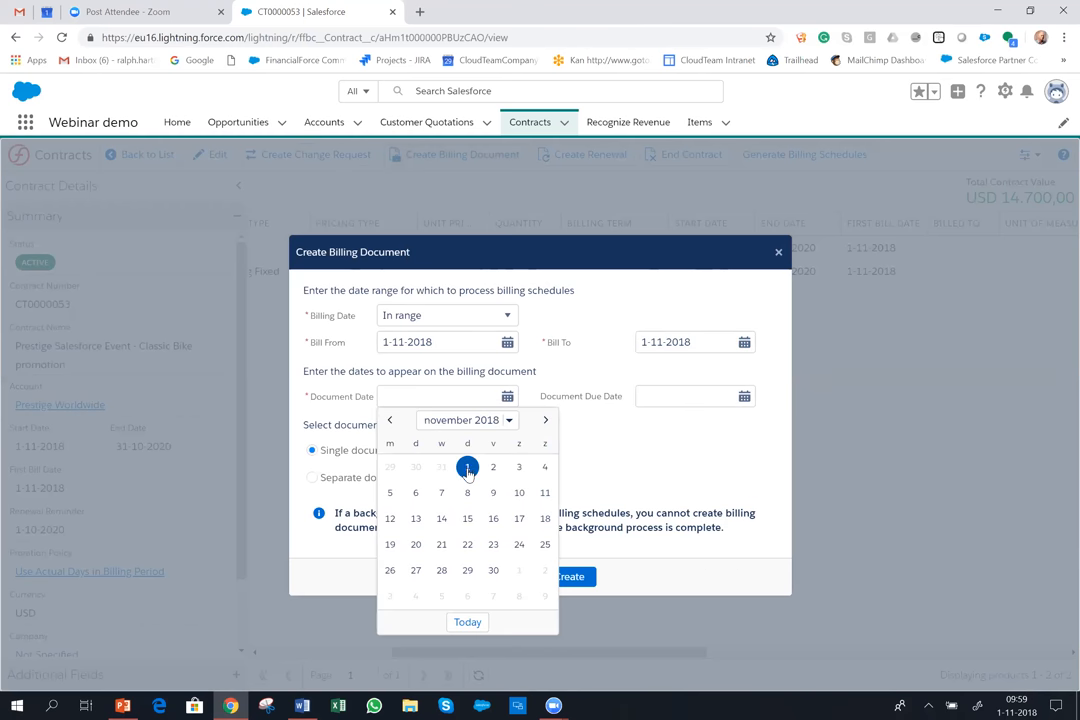
{"action": "left_click", "coordinate": [467, 466]}
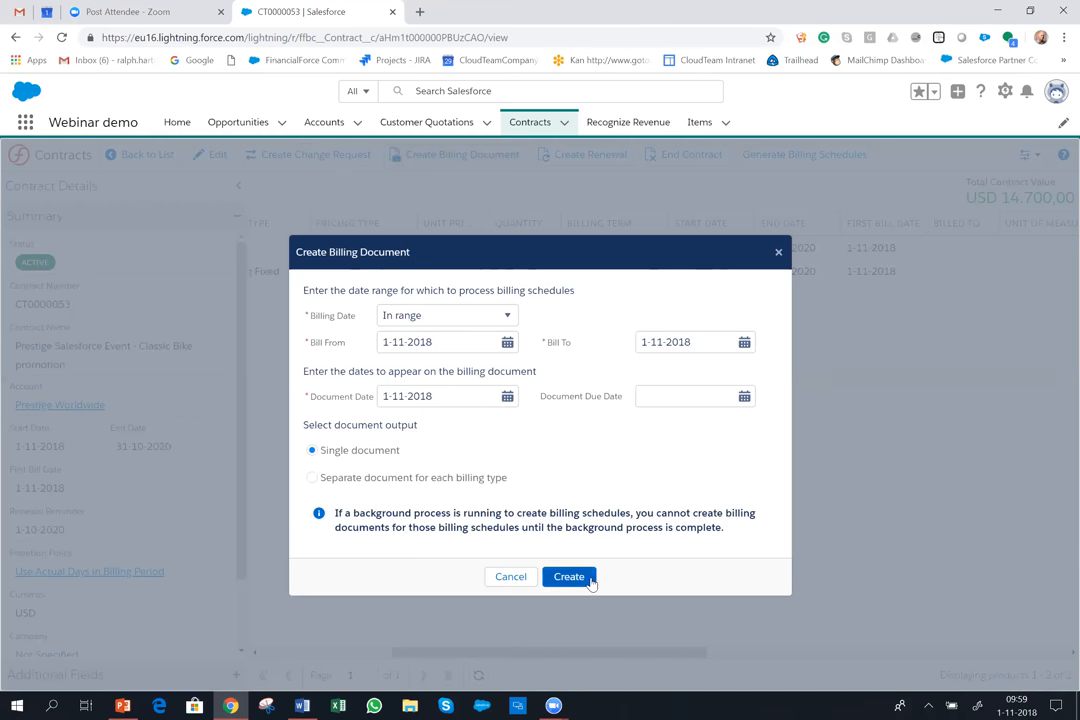
{"action": "left_click", "coordinate": [568, 576]}
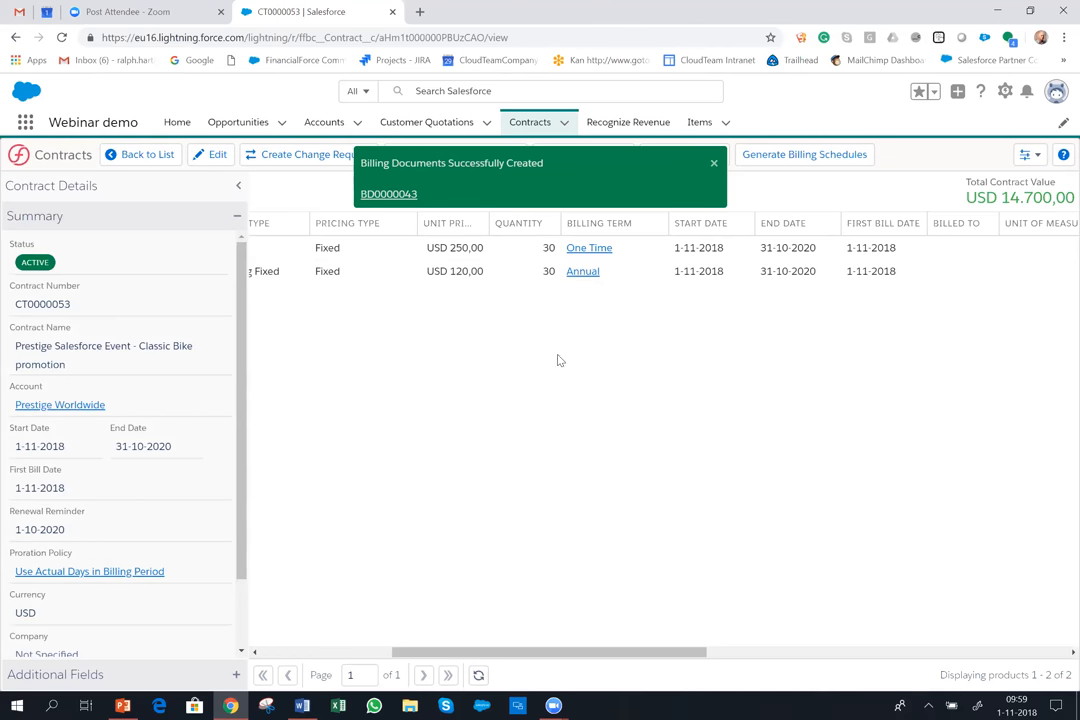
- Open billing document BD0000043 from the success notification
{"action": "left_click", "coordinate": [388, 193]}
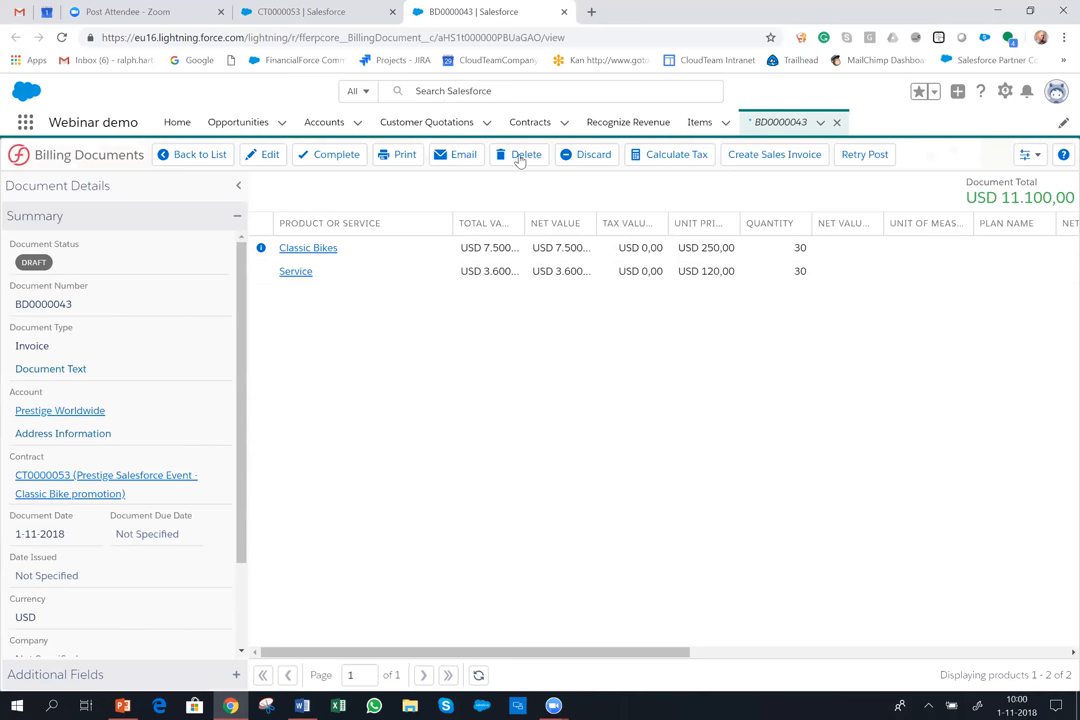
{"action": "mouse_move", "coordinate": [397, 154]}
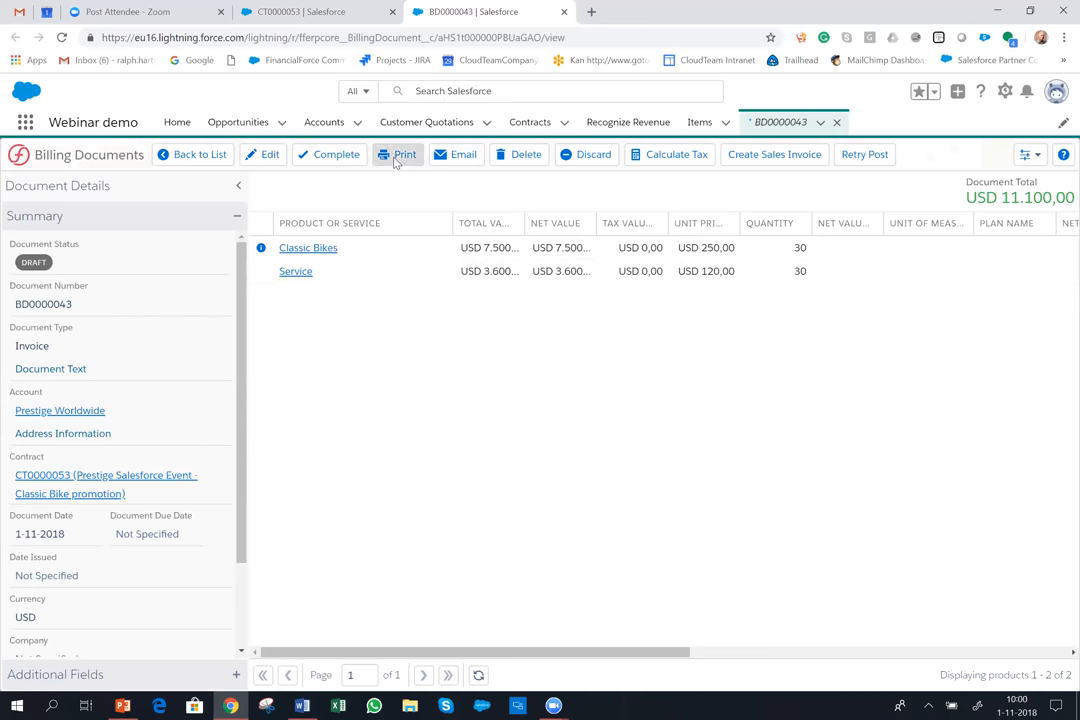
- Print billing document BD0000043 to view its invoice PDF
{"action": "left_click", "coordinate": [398, 154]}
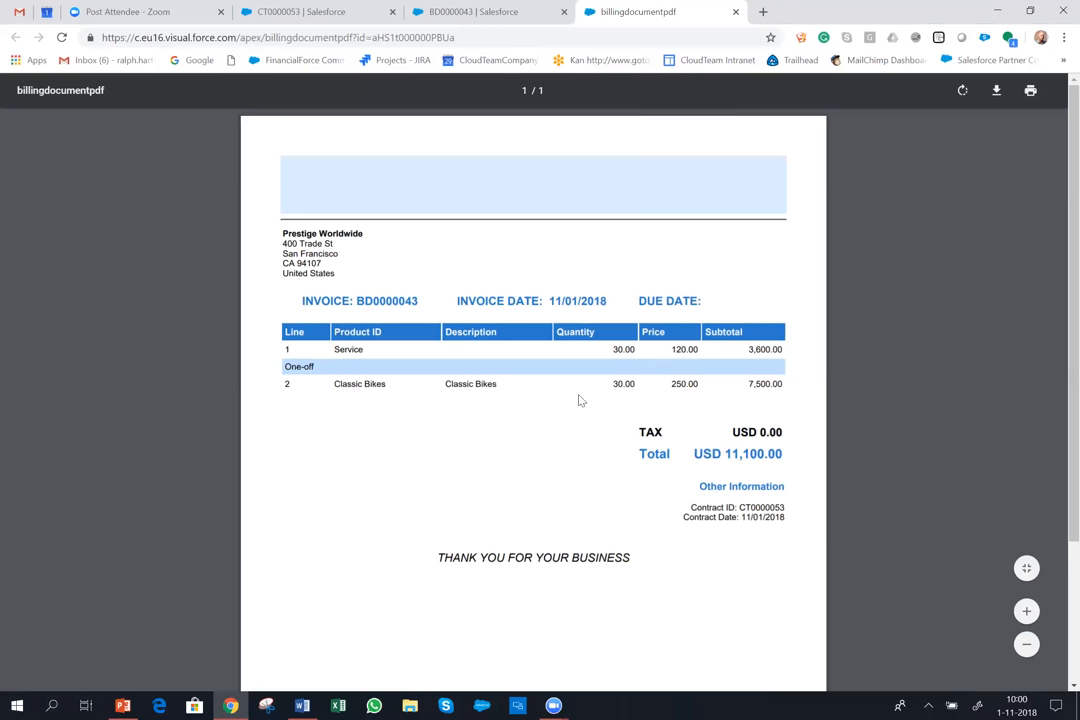
{"action": "mouse_move", "coordinate": [567, 397]}
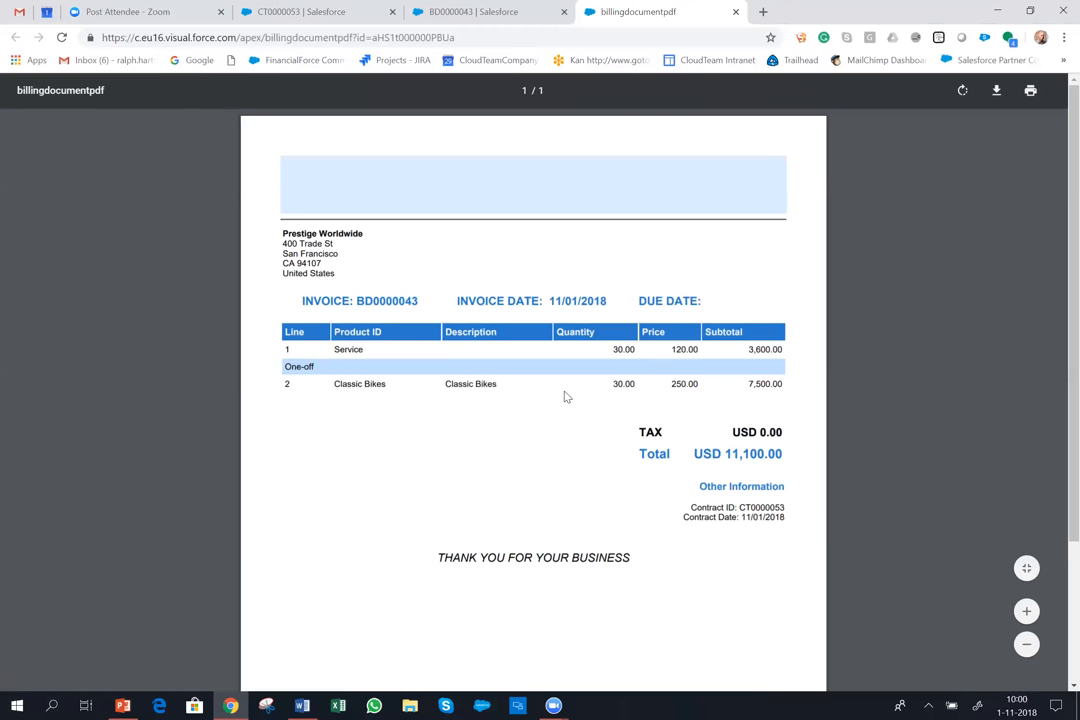
{"action": "mouse_move", "coordinate": [637, 353]}
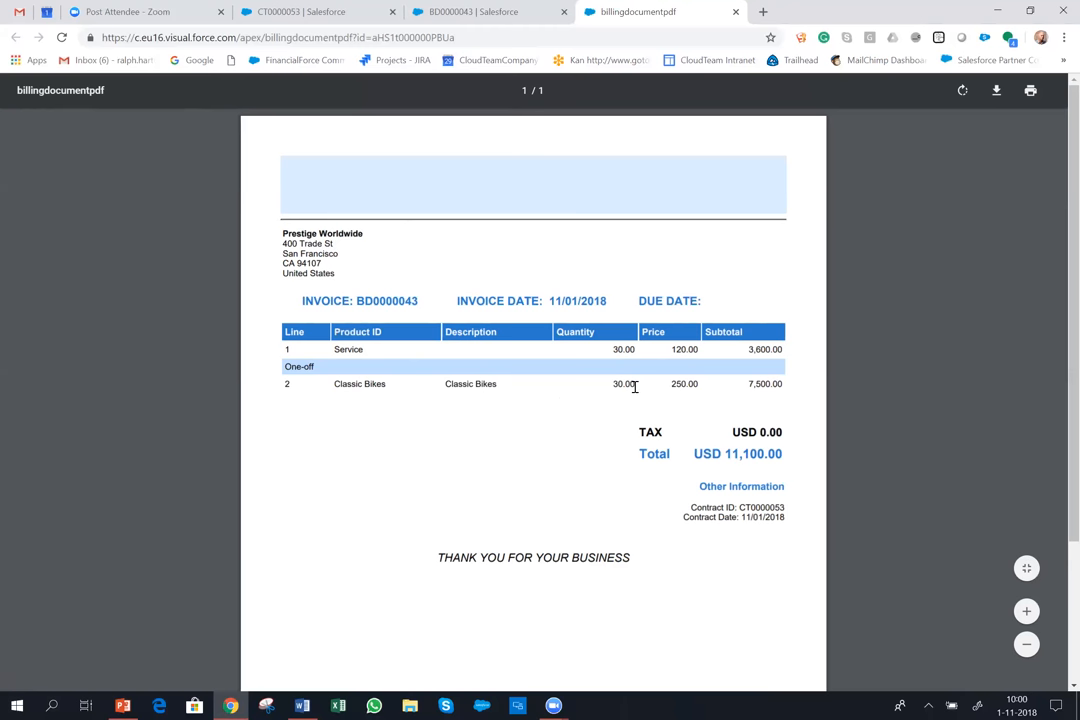
{"action": "mouse_move", "coordinate": [547, 322]}
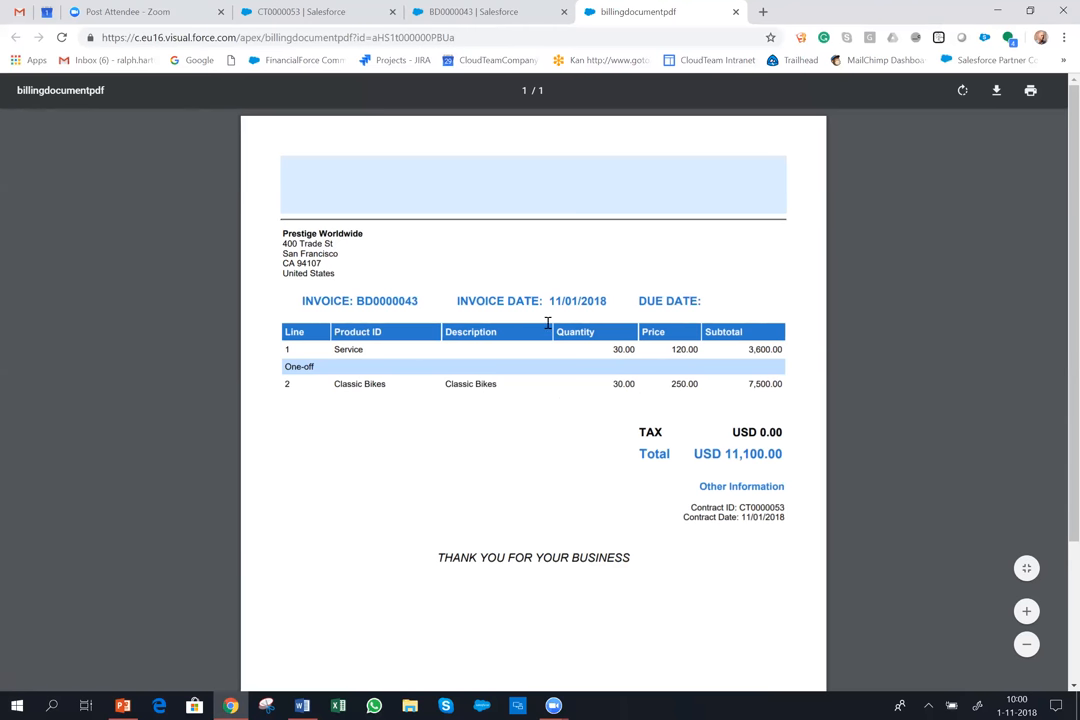
{"action": "mouse_move", "coordinate": [820, 238]}
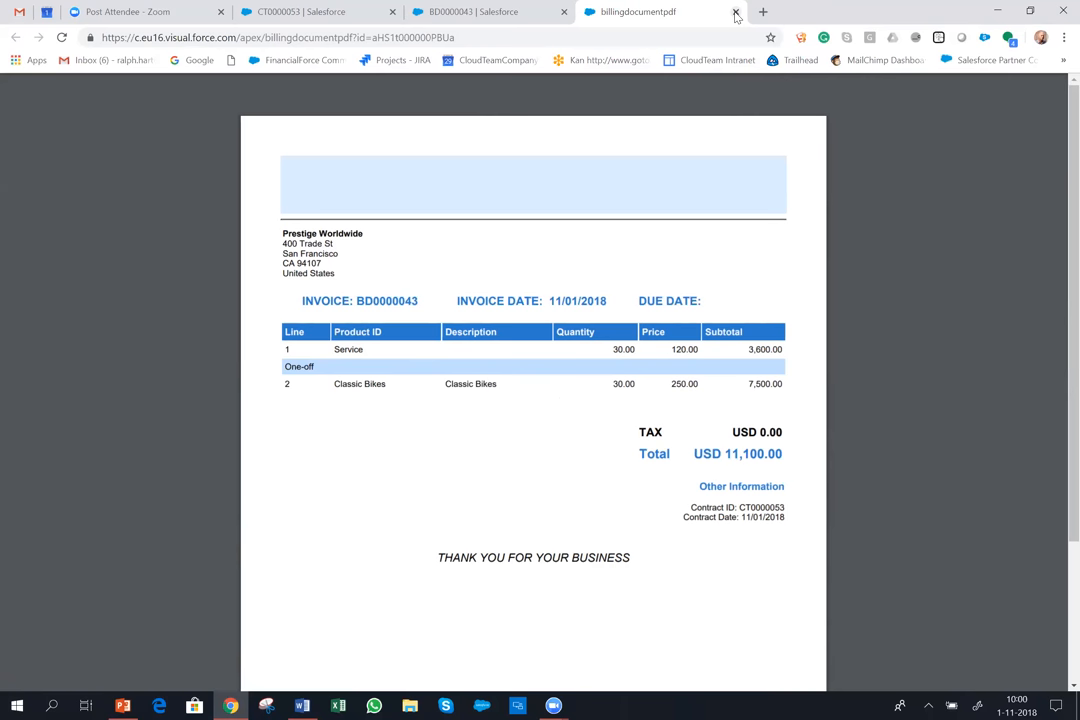
- Create a sales invoice from BD0000043 and view the new invoice's PDF
{"action": "left_click", "coordinate": [736, 11]}
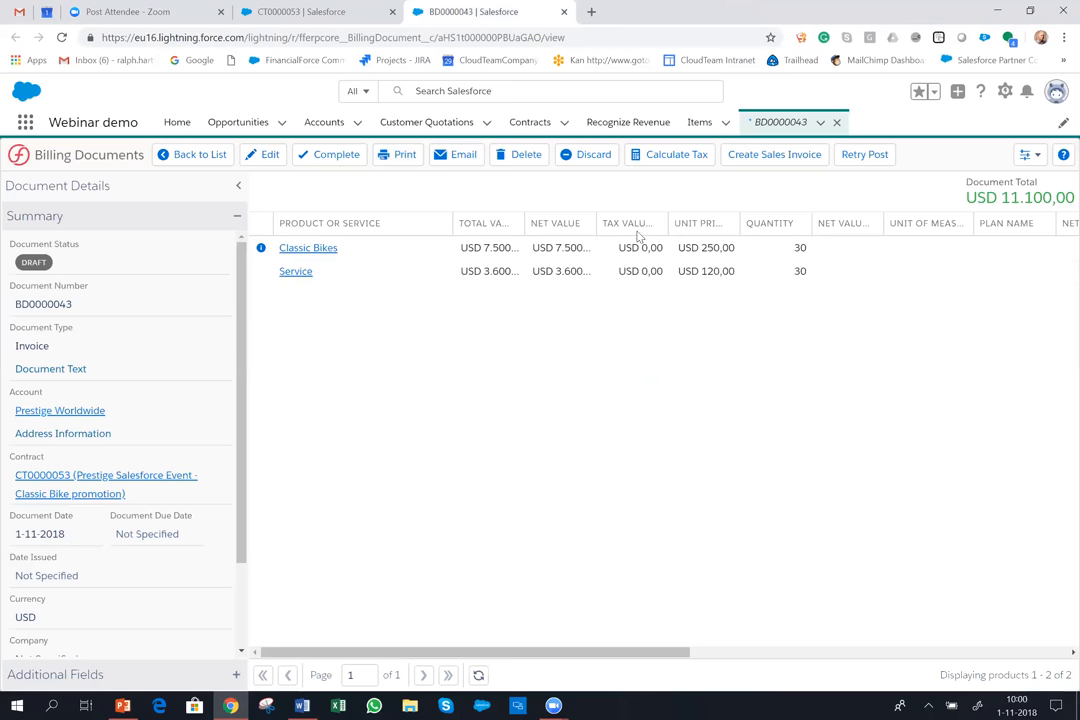
{"action": "mouse_move", "coordinate": [774, 154]}
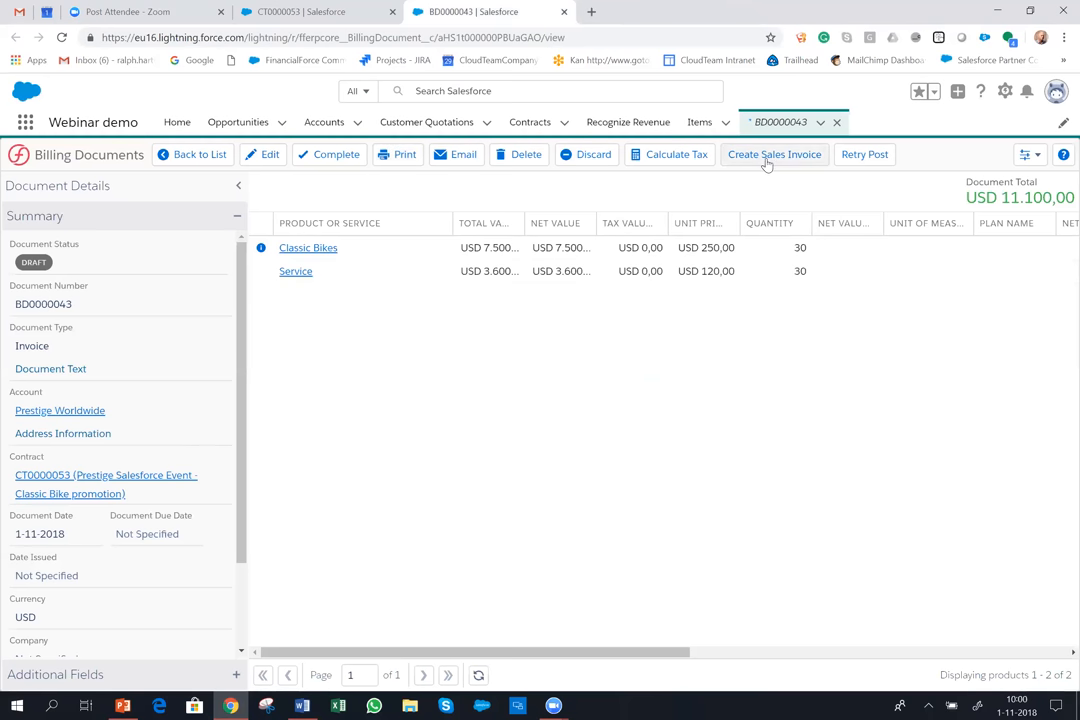
{"action": "left_click", "coordinate": [774, 154]}
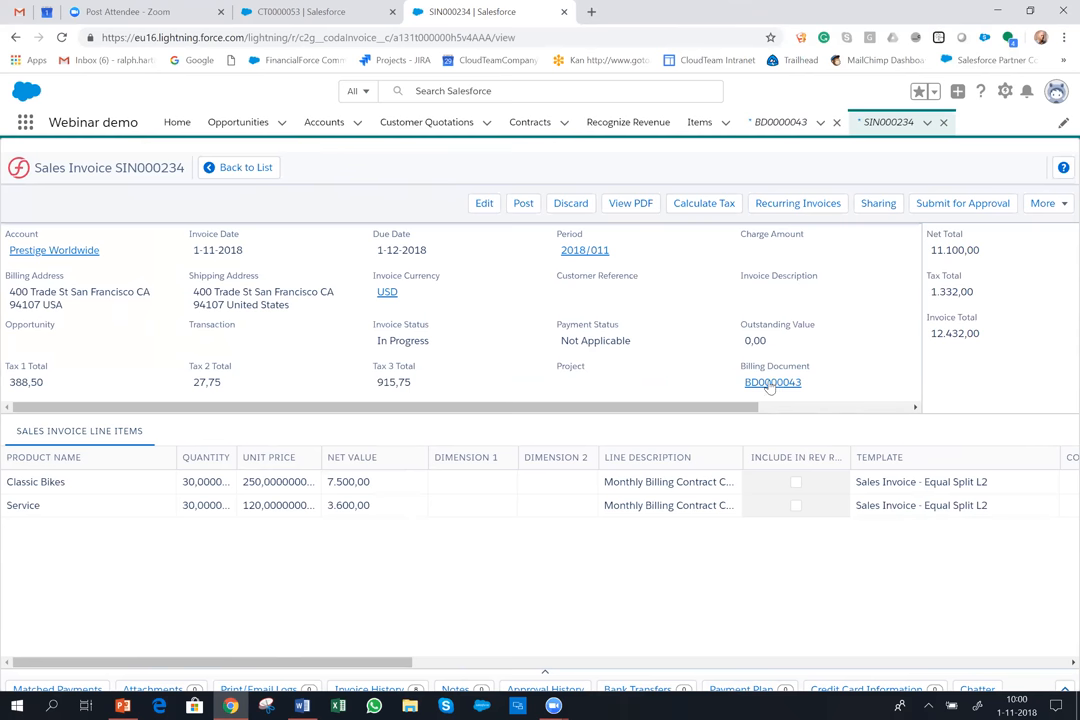
{"action": "mouse_move", "coordinate": [281, 391]}
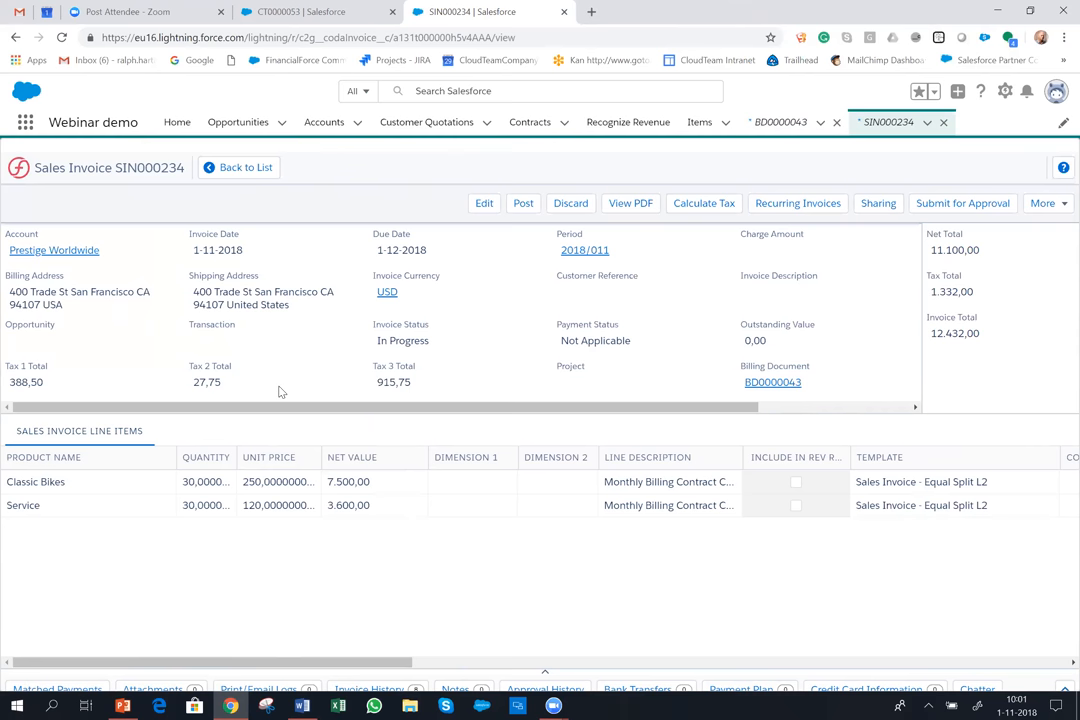
{"action": "mouse_move", "coordinate": [303, 408]}
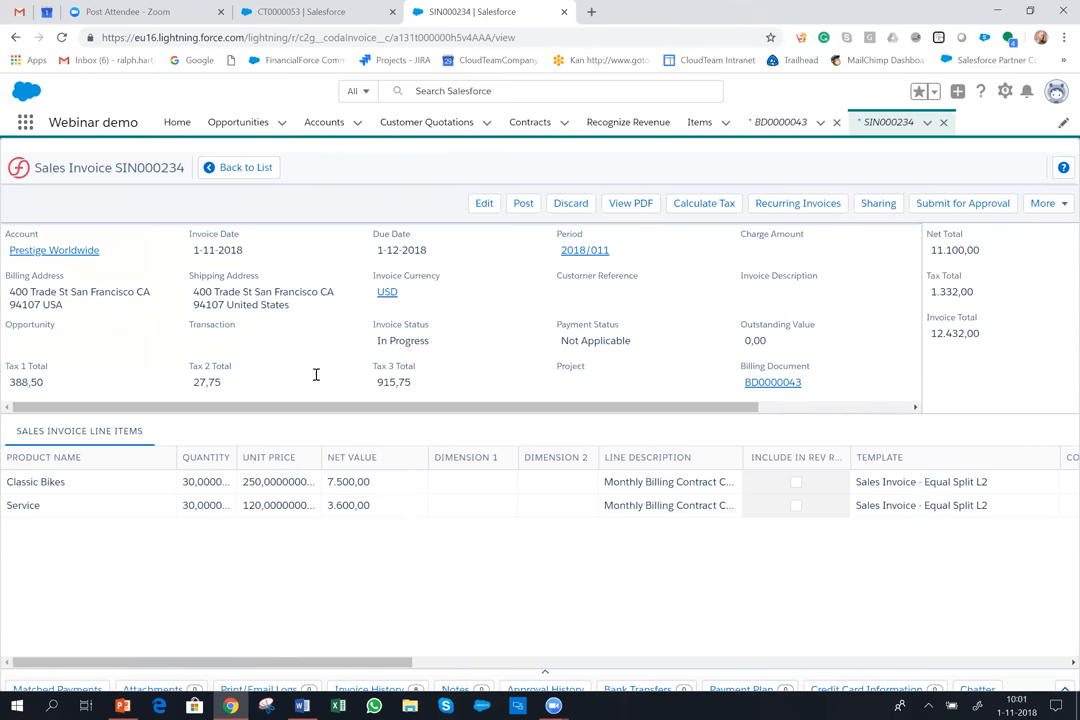
{"action": "mouse_move", "coordinate": [425, 380]}
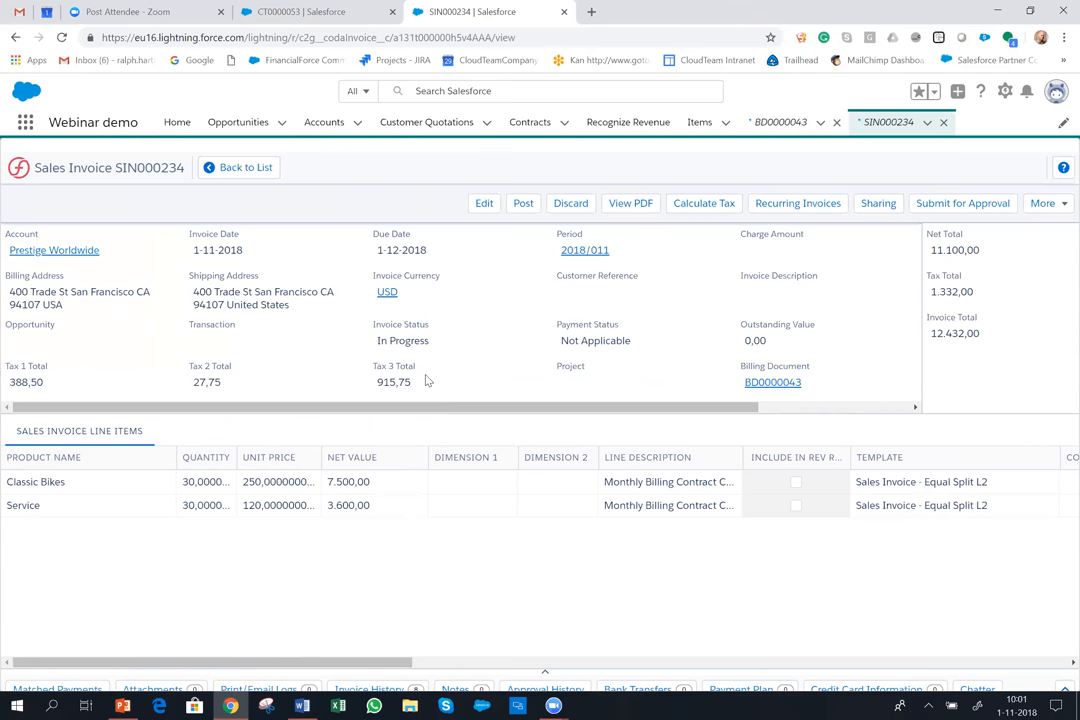
{"action": "mouse_move", "coordinate": [464, 414]}
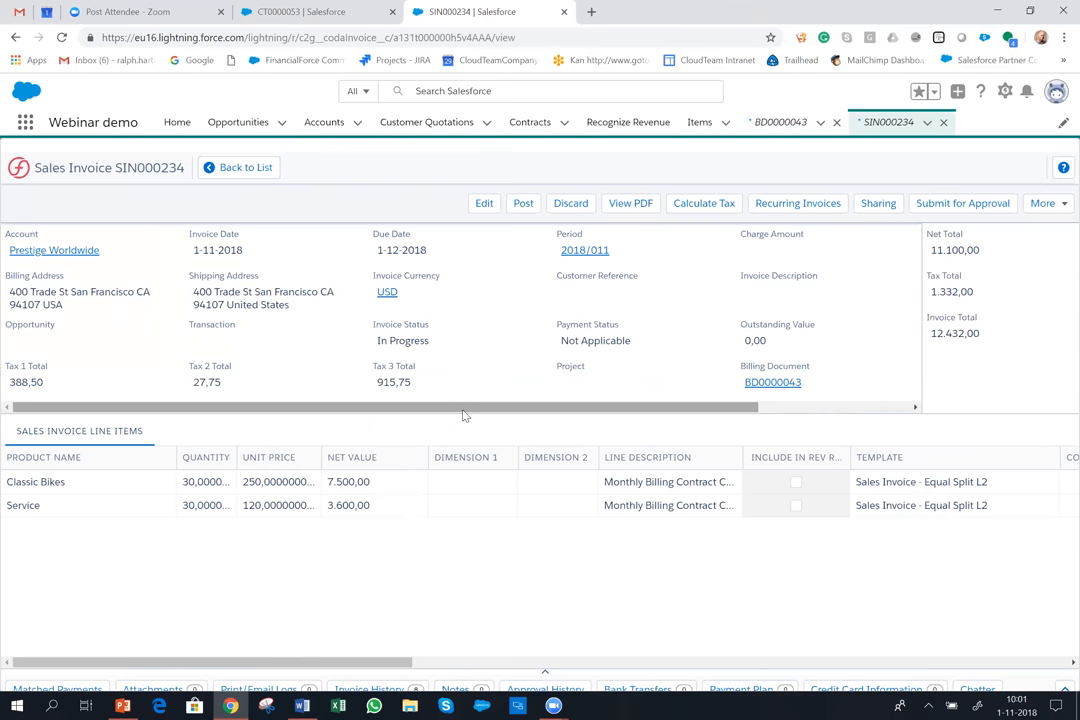
{"action": "mouse_move", "coordinate": [509, 446]}
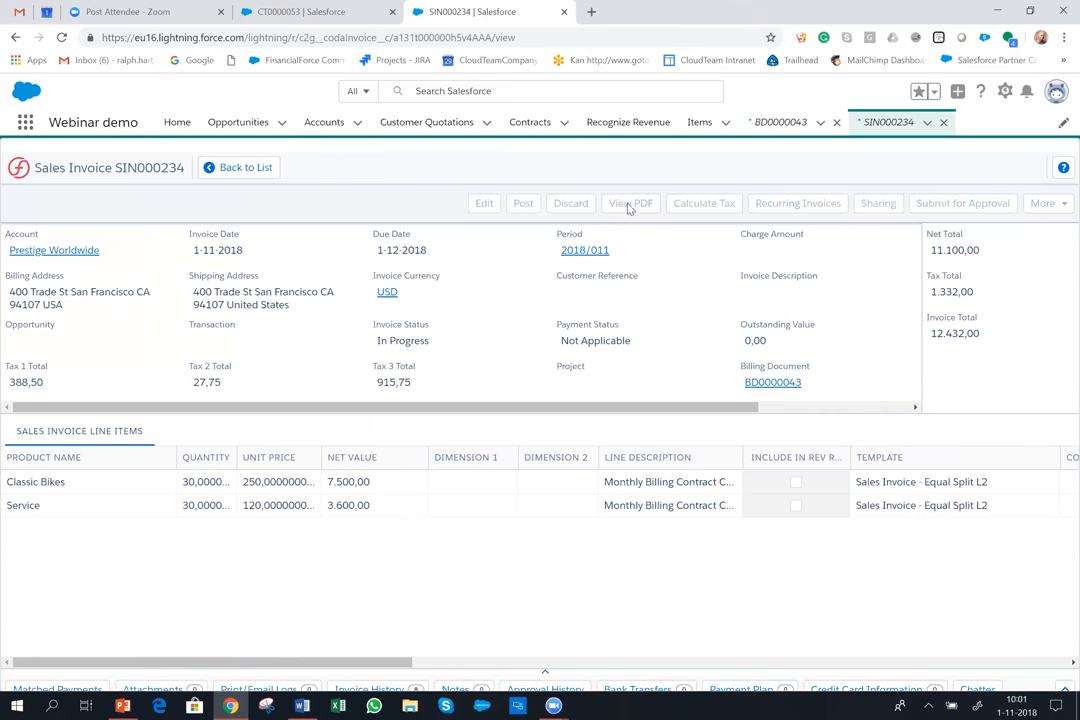
{"action": "left_click", "coordinate": [630, 203]}
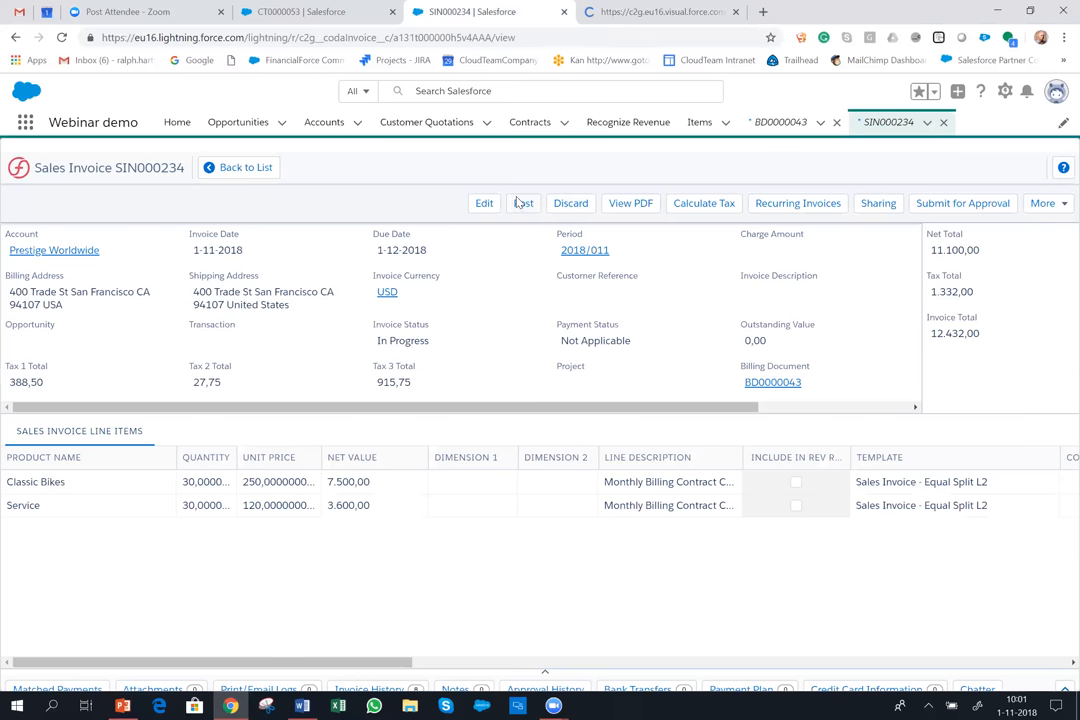
- Post sales invoice SIN000234 and scroll through its draft PDF tax breakdown
{"action": "left_click", "coordinate": [630, 203]}
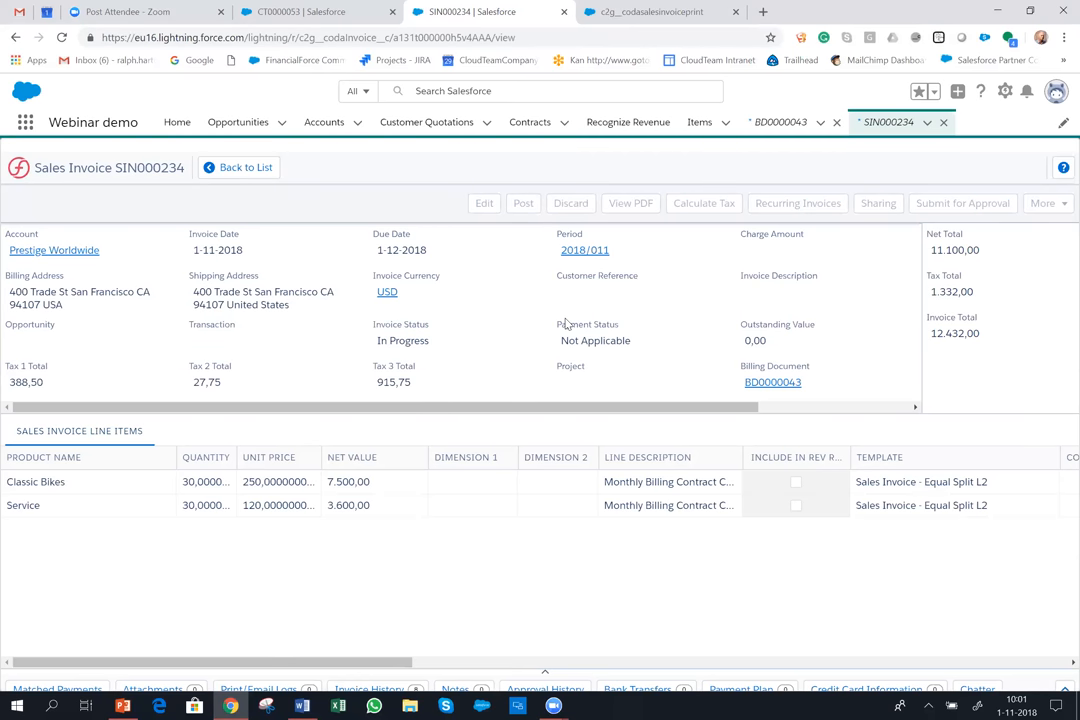
{"action": "left_click", "coordinate": [630, 203]}
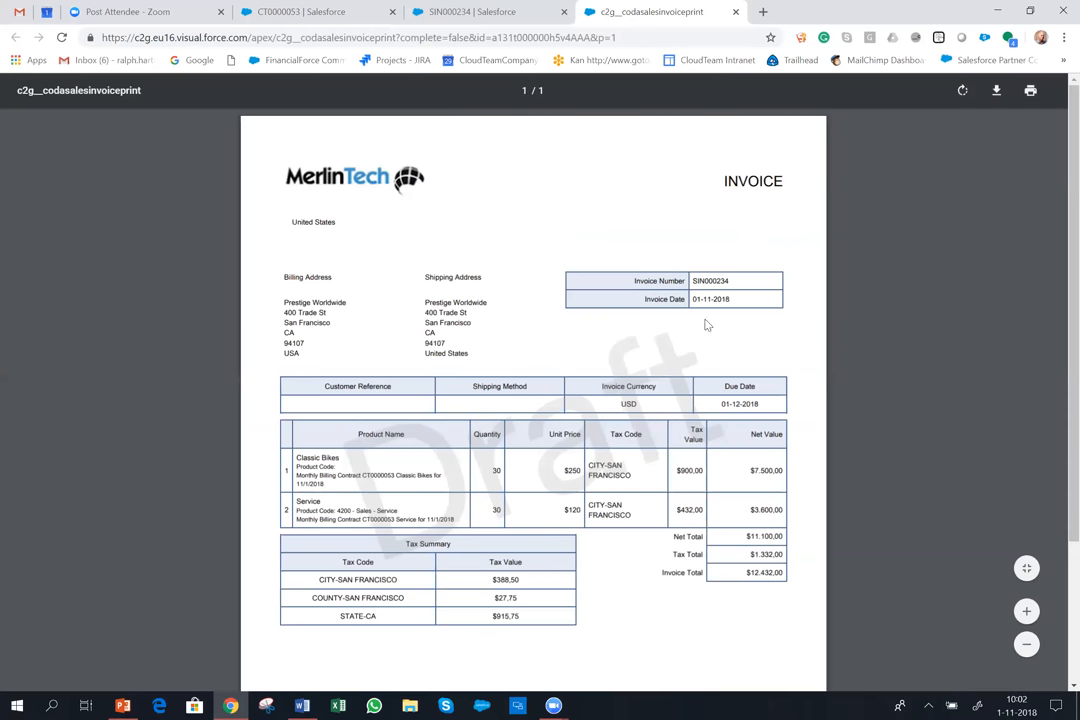
{"action": "scroll", "scroll_direction": "down", "scroll_amount": 3}
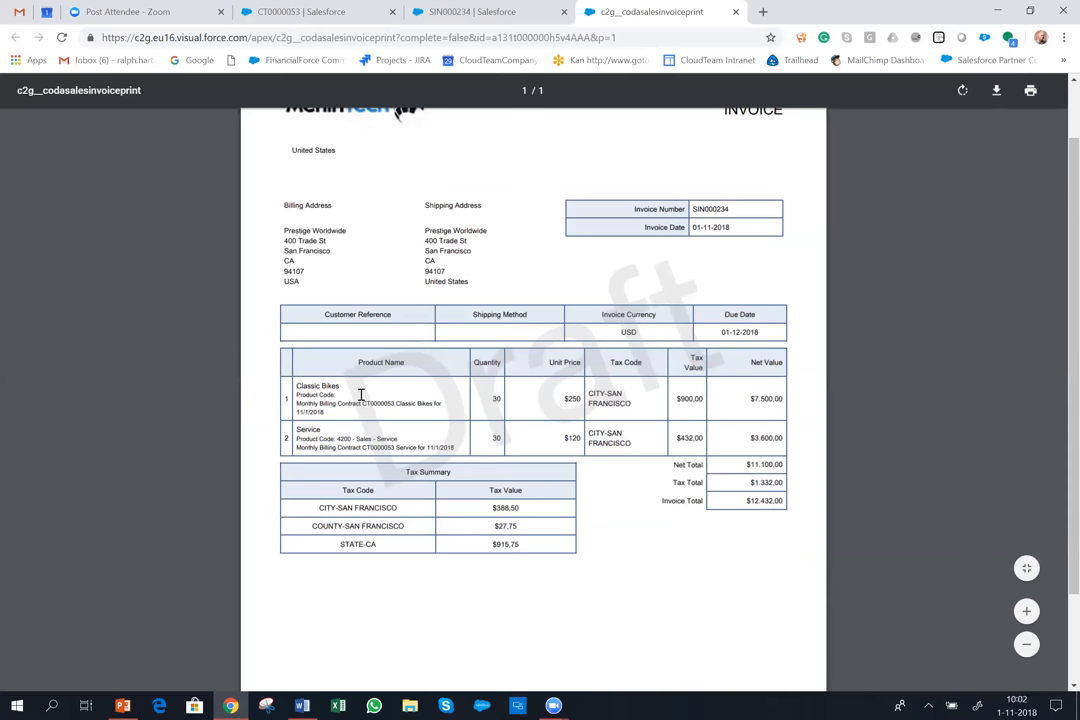
{"action": "mouse_move", "coordinate": [375, 450]}
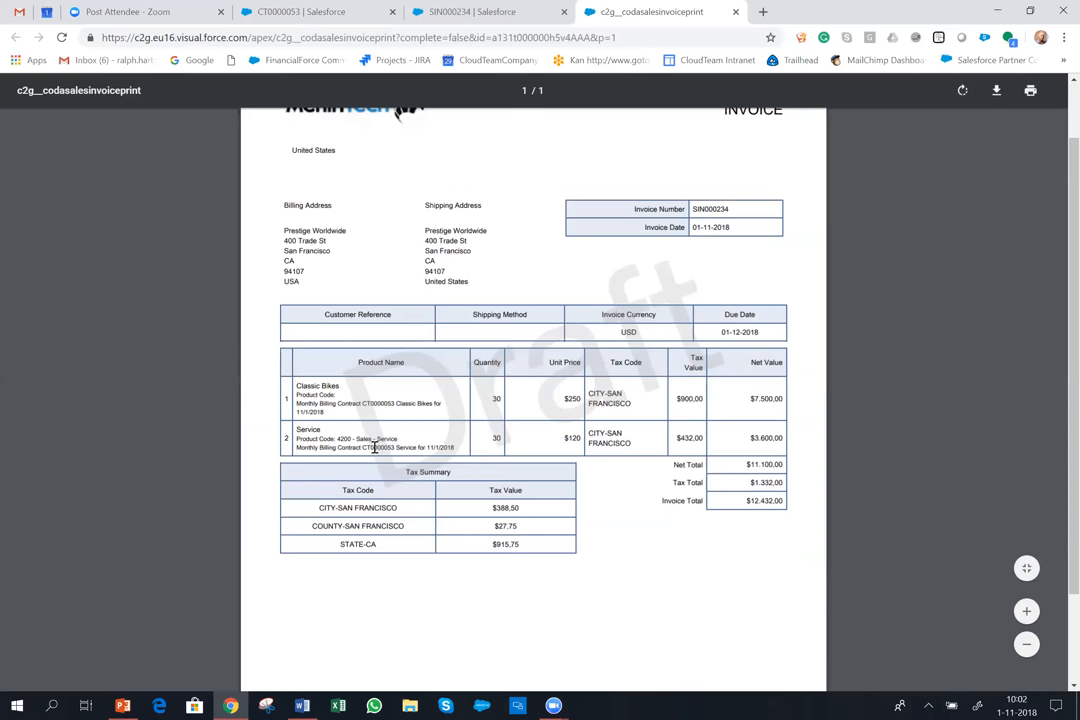
{"action": "mouse_move", "coordinate": [387, 472]}
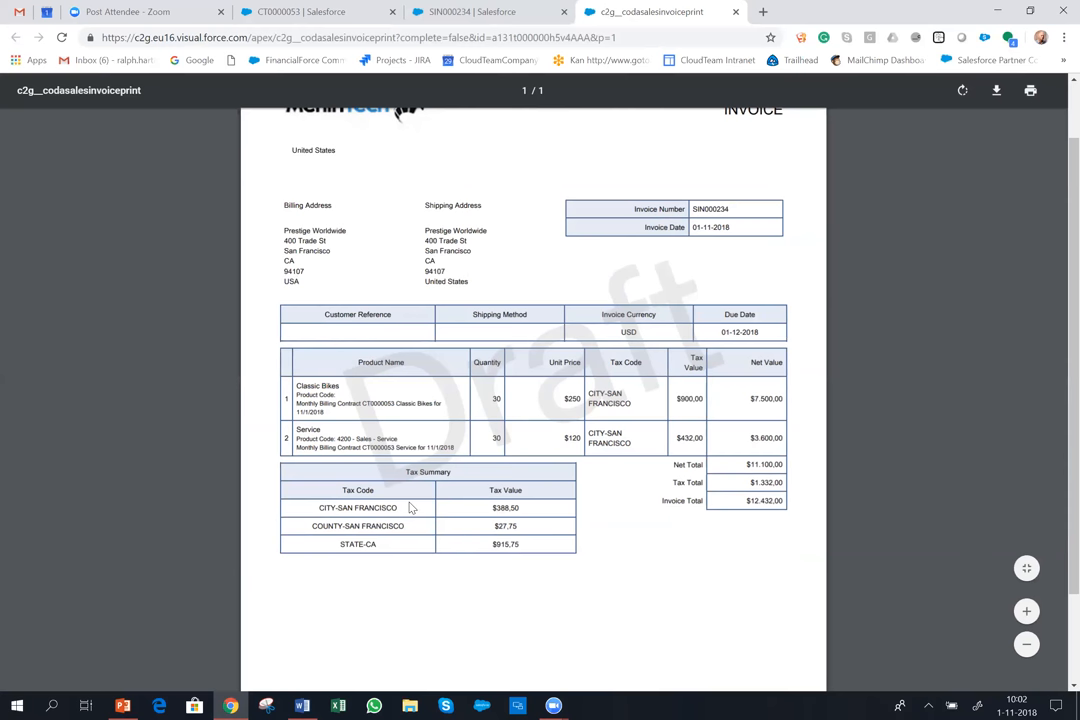
{"action": "scroll", "scroll_direction": "up", "scroll_amount": 3}
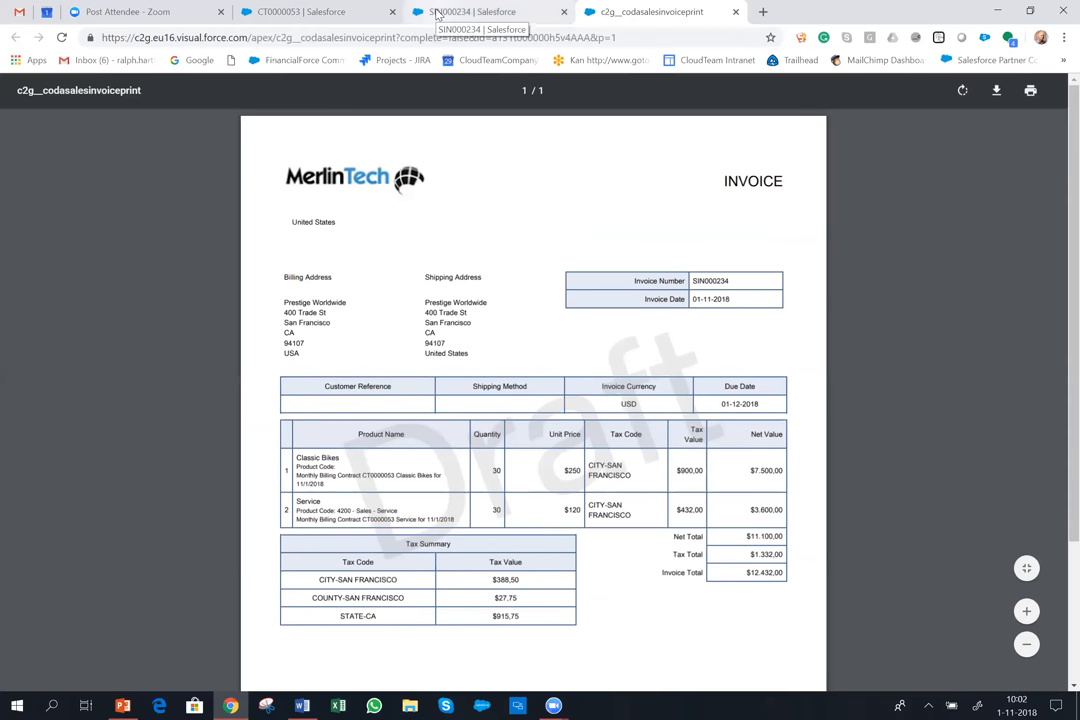
- Open transaction TRN000778 from SIN000234 and view all its line items
{"action": "left_click", "coordinate": [490, 11]}
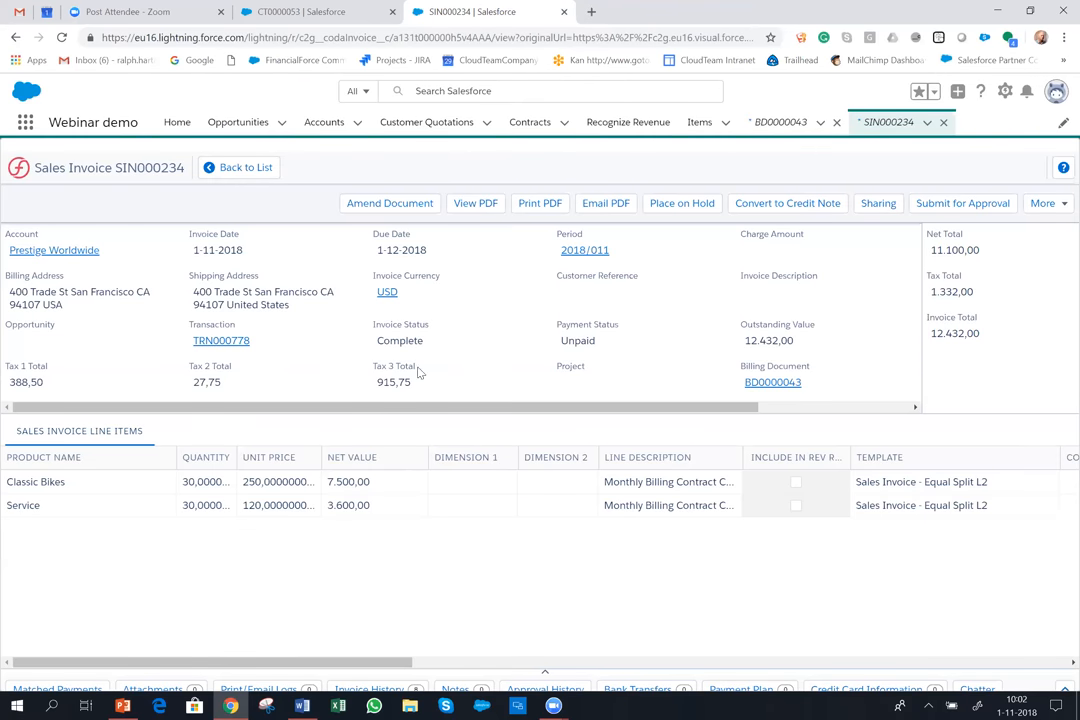
{"action": "left_click", "coordinate": [221, 340]}
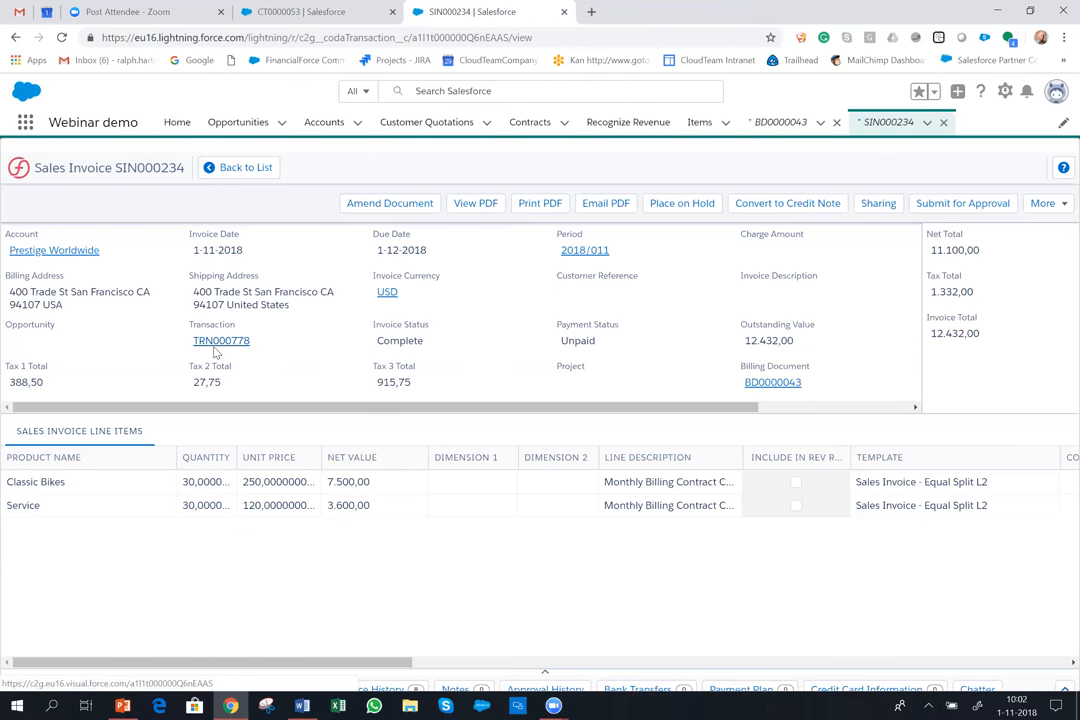
{"action": "left_click", "coordinate": [221, 340]}
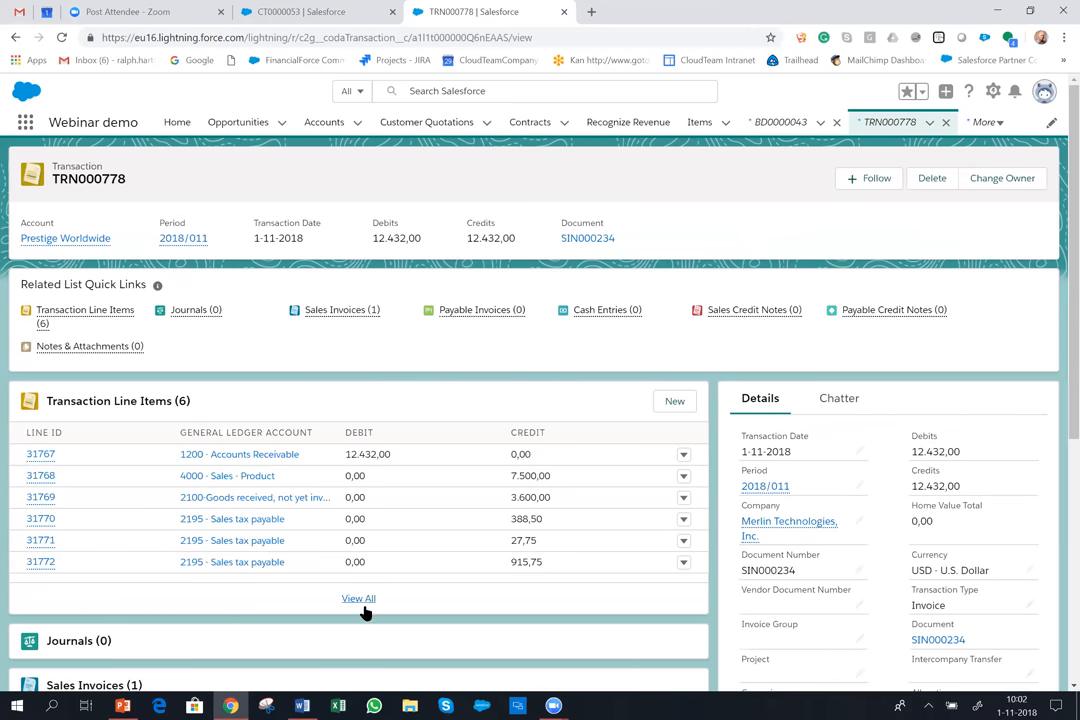
{"action": "left_click", "coordinate": [358, 598]}
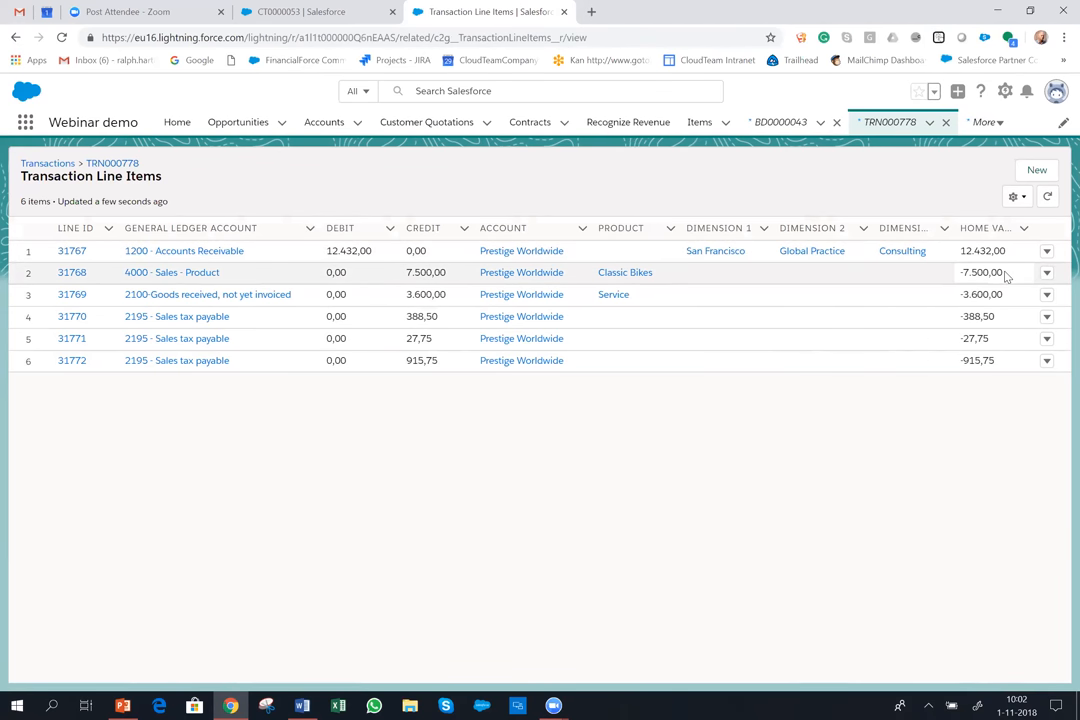
{"action": "mouse_move", "coordinate": [1005, 294]}
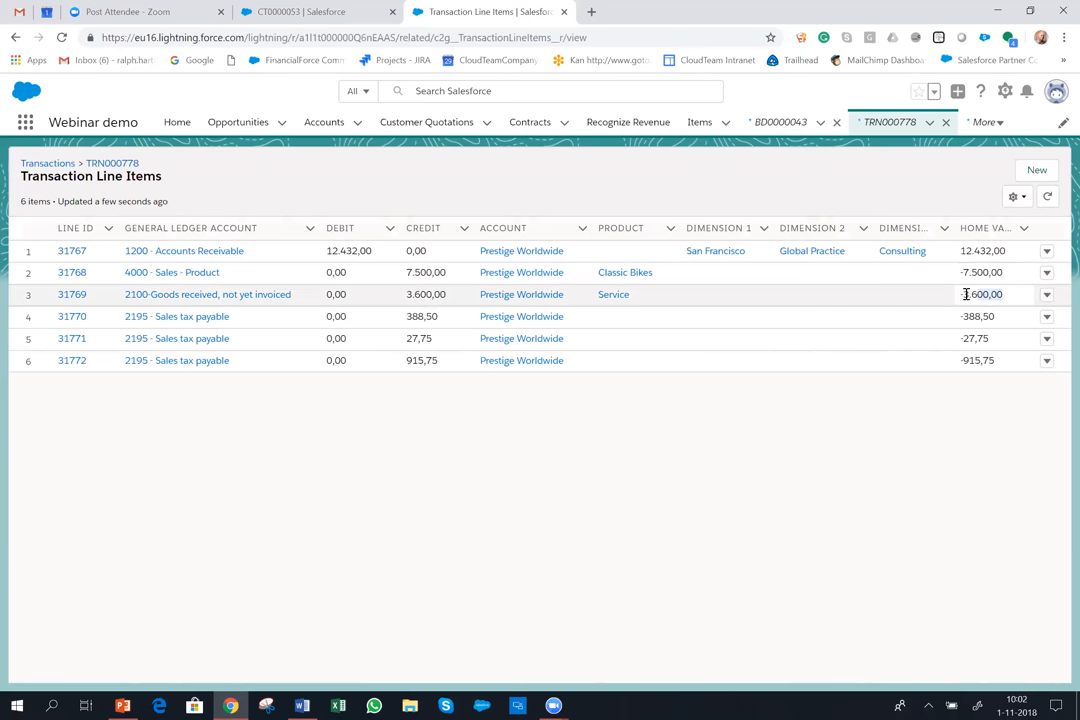
{"action": "left_click", "coordinate": [985, 294]}
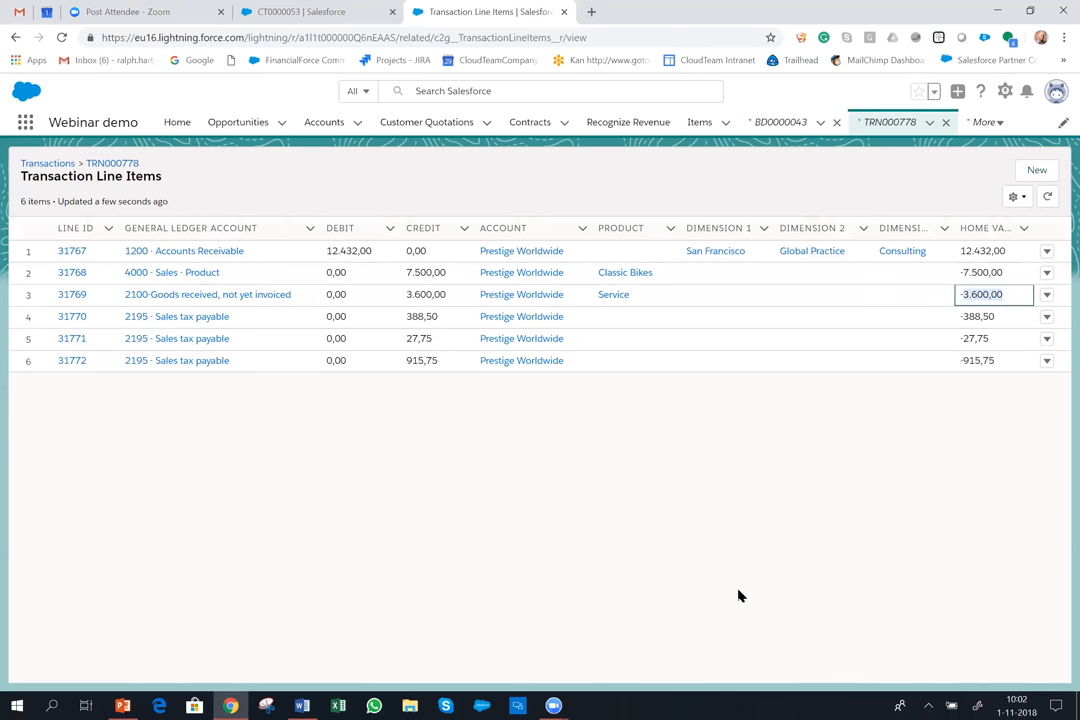
{"action": "mouse_move", "coordinate": [8, 410]}
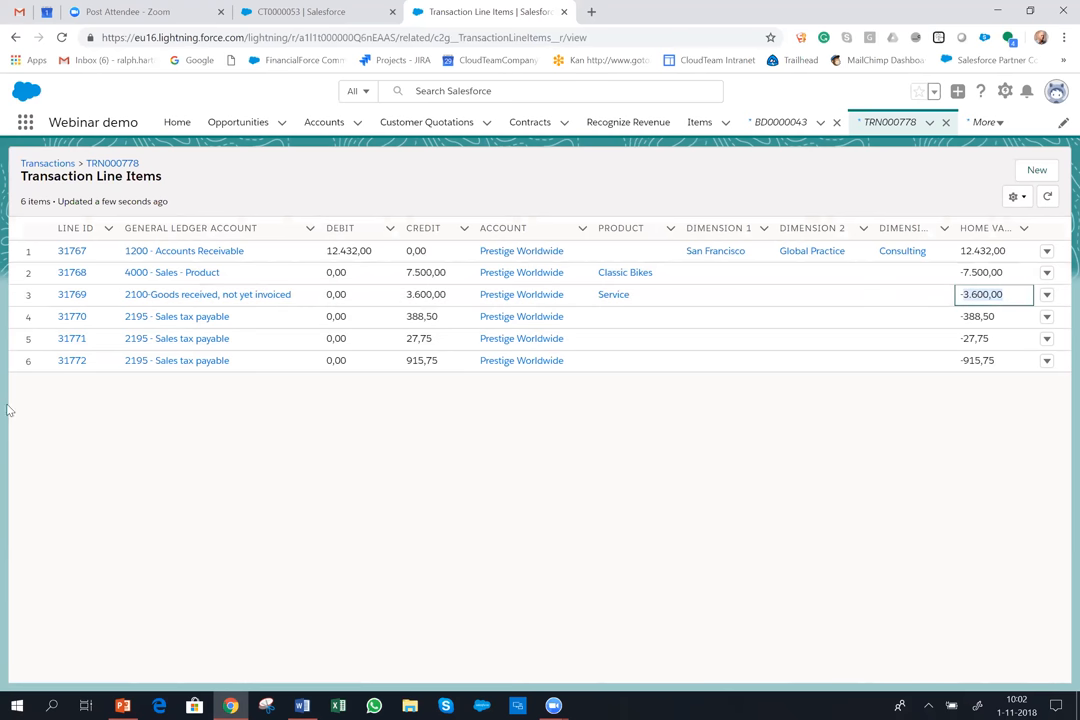
{"action": "mouse_move", "coordinate": [781, 371]}
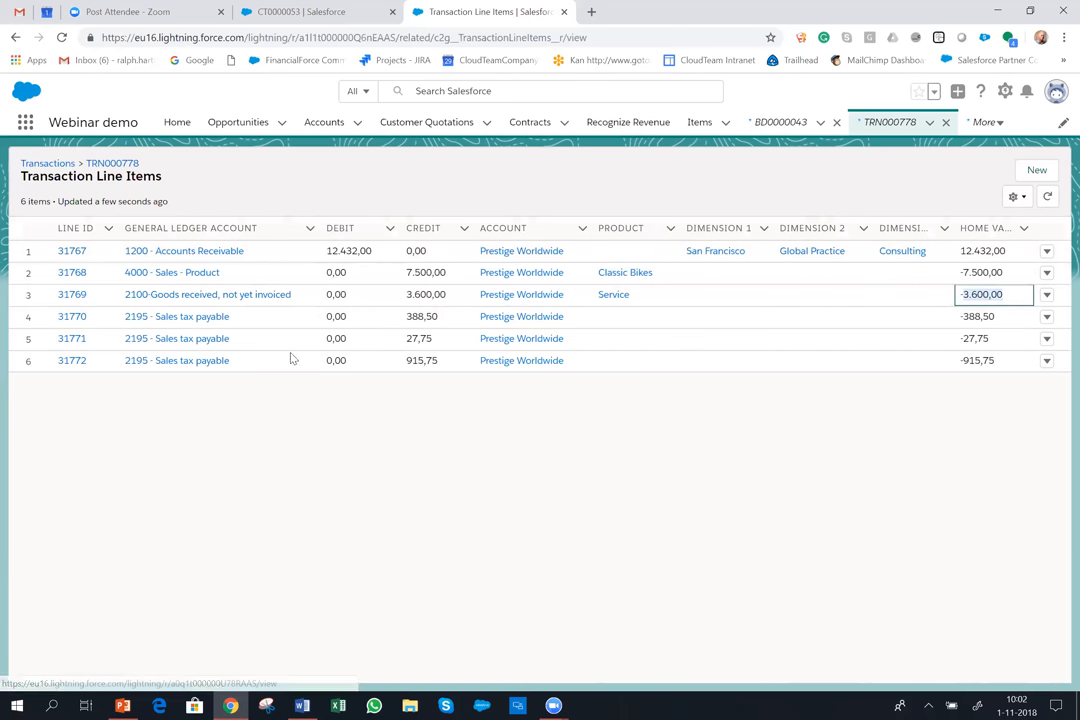
{"action": "mouse_move", "coordinate": [352, 529]}
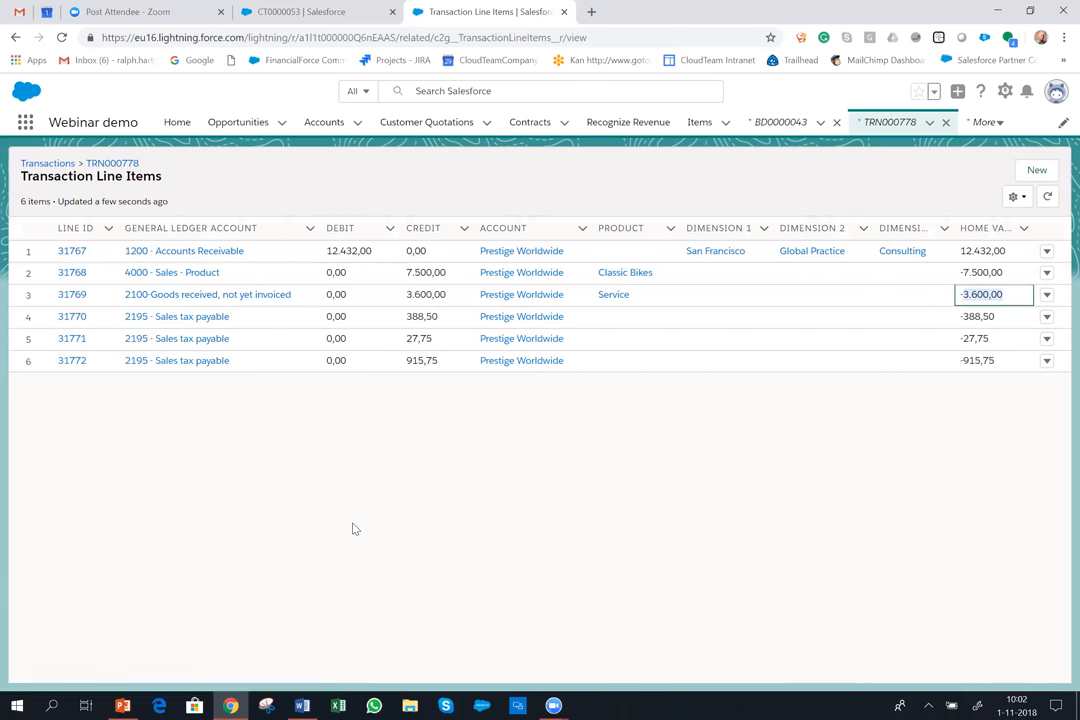
{"action": "mouse_move", "coordinate": [349, 534]}
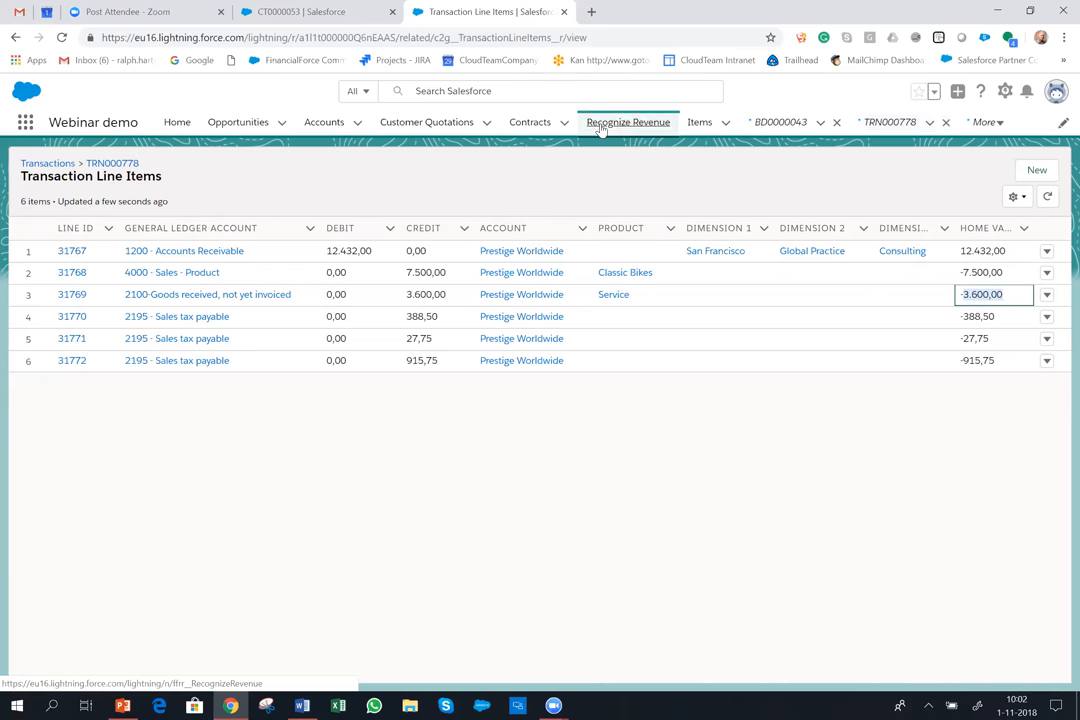
- Load Recognize Revenue for contracts and set the recognition date to 30 November 2018
{"action": "left_click", "coordinate": [628, 122]}
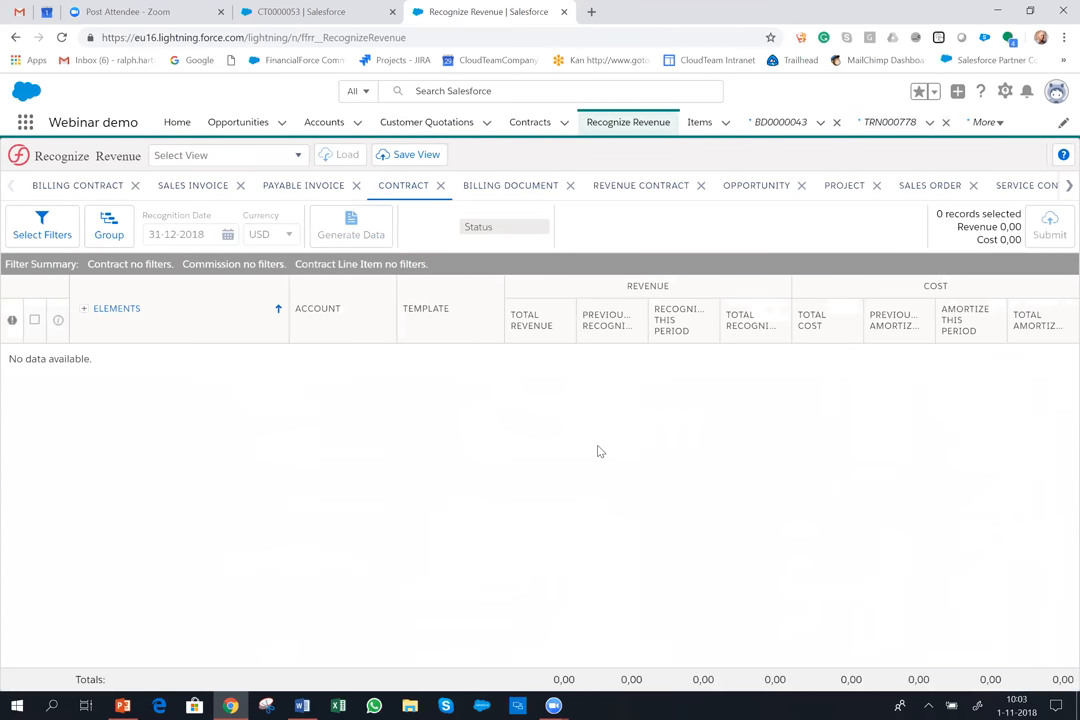
{"action": "left_click", "coordinate": [351, 227]}
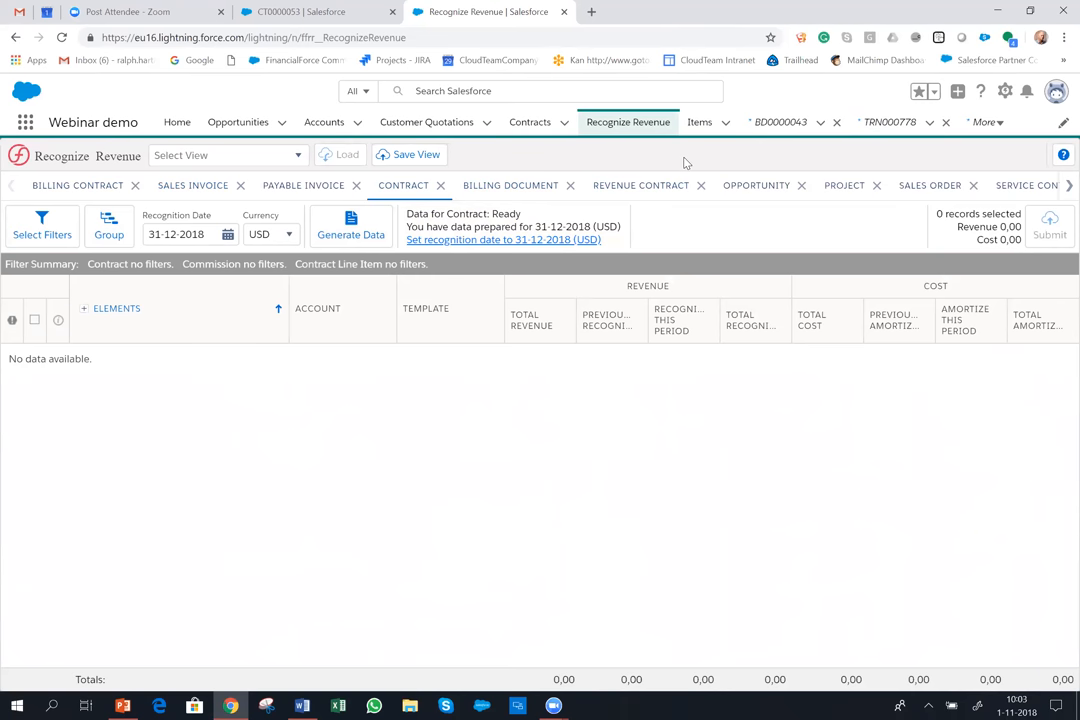
{"action": "mouse_move", "coordinate": [847, 196]}
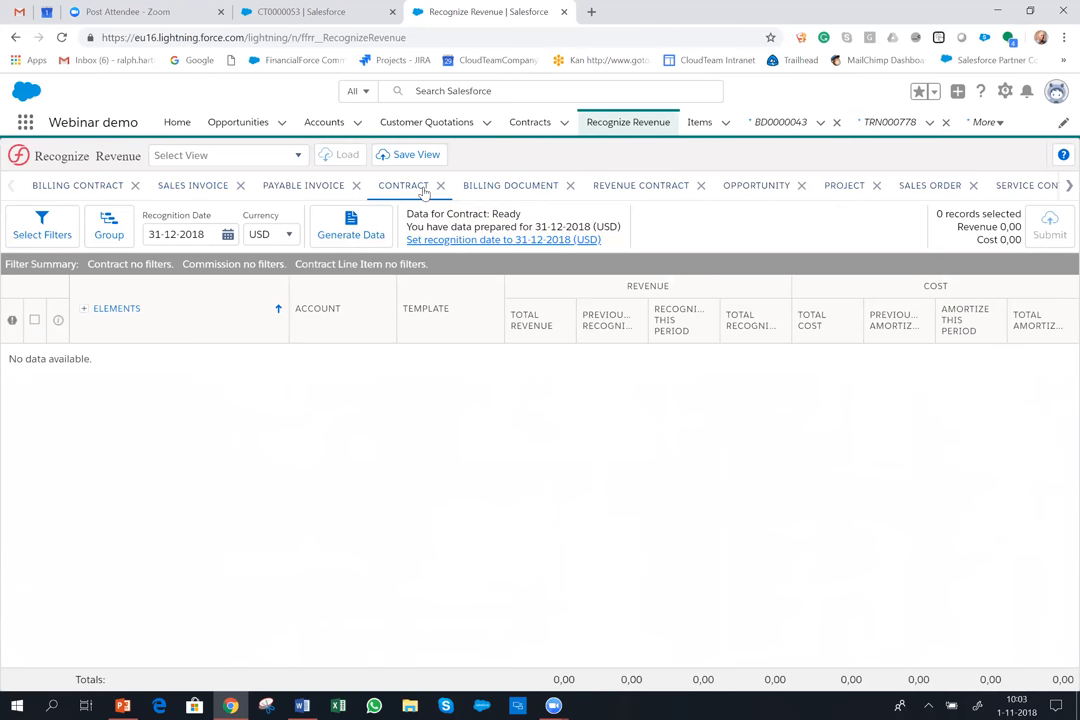
{"action": "mouse_move", "coordinate": [423, 194]}
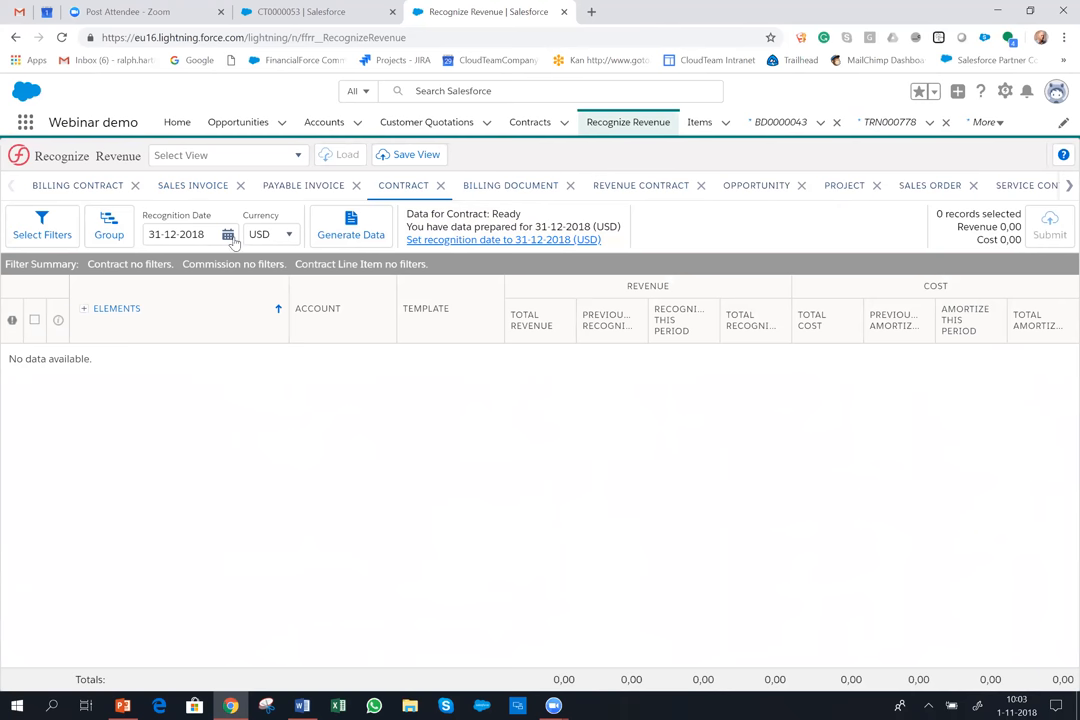
{"action": "left_click", "coordinate": [229, 234]}
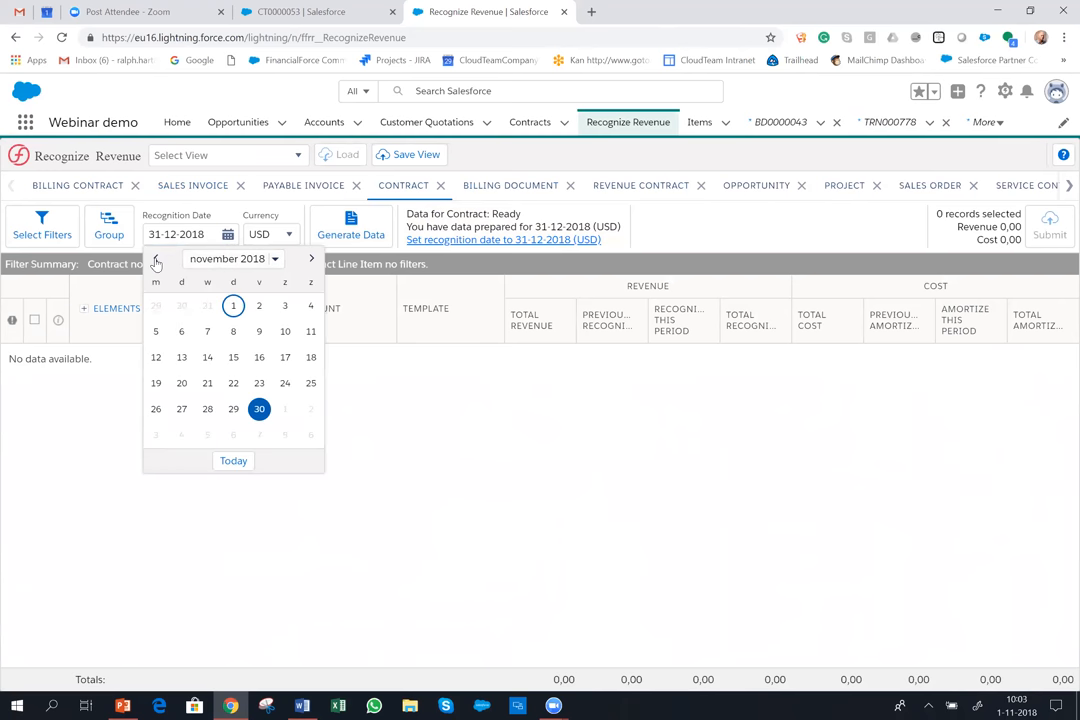
{"action": "left_click", "coordinate": [259, 408]}
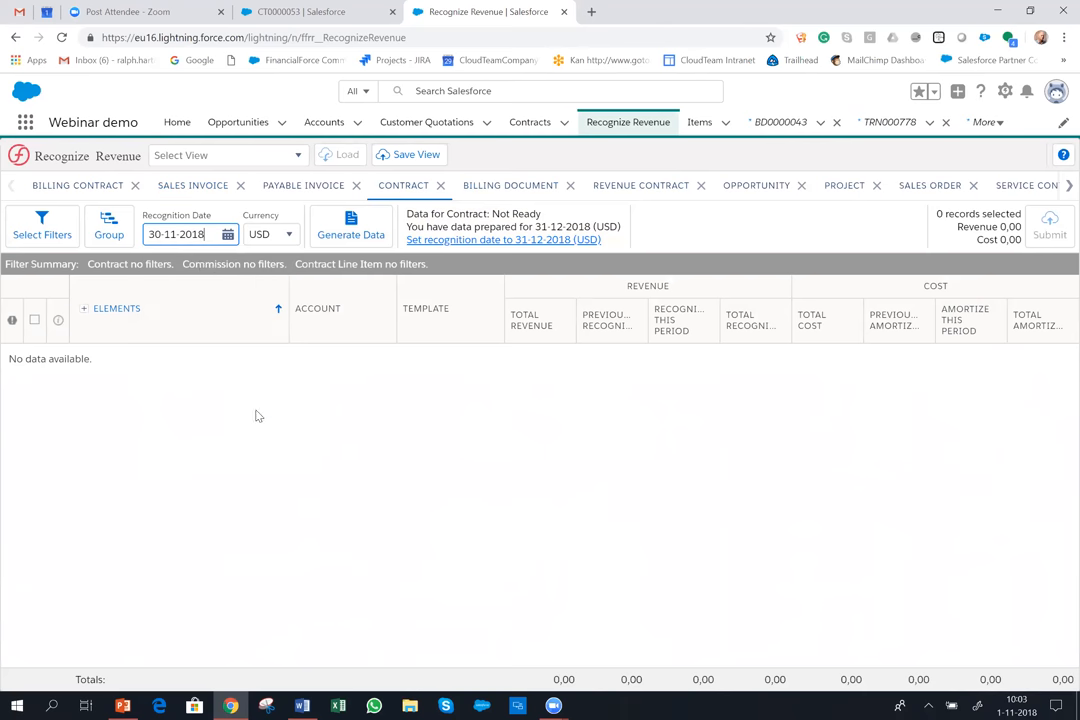
{"action": "mouse_move", "coordinate": [185, 426]}
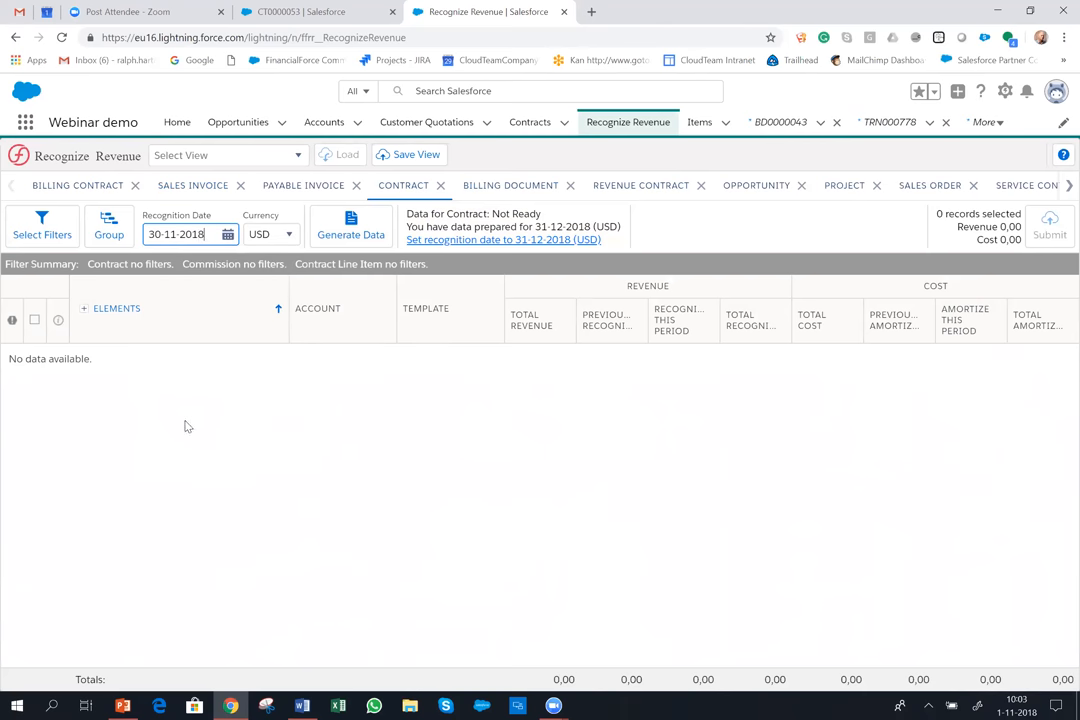
{"action": "mouse_move", "coordinate": [221, 418]}
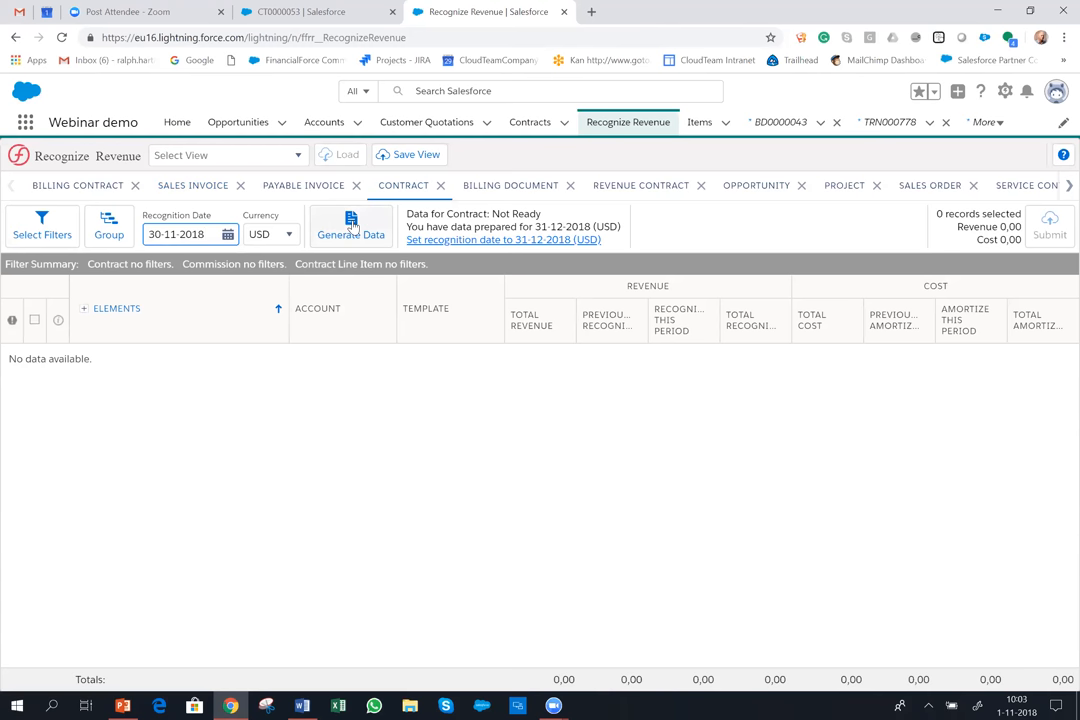
- Generate recognition data and expand CT0000053 to show its Service line
{"action": "left_click", "coordinate": [350, 228]}
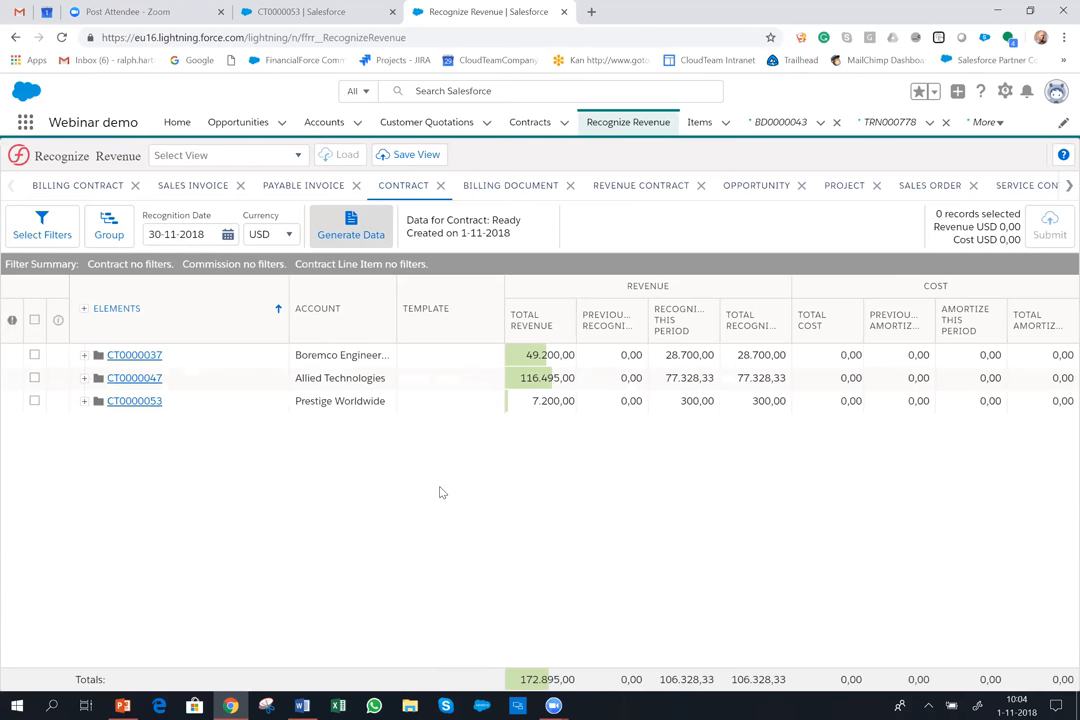
{"action": "mouse_move", "coordinate": [134, 400]}
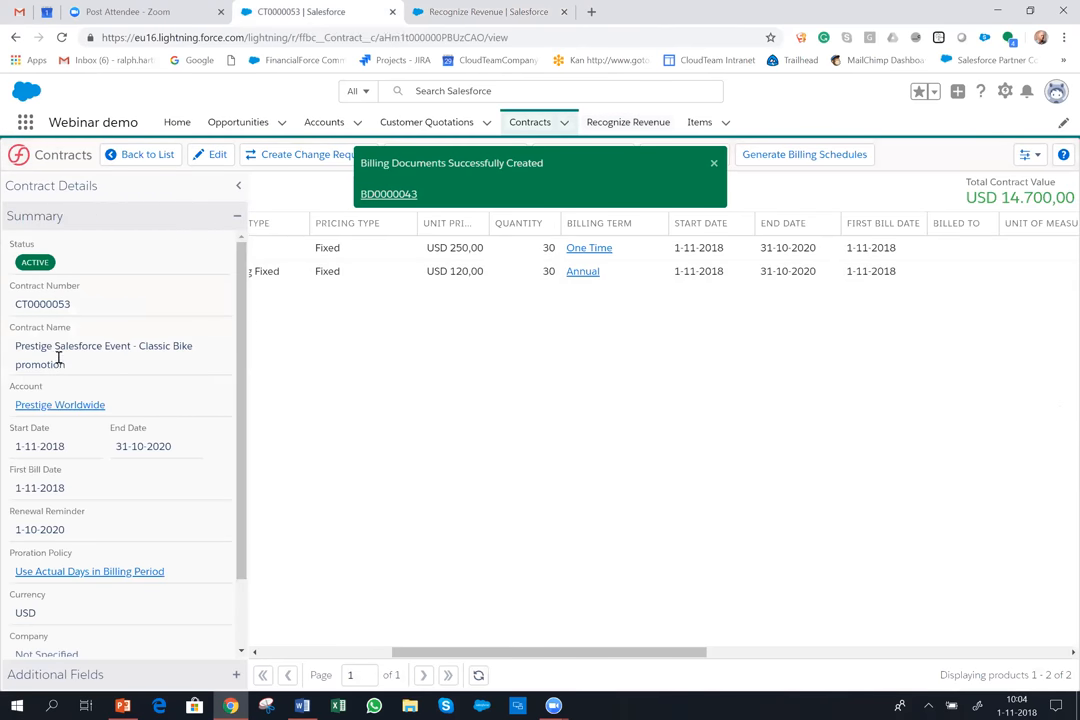
{"action": "left_click", "coordinate": [489, 11]}
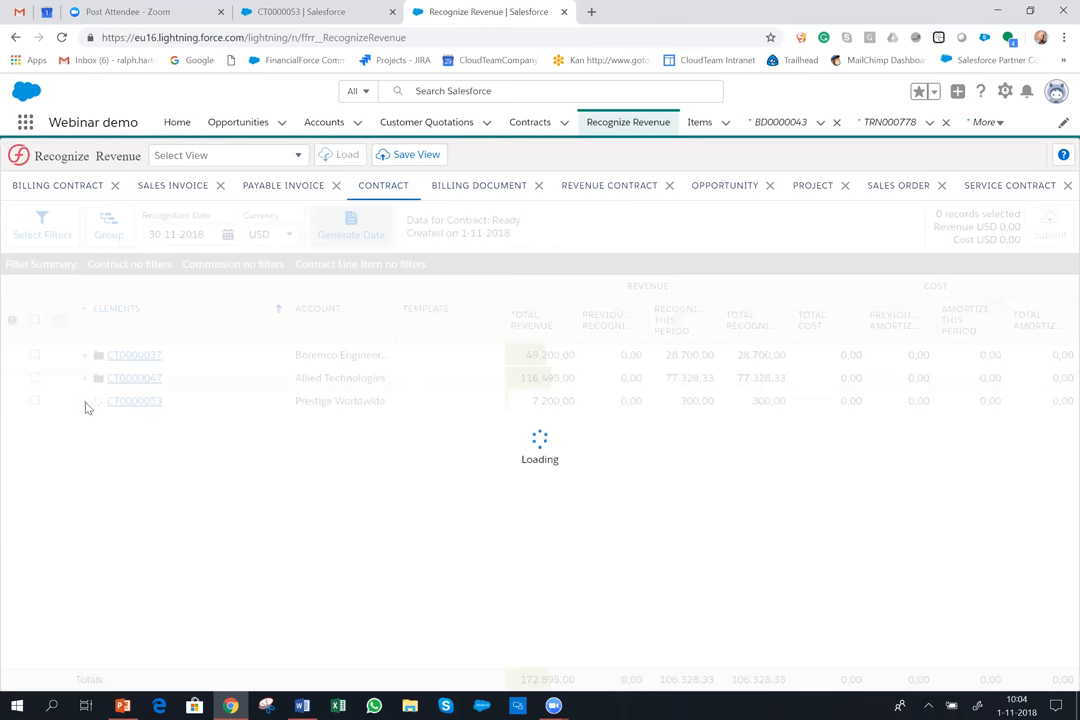
{"action": "left_click", "coordinate": [84, 401]}
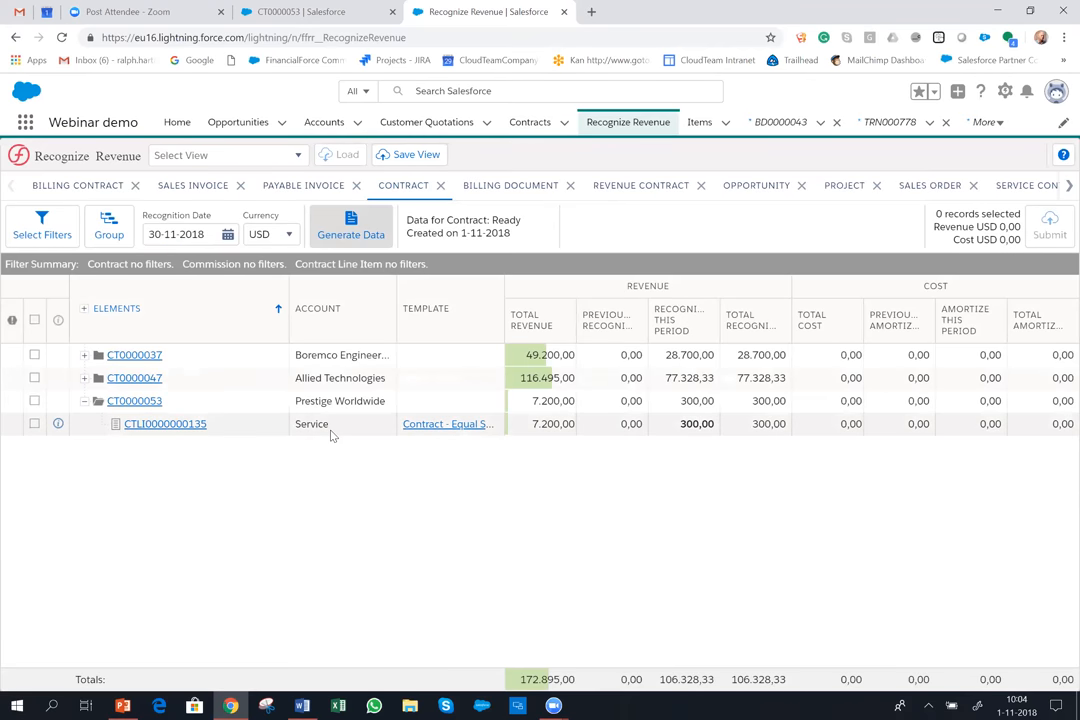
{"action": "mouse_move", "coordinate": [345, 438]}
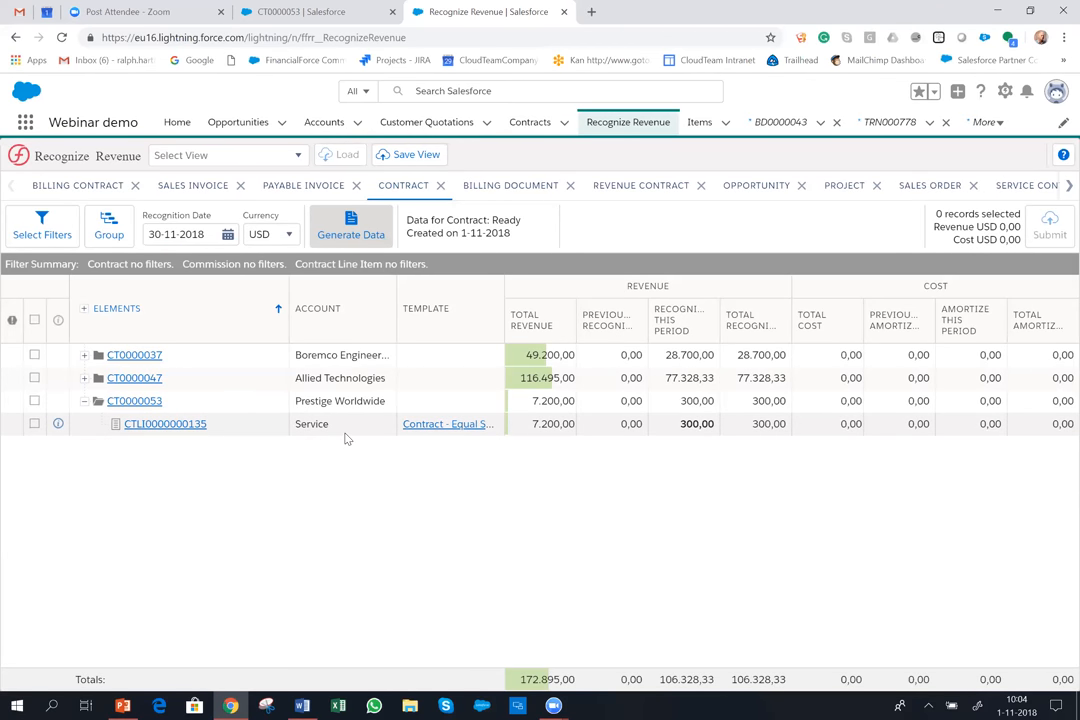
{"action": "mouse_move", "coordinate": [352, 442]}
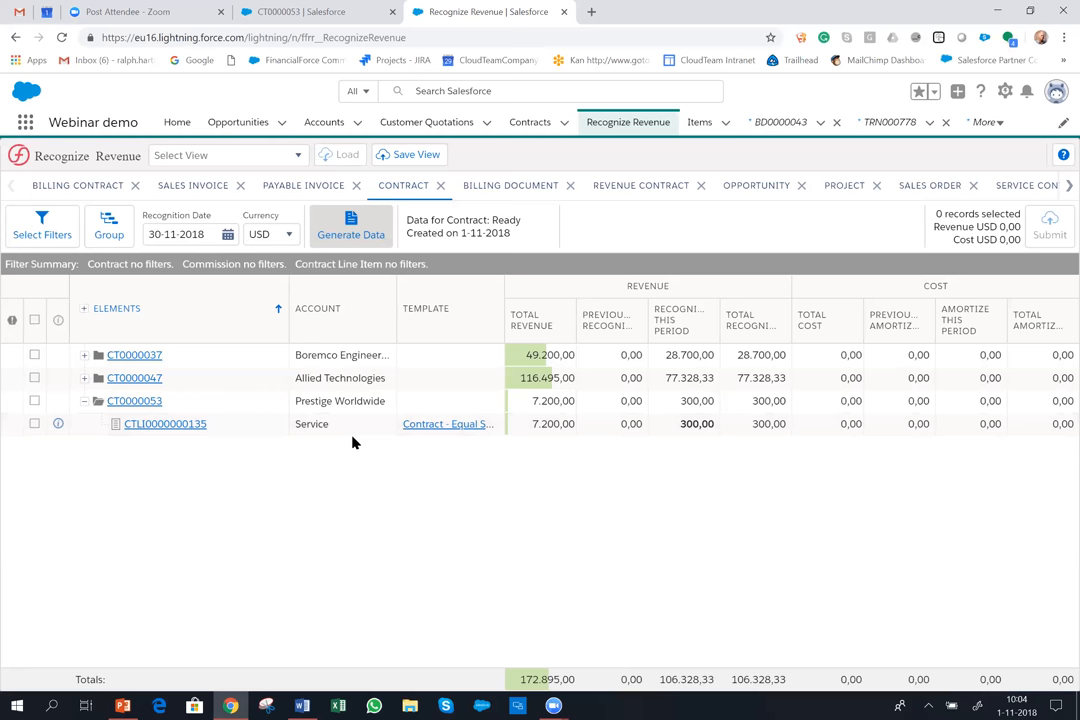
{"action": "mouse_move", "coordinate": [537, 437]}
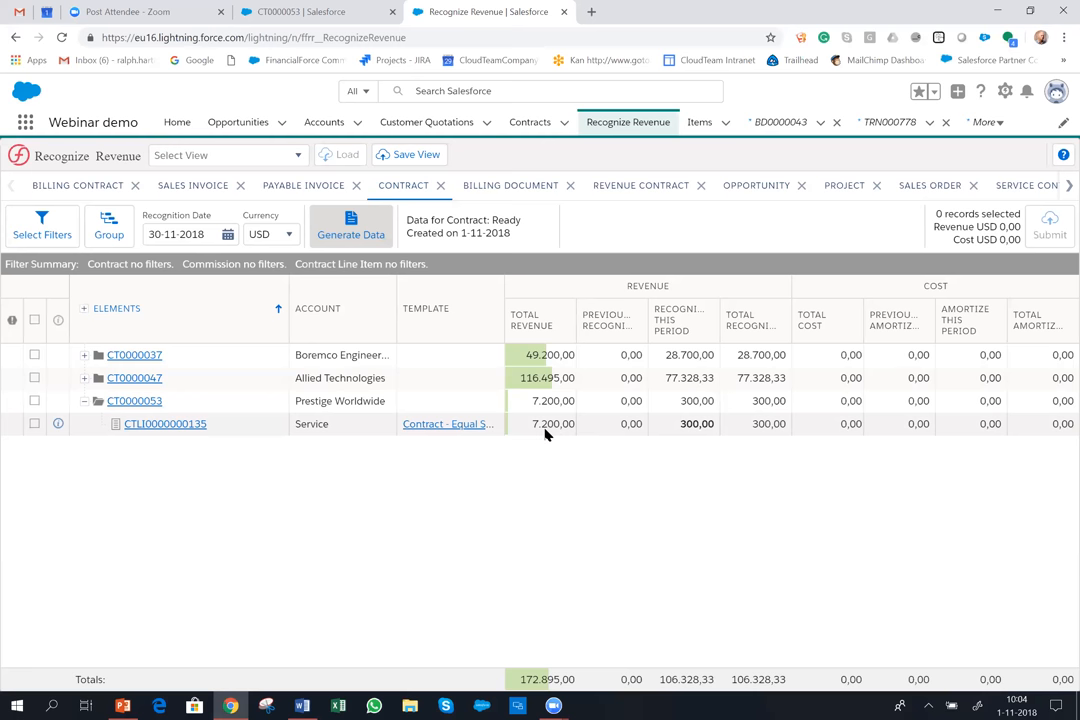
{"action": "mouse_move", "coordinate": [548, 441]}
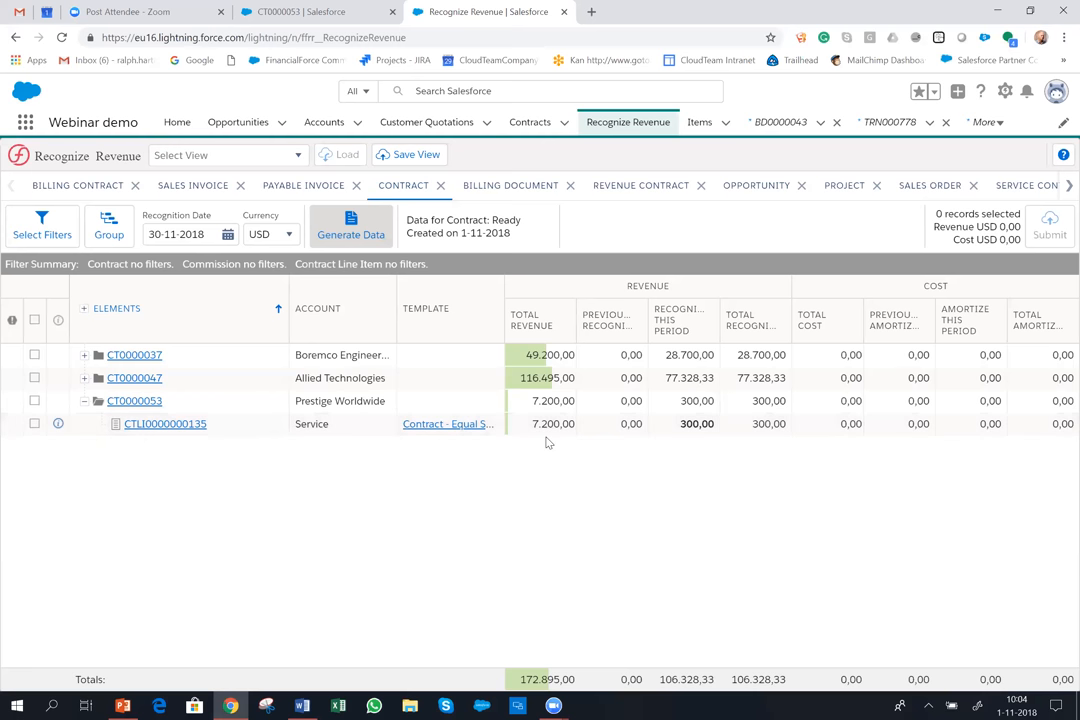
{"action": "mouse_move", "coordinate": [681, 430]}
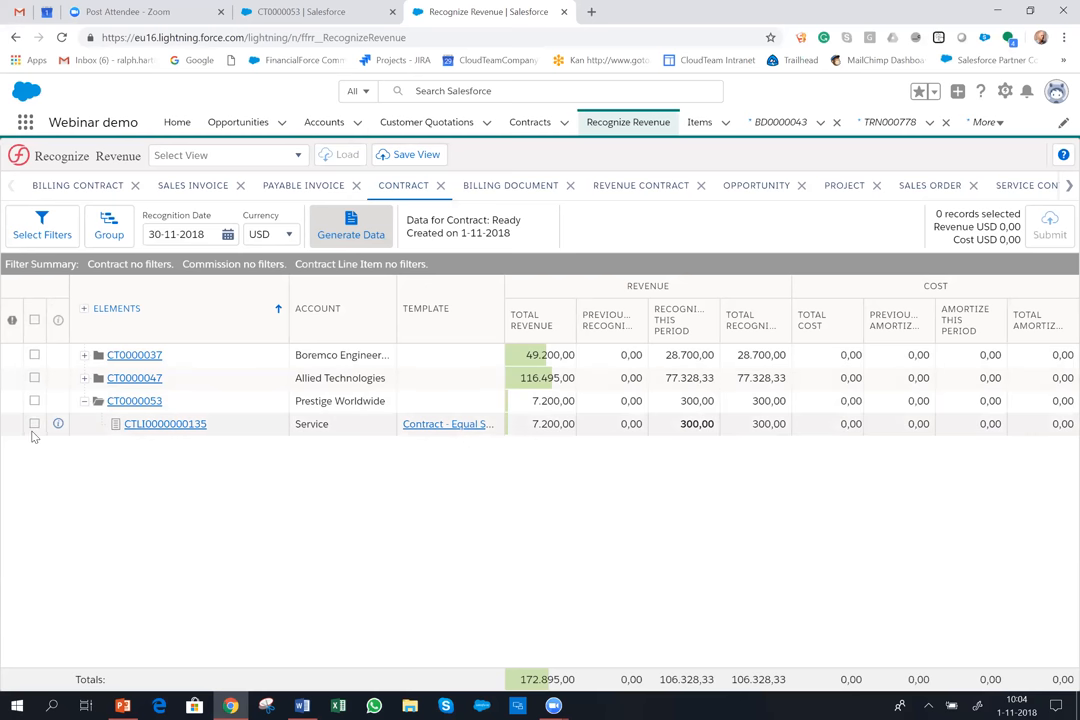
- Select contract CT0000053 in the Recognize Revenue grid for submission
{"action": "left_click", "coordinate": [34, 400]}
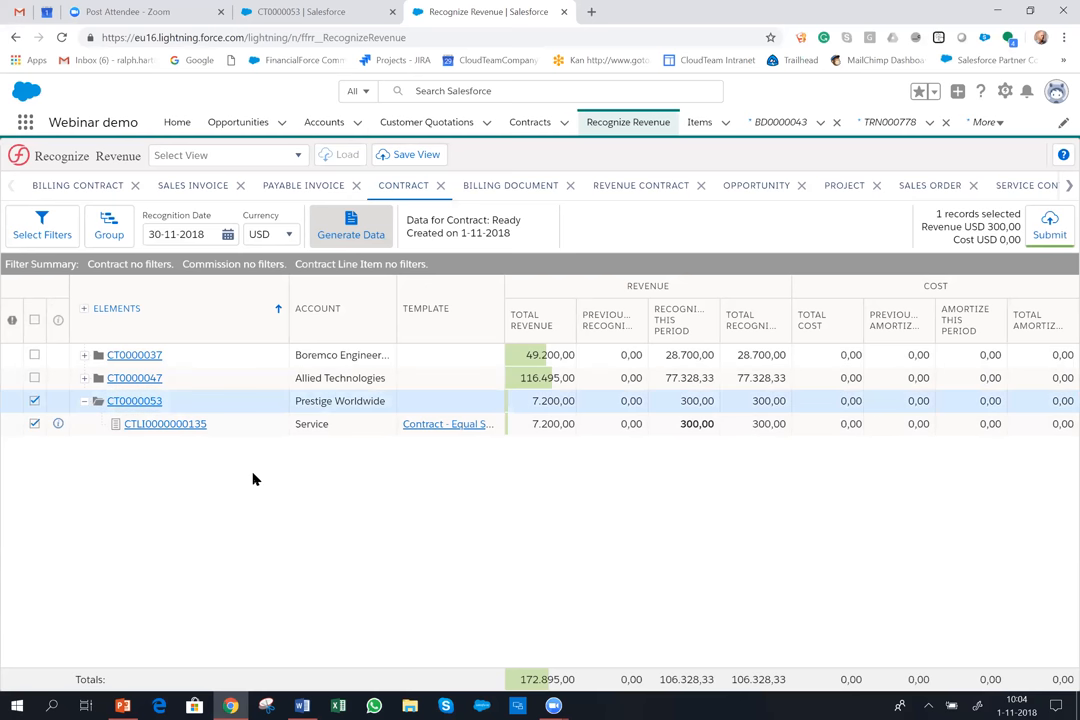
{"action": "mouse_move", "coordinate": [163, 366]}
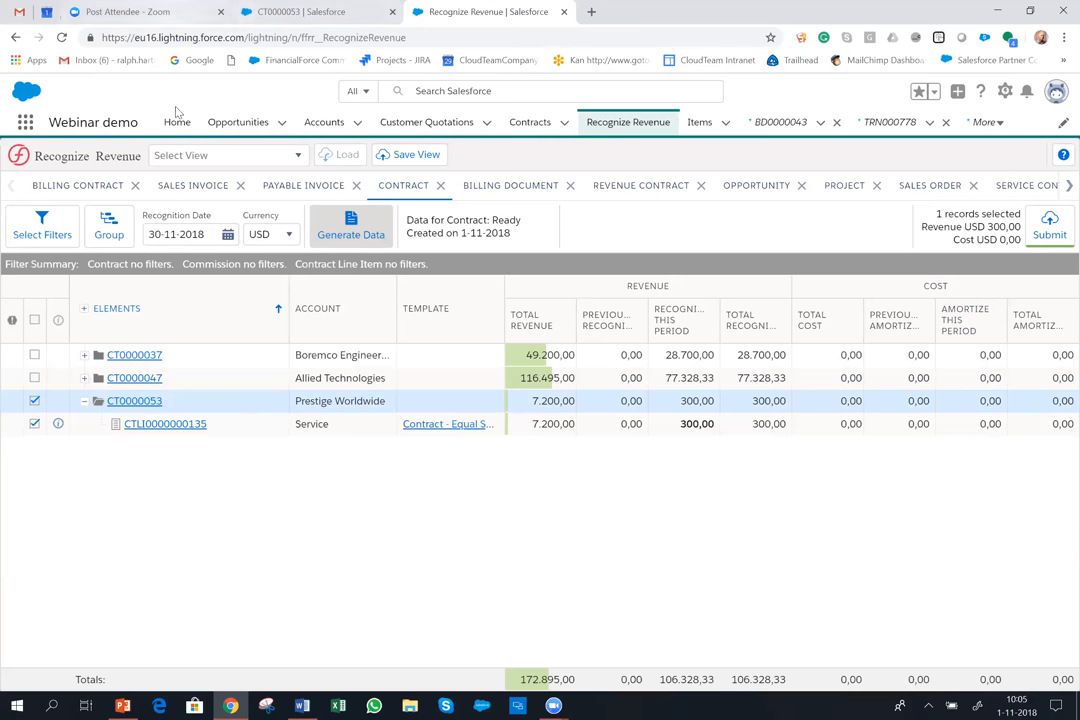
- Review the opportunity's Service product (30 at USD 10, USD 300, Recurring Fixed) before returning to CT0000053
{"action": "left_click", "coordinate": [238, 121]}
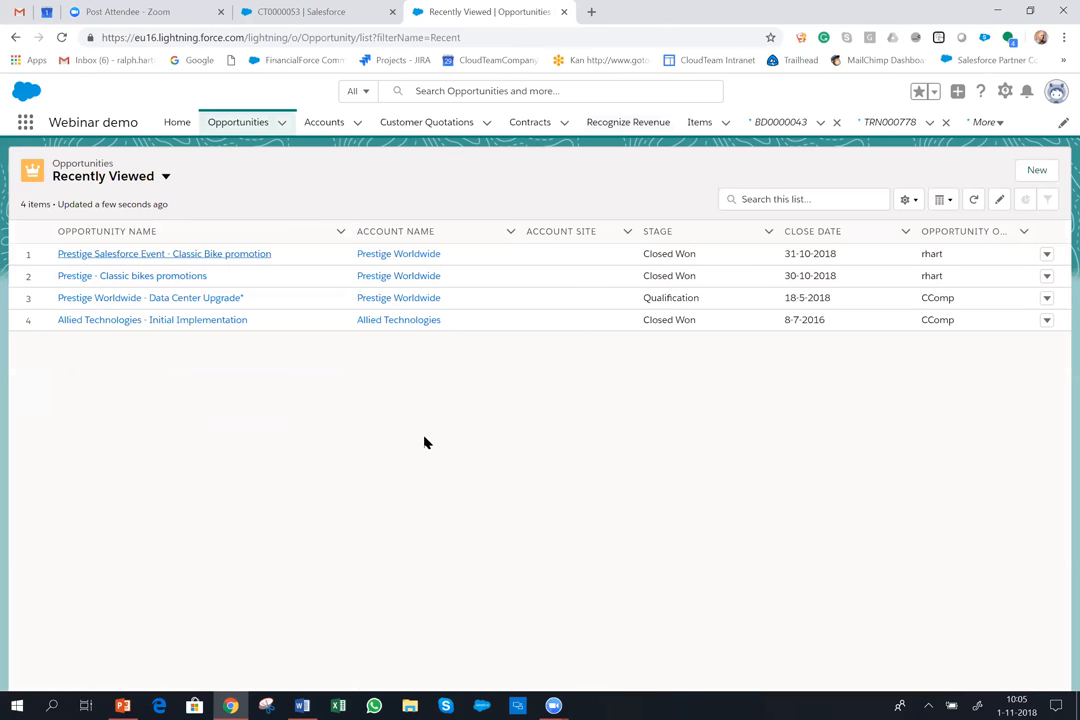
{"action": "mouse_move", "coordinate": [240, 272]}
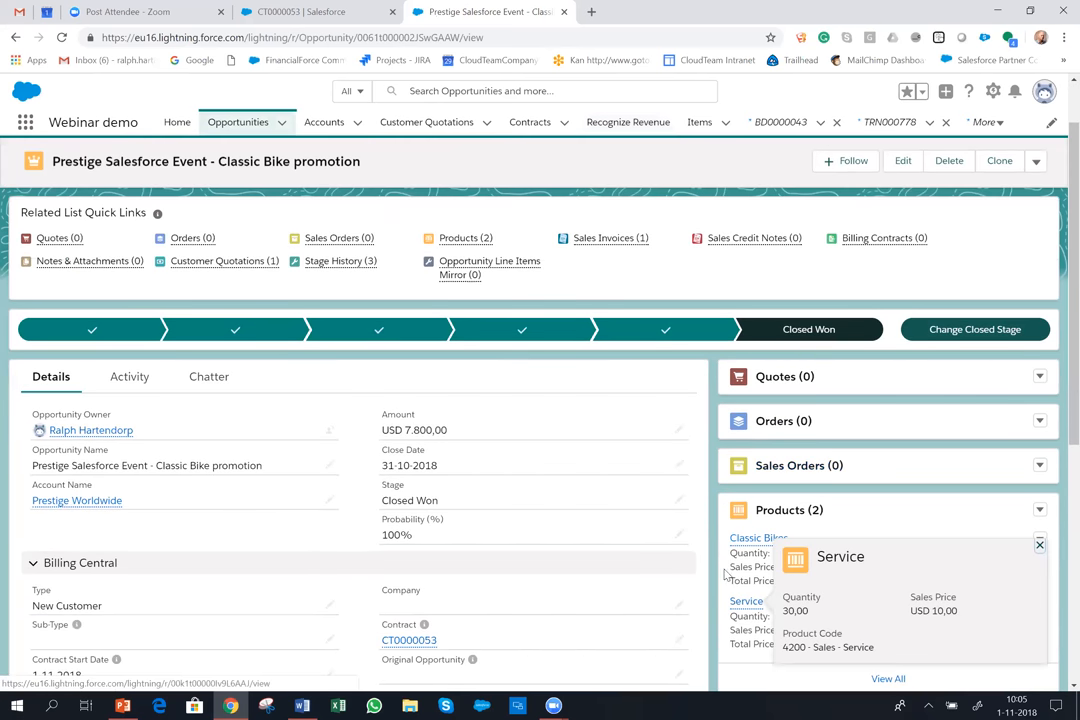
{"action": "left_click", "coordinate": [746, 600]}
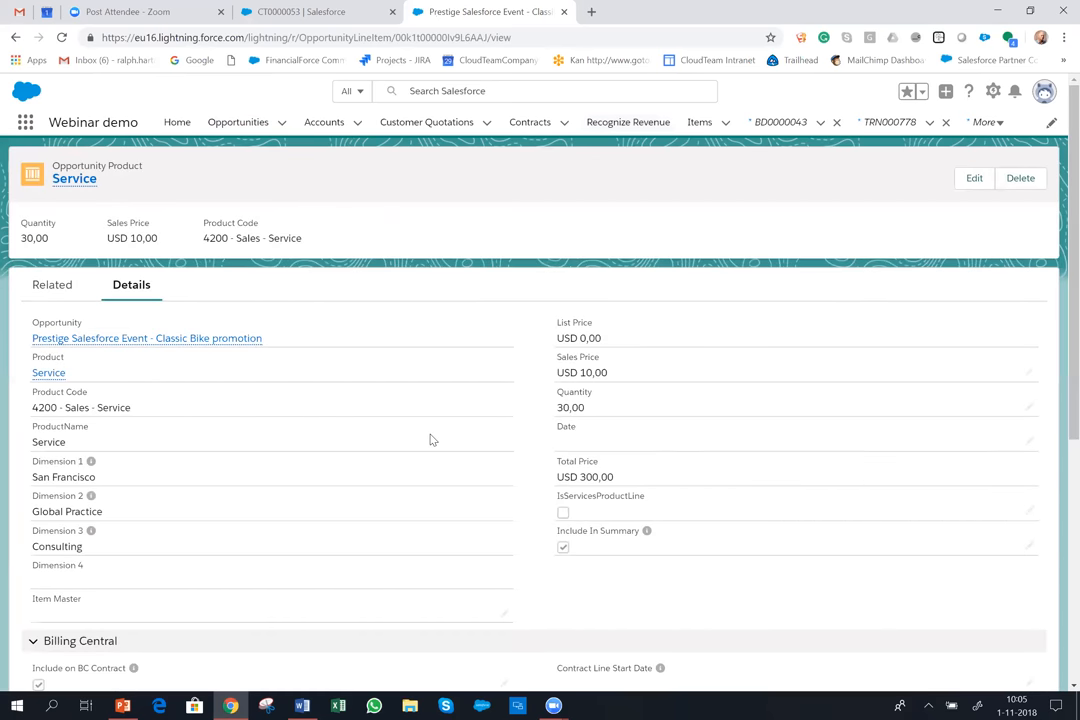
{"action": "scroll", "scroll_direction": "down", "scroll_amount": 3}
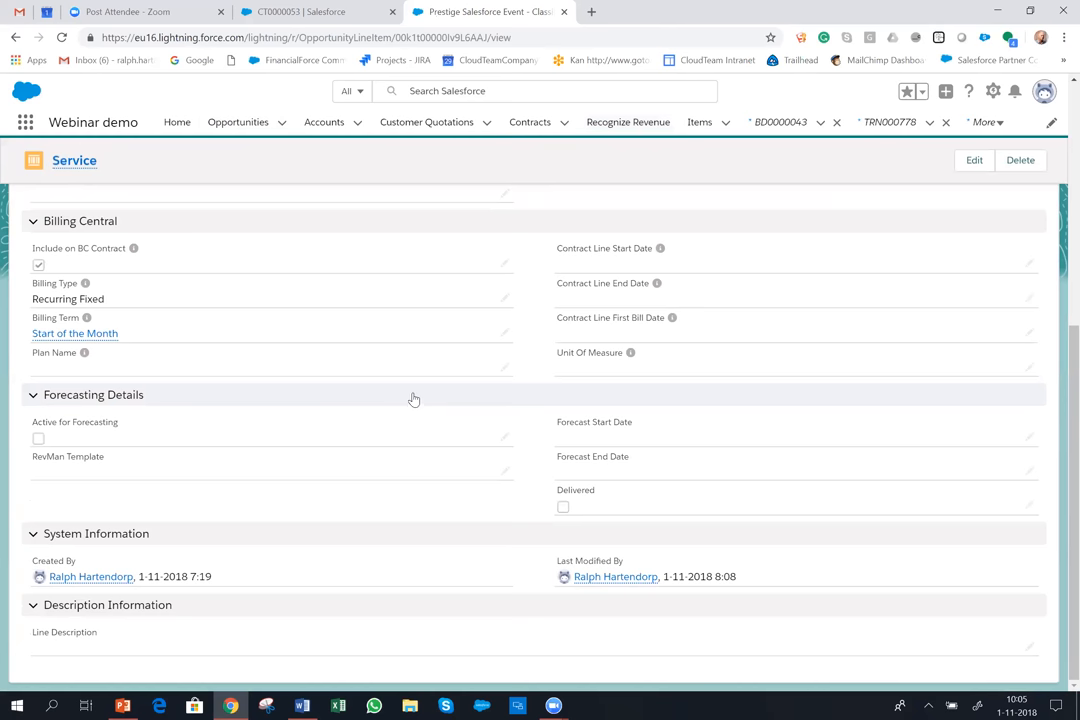
{"action": "mouse_move", "coordinate": [407, 413]}
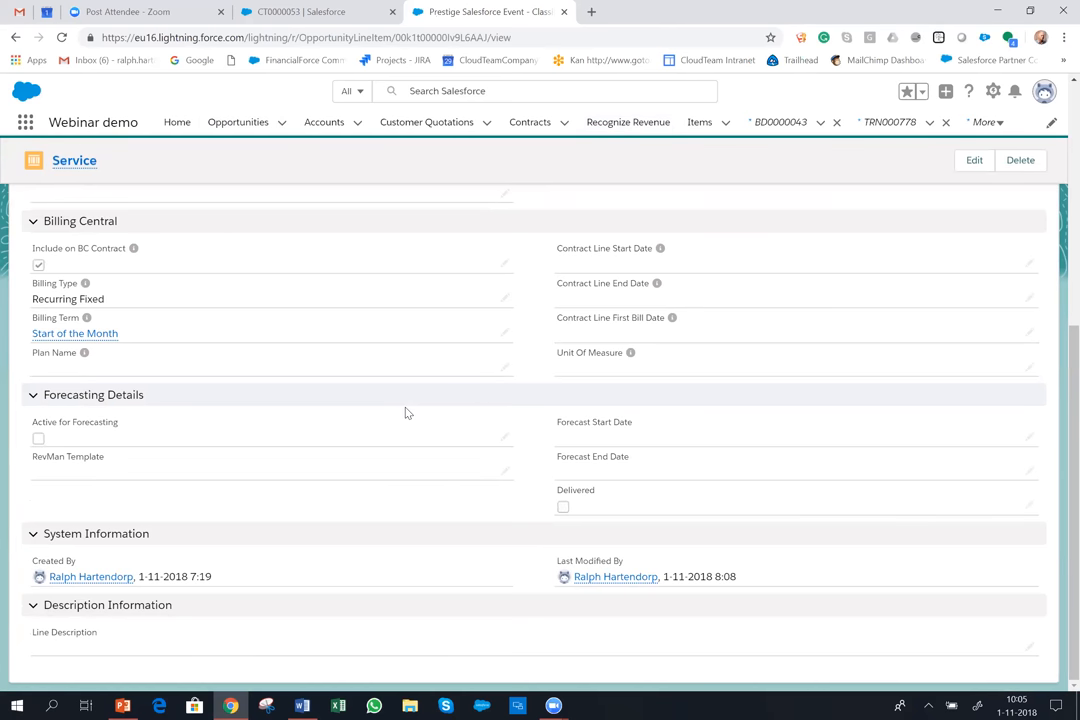
{"action": "scroll", "scroll_direction": "up", "scroll_amount": 3}
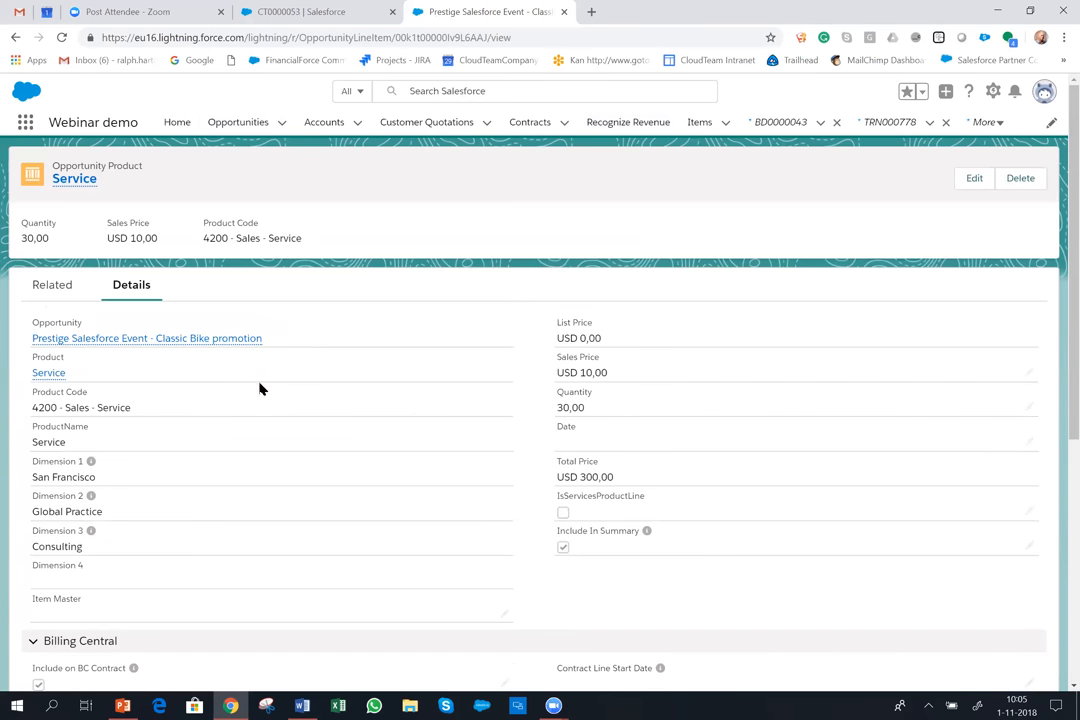
{"action": "mouse_move", "coordinate": [170, 363]}
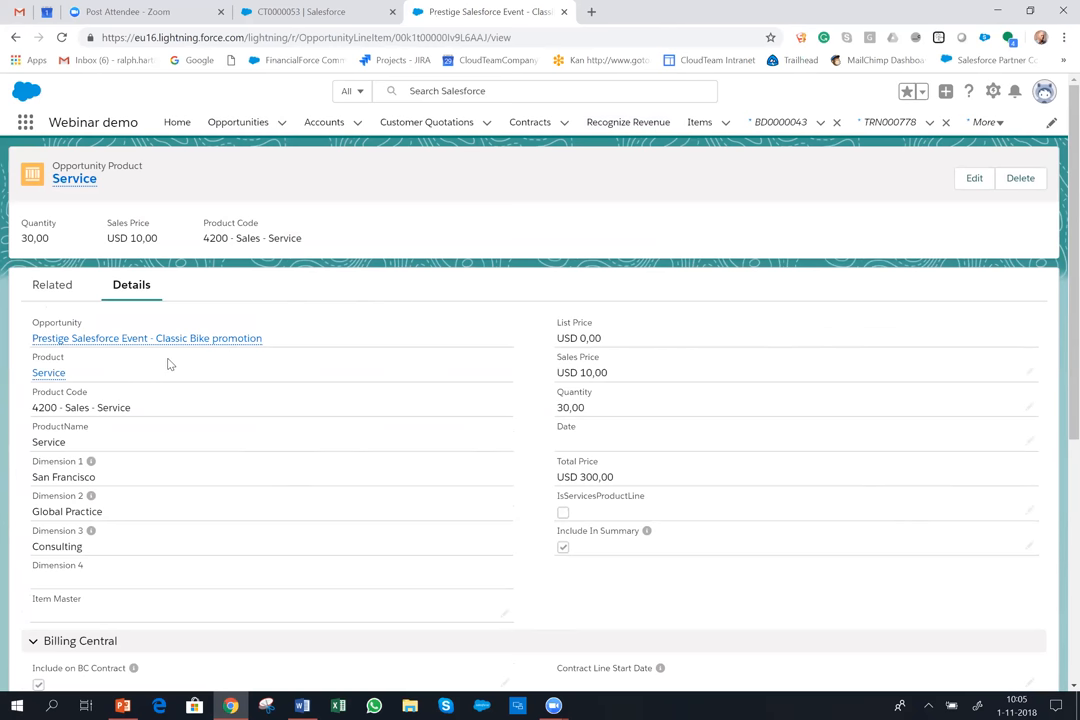
{"action": "scroll", "scroll_direction": "down", "scroll_amount": 3}
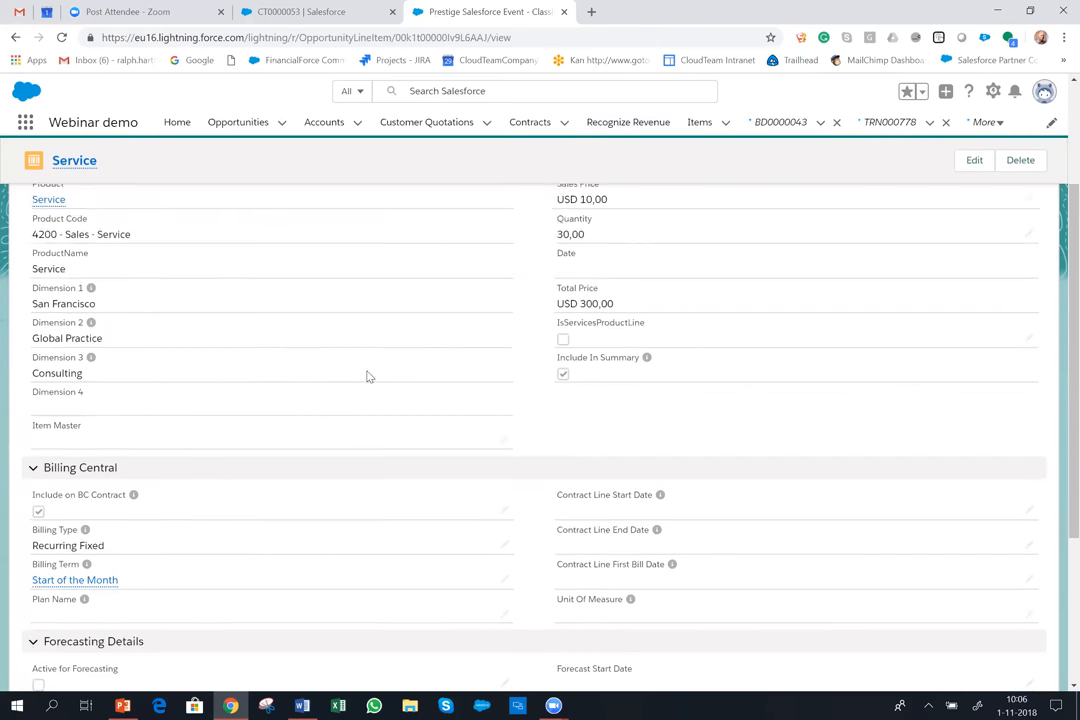
{"action": "scroll", "scroll_direction": "down", "scroll_amount": 3}
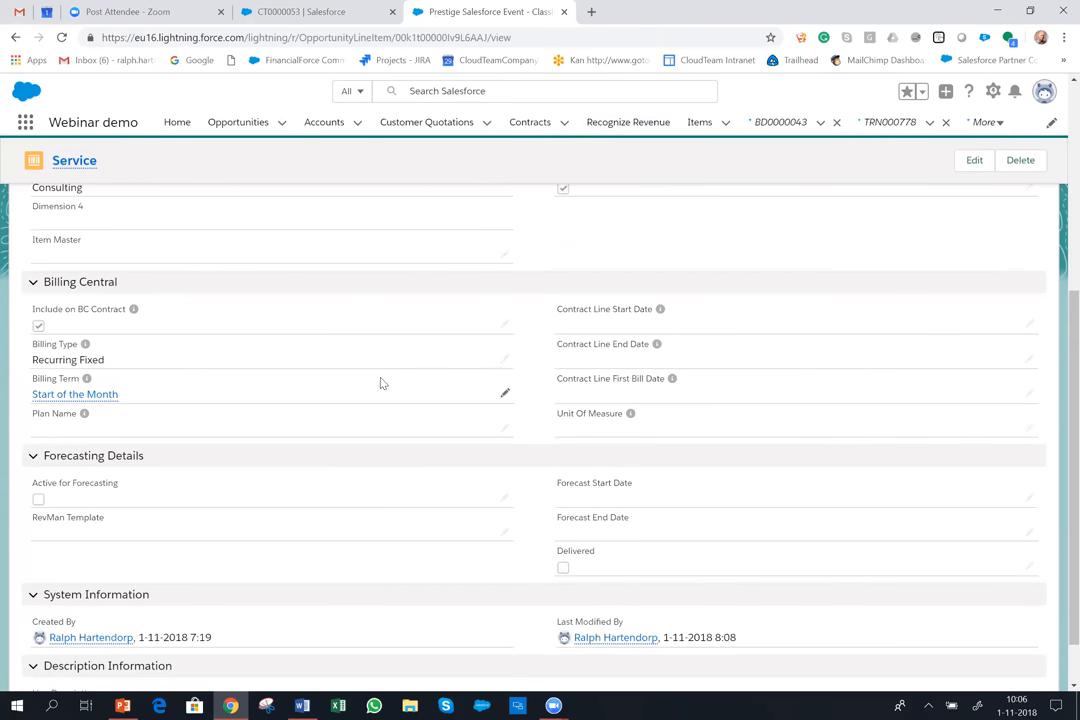
{"action": "scroll", "scroll_direction": "up", "scroll_amount": 3}
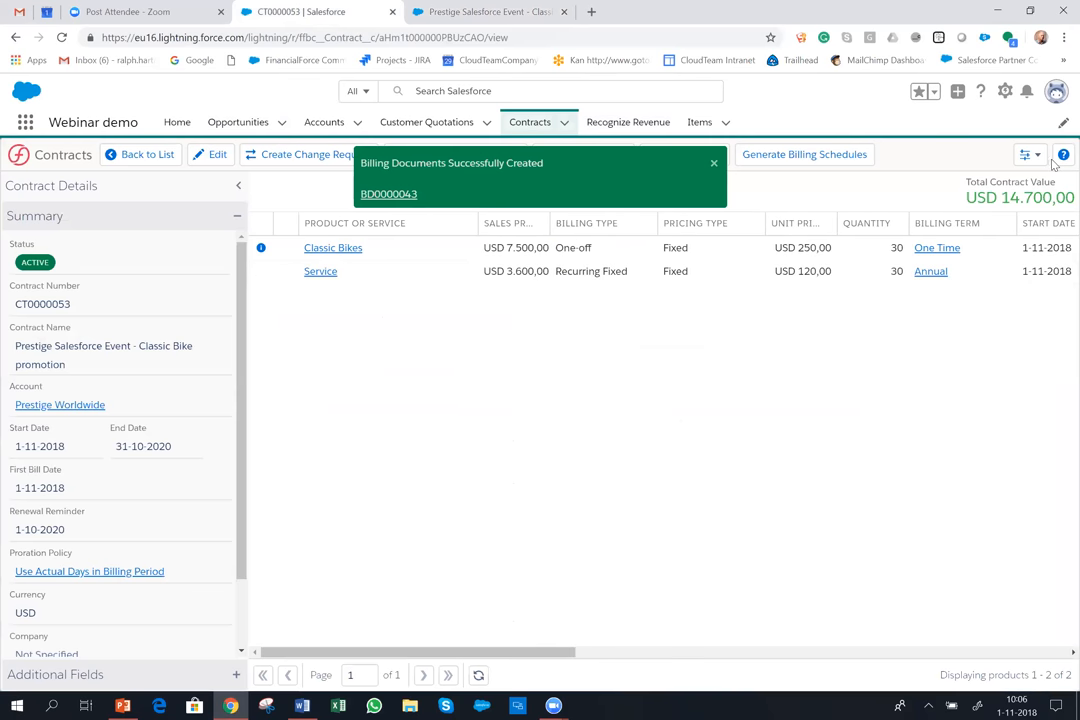
- Switch CT0000053 to the standard detail layout and list its line items, opportunity and billing document BD0000043
{"action": "left_click", "coordinate": [1030, 154]}
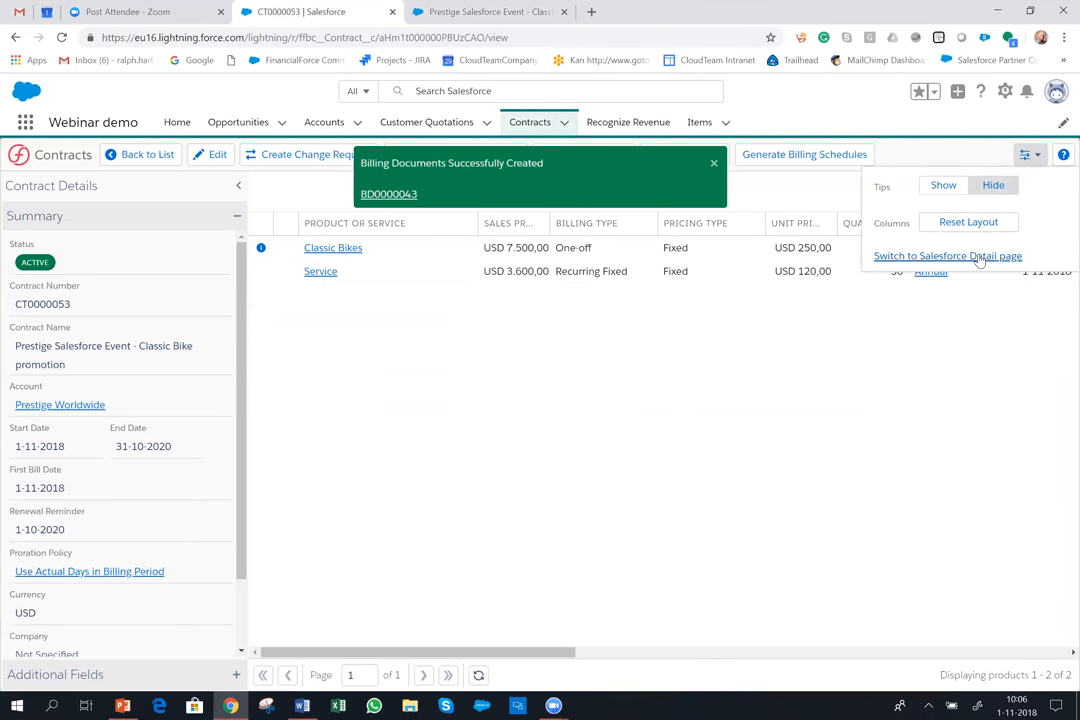
{"action": "left_click", "coordinate": [947, 255]}
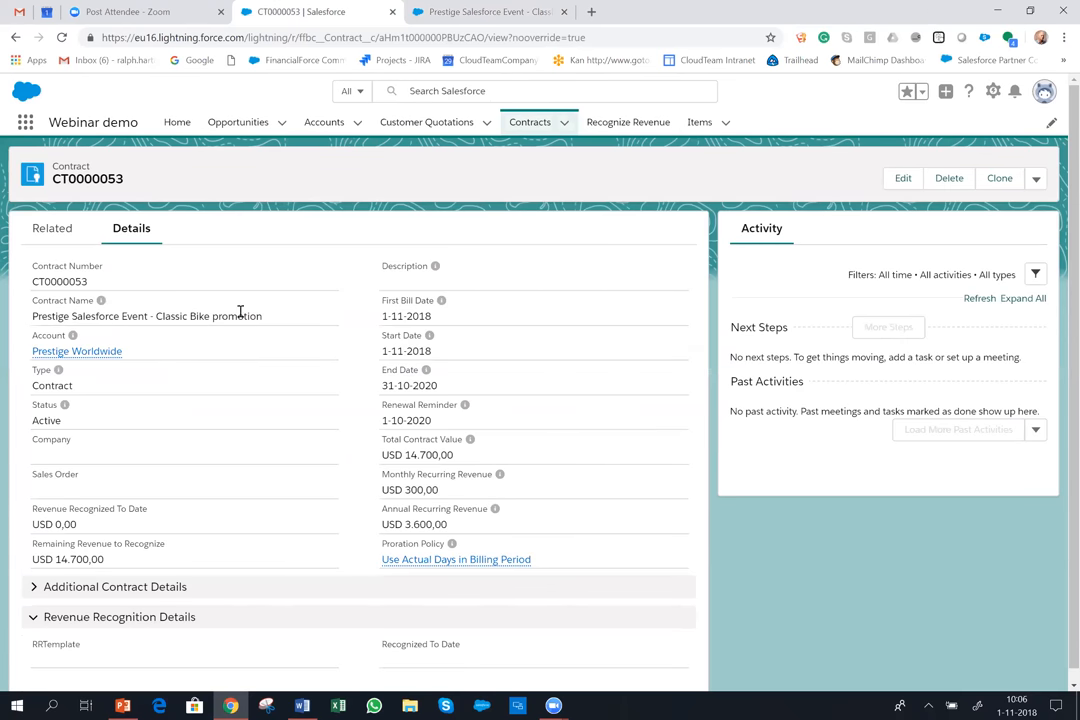
{"action": "mouse_move", "coordinate": [52, 228]}
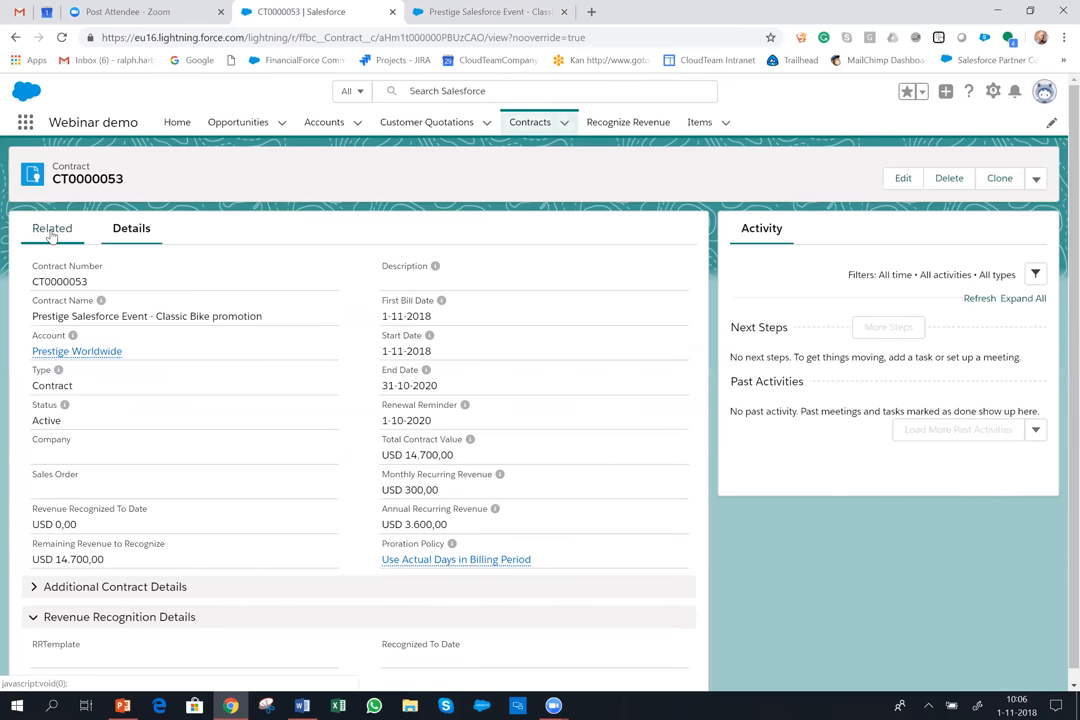
{"action": "left_click", "coordinate": [52, 228]}
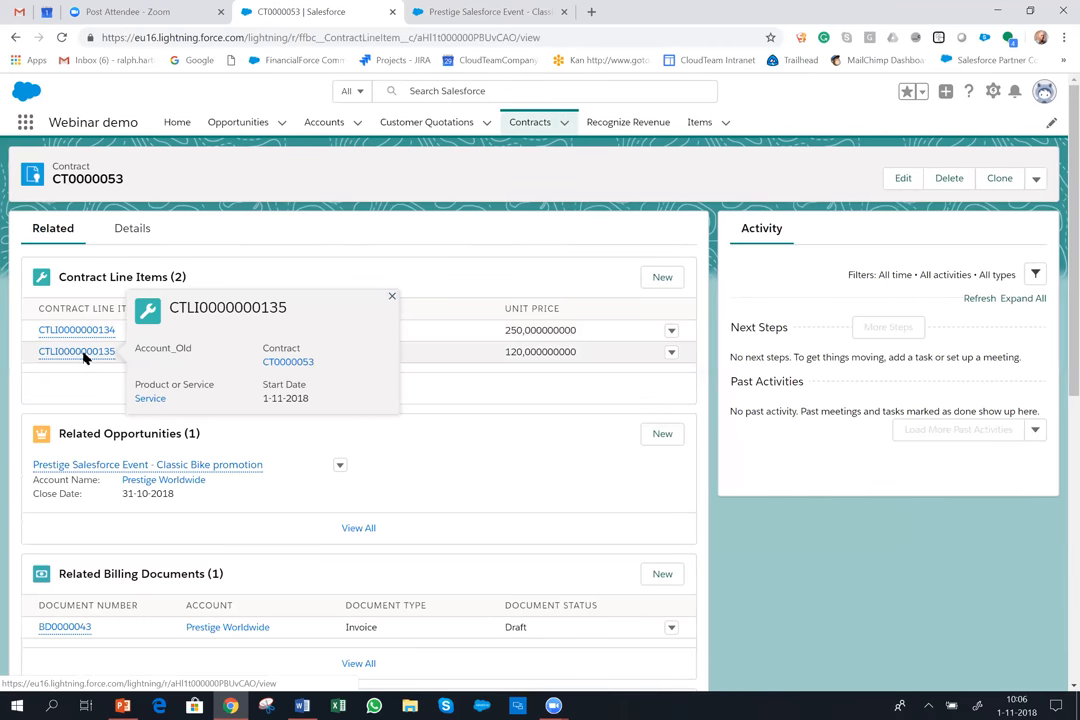
{"action": "left_click", "coordinate": [76, 351]}
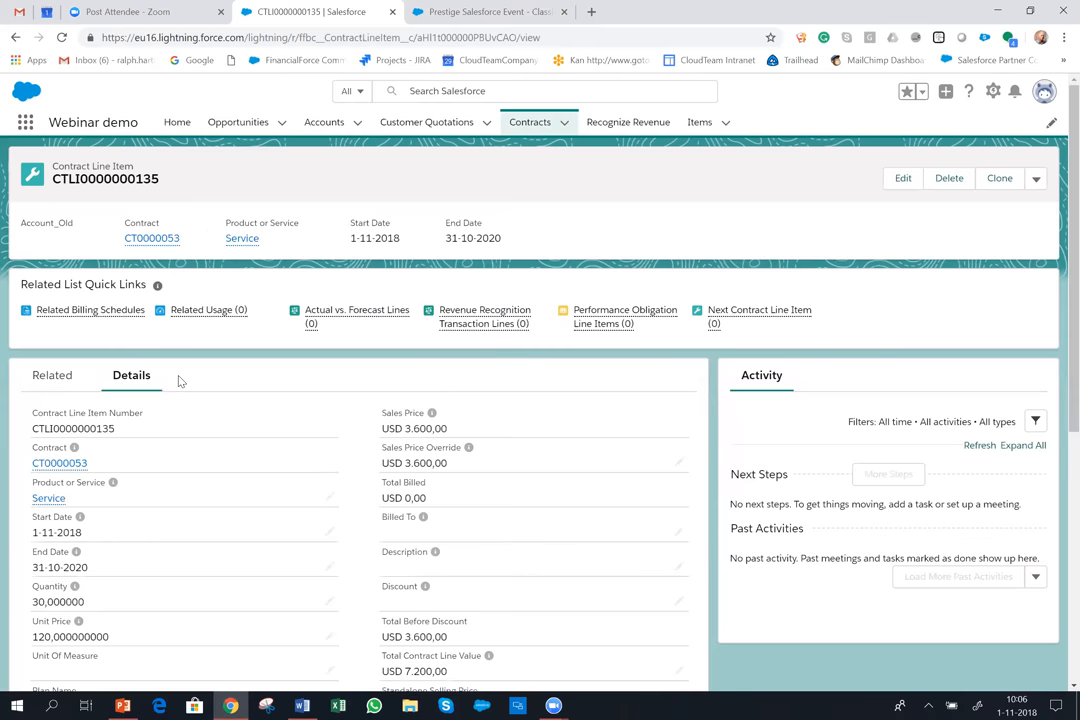
{"action": "scroll", "scroll_direction": "down", "scroll_amount": 3}
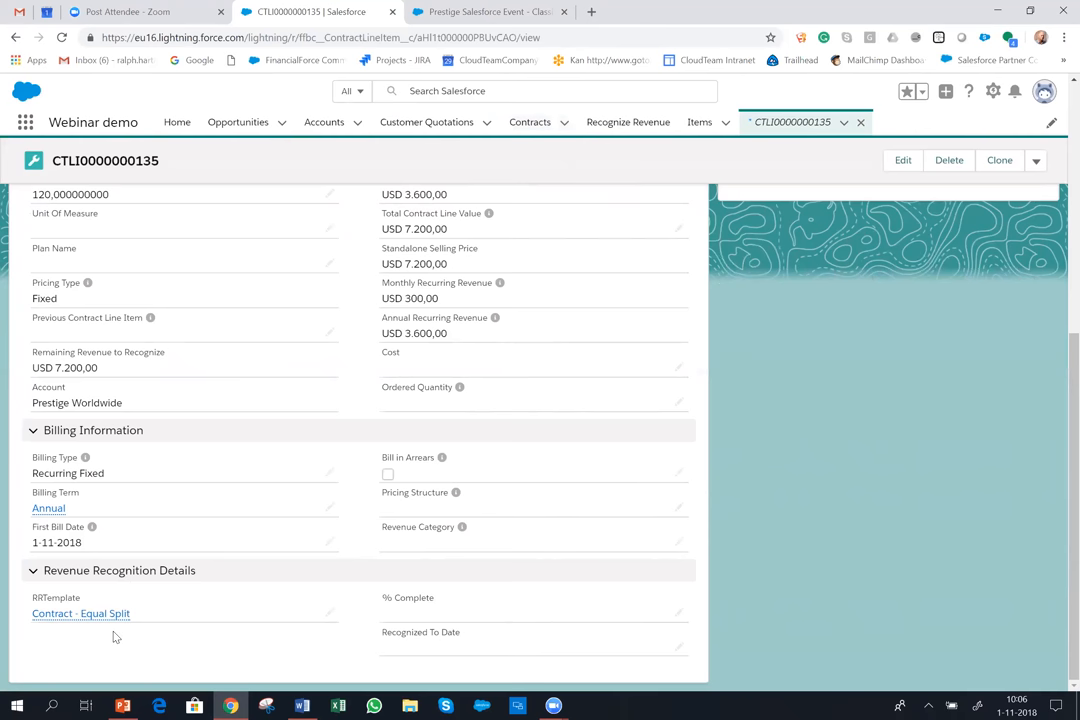
{"action": "mouse_move", "coordinate": [150, 638]}
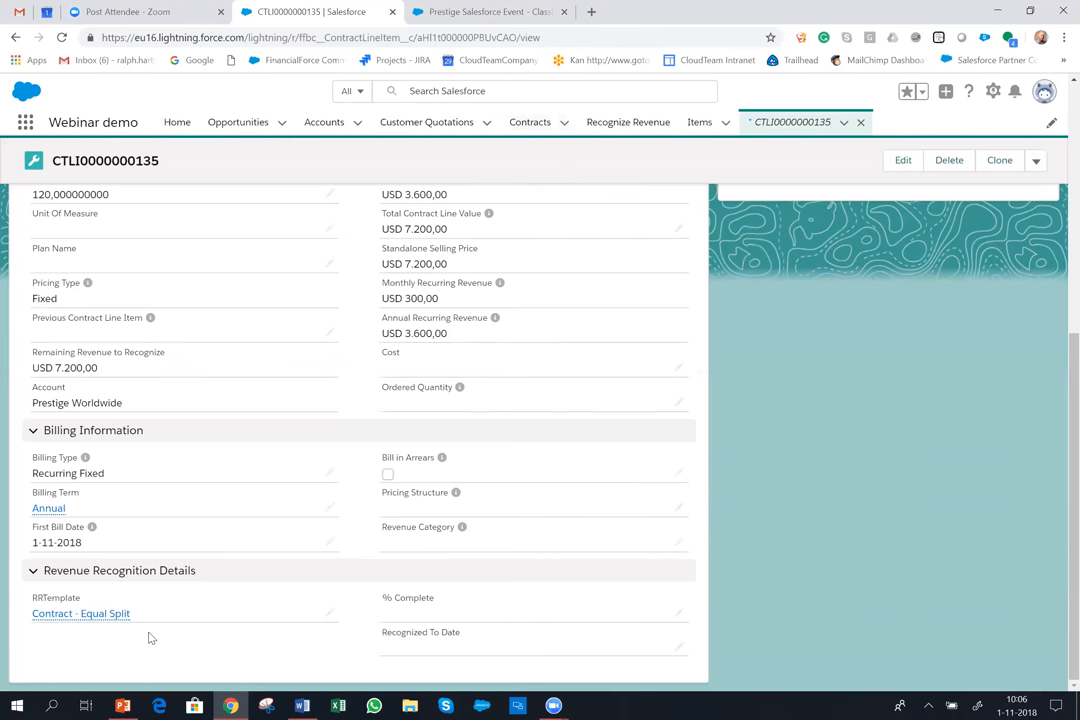
{"action": "mouse_move", "coordinate": [157, 630]}
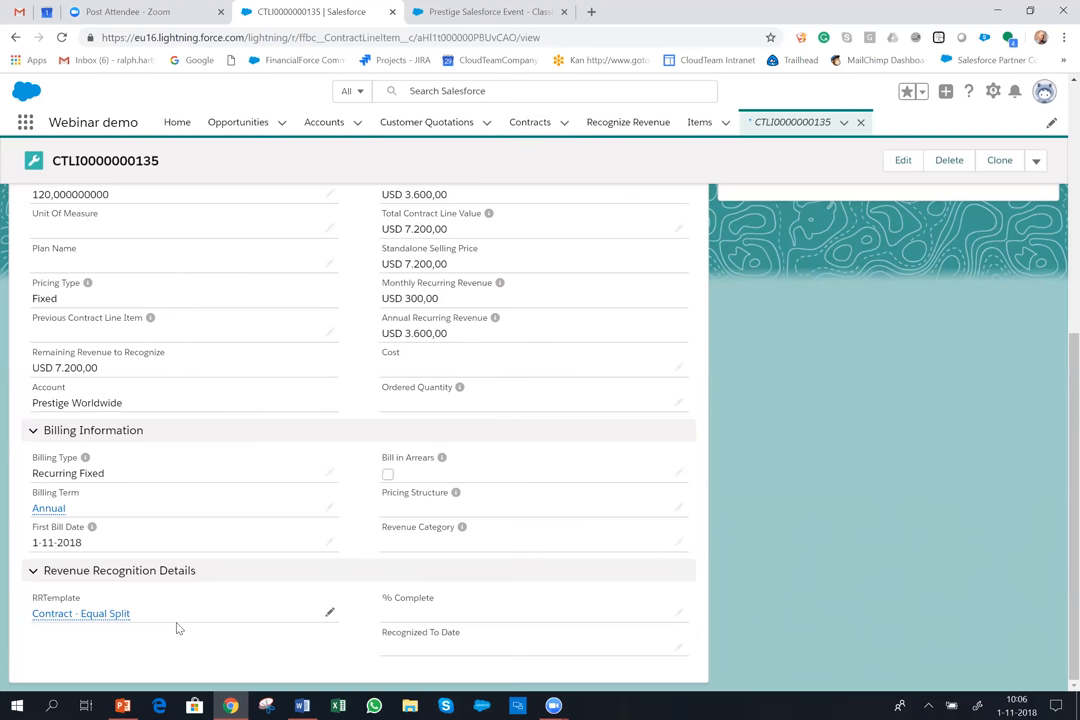
{"action": "mouse_move", "coordinate": [614, 162]}
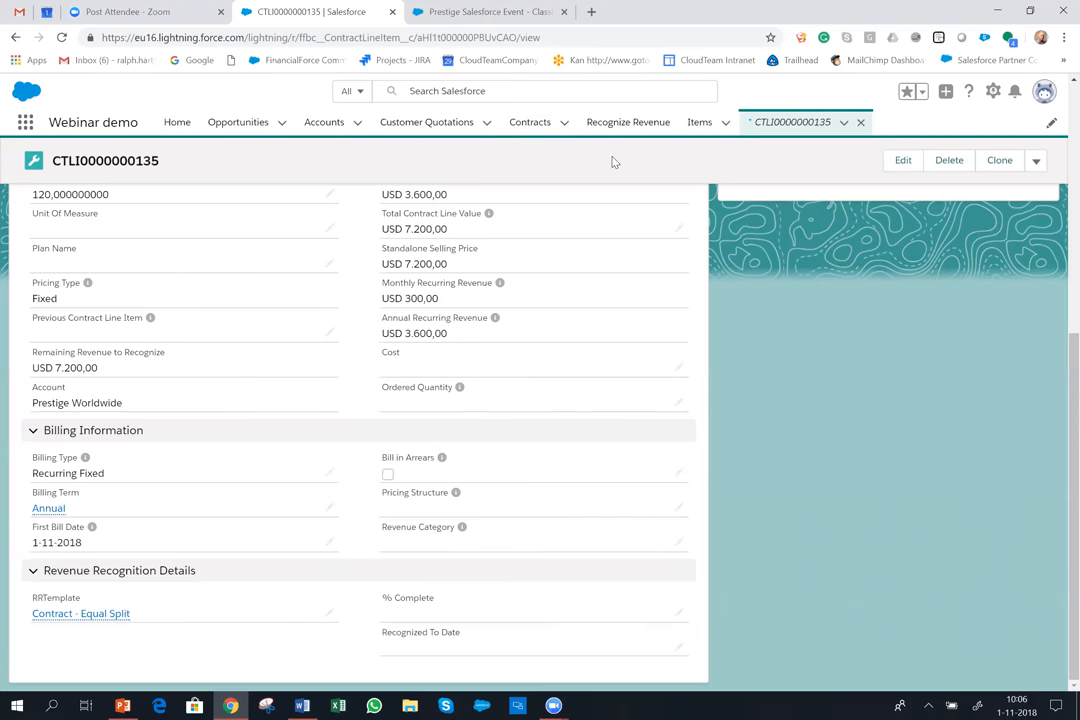
{"action": "mouse_move", "coordinate": [318, 183]}
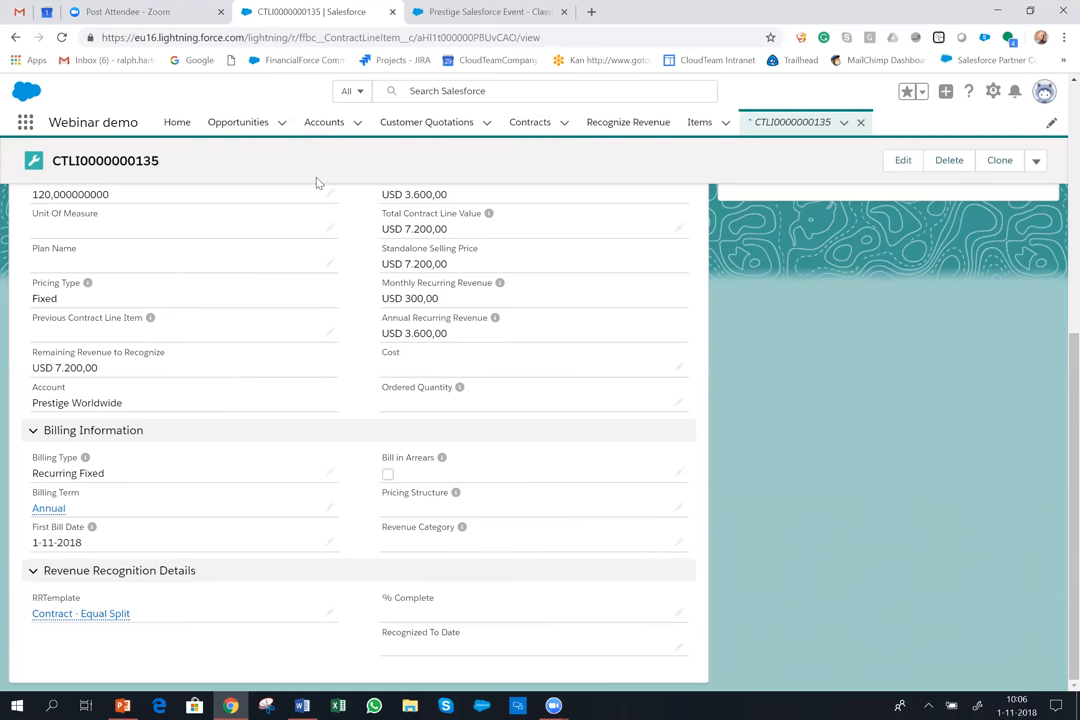
{"action": "scroll", "scroll_direction": "up", "scroll_amount": 3}
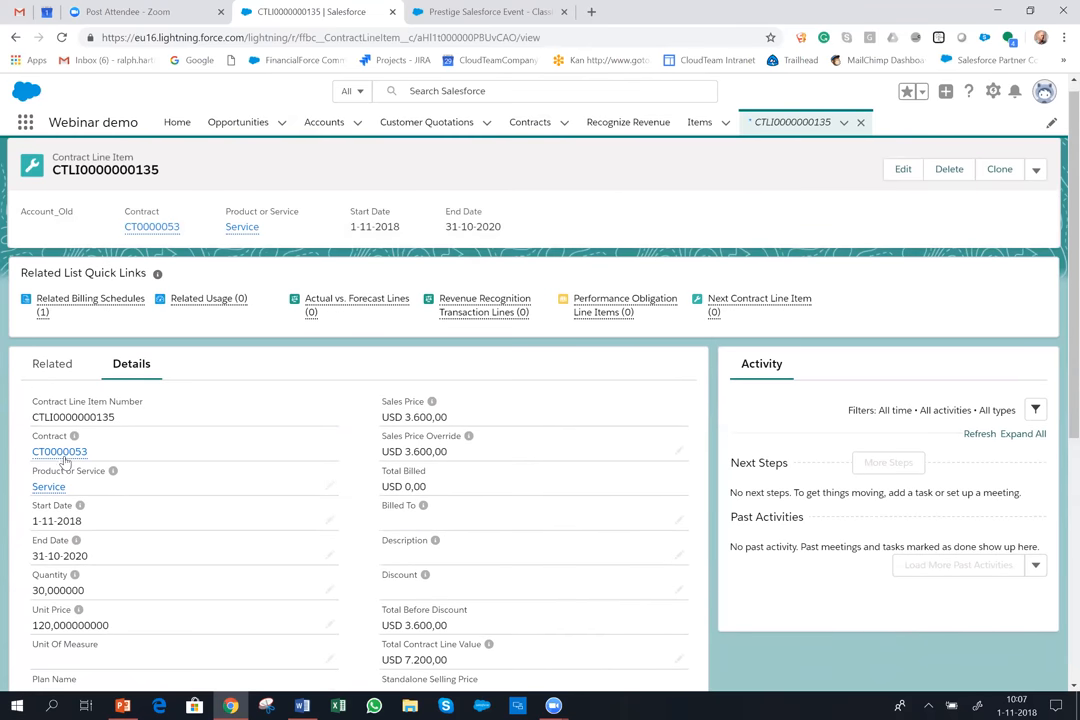
- Return to contract CT0000053 and go on to its related Classic Bike promotion opportunity
{"action": "left_click", "coordinate": [59, 451]}
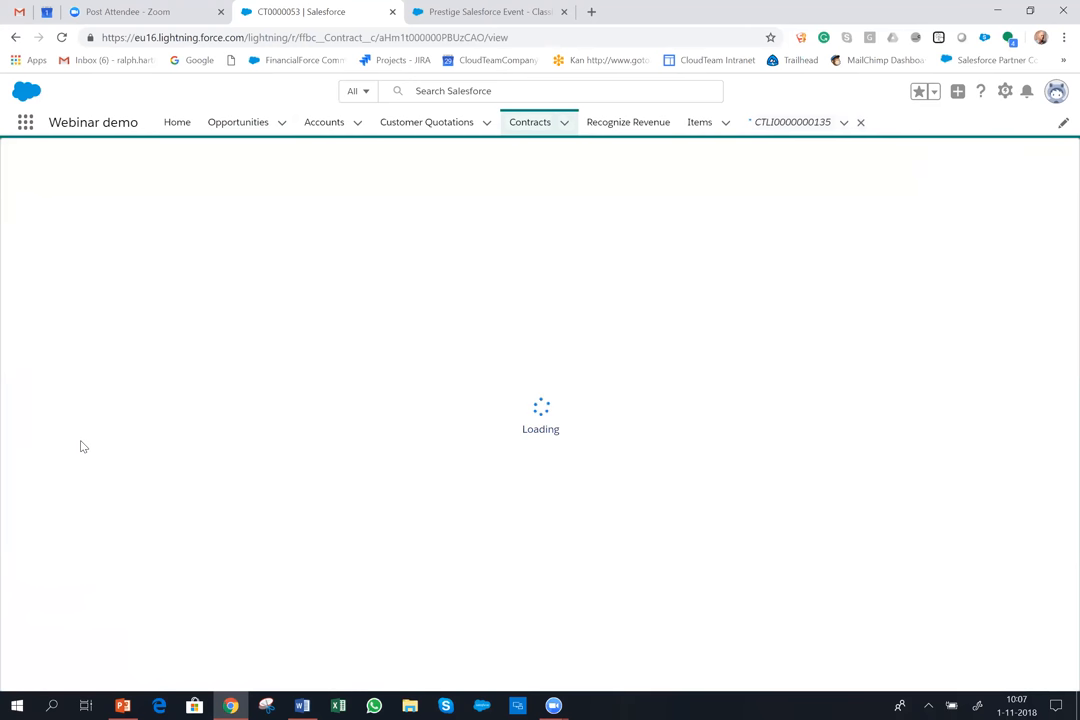
{"action": "mouse_move", "coordinate": [351, 280]}
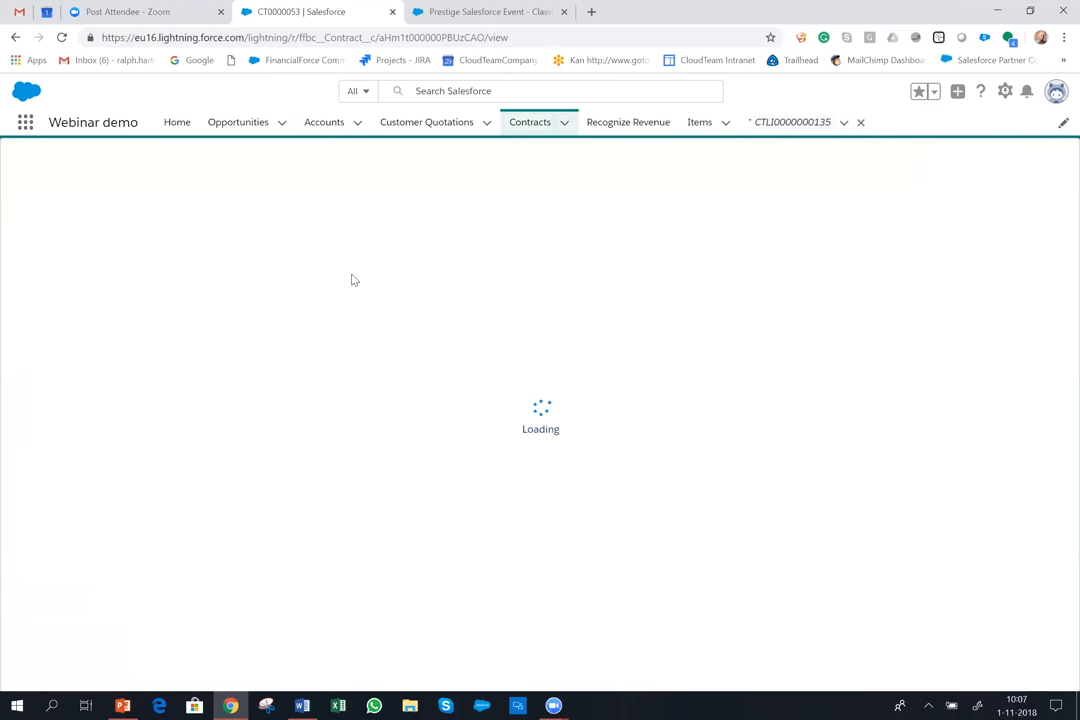
{"action": "left_click", "coordinate": [238, 122]}
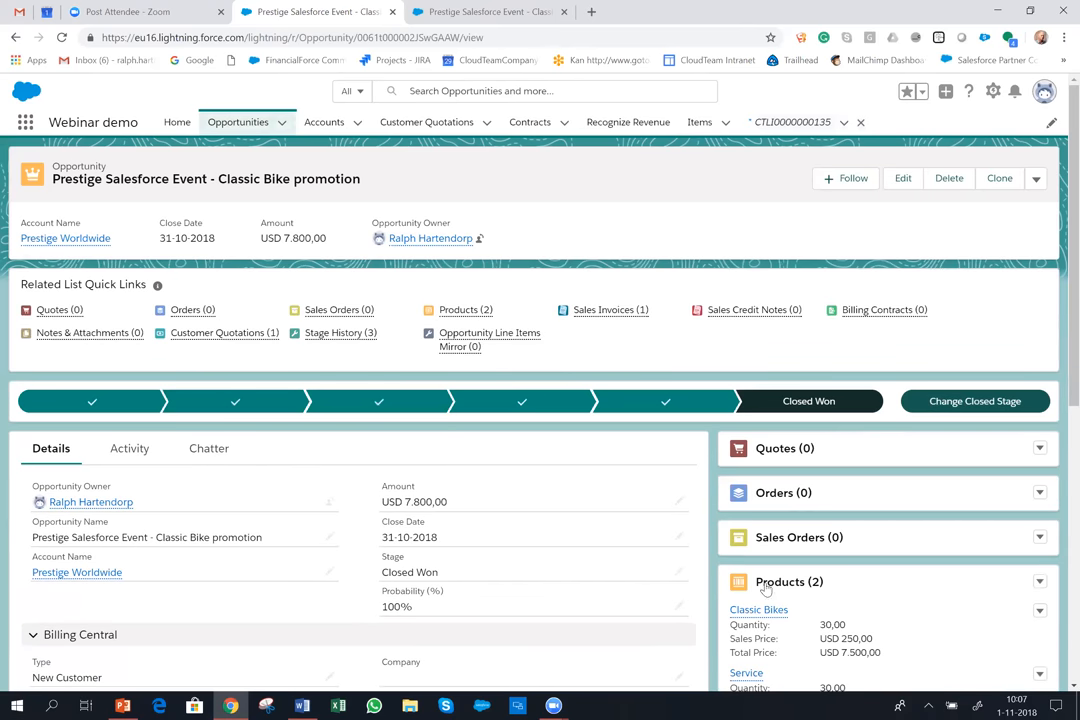
- Check the opportunity's Billing Central link to CT0000053 and list all its products
{"action": "scroll", "scroll_direction": "down", "scroll_amount": 3}
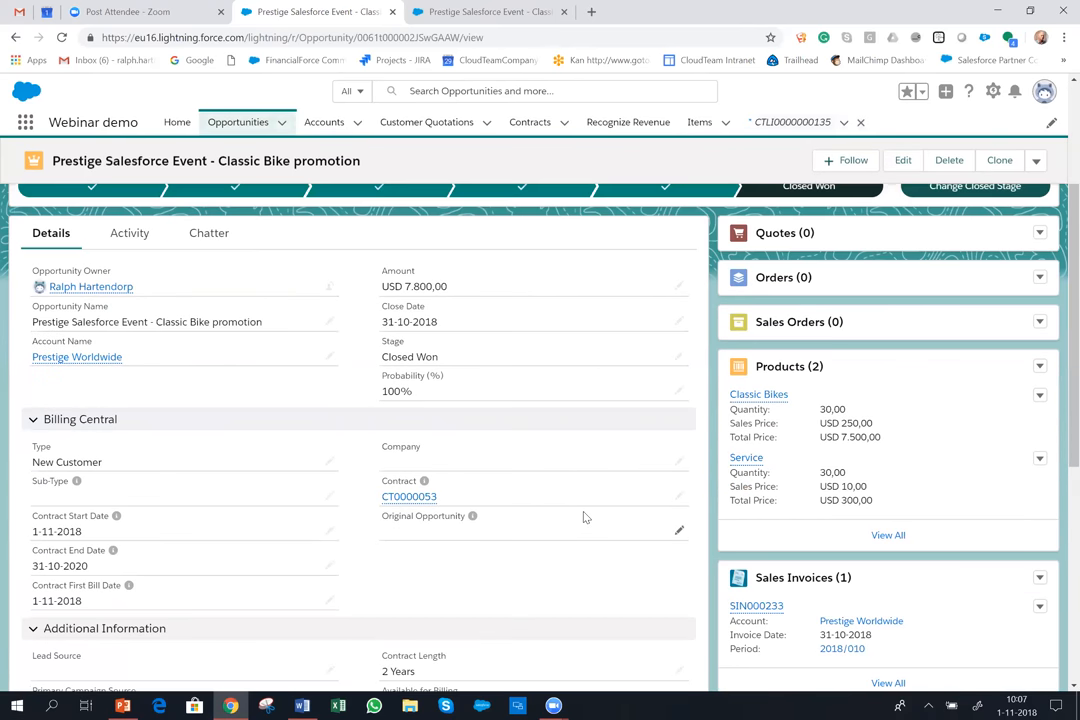
{"action": "scroll", "scroll_direction": "down", "scroll_amount": 3}
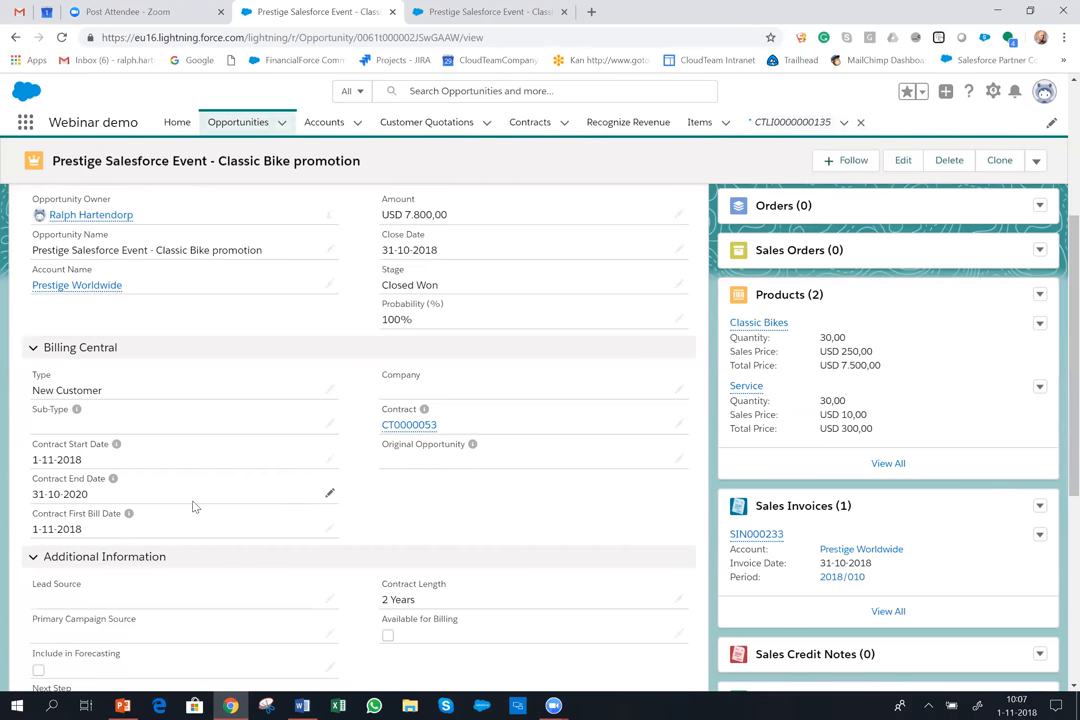
{"action": "mouse_move", "coordinate": [374, 424]}
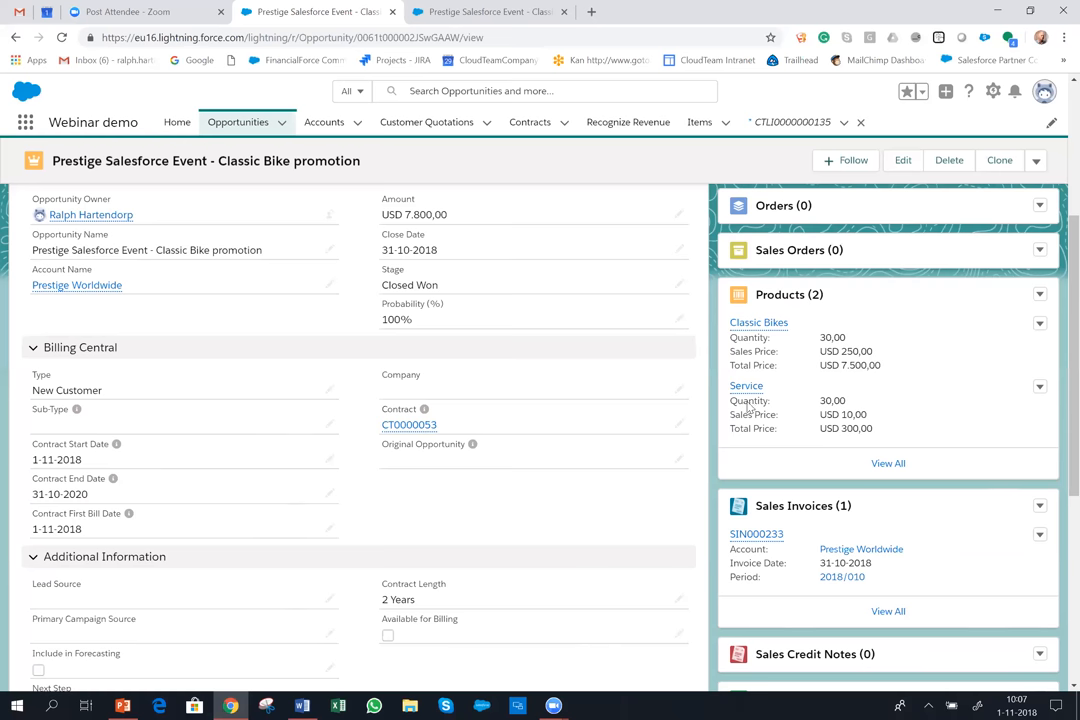
{"action": "left_click", "coordinate": [888, 463]}
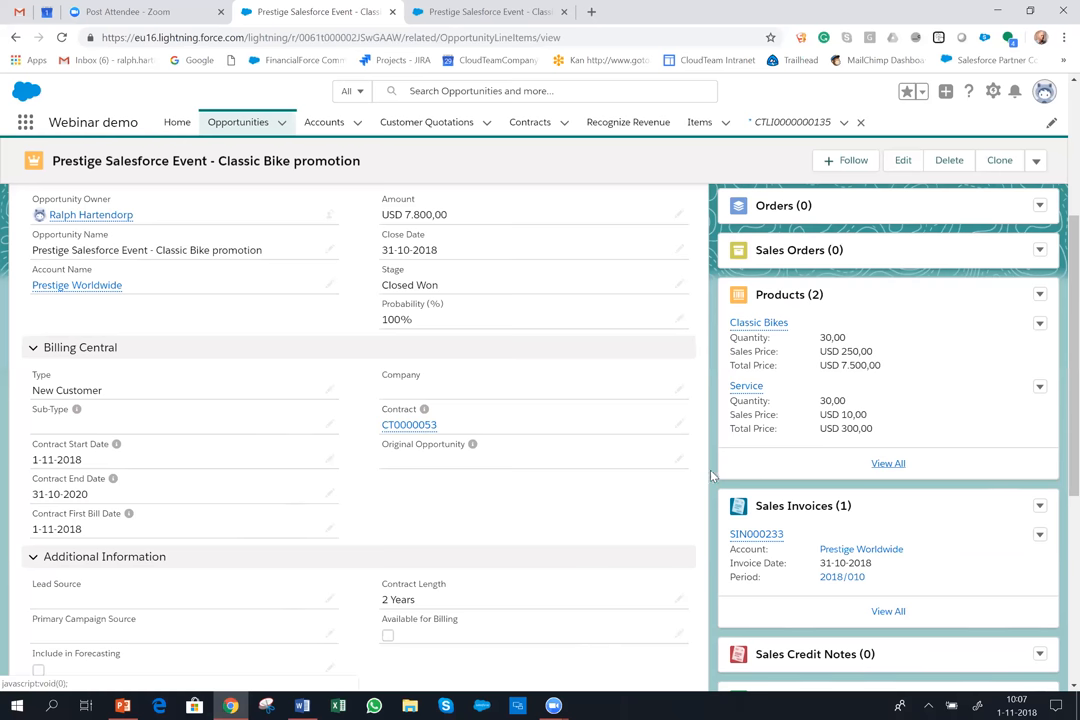
{"action": "left_click", "coordinate": [888, 463]}
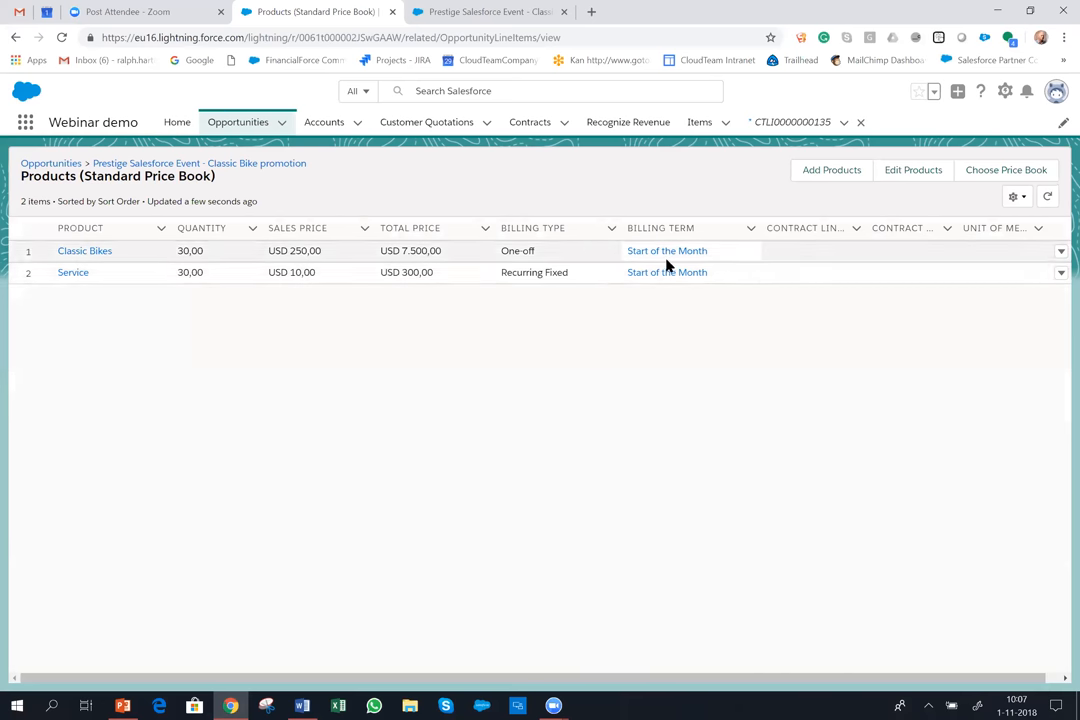
{"action": "mouse_move", "coordinate": [670, 286]}
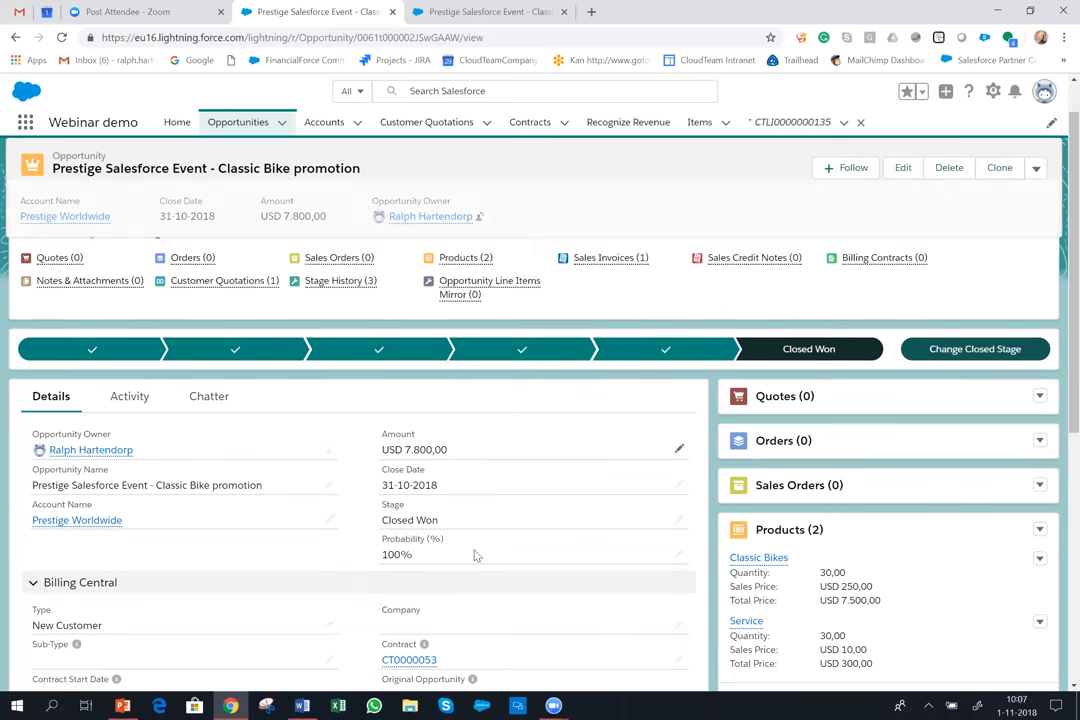
{"action": "scroll", "scroll_direction": "down", "scroll_amount": 3}
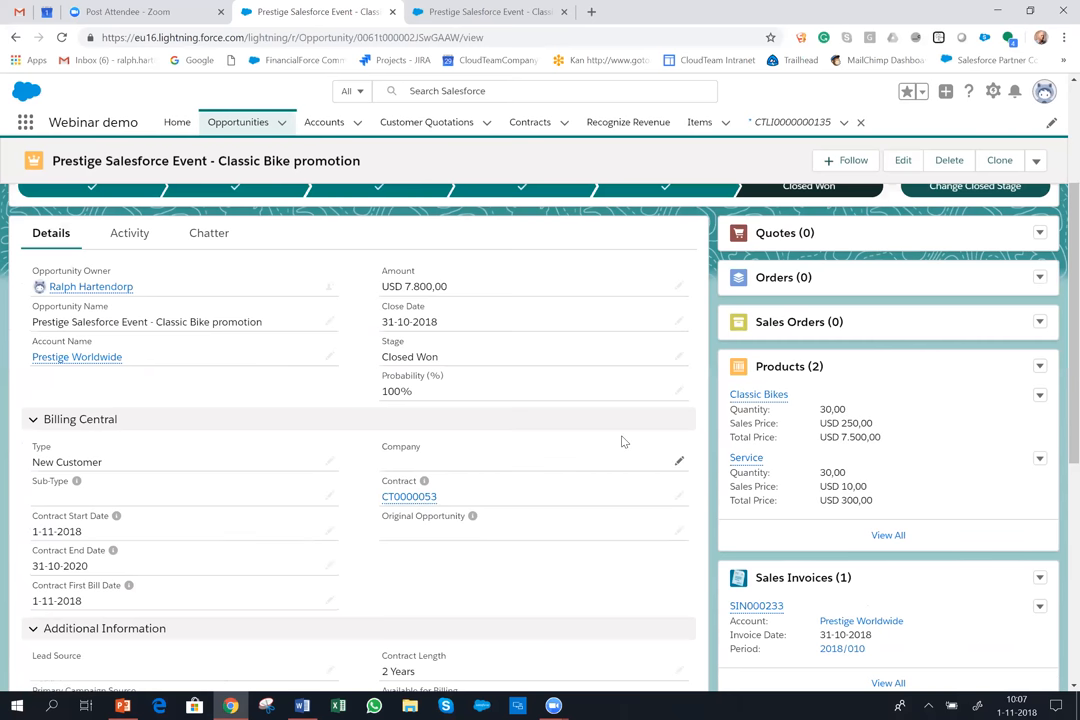
{"action": "scroll", "scroll_direction": "down", "scroll_amount": 3}
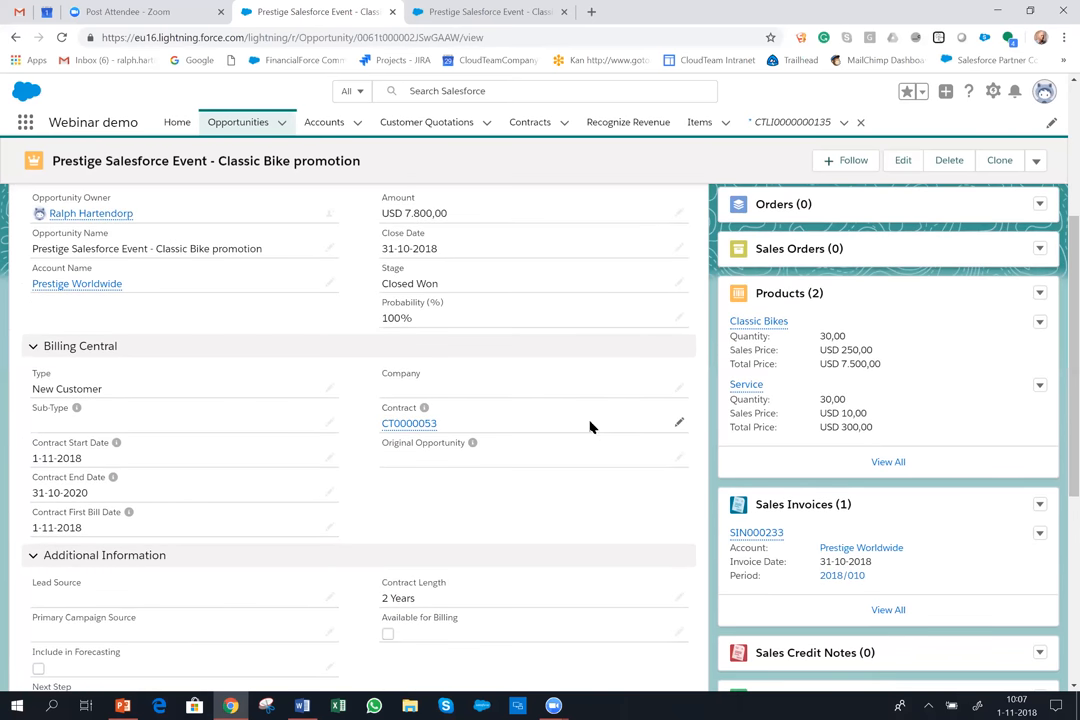
{"action": "scroll", "scroll_direction": "down", "scroll_amount": 3}
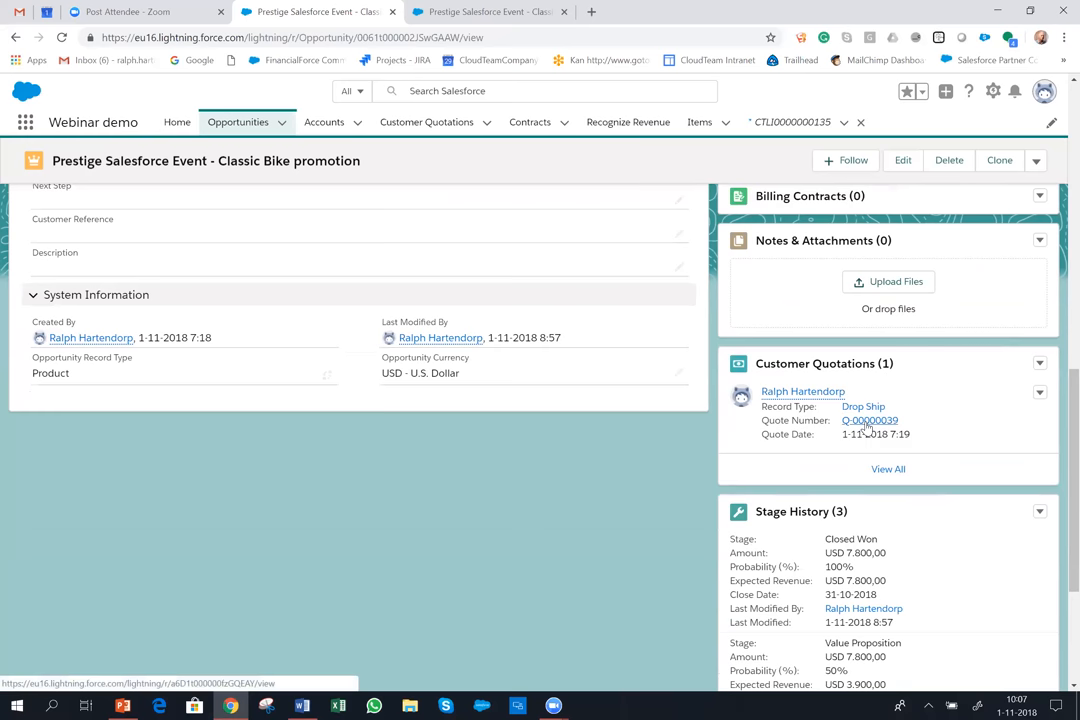
{"action": "left_click", "coordinate": [870, 420]}
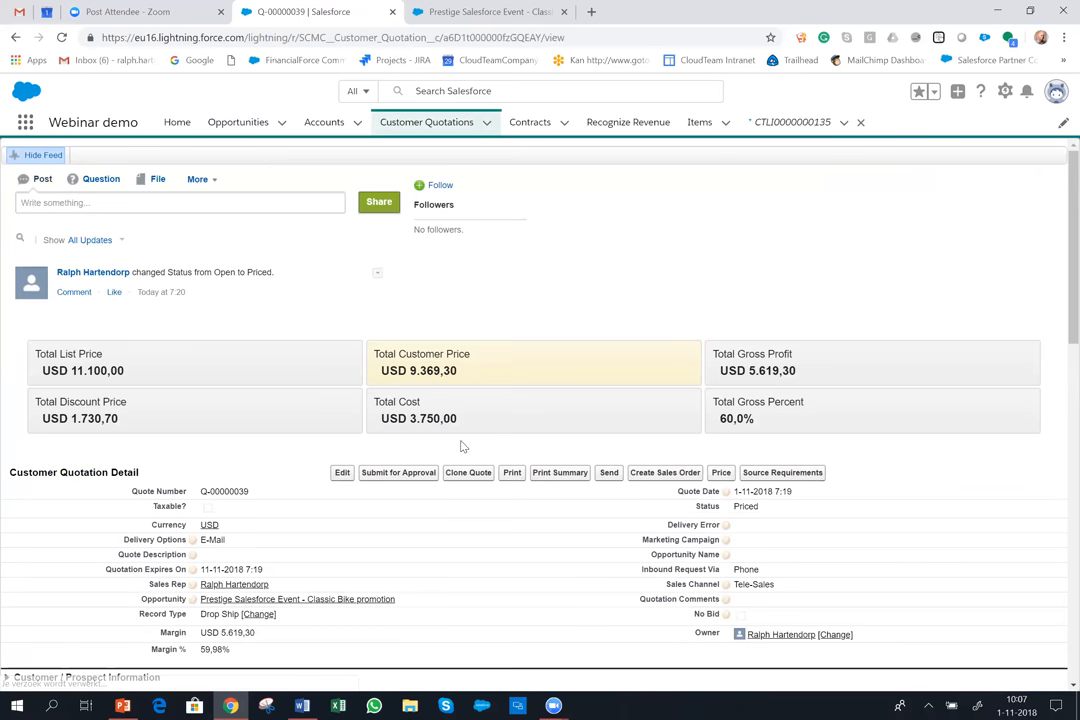
{"action": "scroll", "scroll_direction": "down", "scroll_amount": 3}
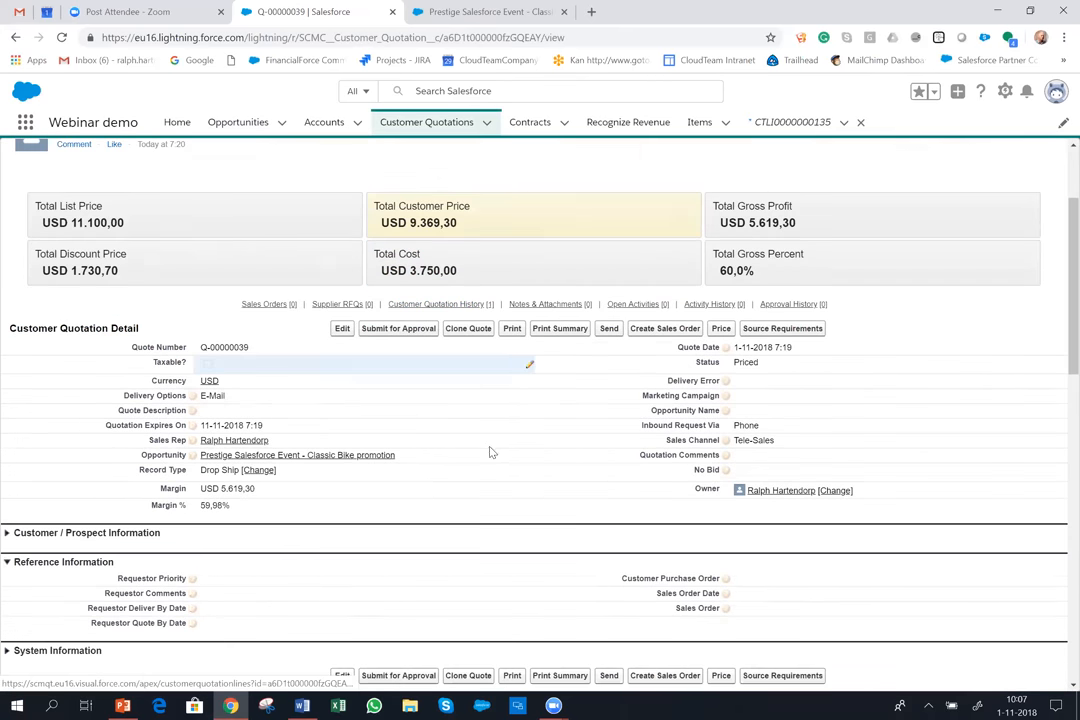
{"action": "scroll", "scroll_direction": "down", "scroll_amount": 3}
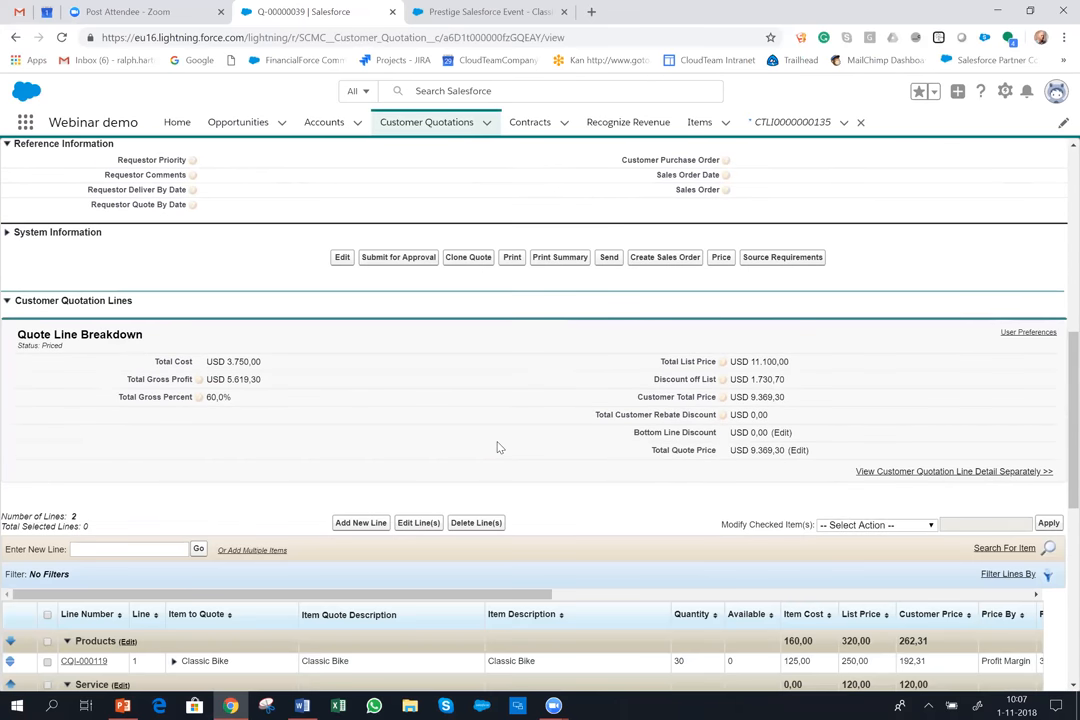
{"action": "scroll", "scroll_direction": "down", "scroll_amount": 3}
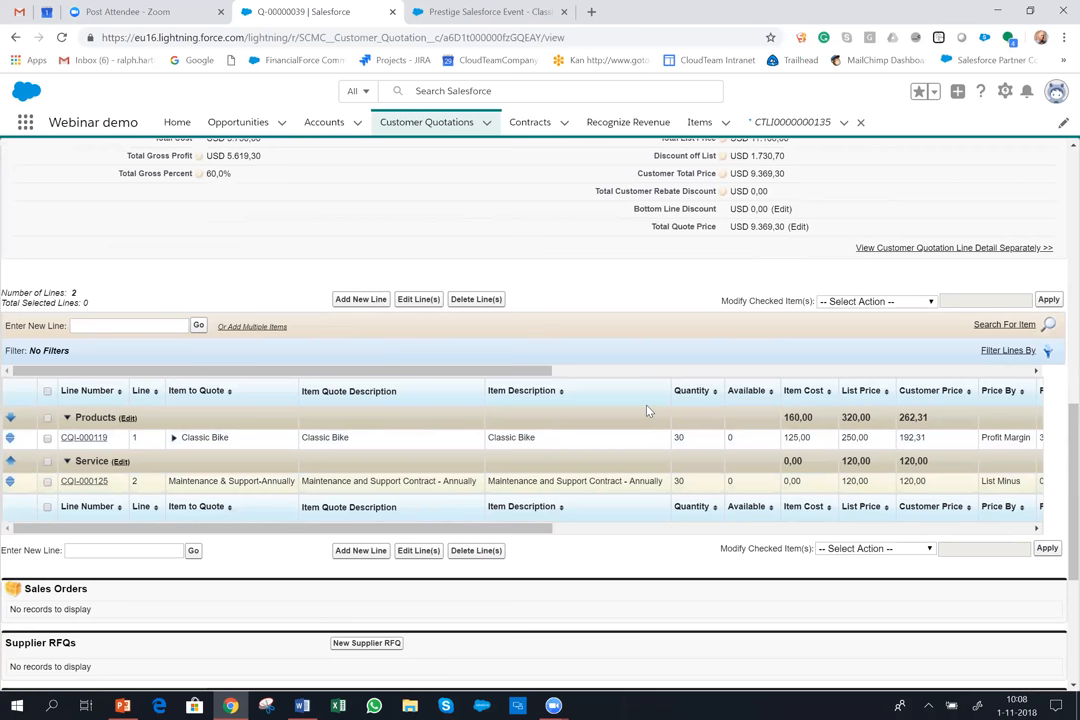
{"action": "scroll", "scroll_direction": "up", "scroll_amount": 3}
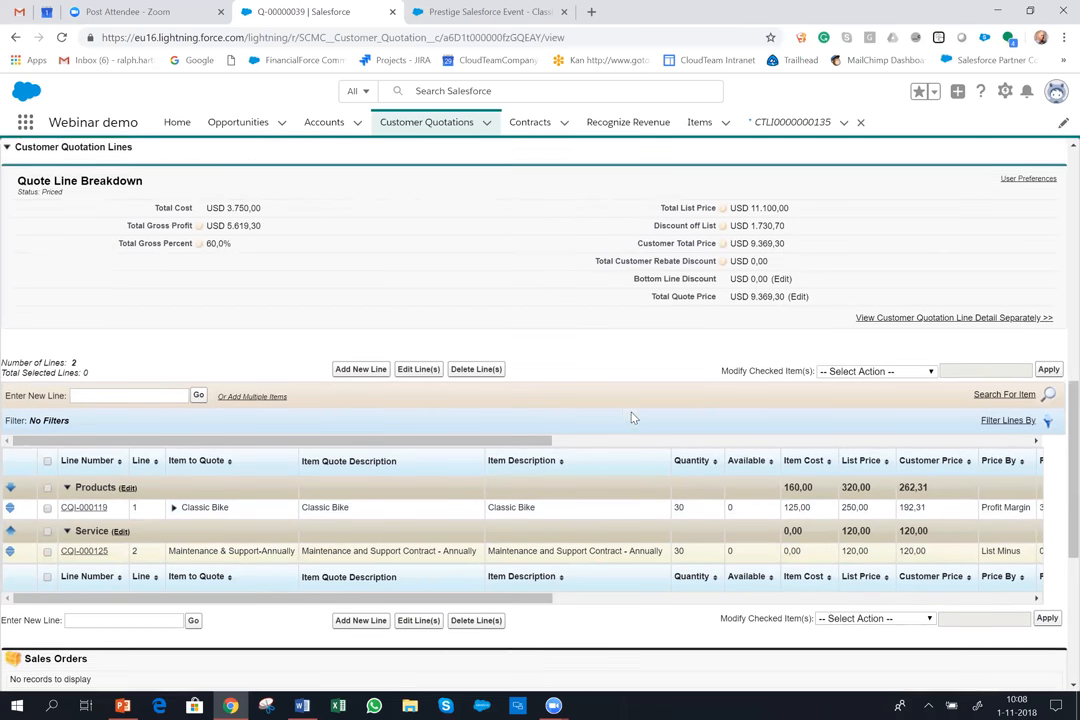
{"action": "scroll", "scroll_direction": "up", "scroll_amount": 3}
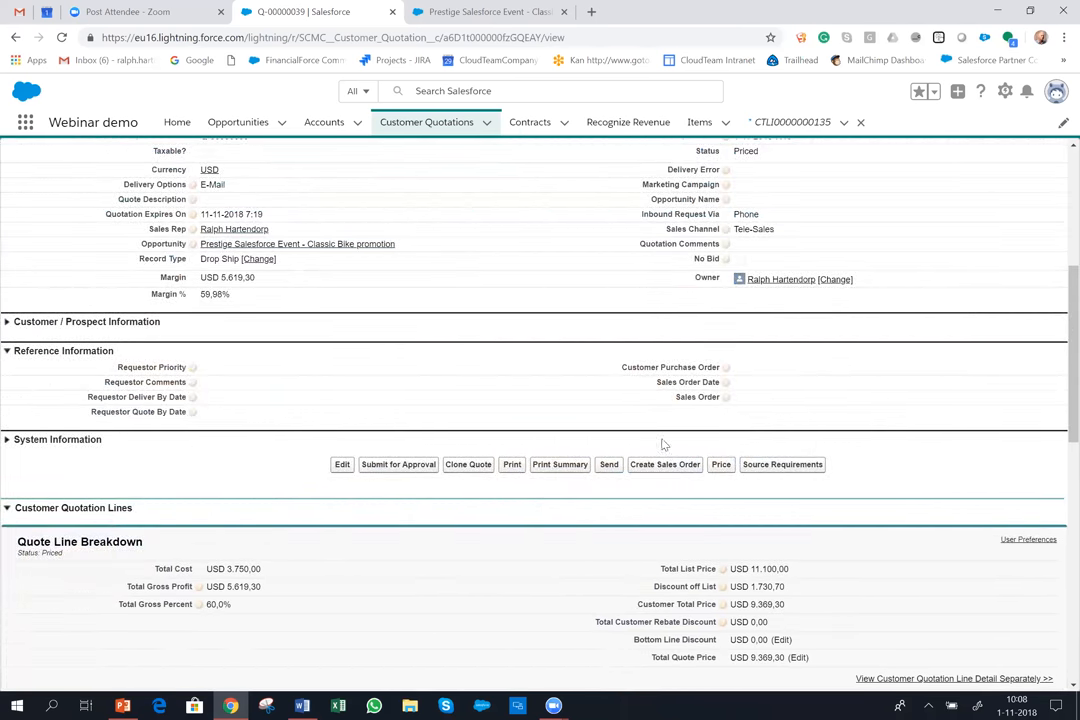
{"action": "mouse_move", "coordinate": [570, 498]}
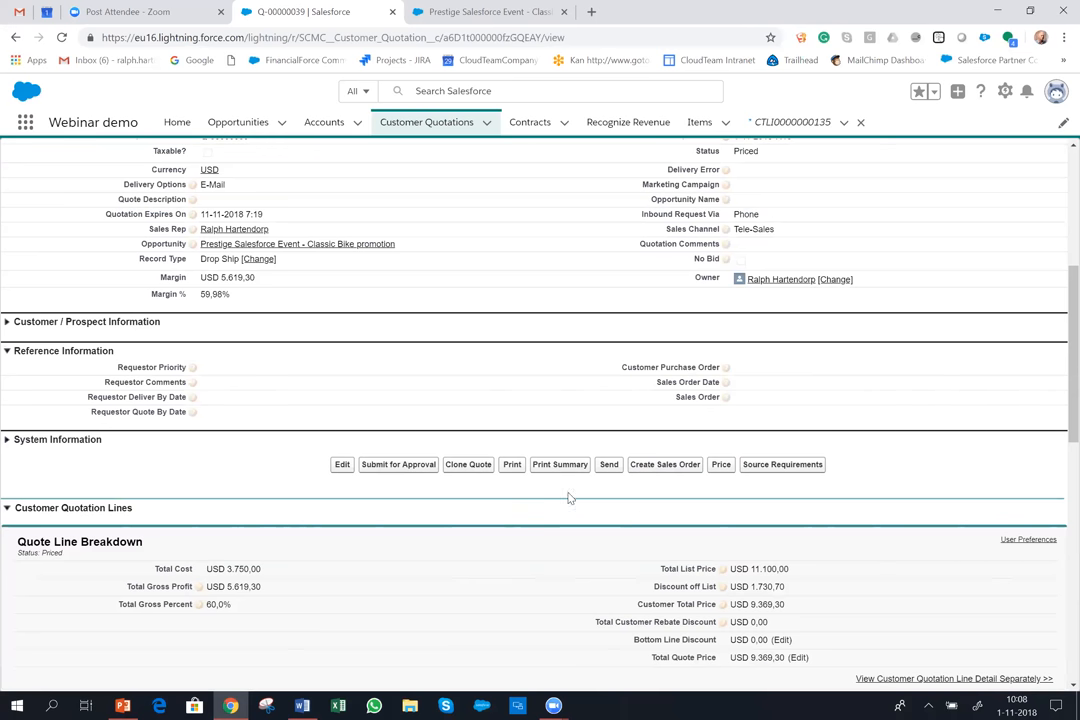
{"action": "mouse_move", "coordinate": [670, 501]}
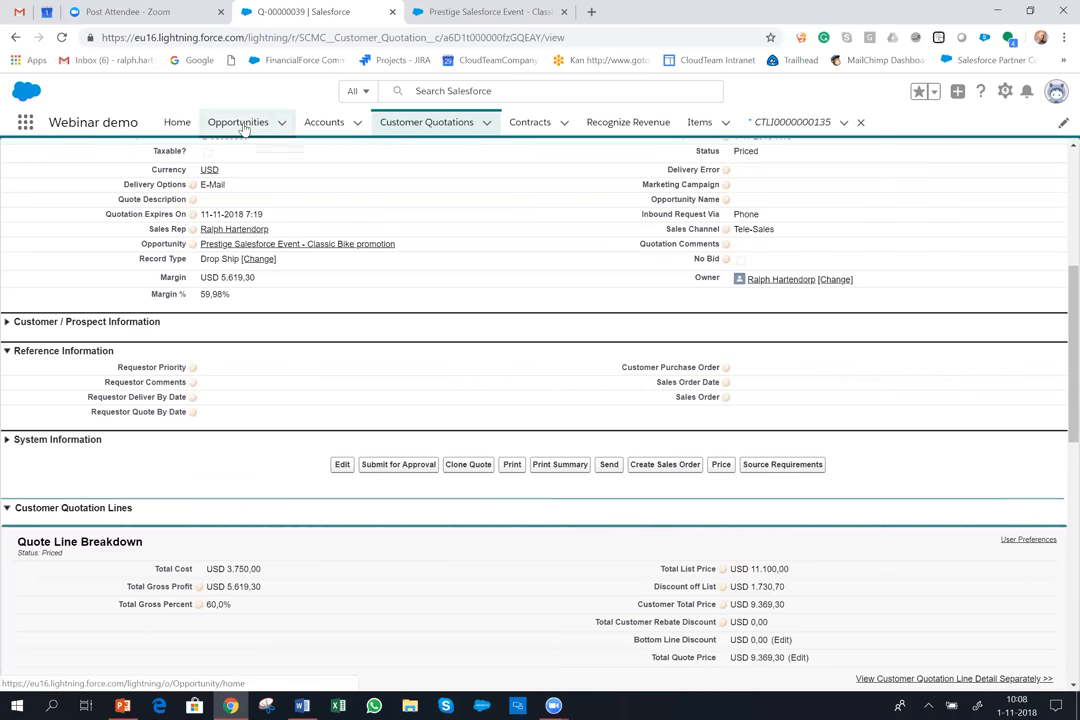
- Show the Classic Bike promotion opportunity's Billing Central section with CT0000053 and invoice SIN000233
{"action": "left_click", "coordinate": [238, 121]}
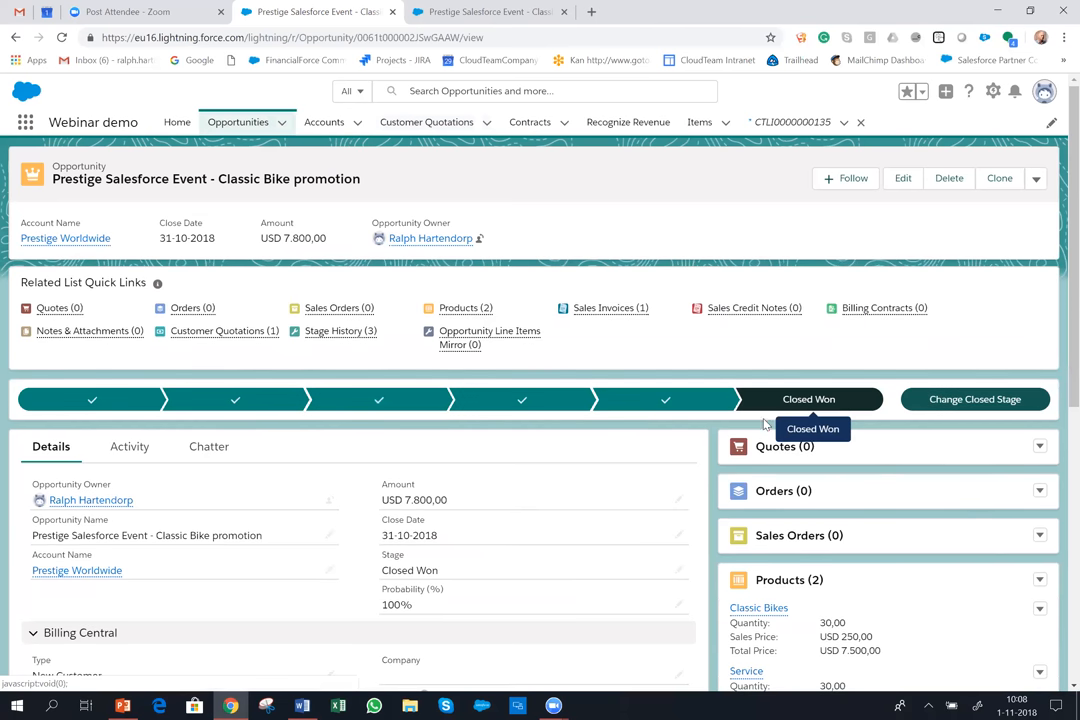
{"action": "scroll", "scroll_direction": "down", "scroll_amount": 3}
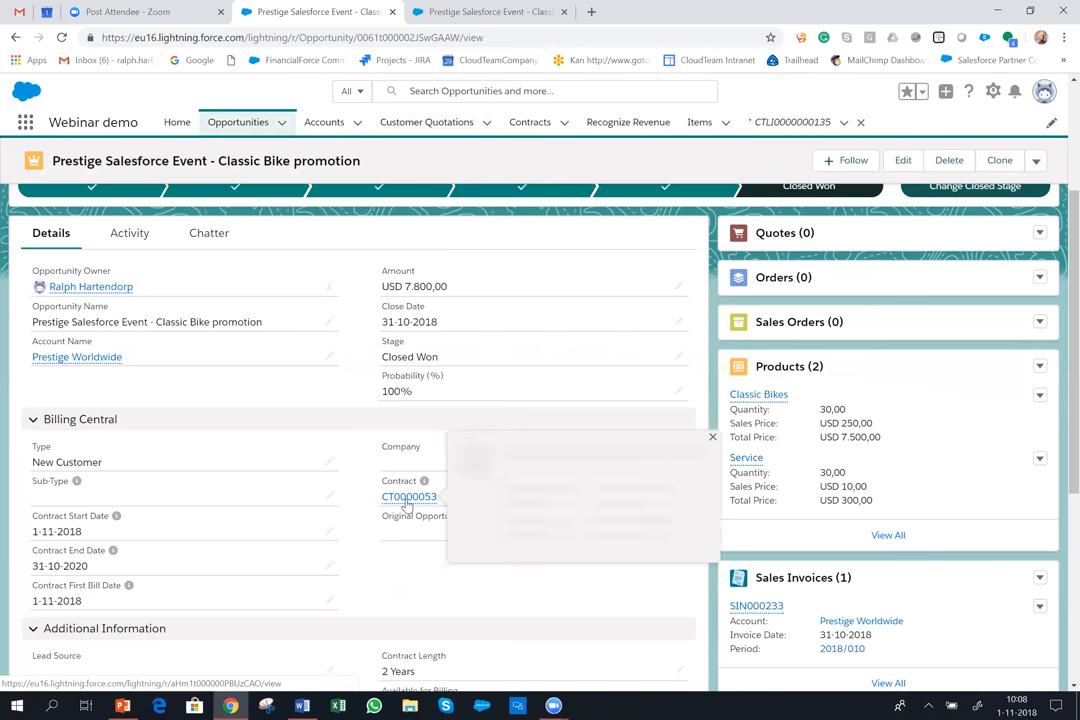
- Open active contract CT0000053, USD 14,700 across Classic Bikes and Service, from Billing Central
{"action": "left_click", "coordinate": [409, 497]}
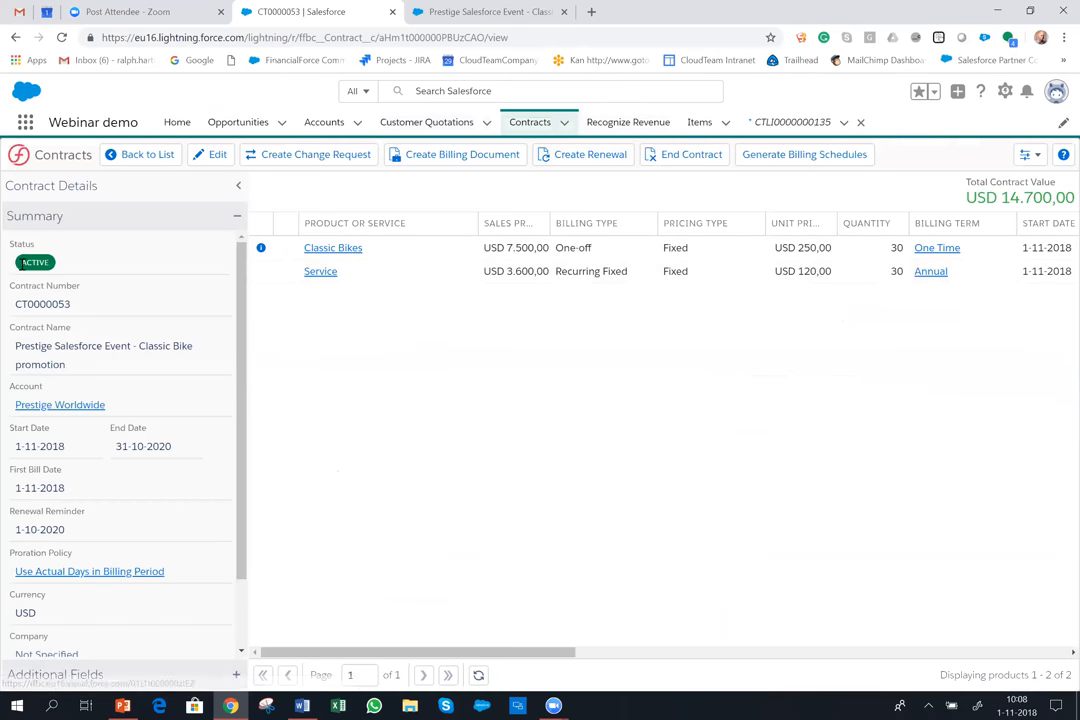
{"action": "mouse_move", "coordinate": [509, 360]}
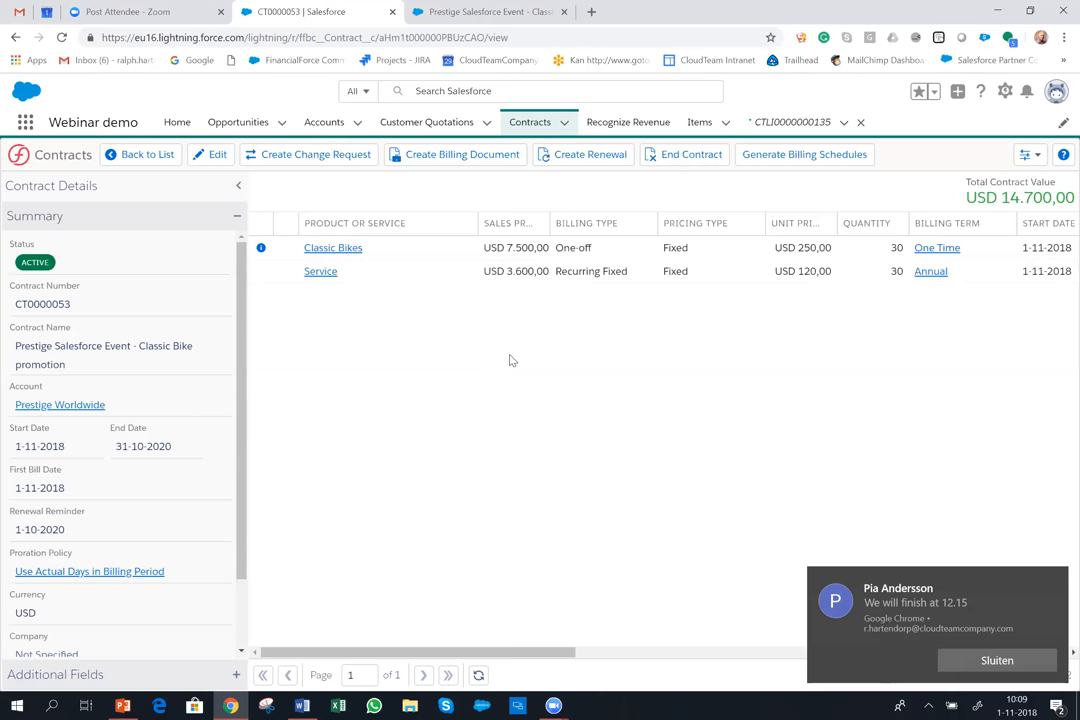
{"action": "mouse_move", "coordinate": [432, 667]}
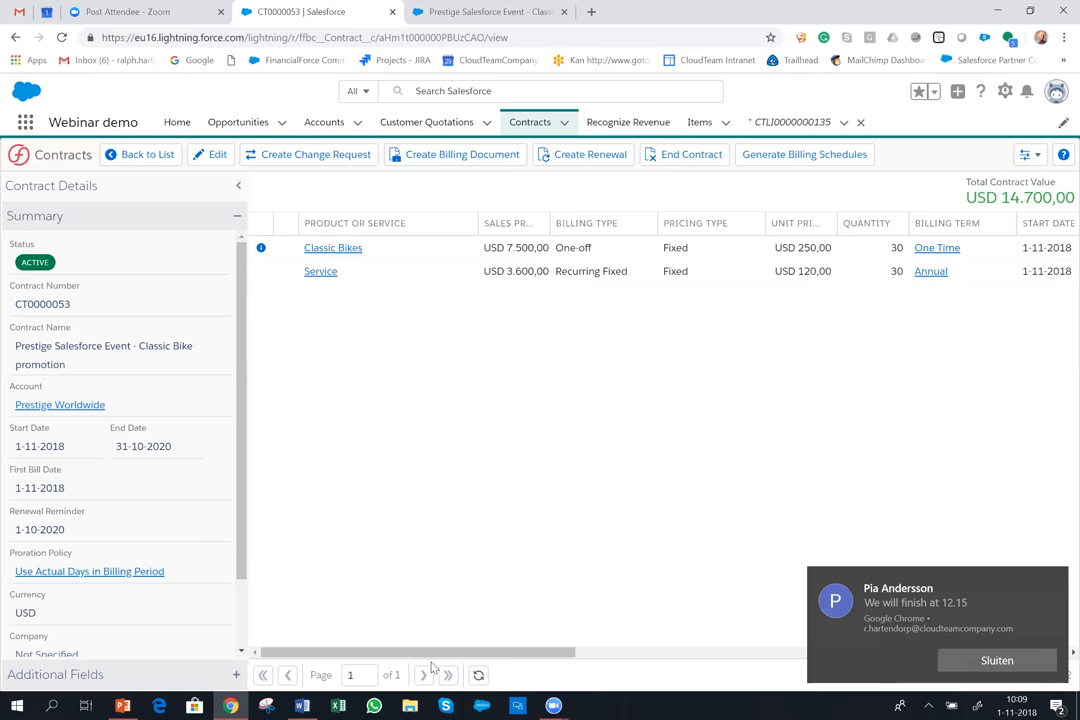
{"action": "mouse_move", "coordinate": [646, 674]}
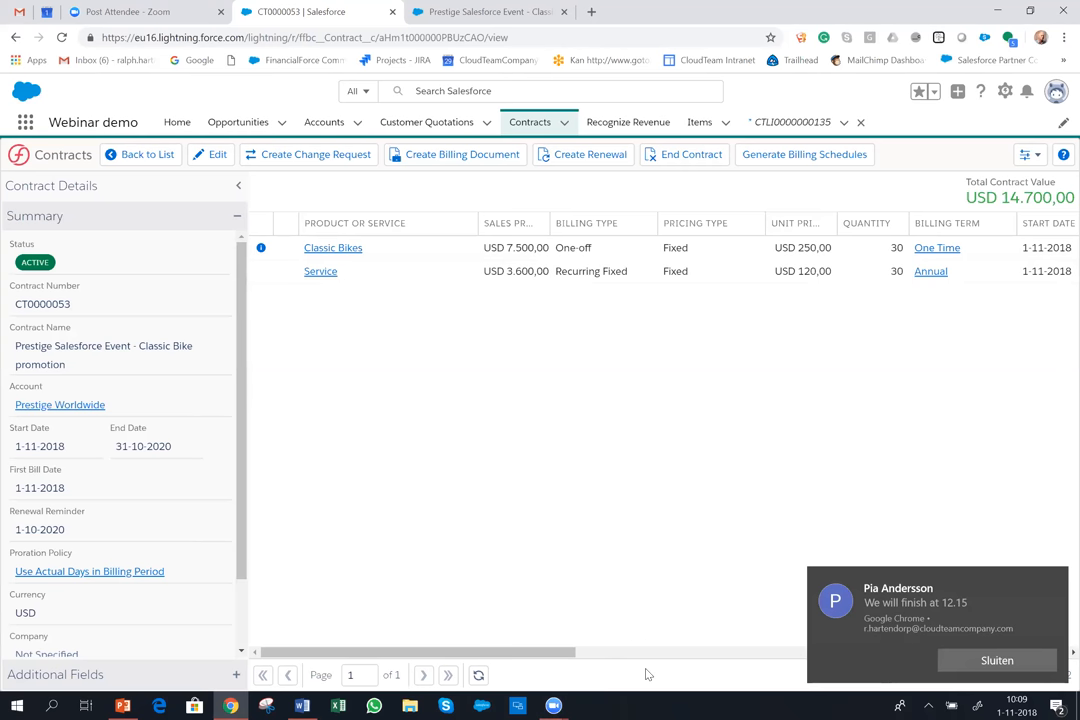
{"action": "mouse_move", "coordinate": [628, 504]}
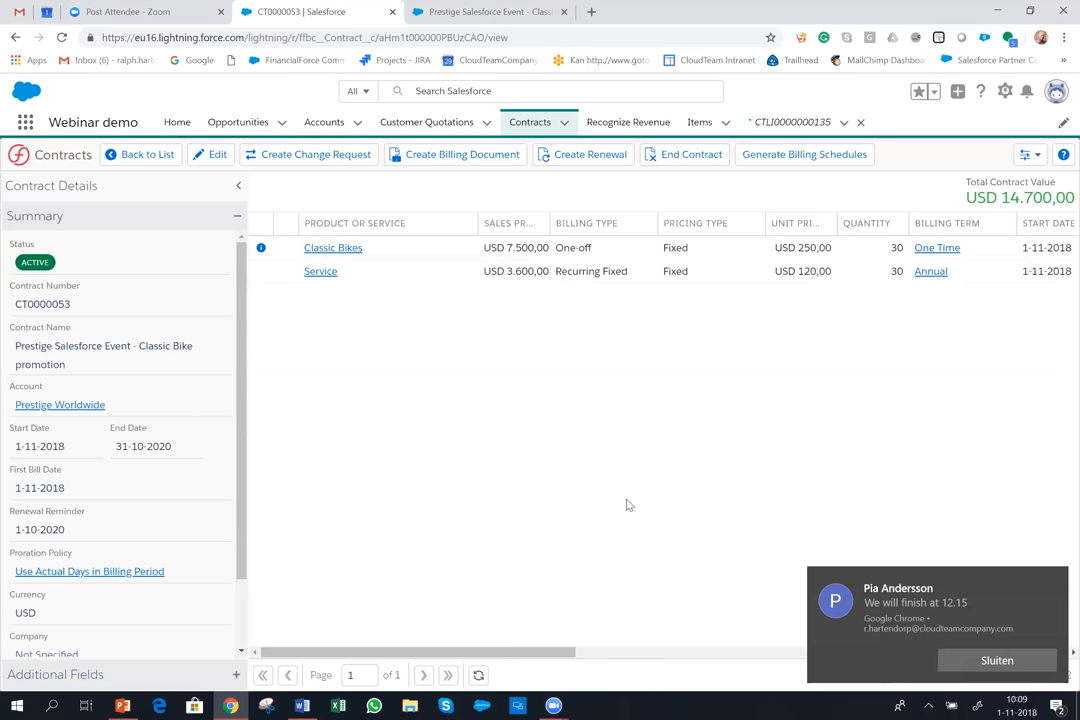
{"action": "mouse_move", "coordinate": [704, 666]}
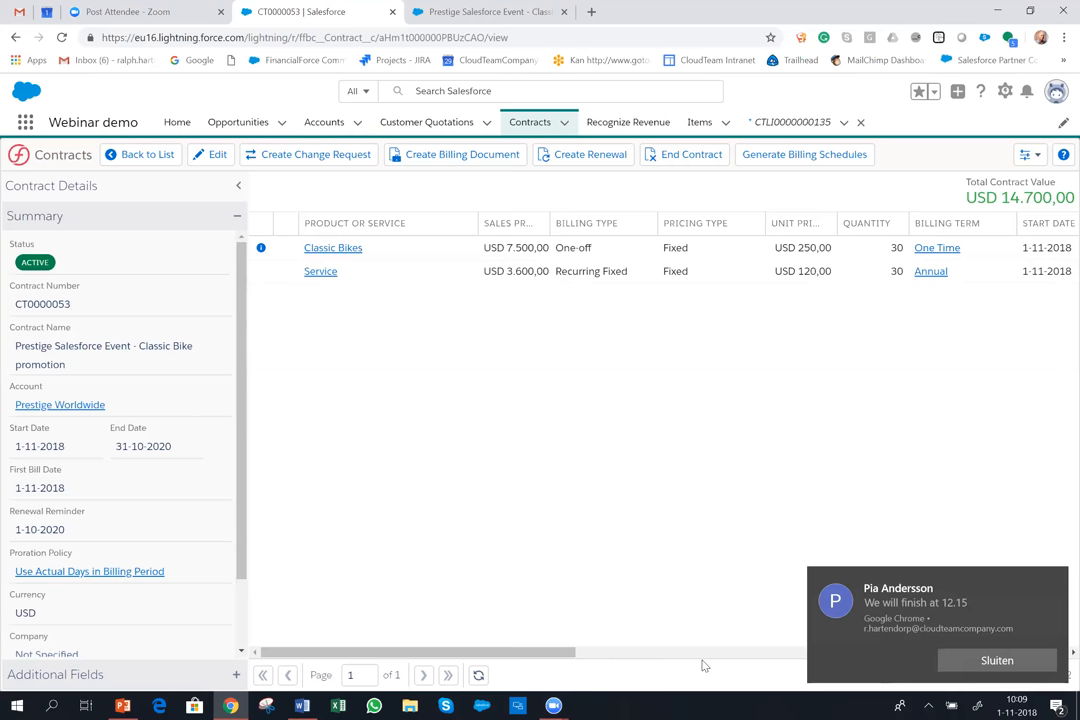
{"action": "mouse_move", "coordinate": [635, 703]}
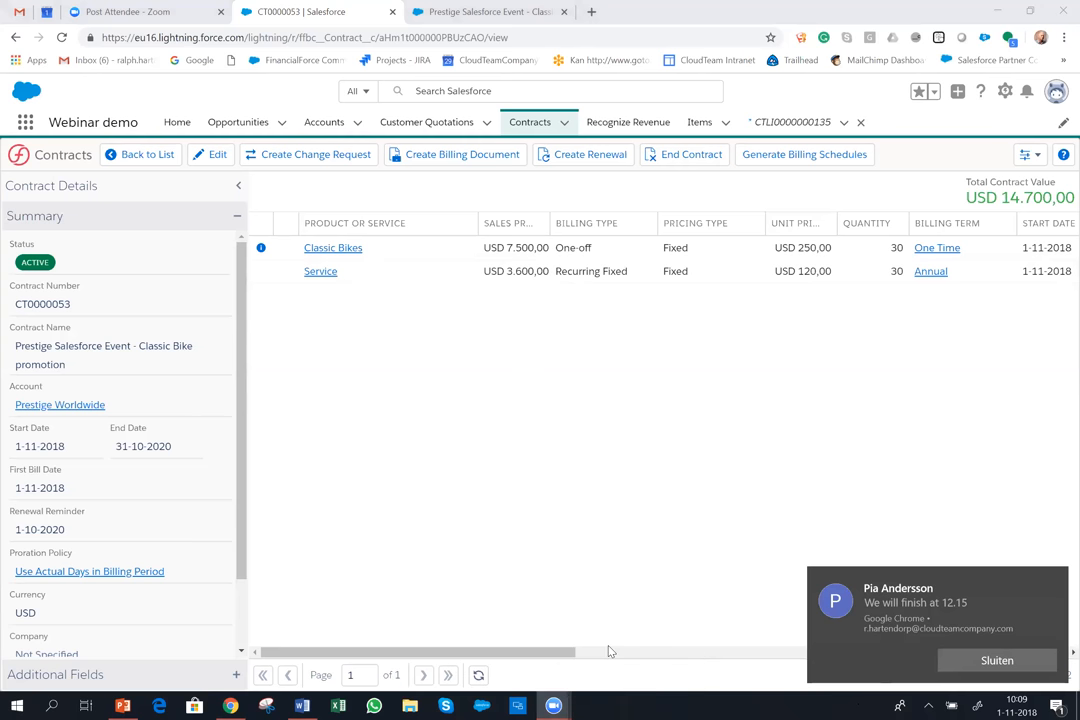
{"action": "mouse_move", "coordinate": [1058, 581]}
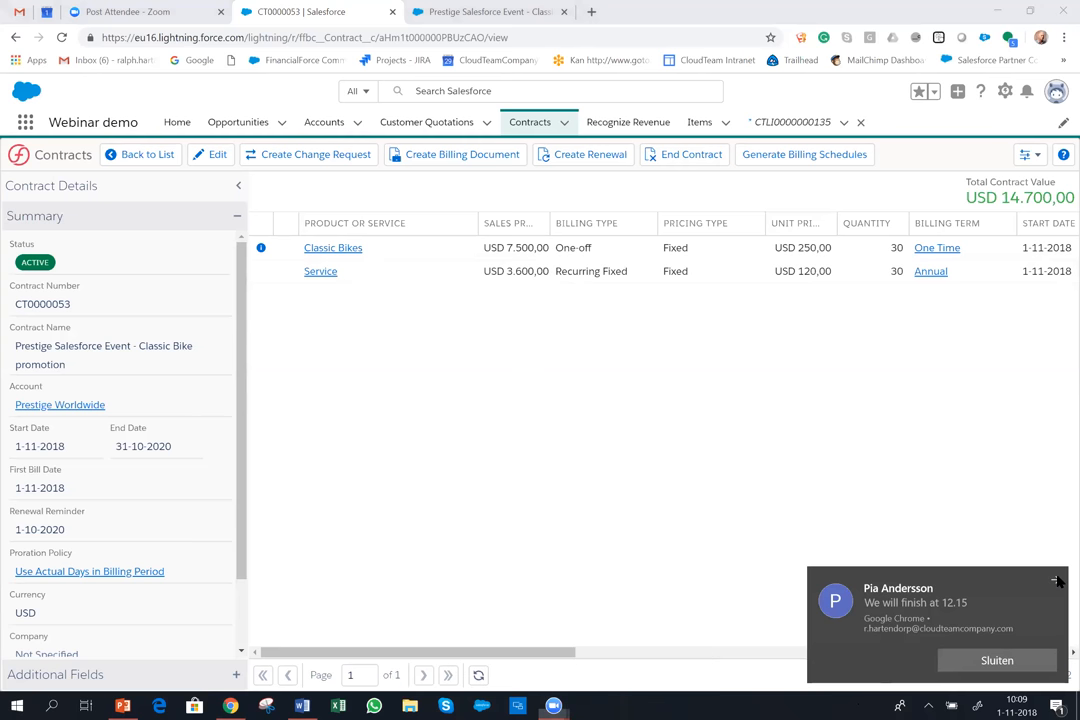
- Close the Chrome chat notification so only contract CT0000053 remains on screen
{"action": "left_click", "coordinate": [1057, 580]}
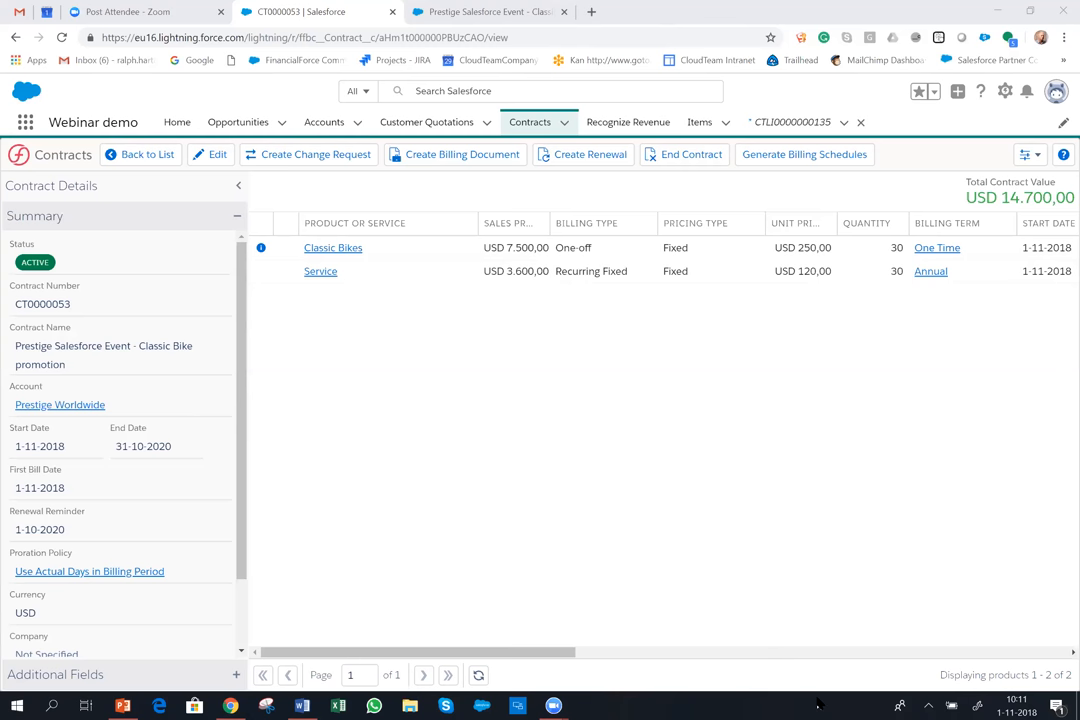
{"action": "mouse_move", "coordinate": [849, 700]}
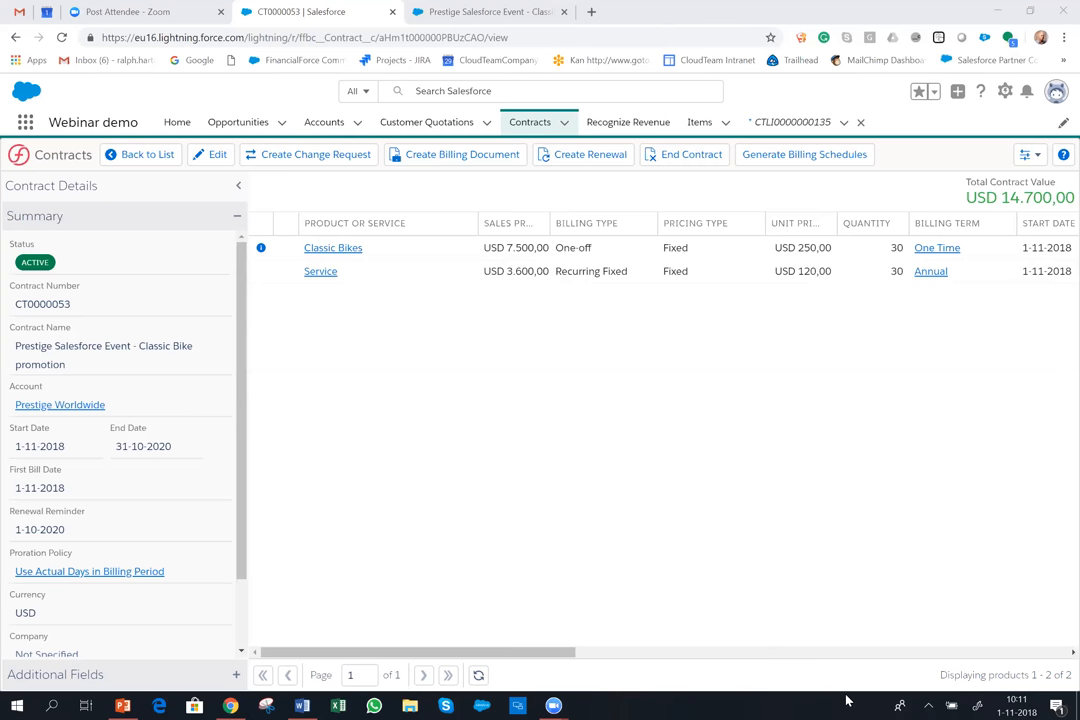
{"action": "mouse_move", "coordinate": [1032, 700]}
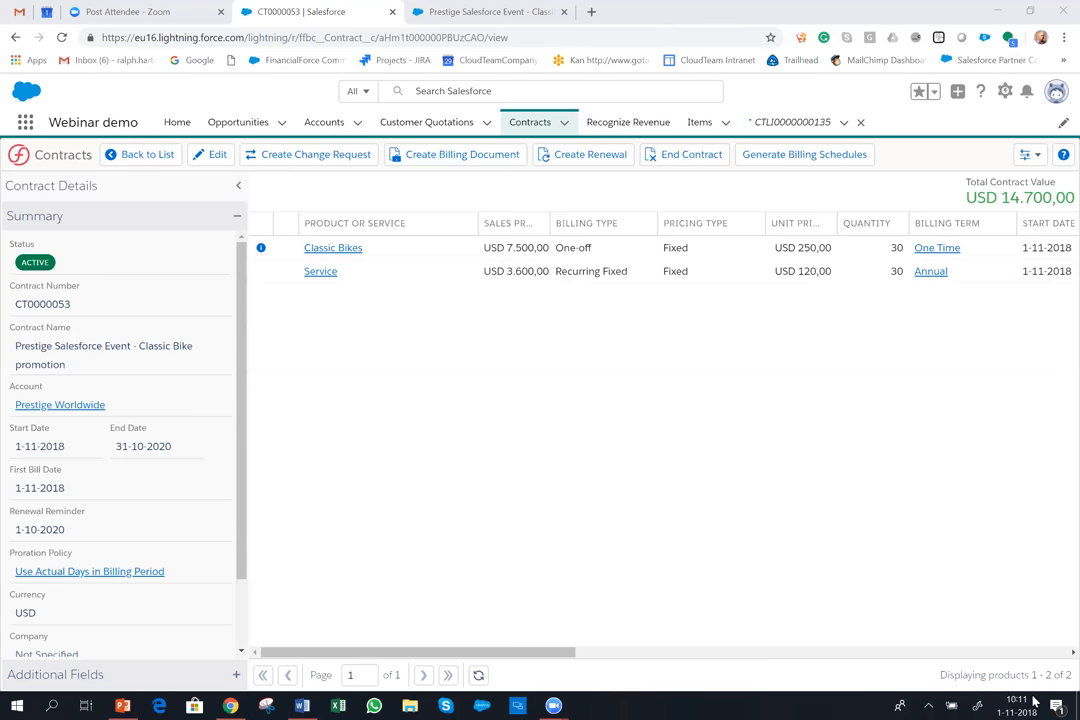
{"action": "mouse_move", "coordinate": [819, 590]}
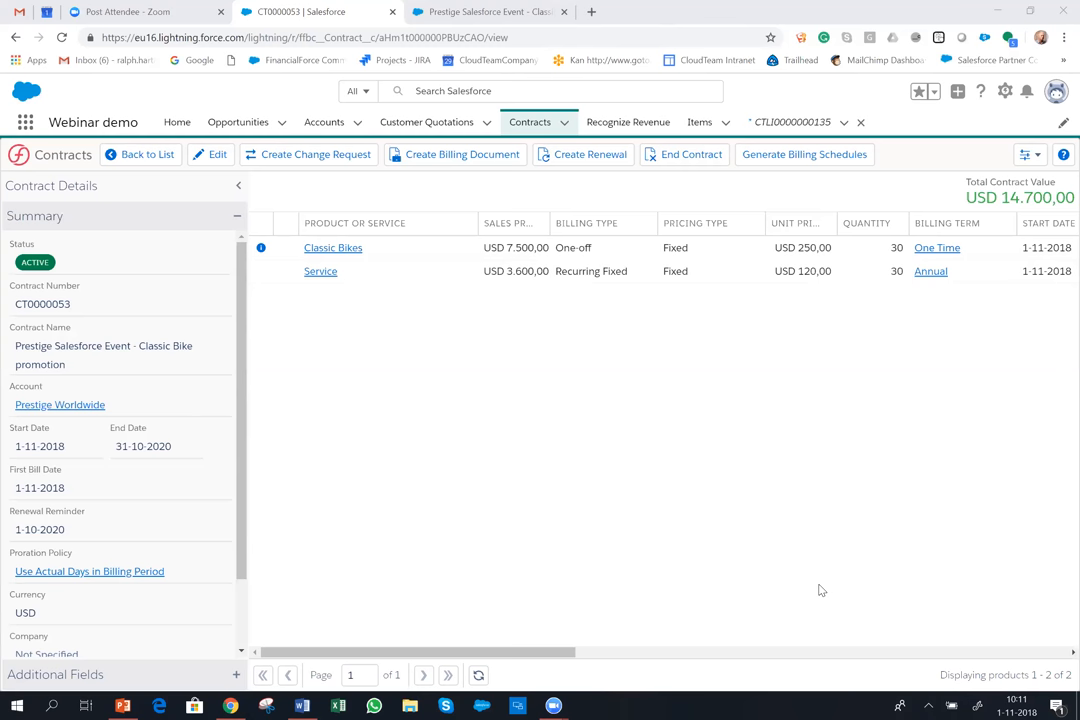